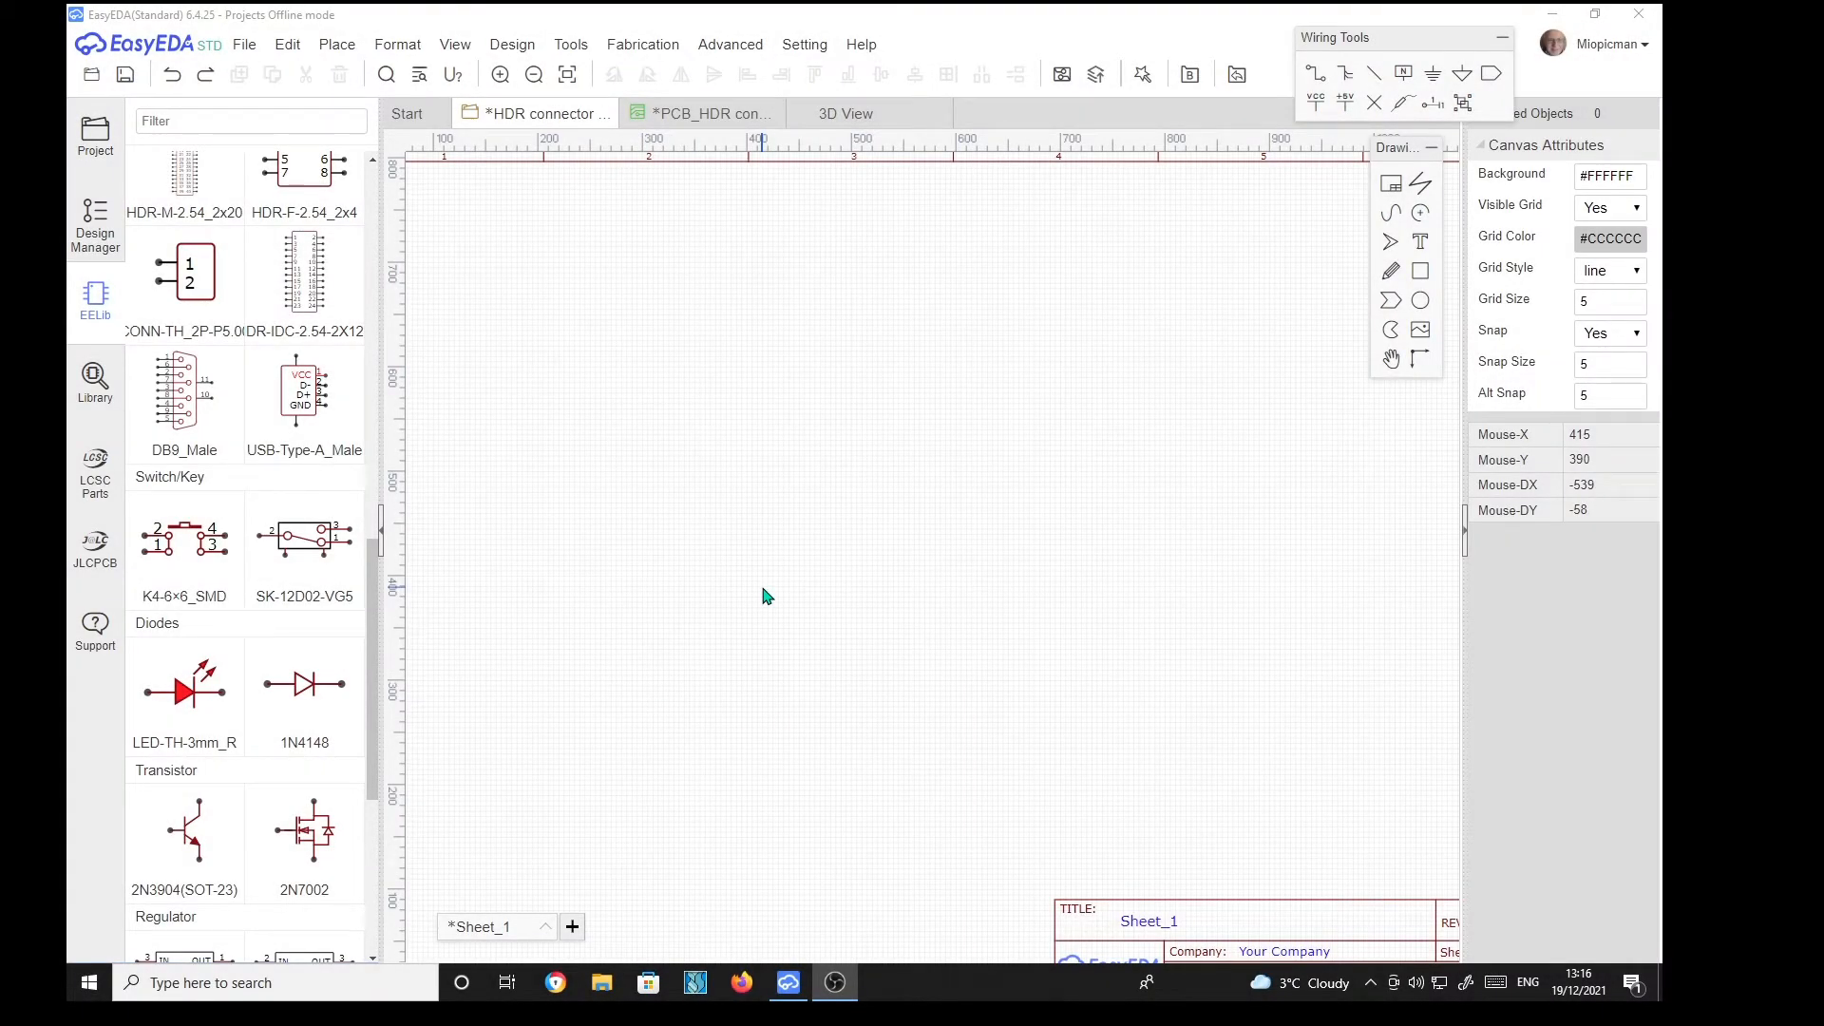
mouse_move(906, 485)
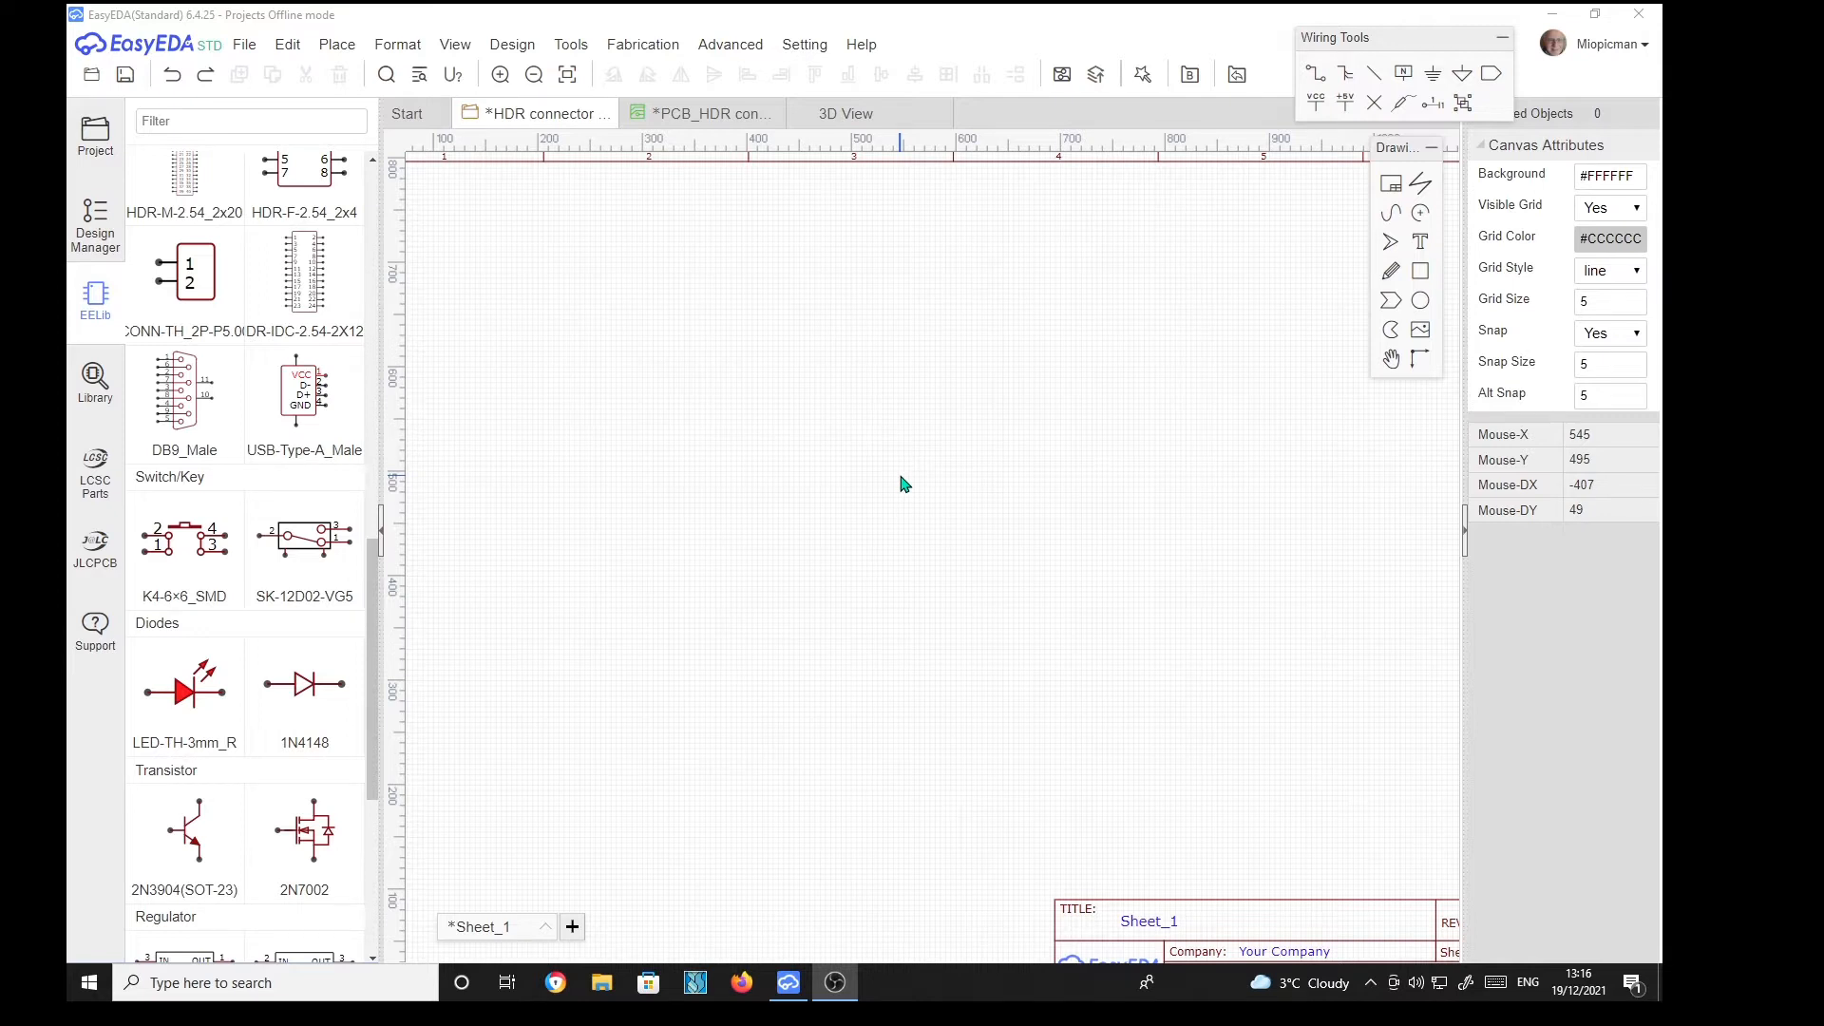
mouse_move(364, 284)
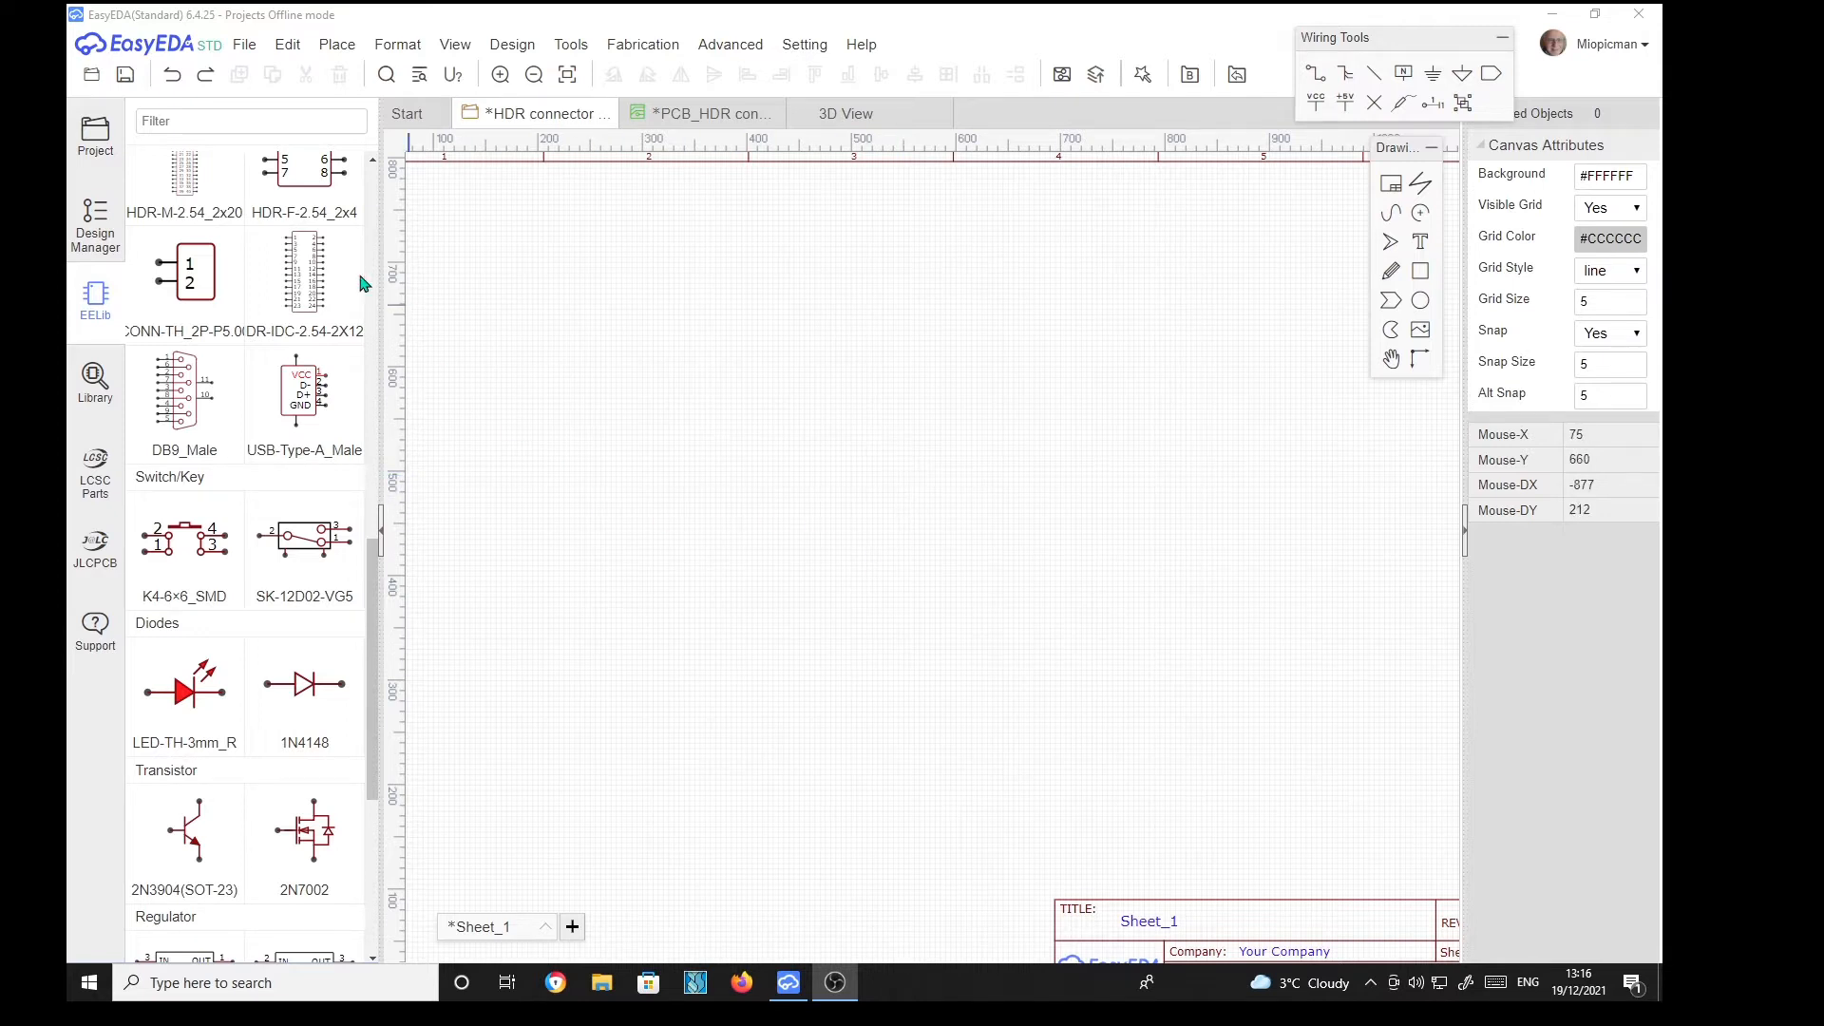
mouse_move(304, 271)
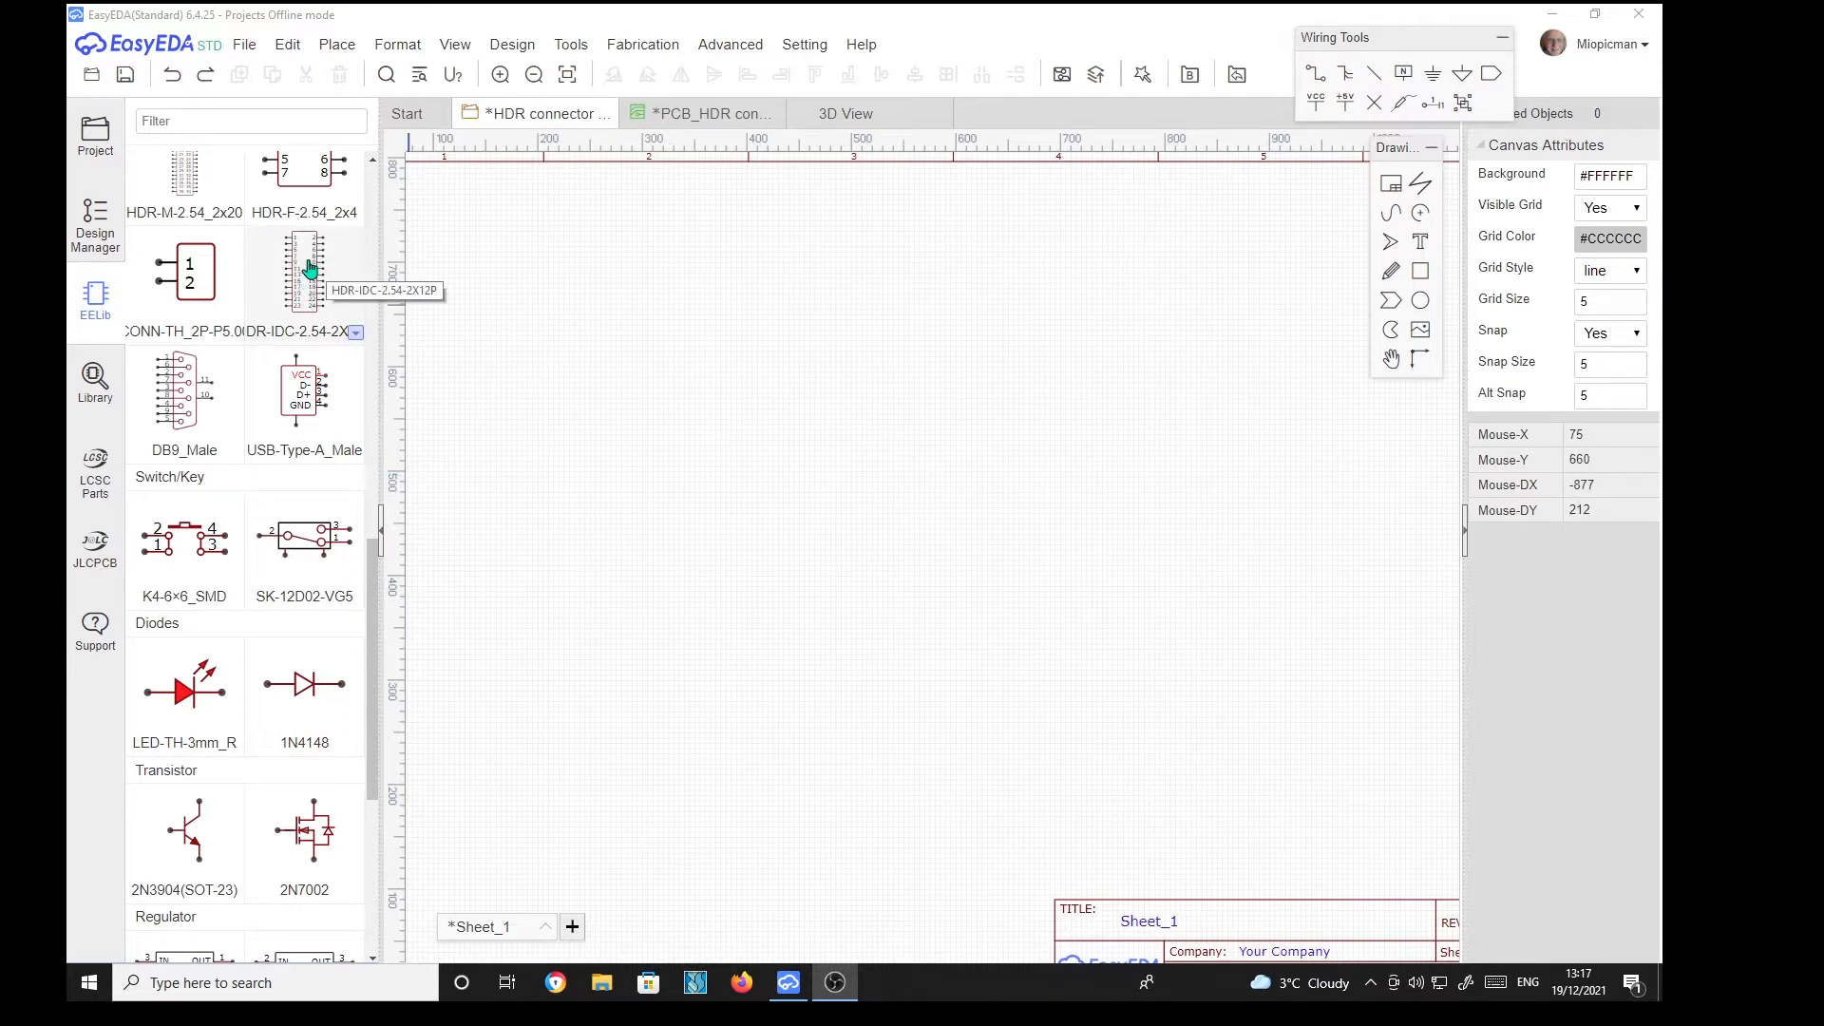
Step: Place HDR-IDC-2.54-2X12P as P1 and its 2X10 variant as P2 side by side
click(304, 271)
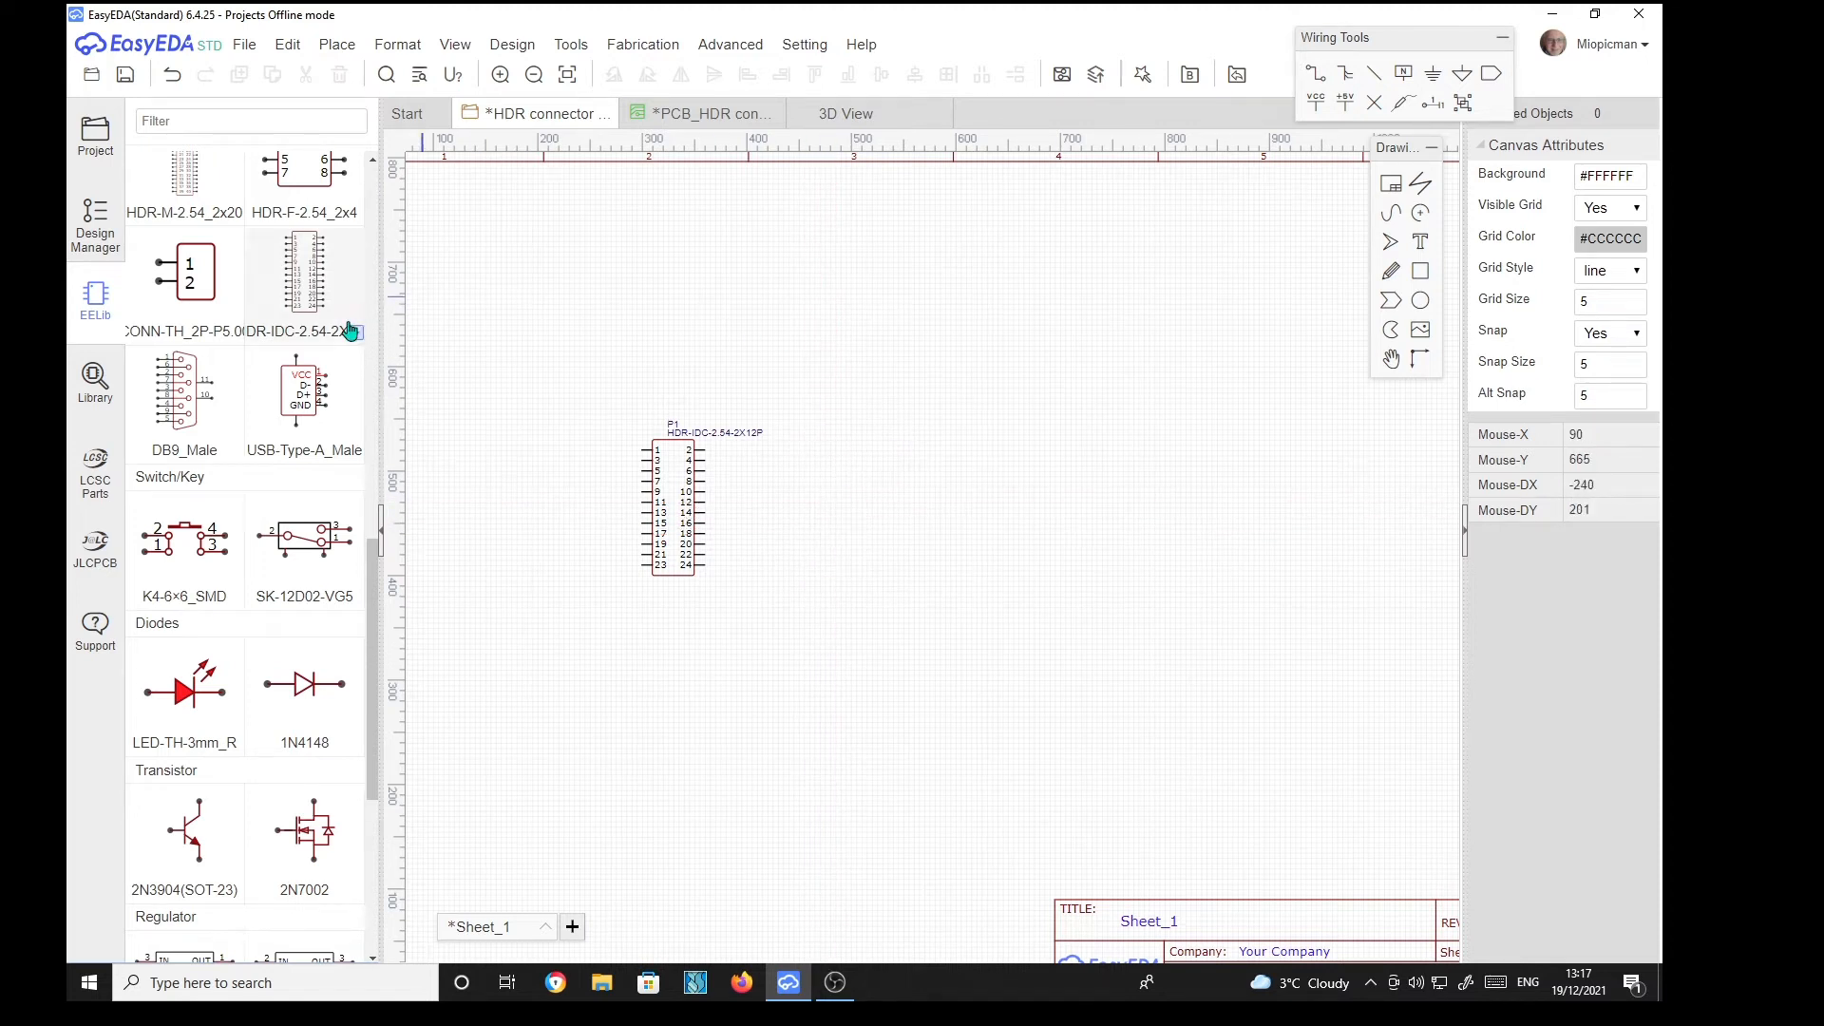
click(304, 330)
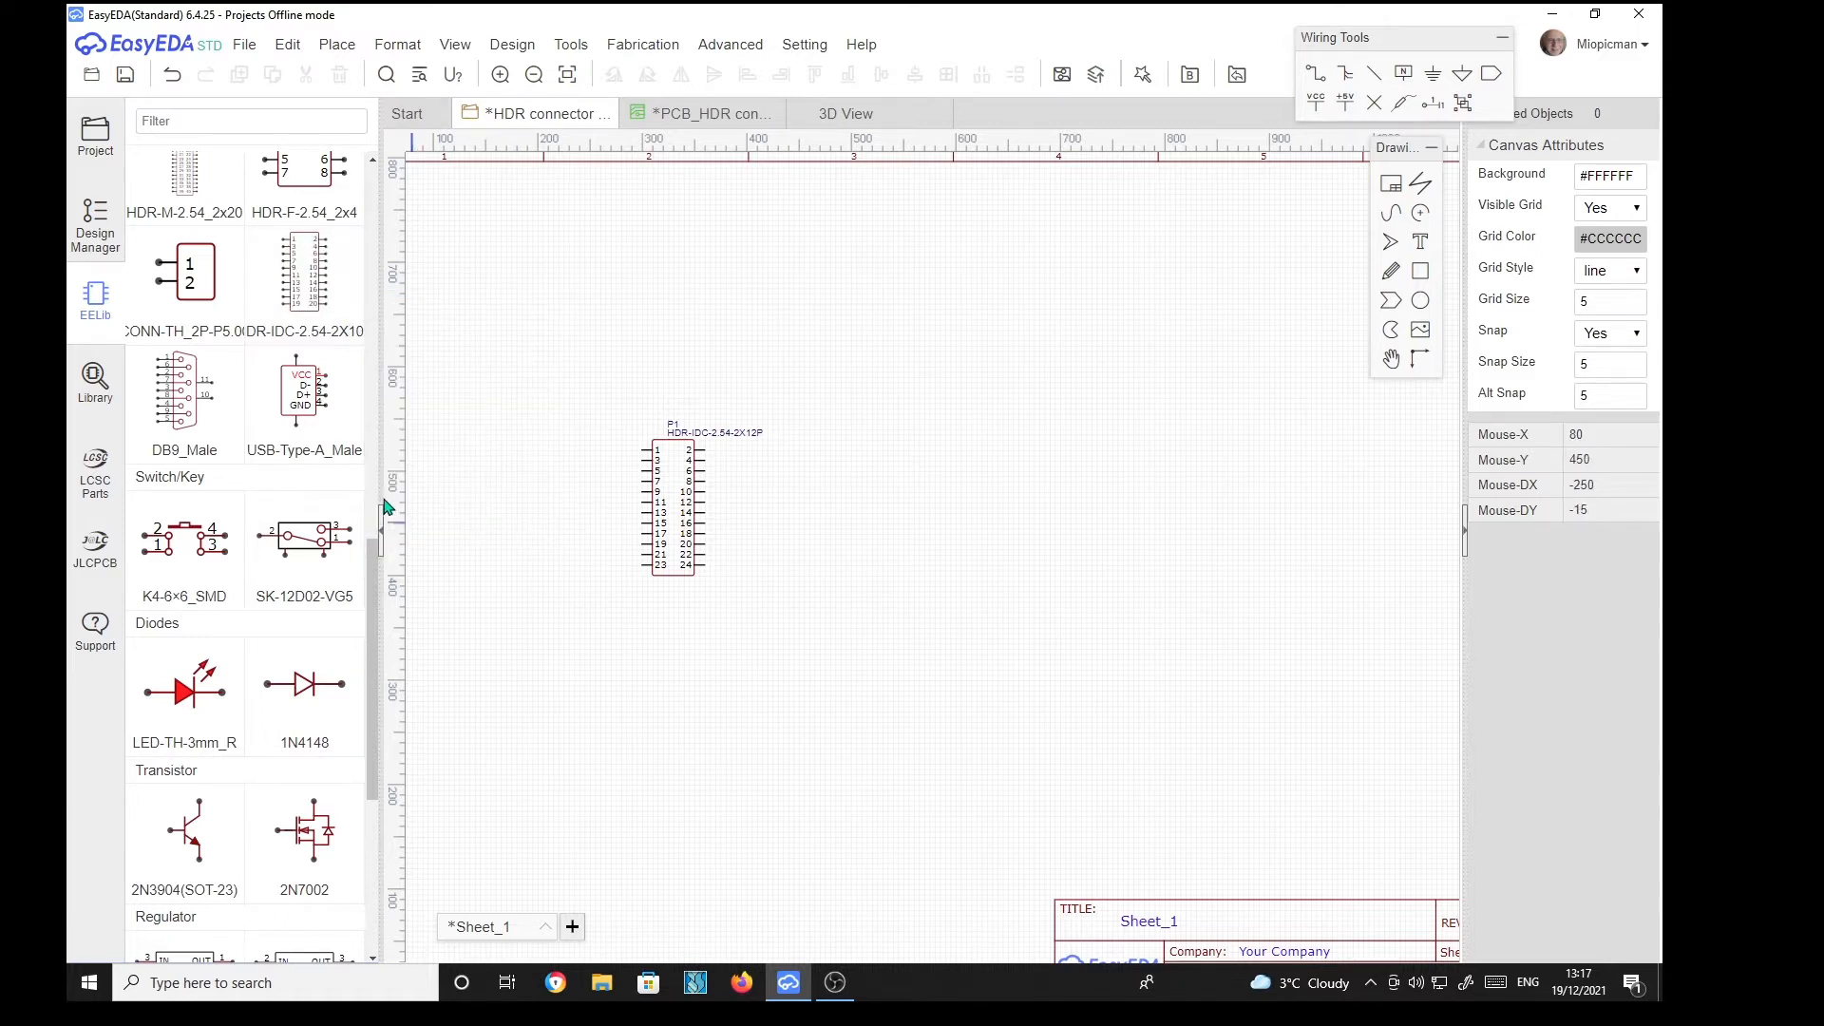
click(830, 529)
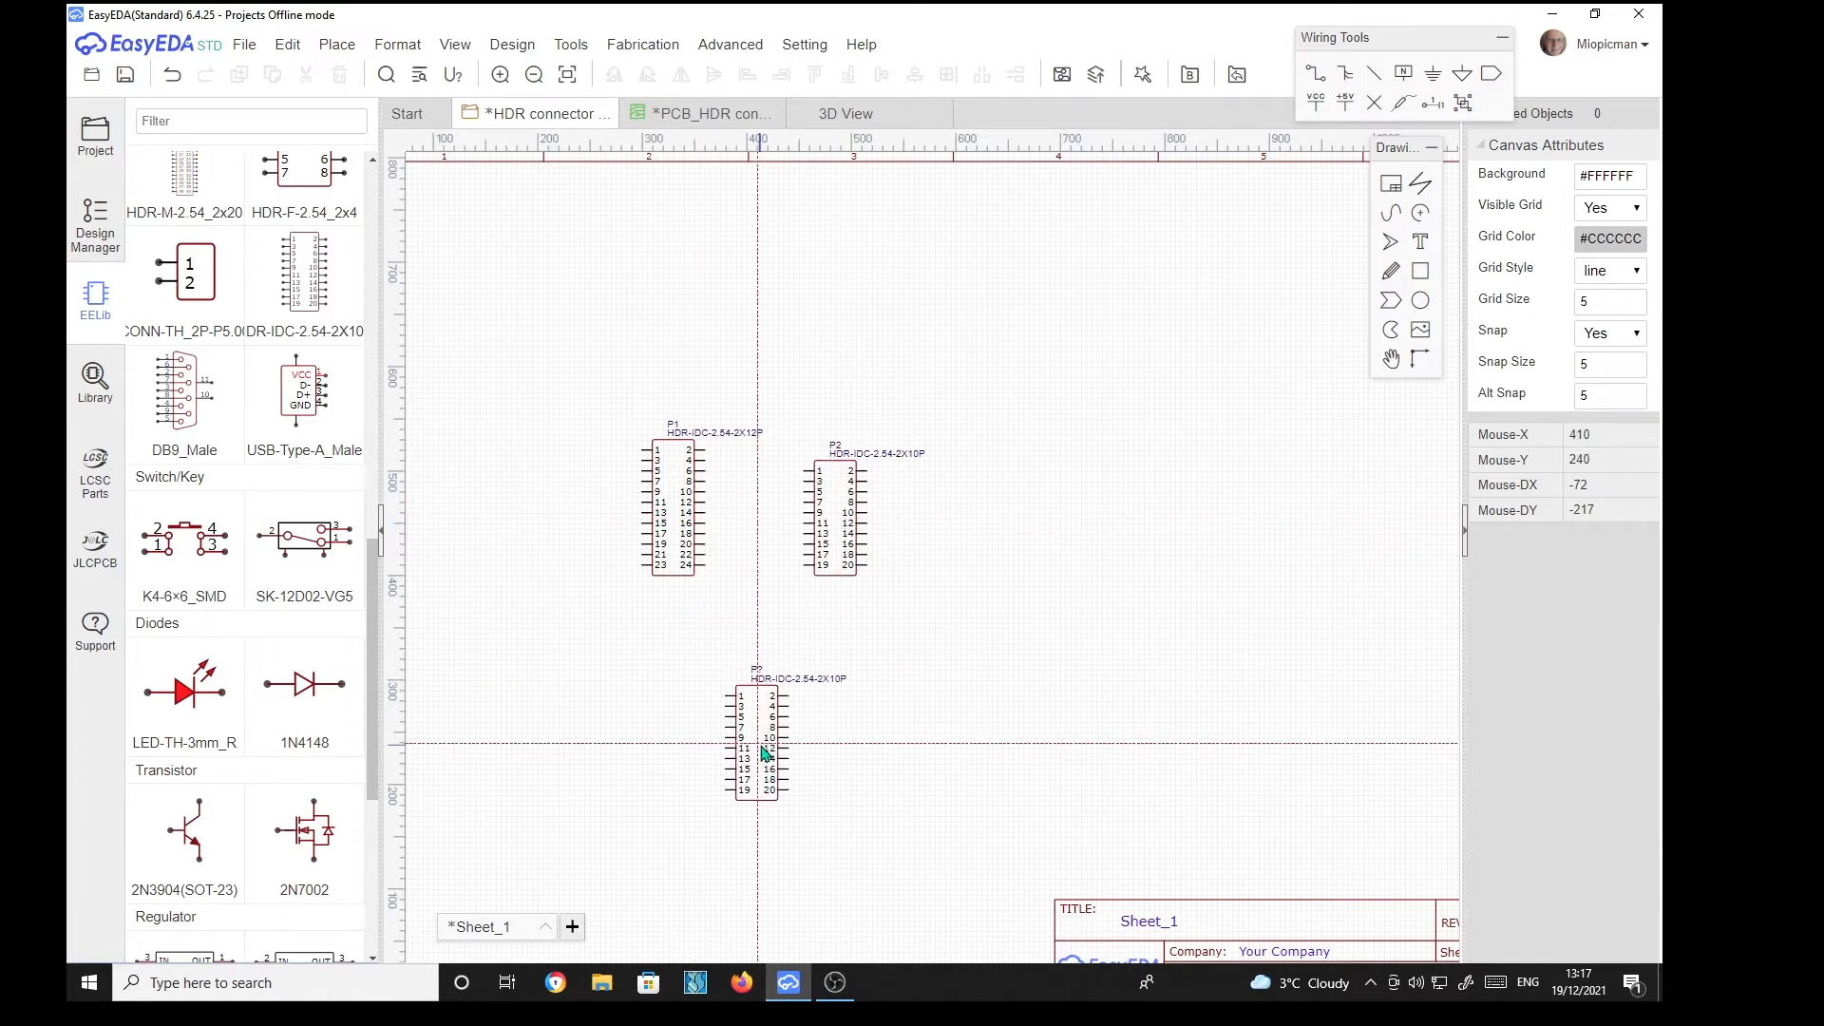
key(Delete)
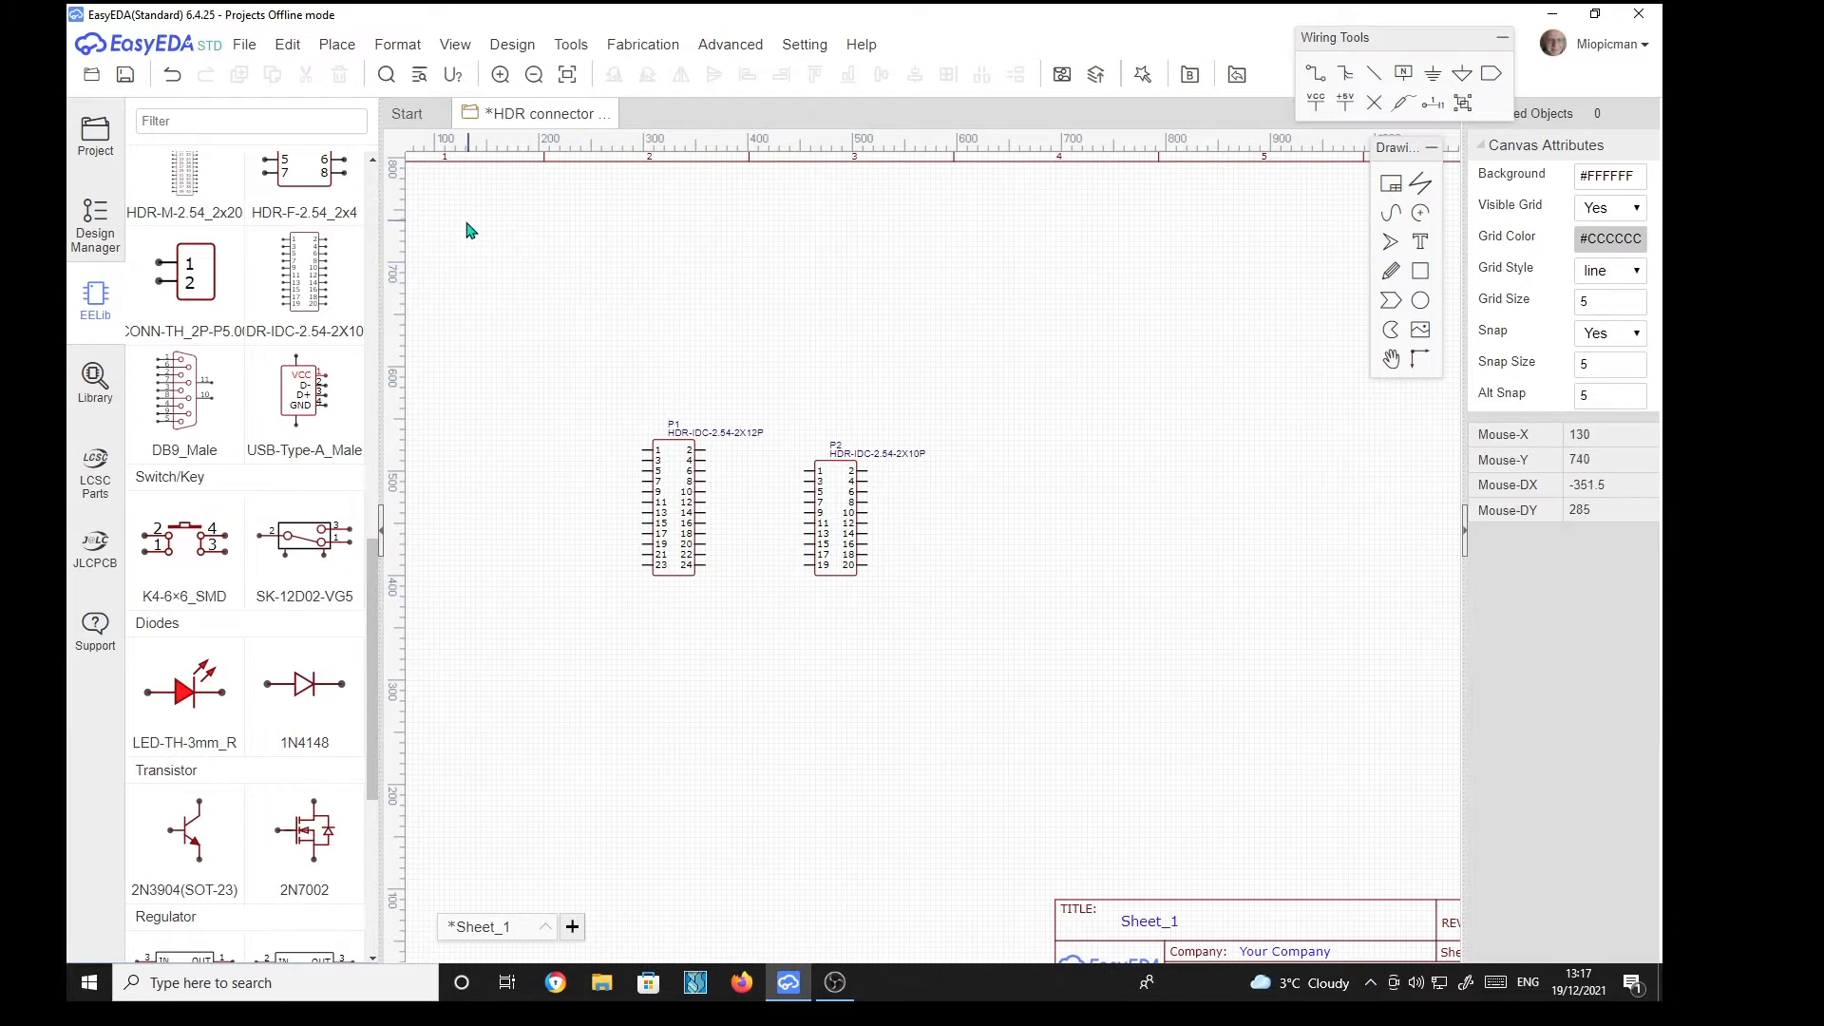
mouse_move(696, 367)
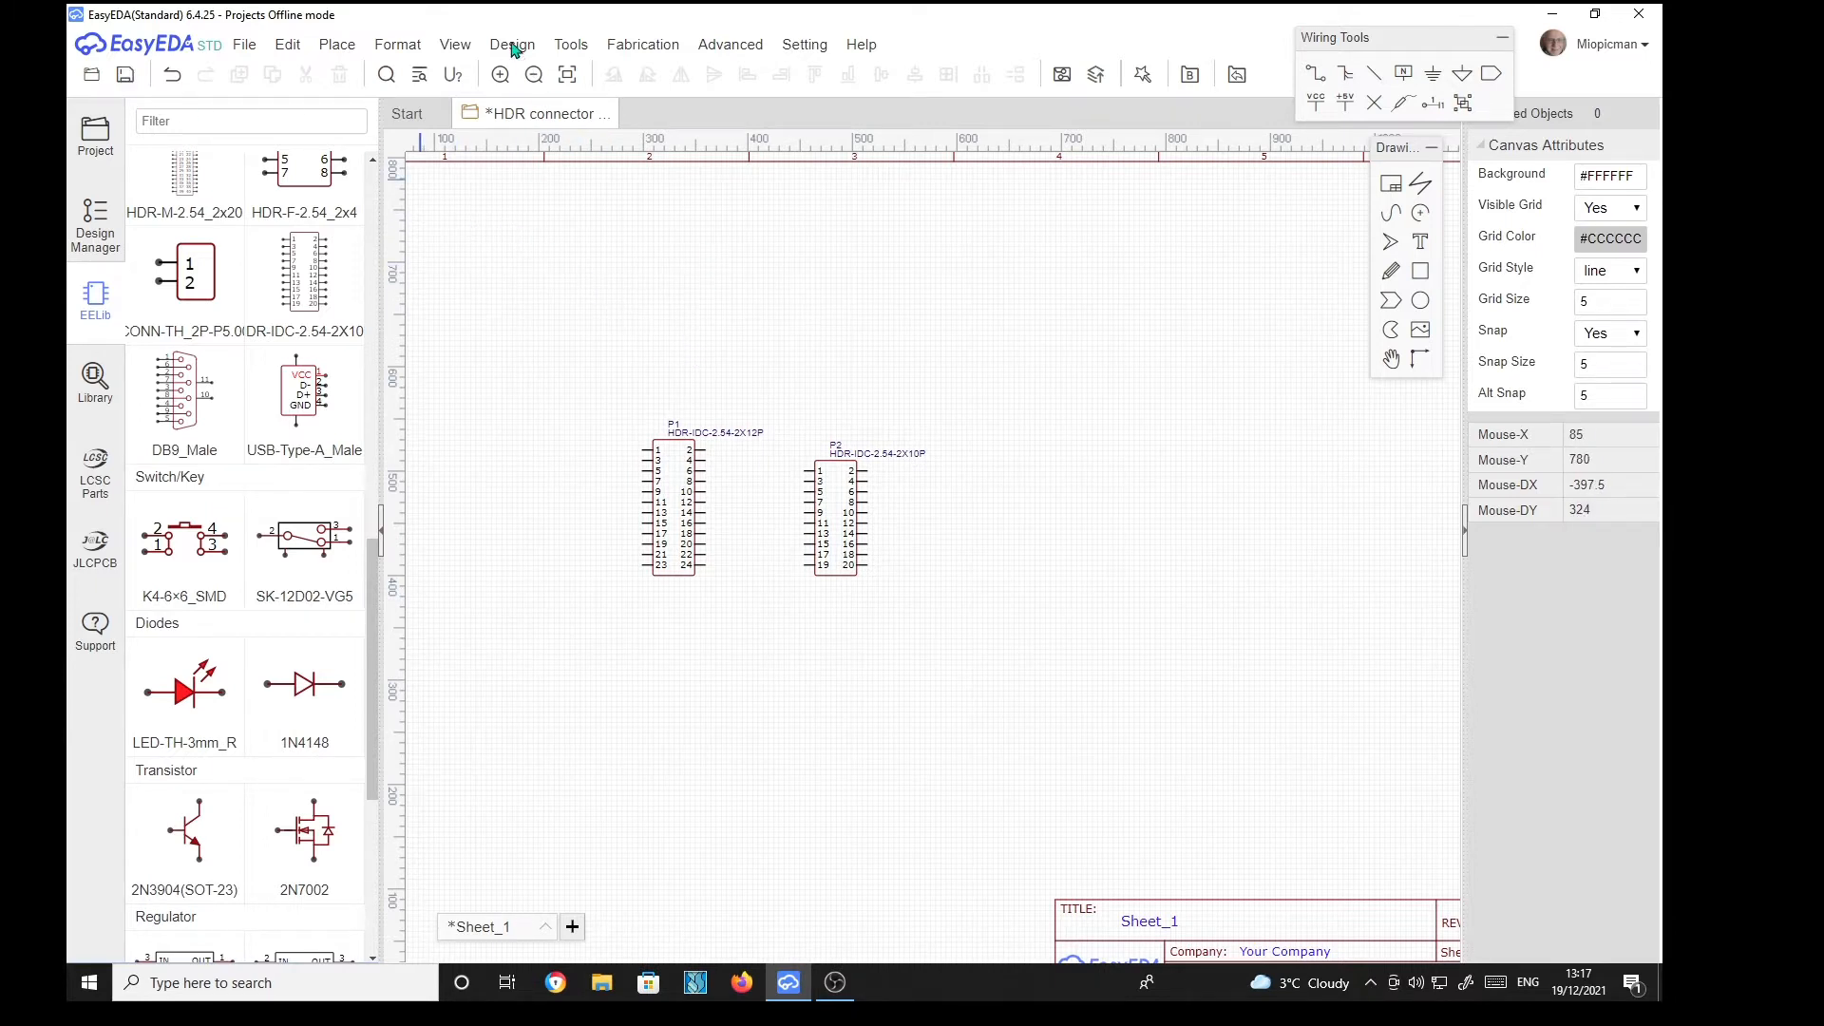
Step: Convert the schematic to a PCB via Design, skipping the unfinished nets check
click(512, 44)
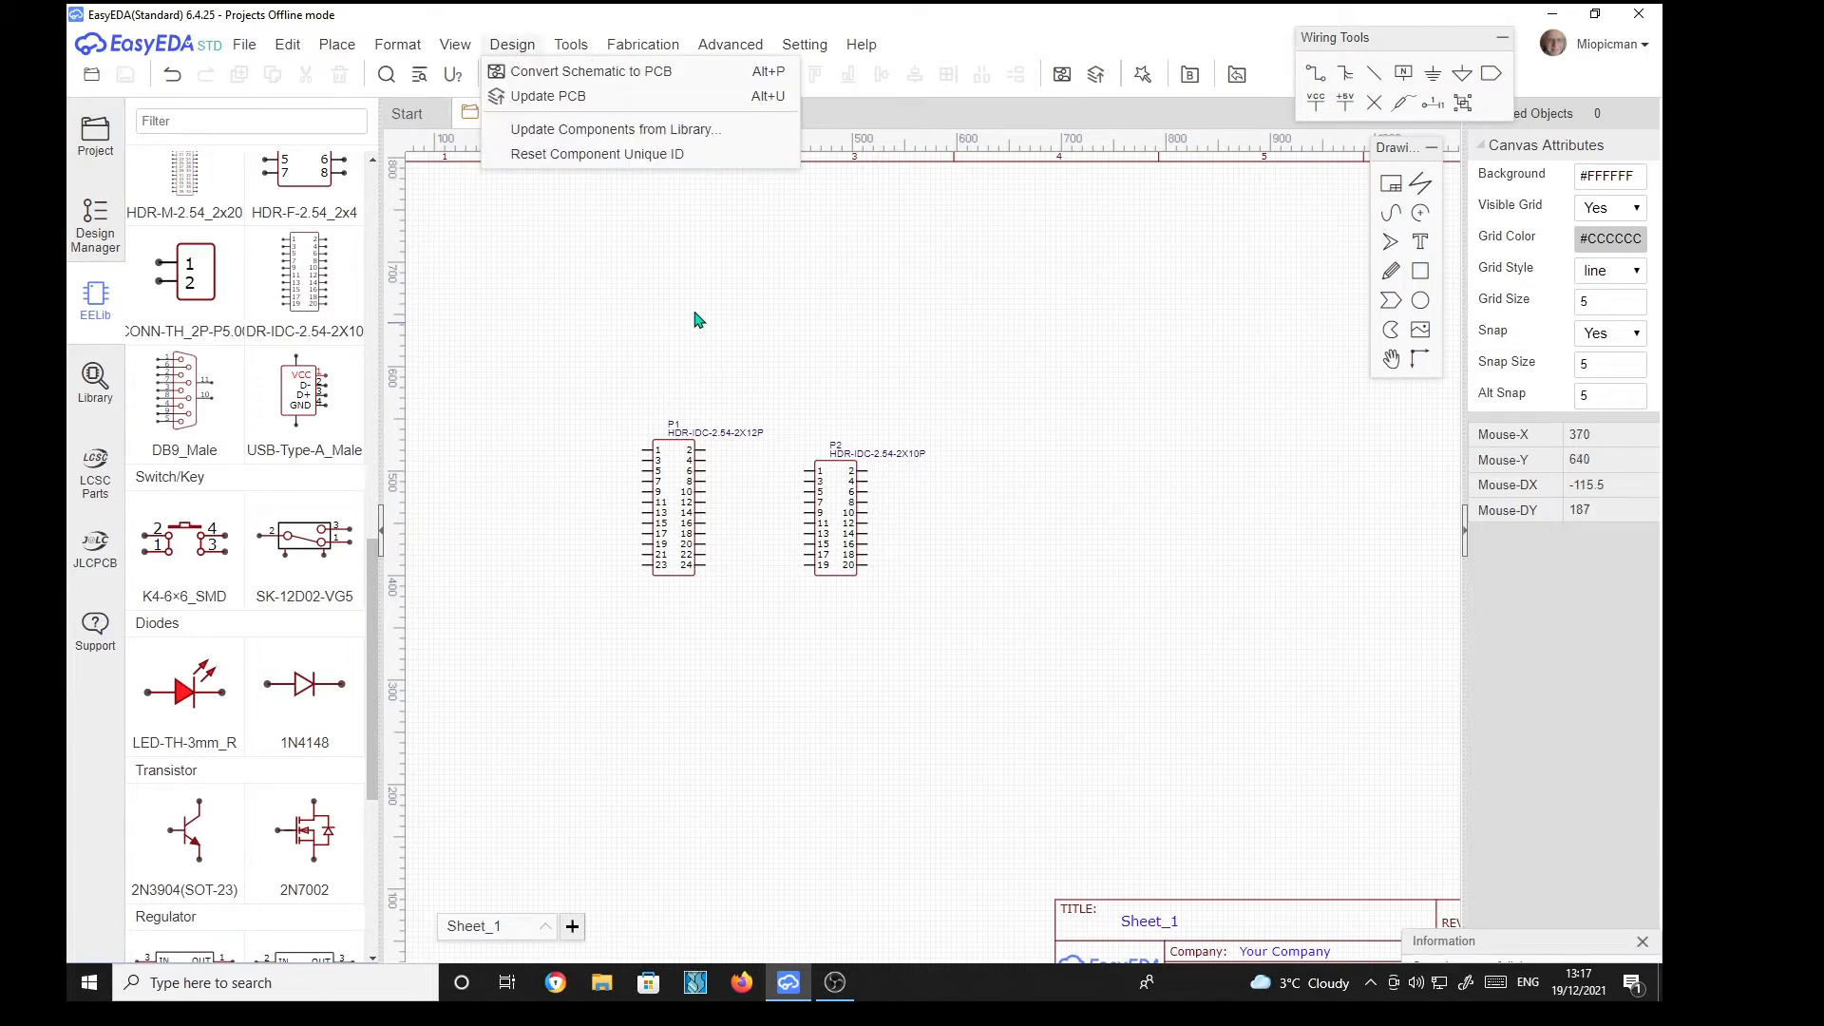
mouse_move(590, 71)
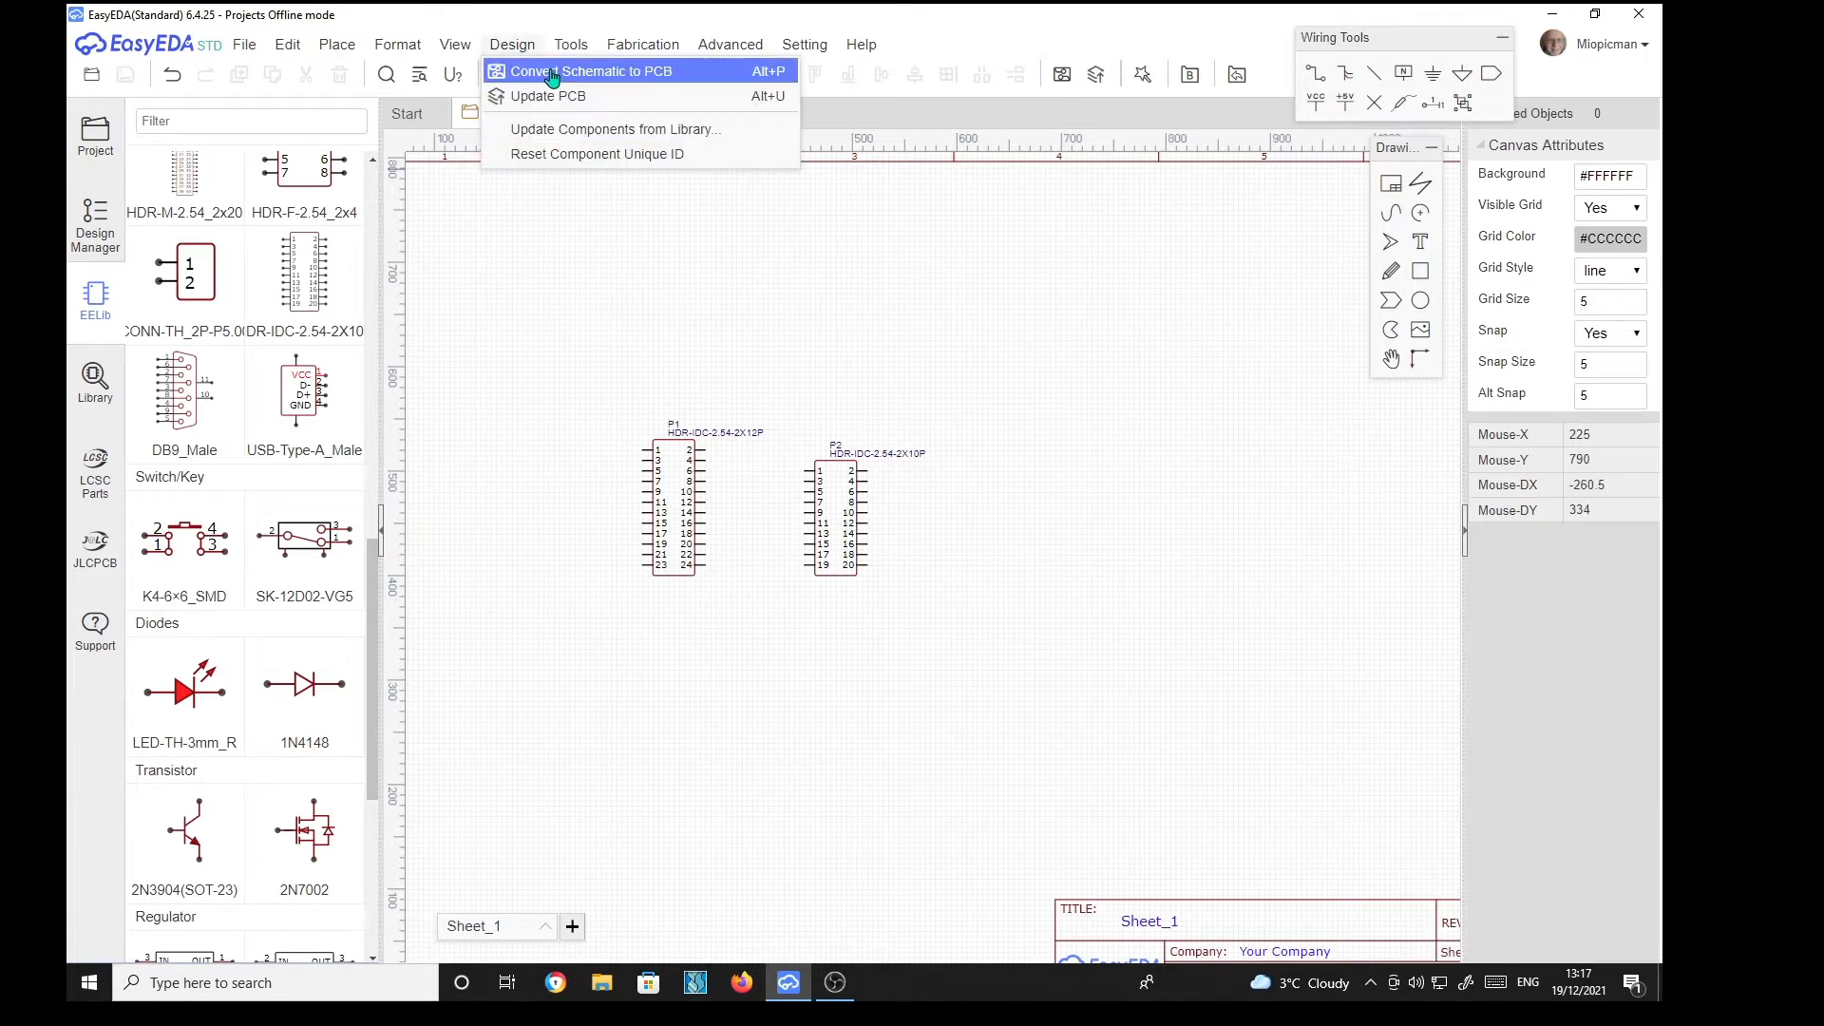
click(591, 71)
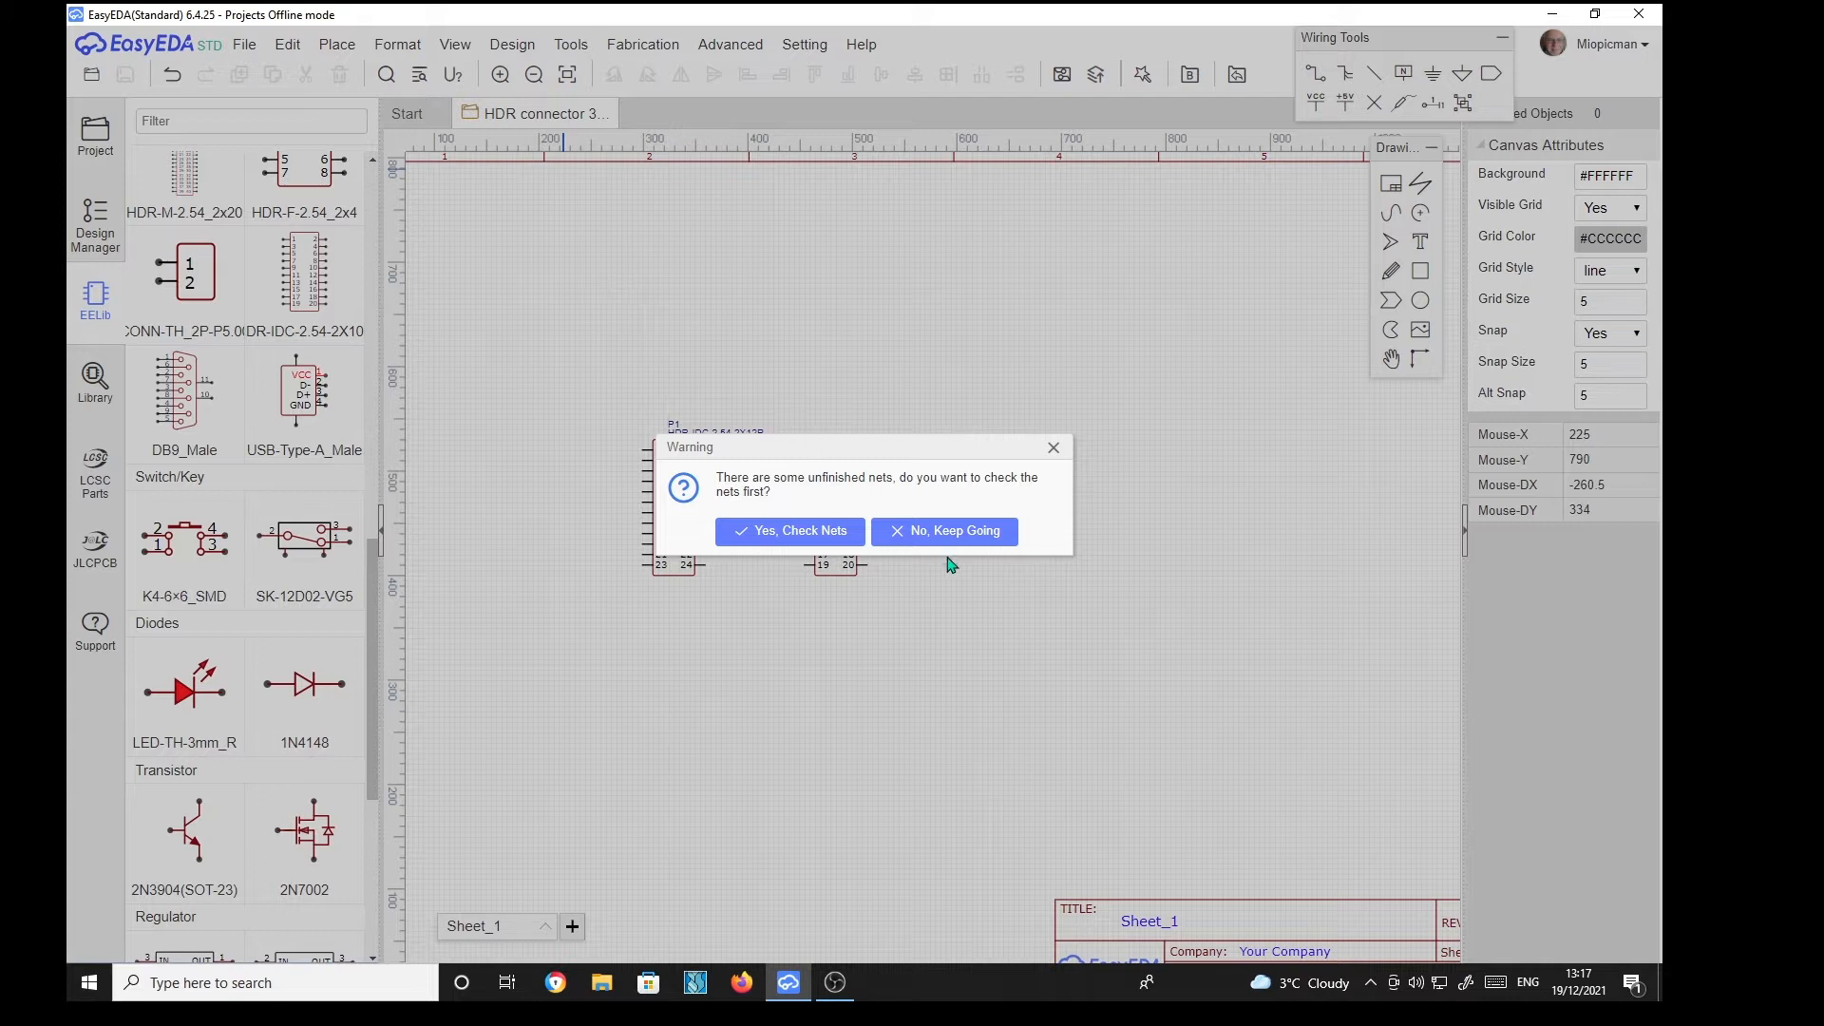
click(943, 530)
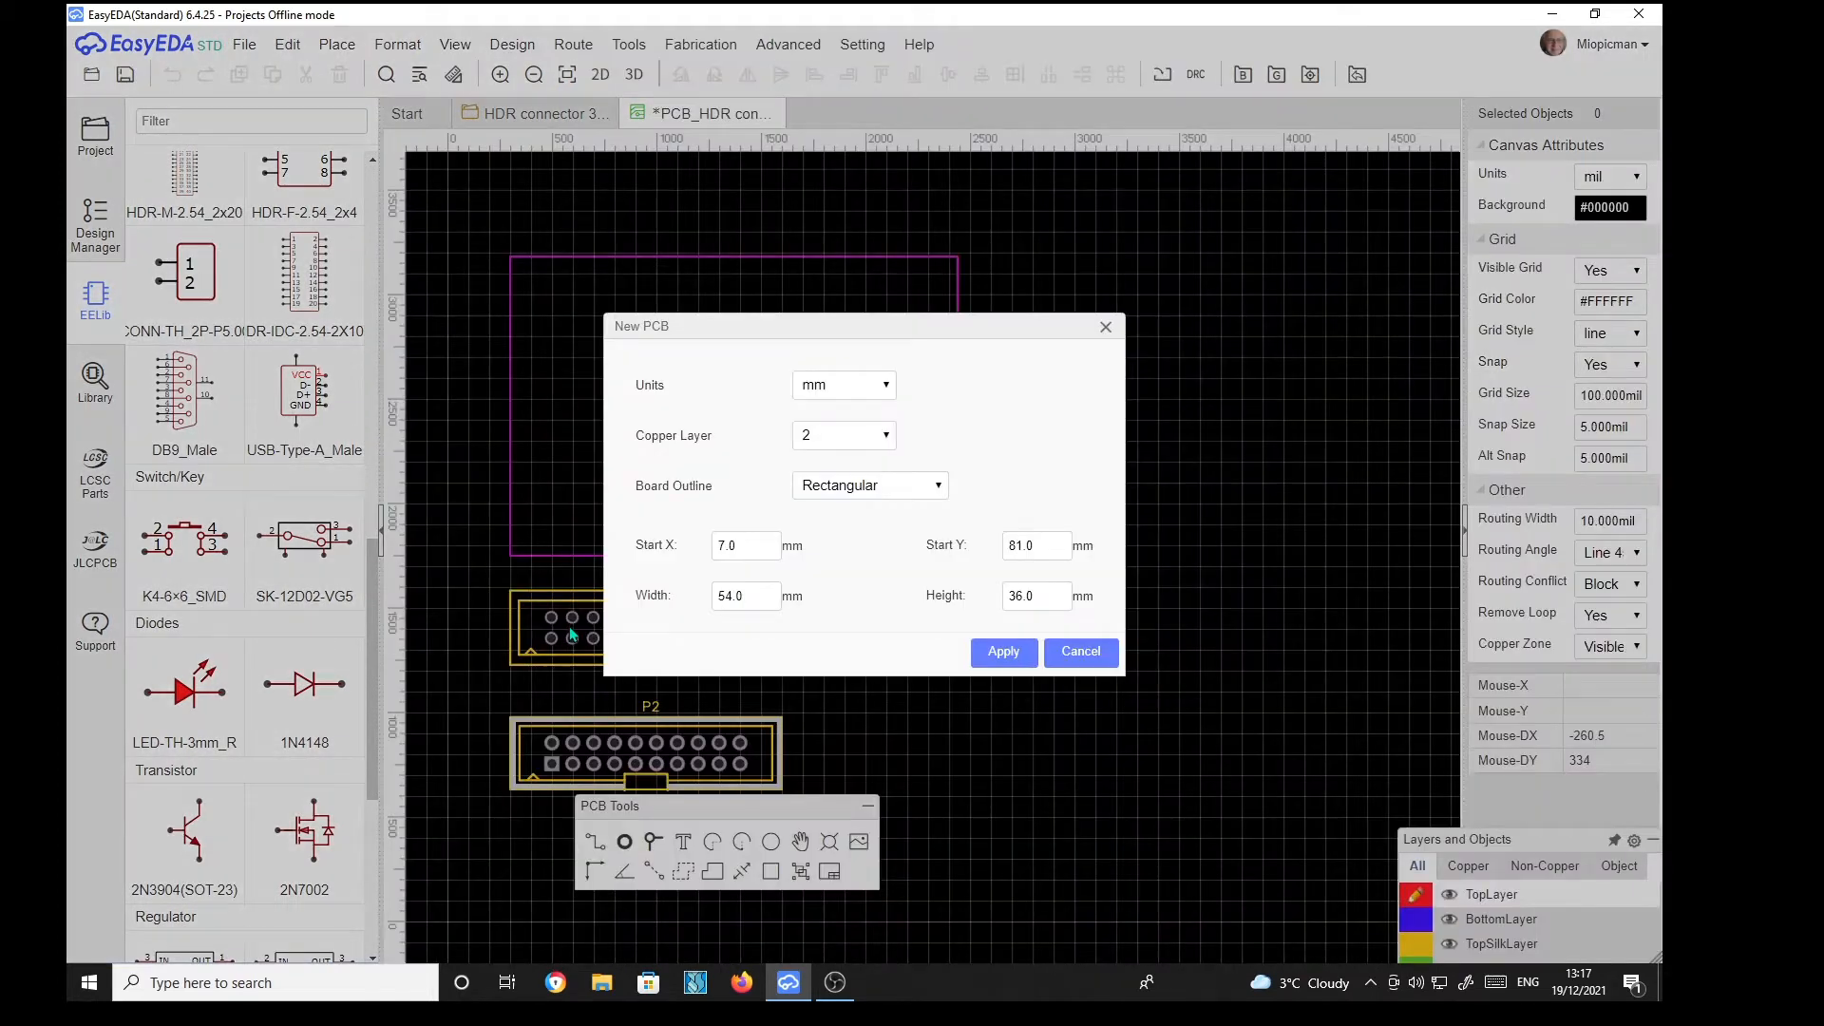
Step: Apply the rectangular board outline and move headers P2 and P1 inside it
click(1001, 652)
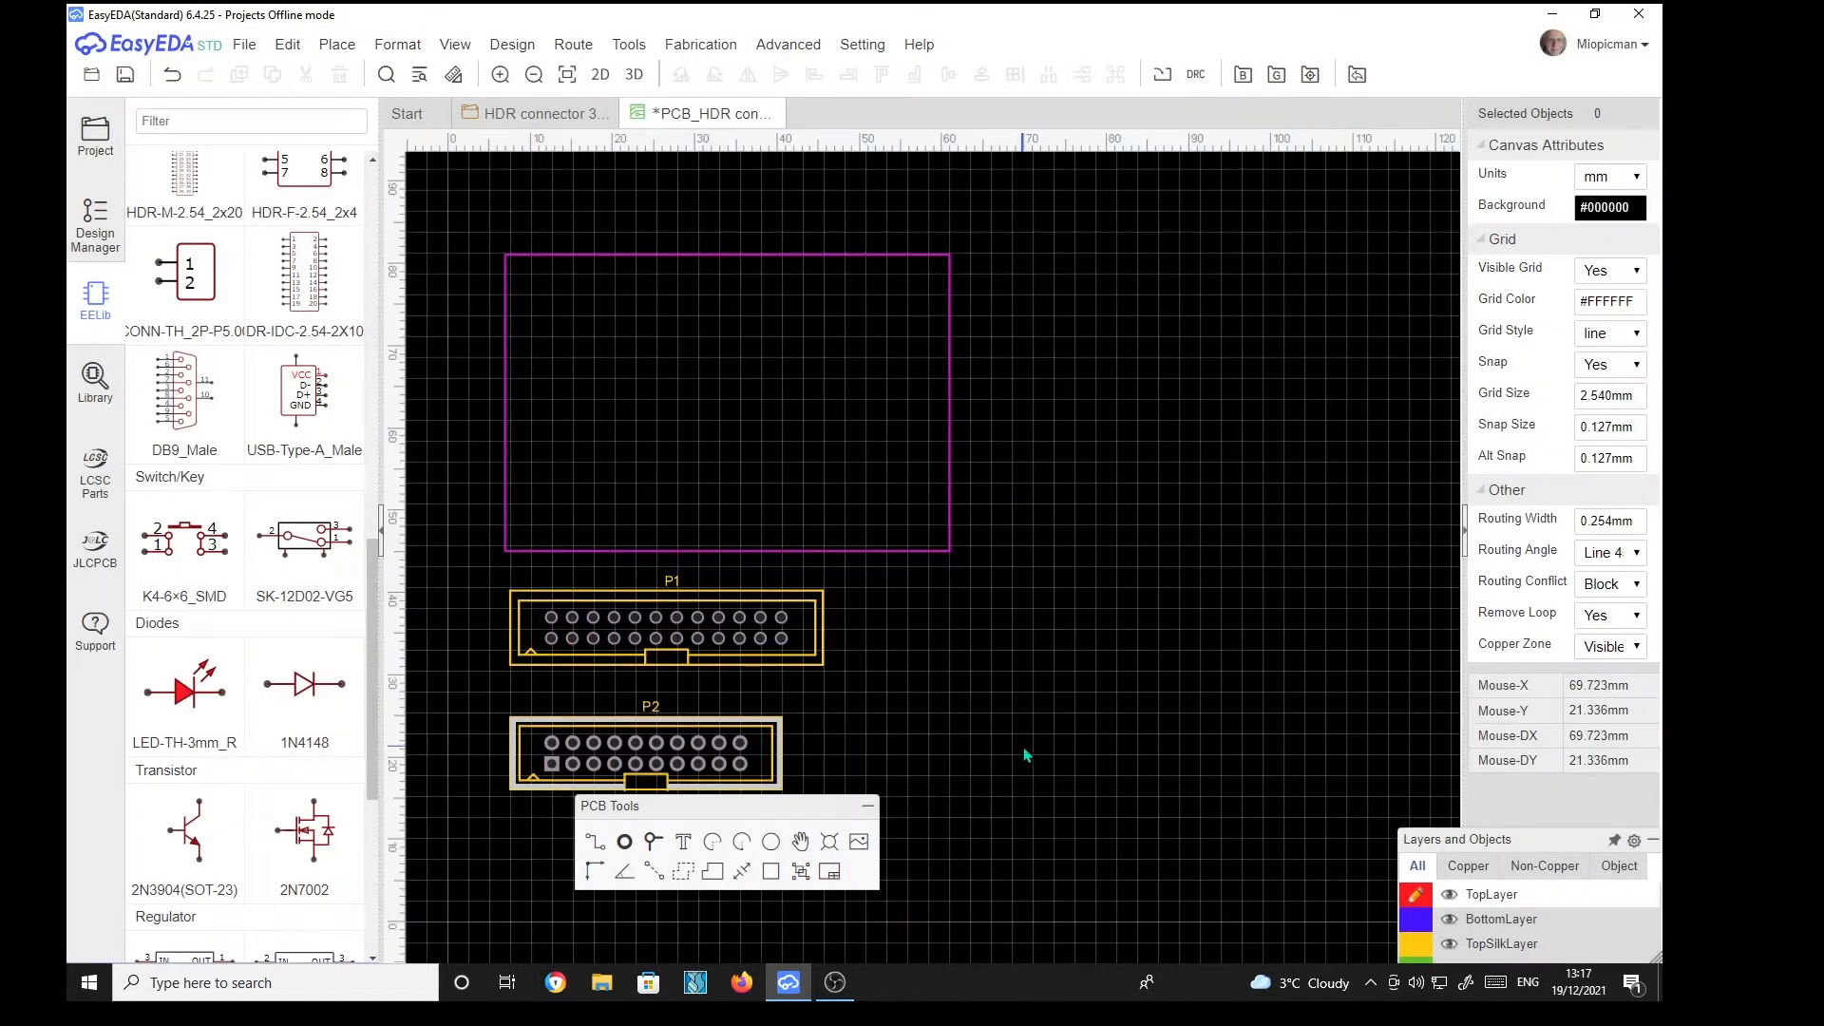
mouse_move(960, 641)
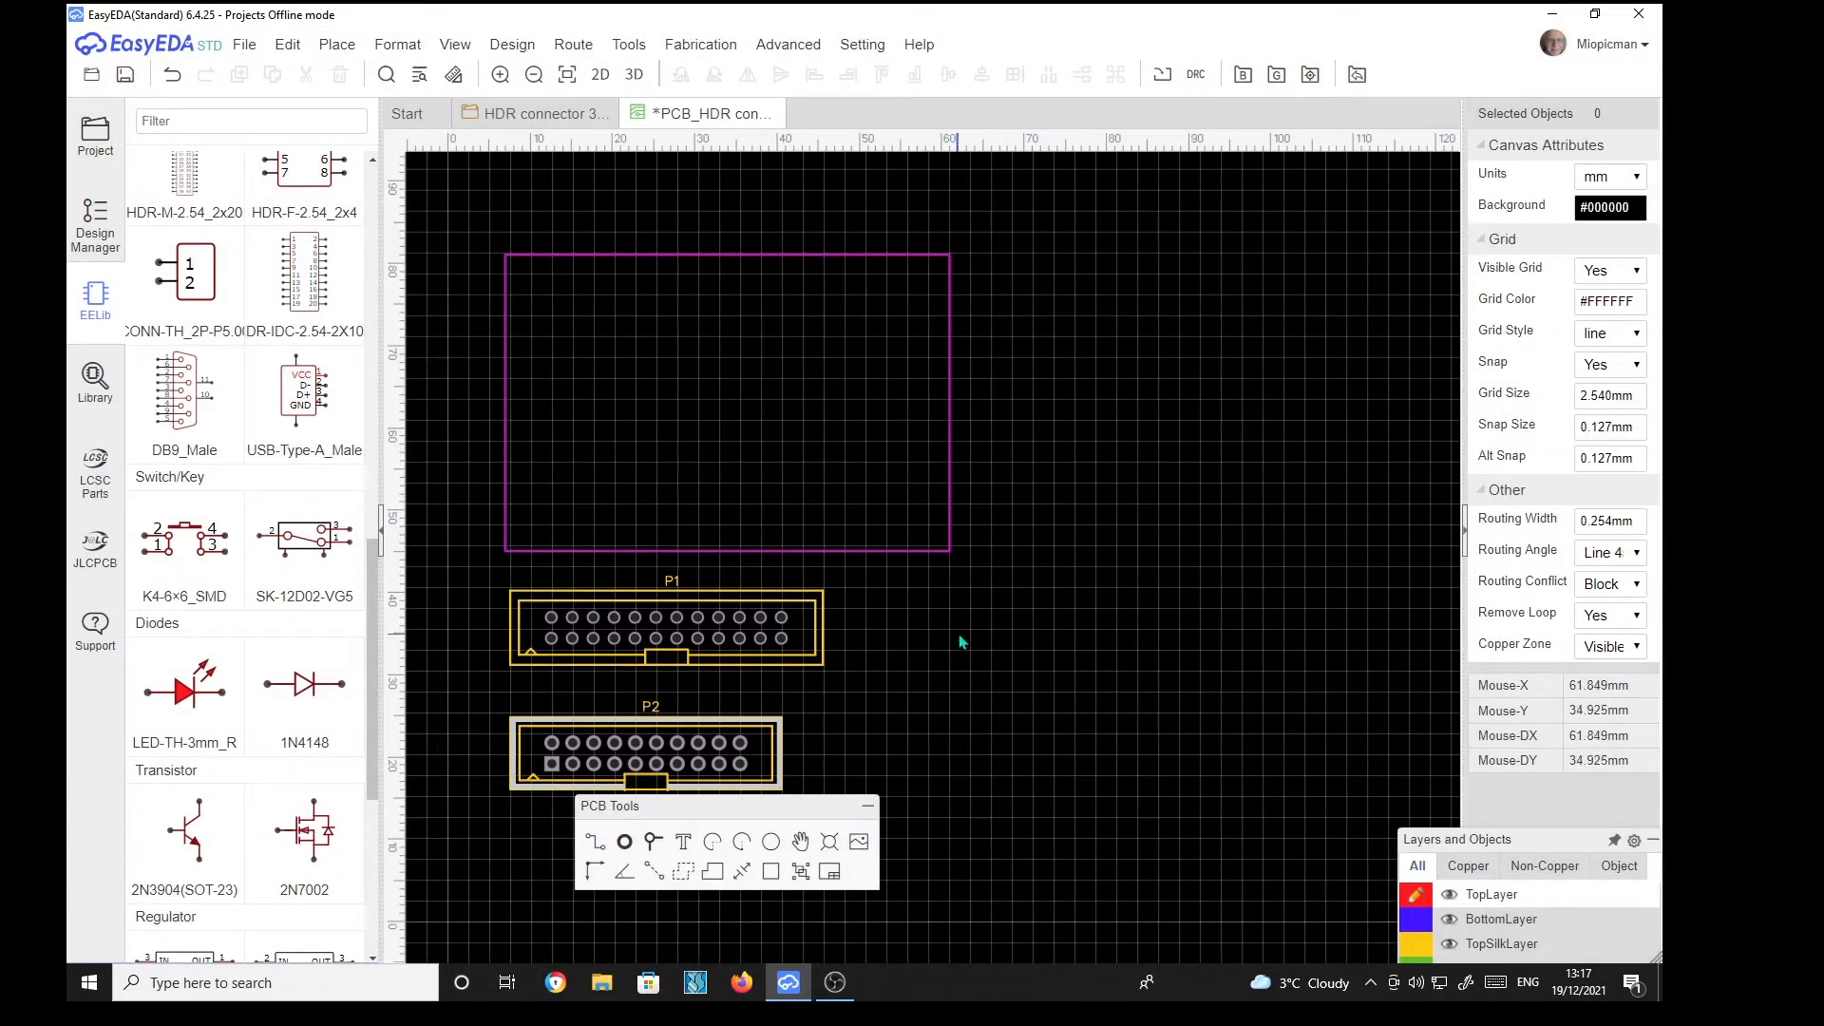
click(667, 617)
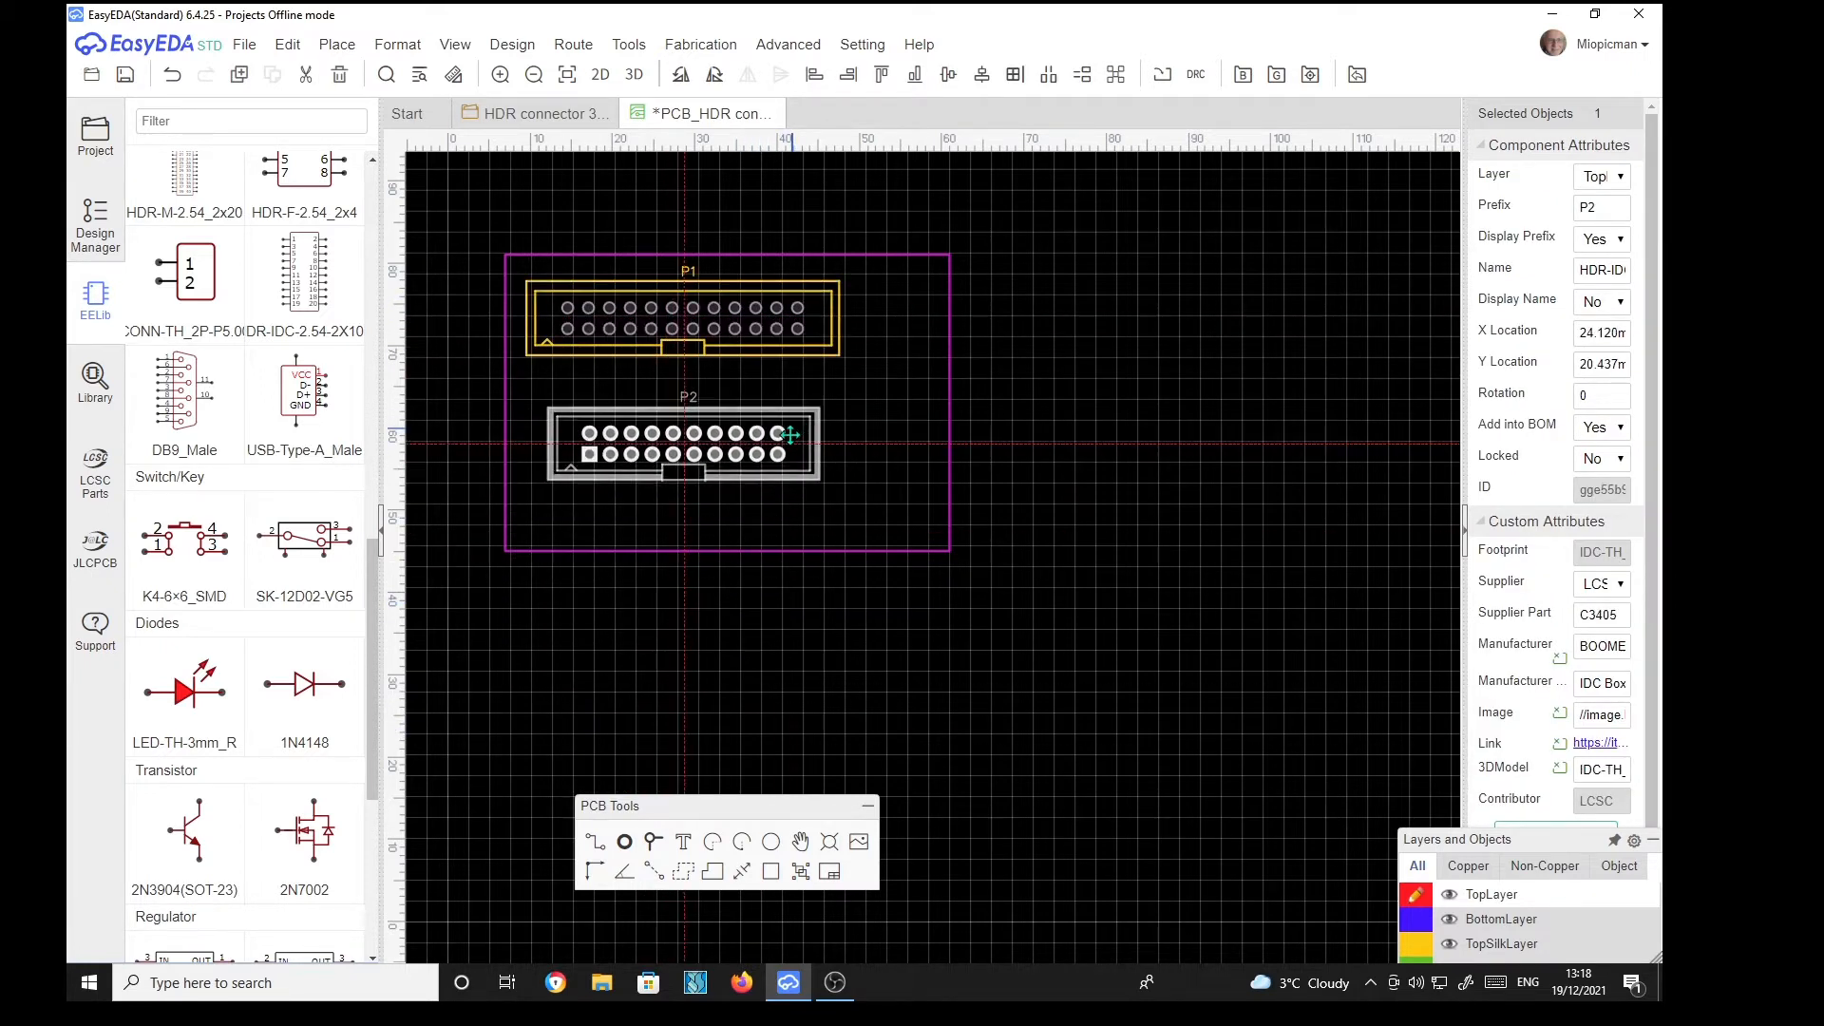
click(1125, 405)
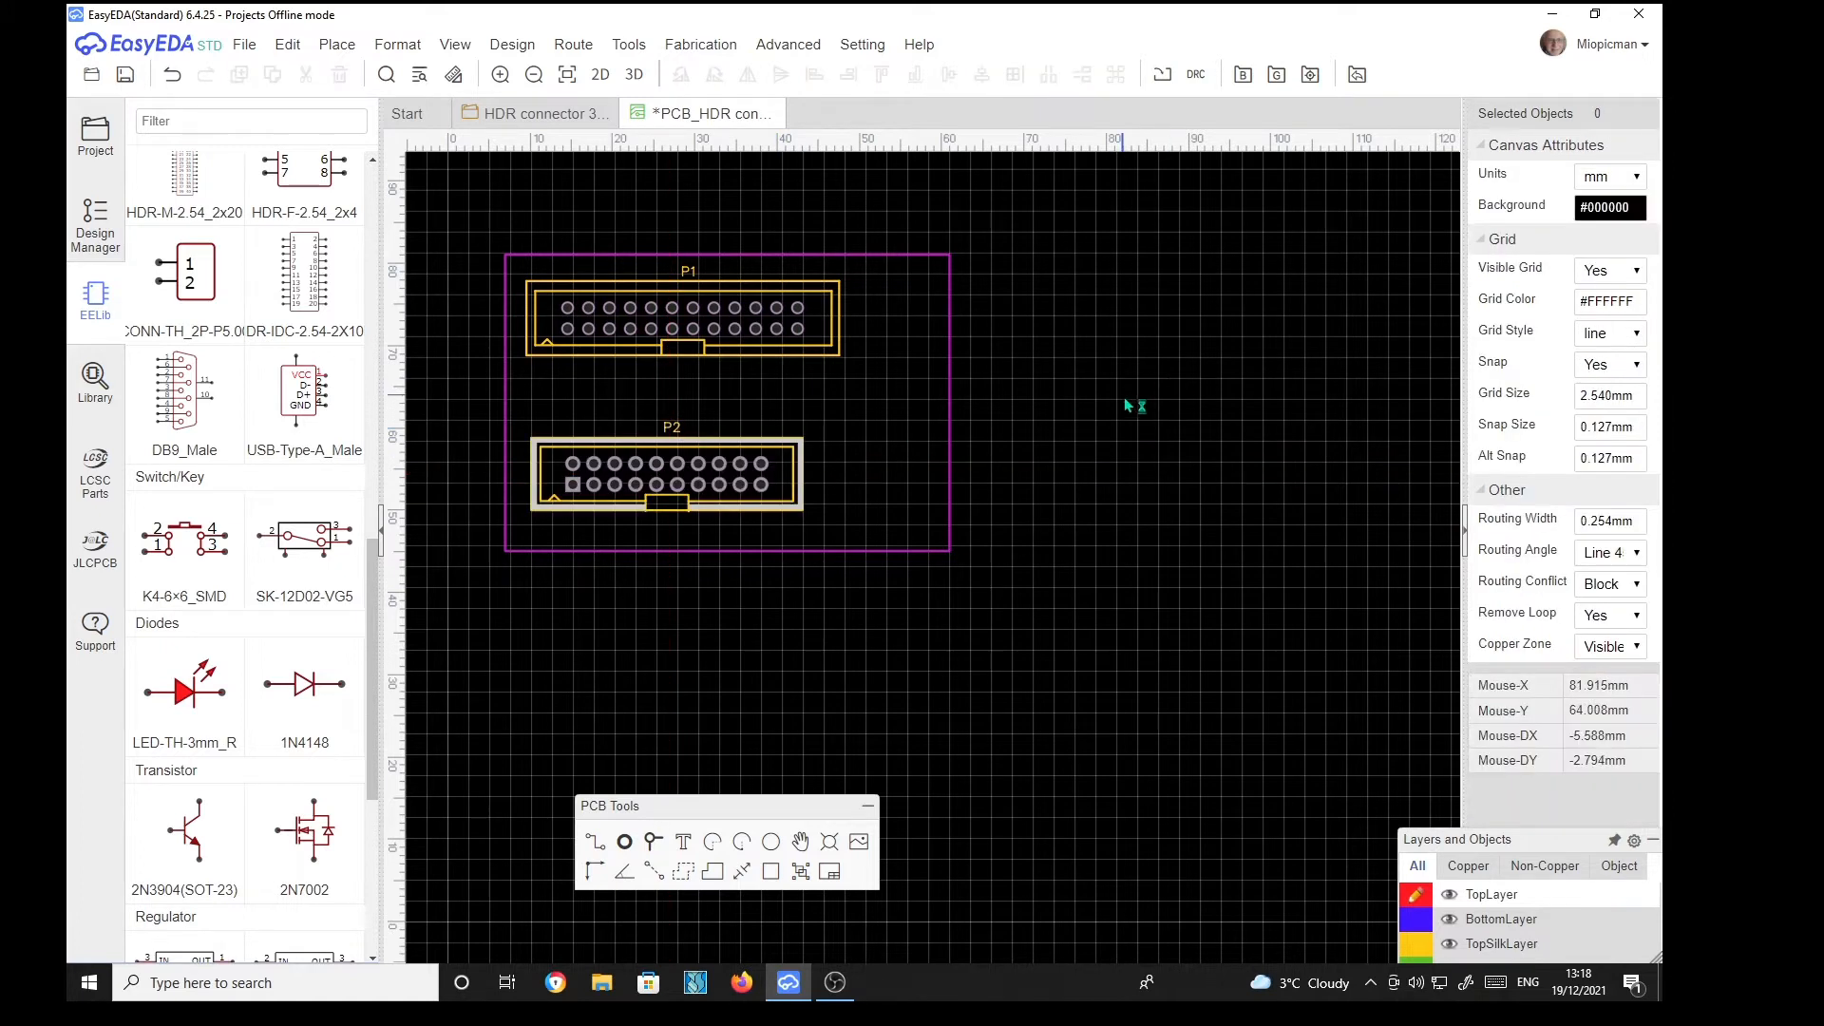
mouse_move(845, 326)
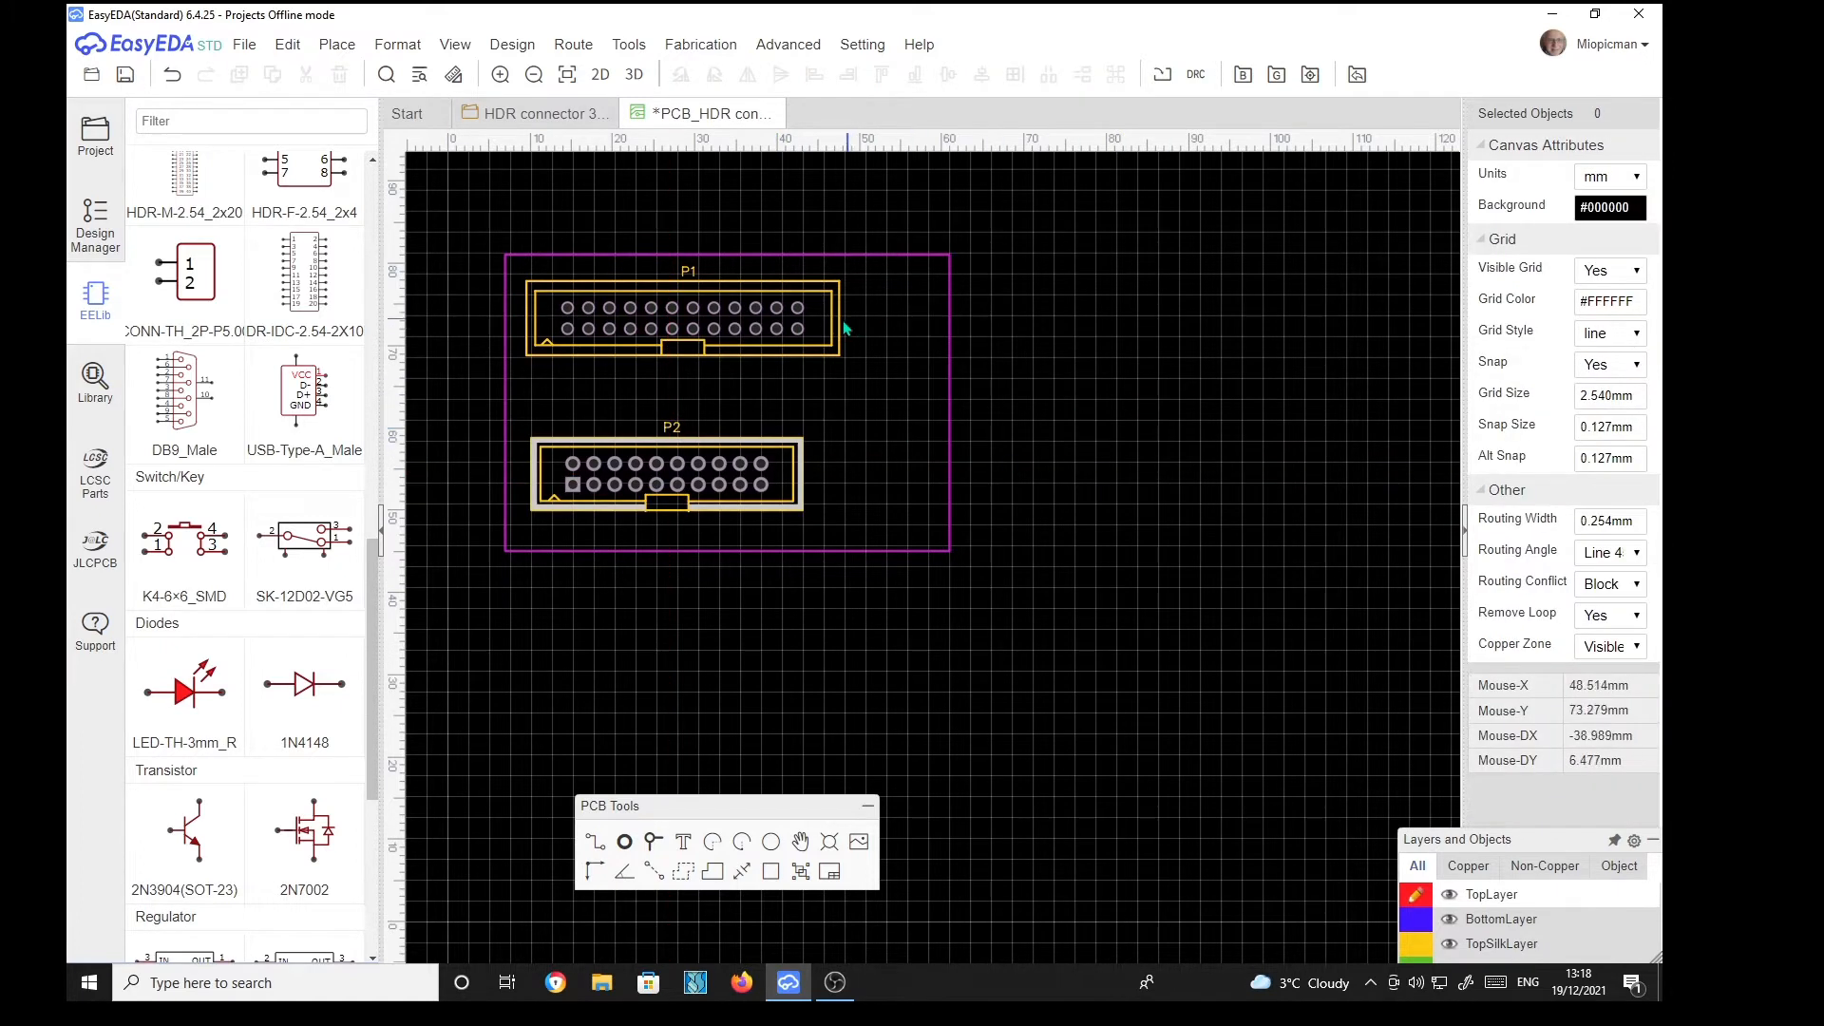
click(680, 307)
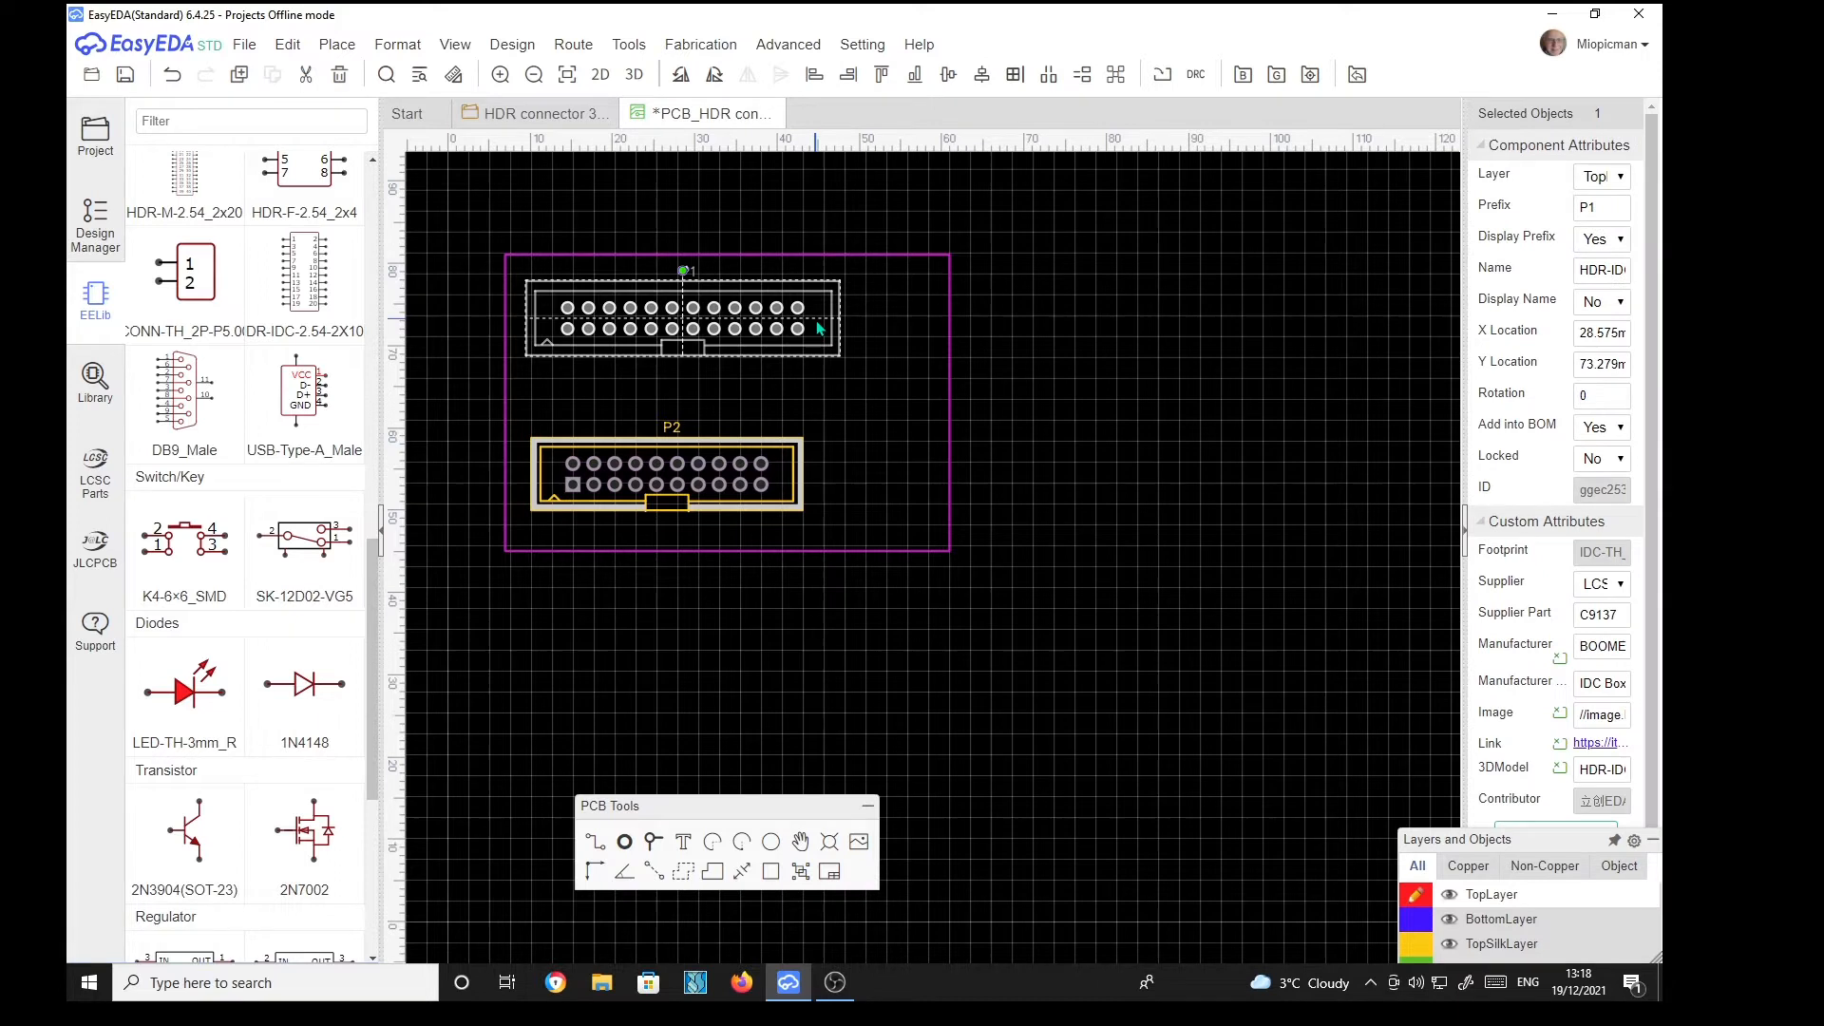
mouse_move(814, 329)
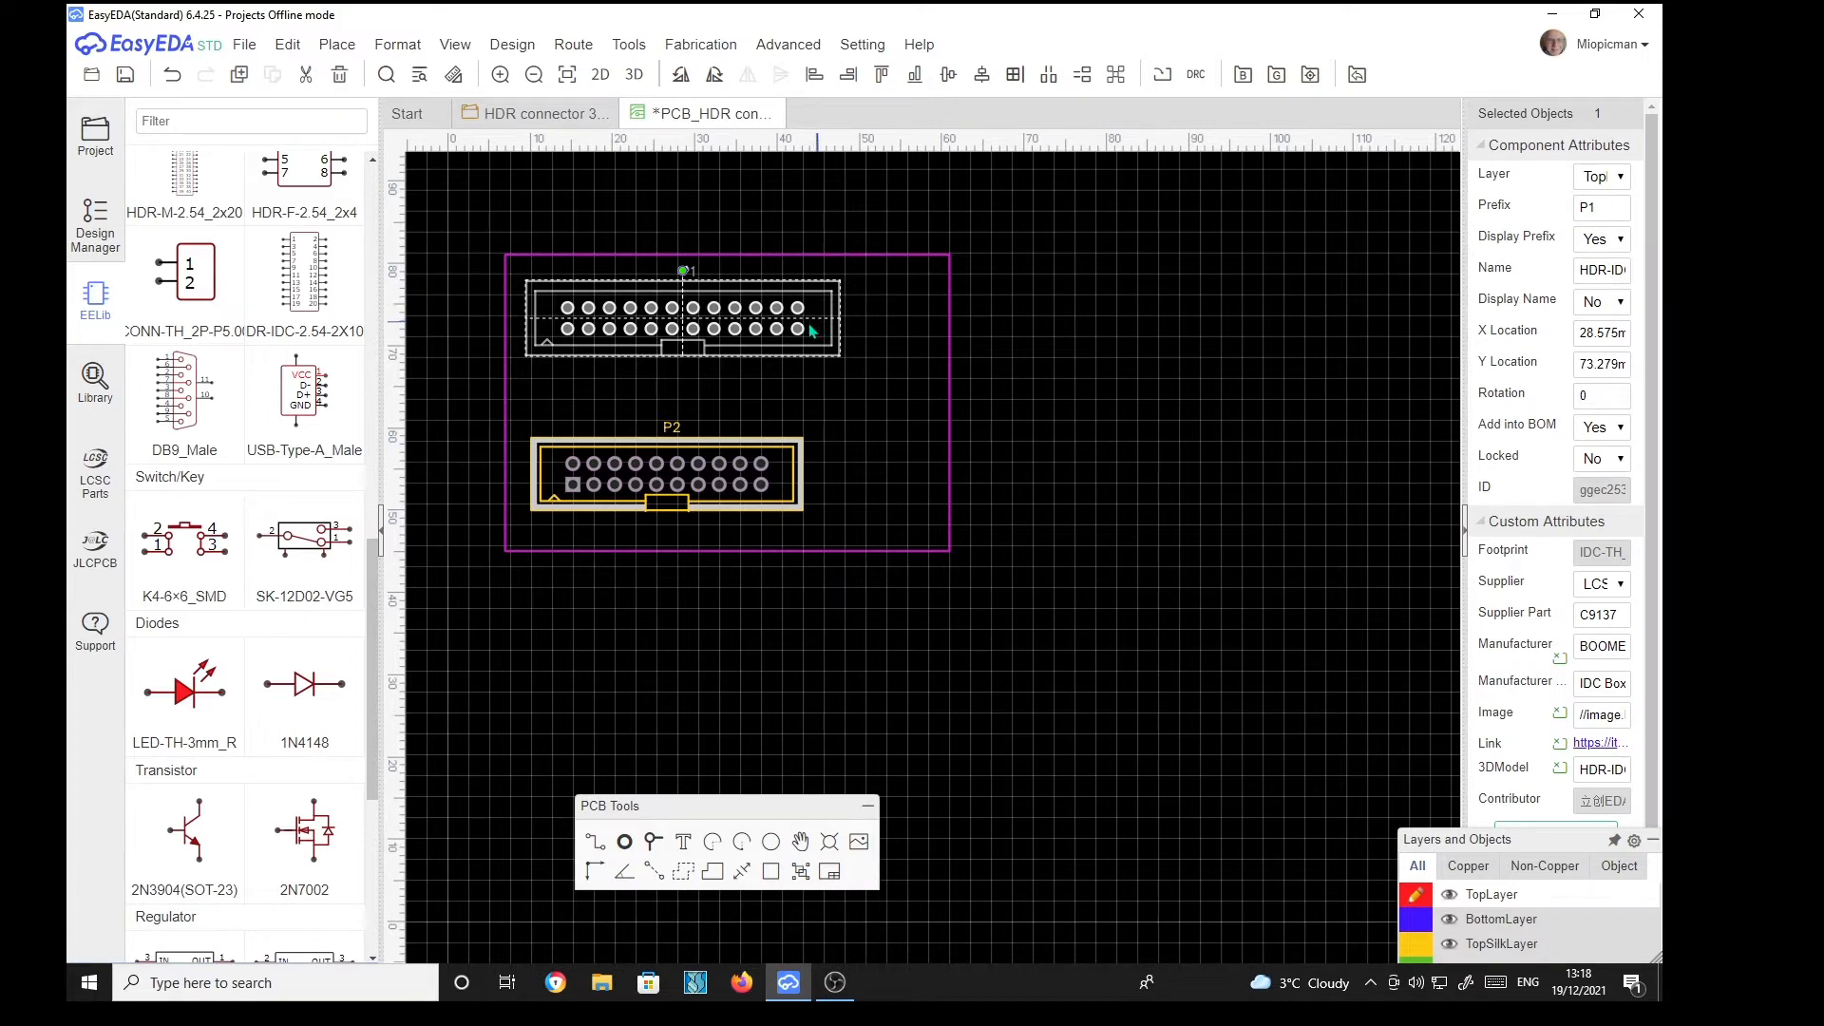
drag(680, 314, 680, 337)
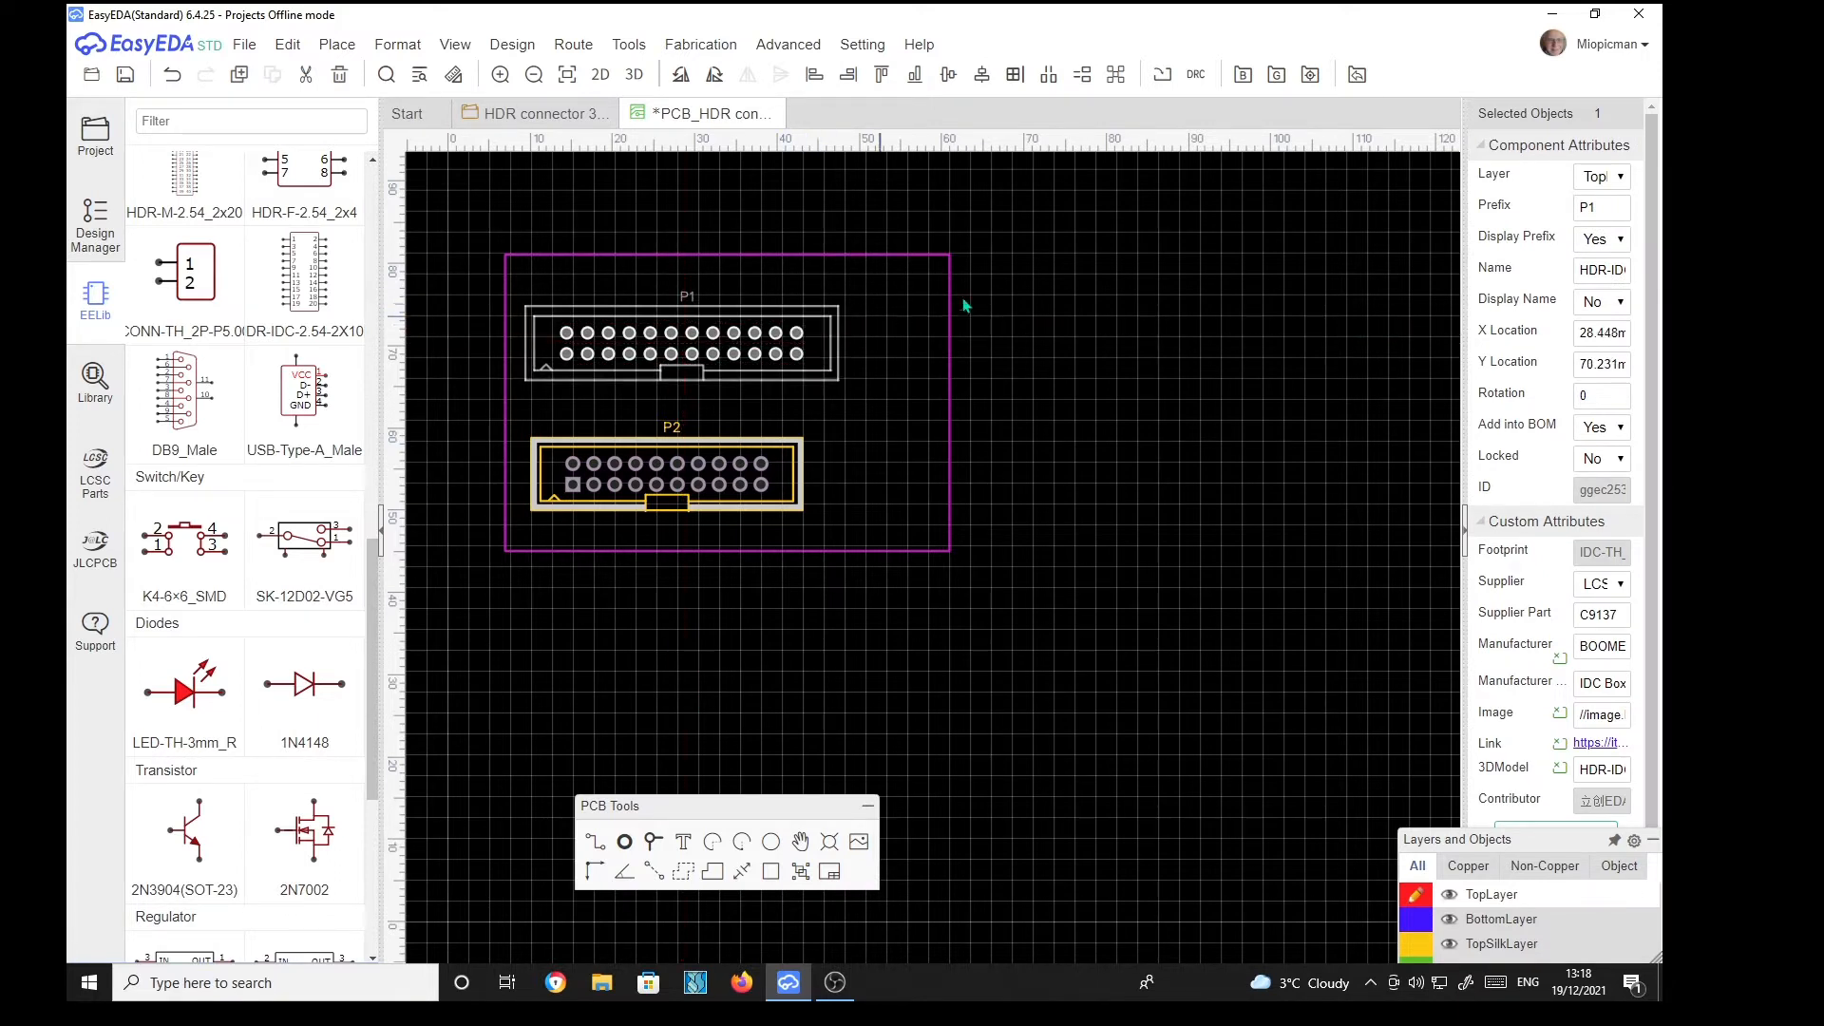
mouse_move(1517, 300)
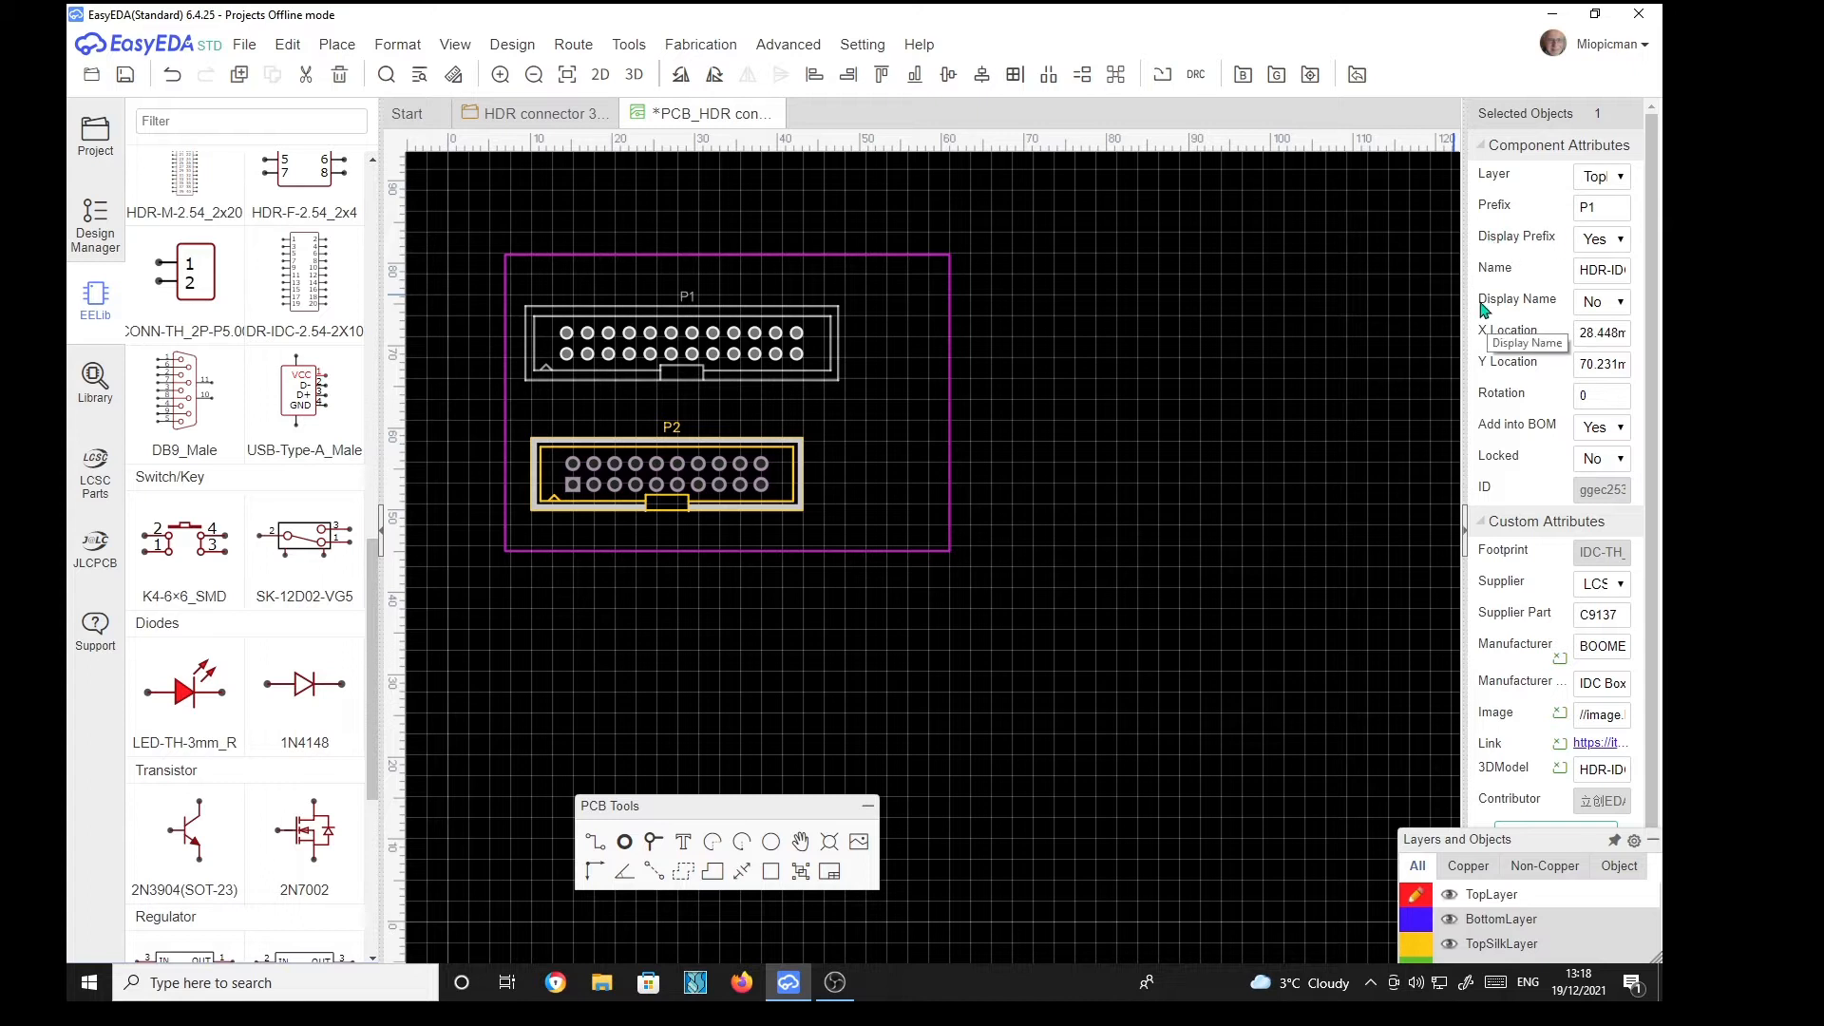
Step: Set Display Name to Yes for P1 and P2 to show their part names
click(1617, 300)
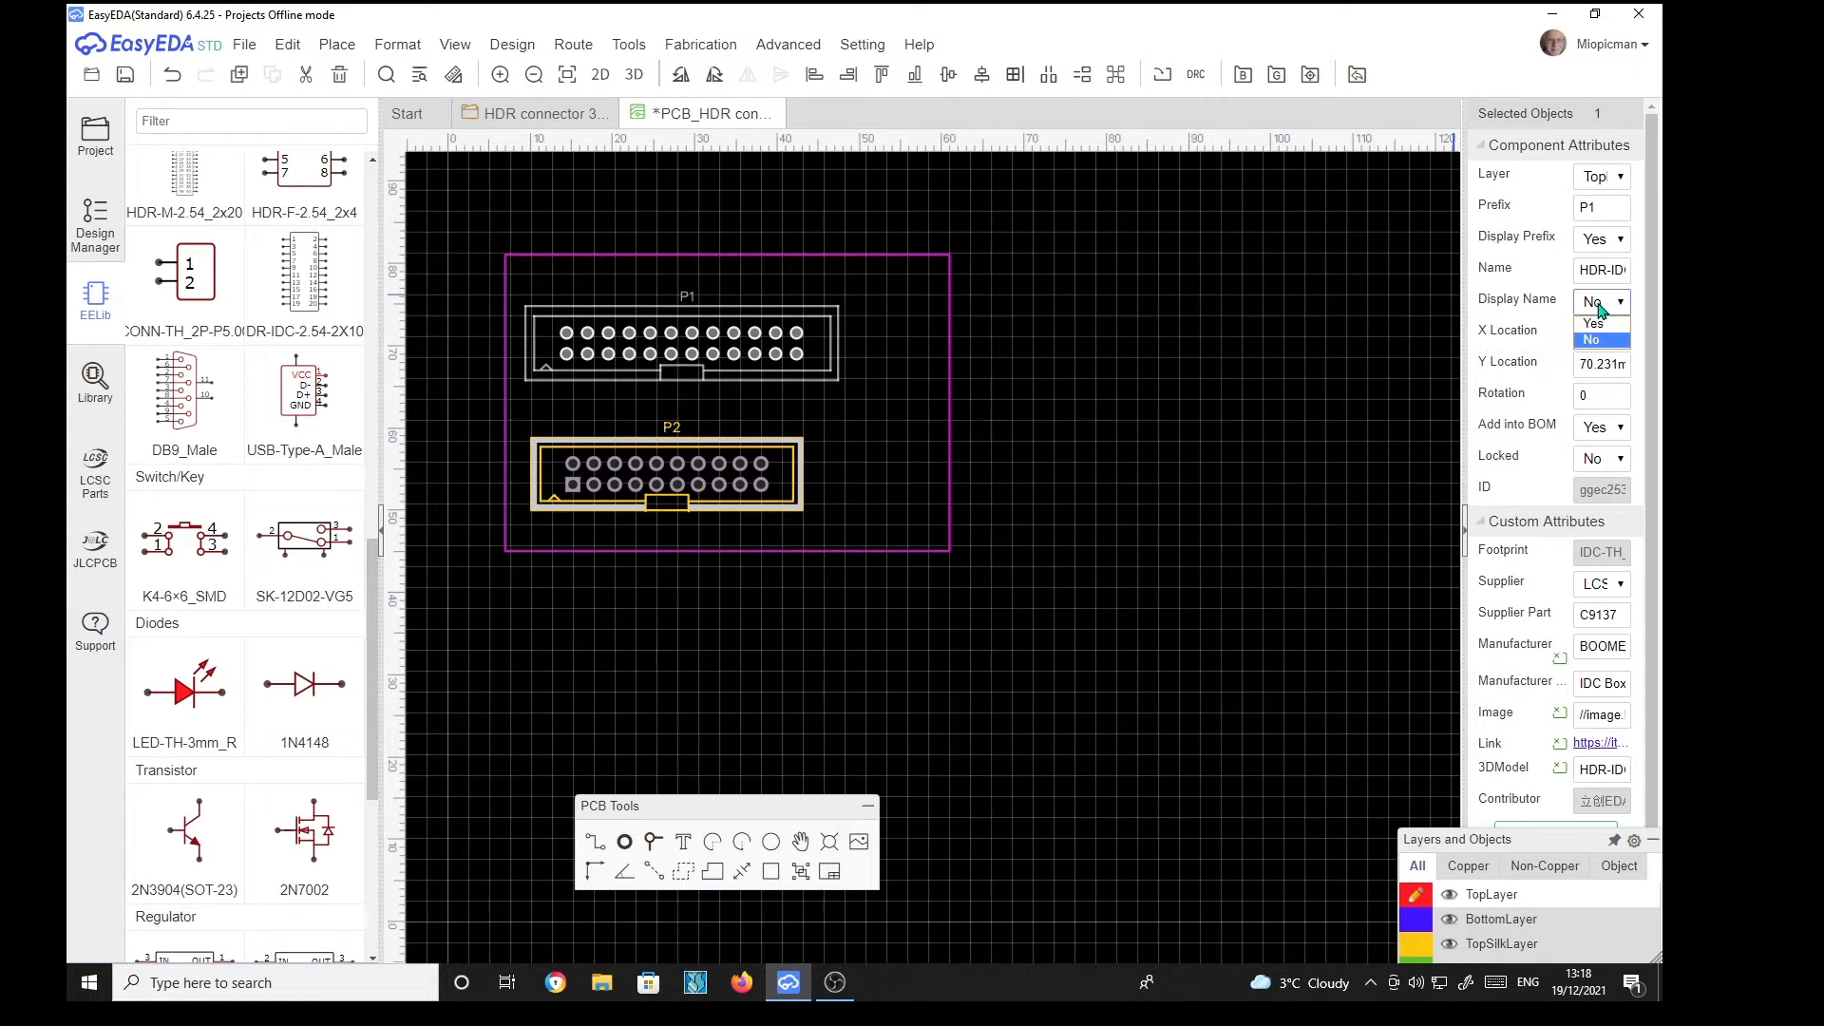
click(1596, 323)
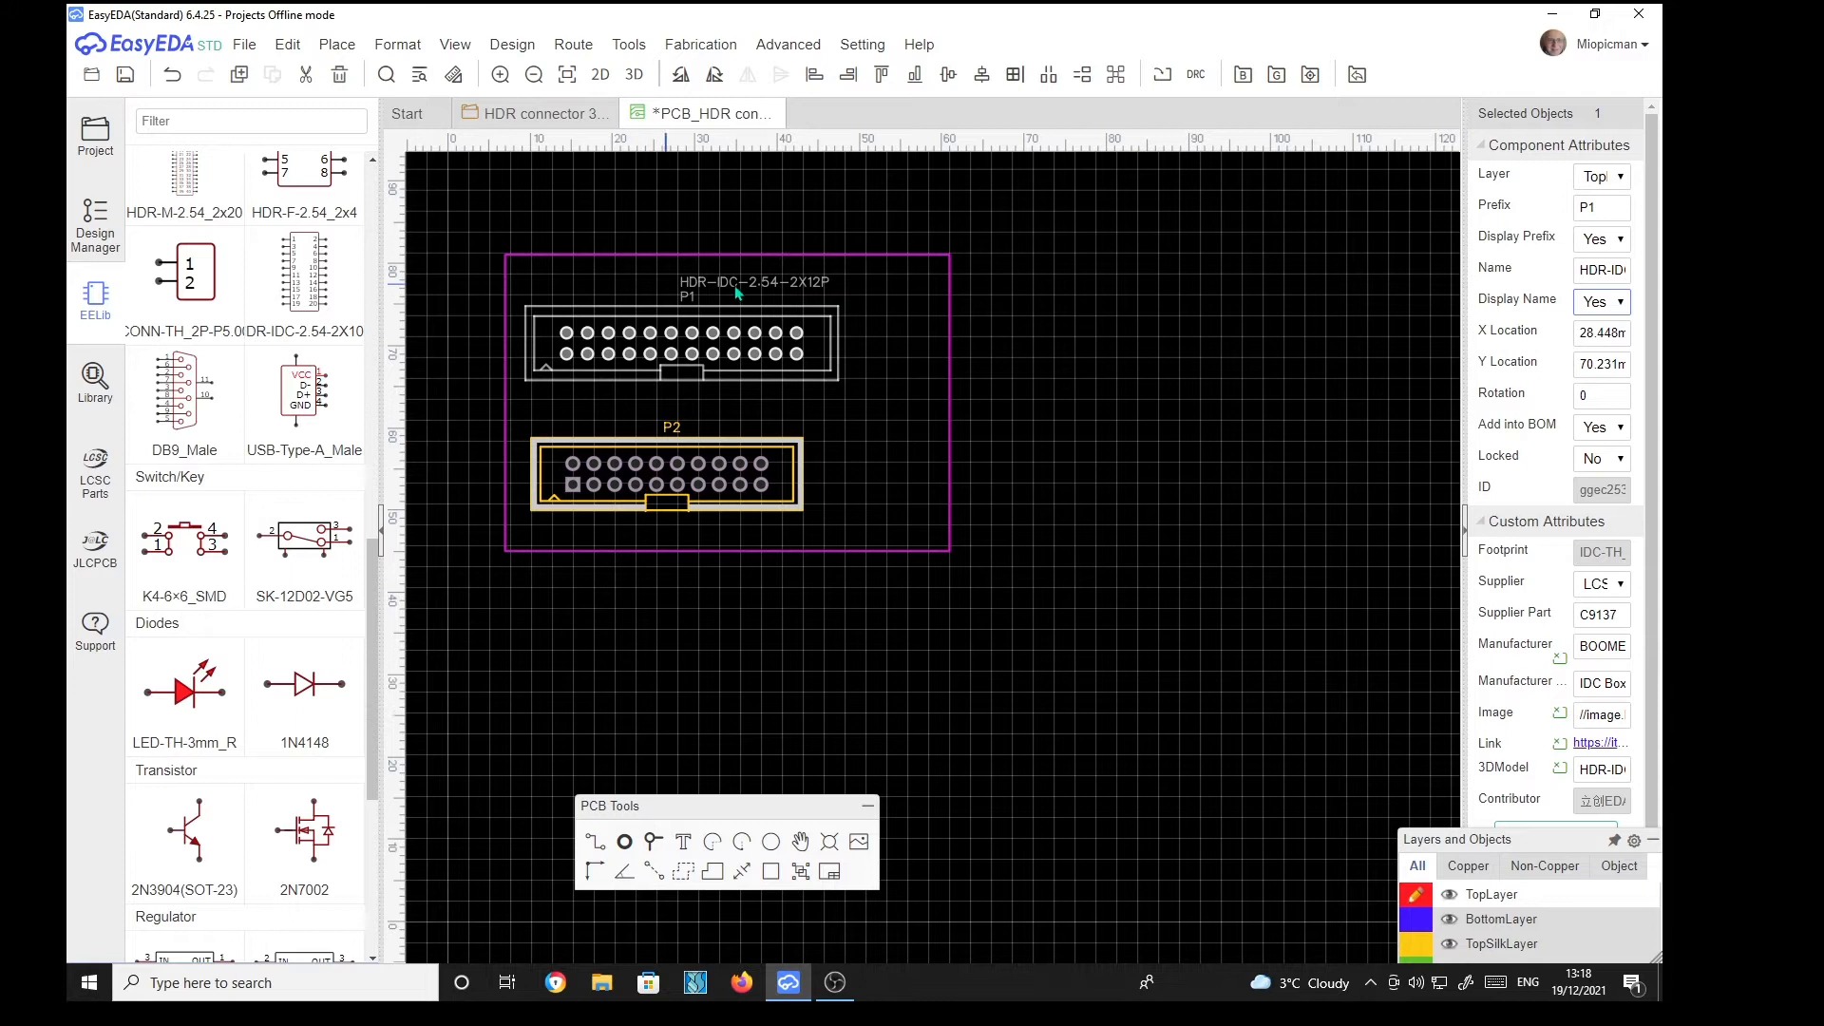
mouse_move(884, 291)
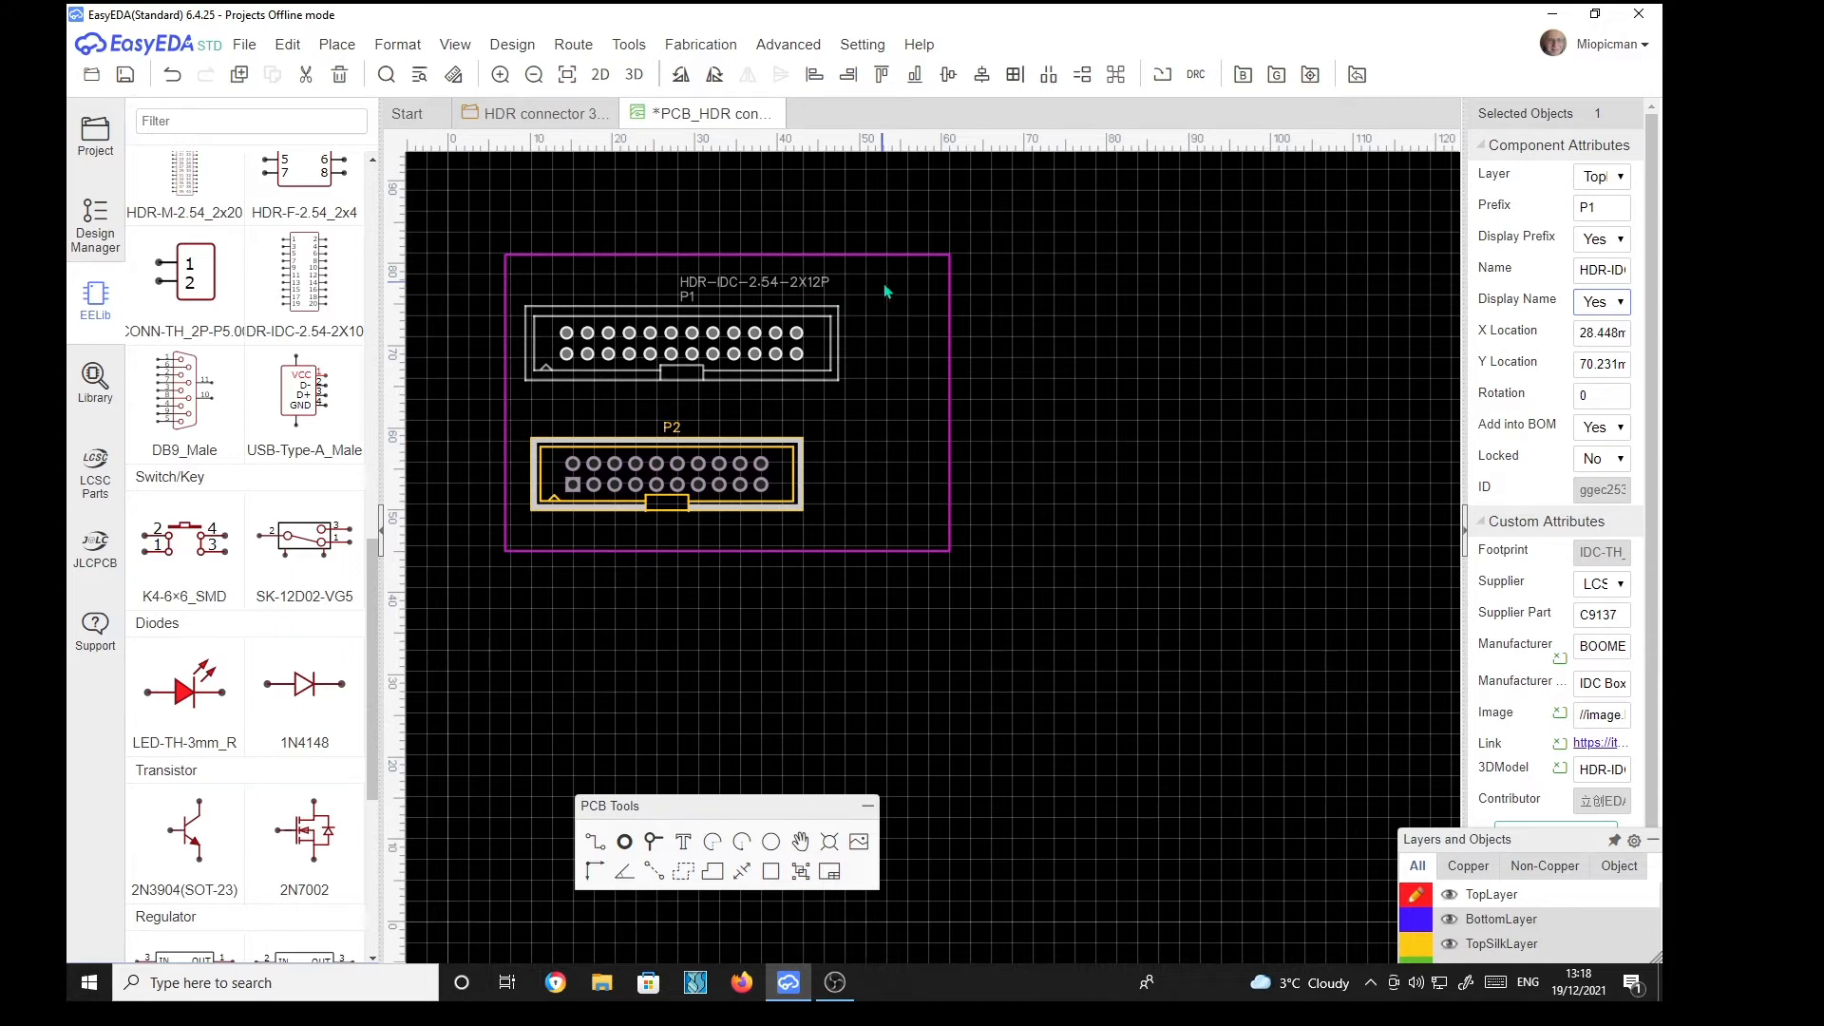
mouse_move(847, 475)
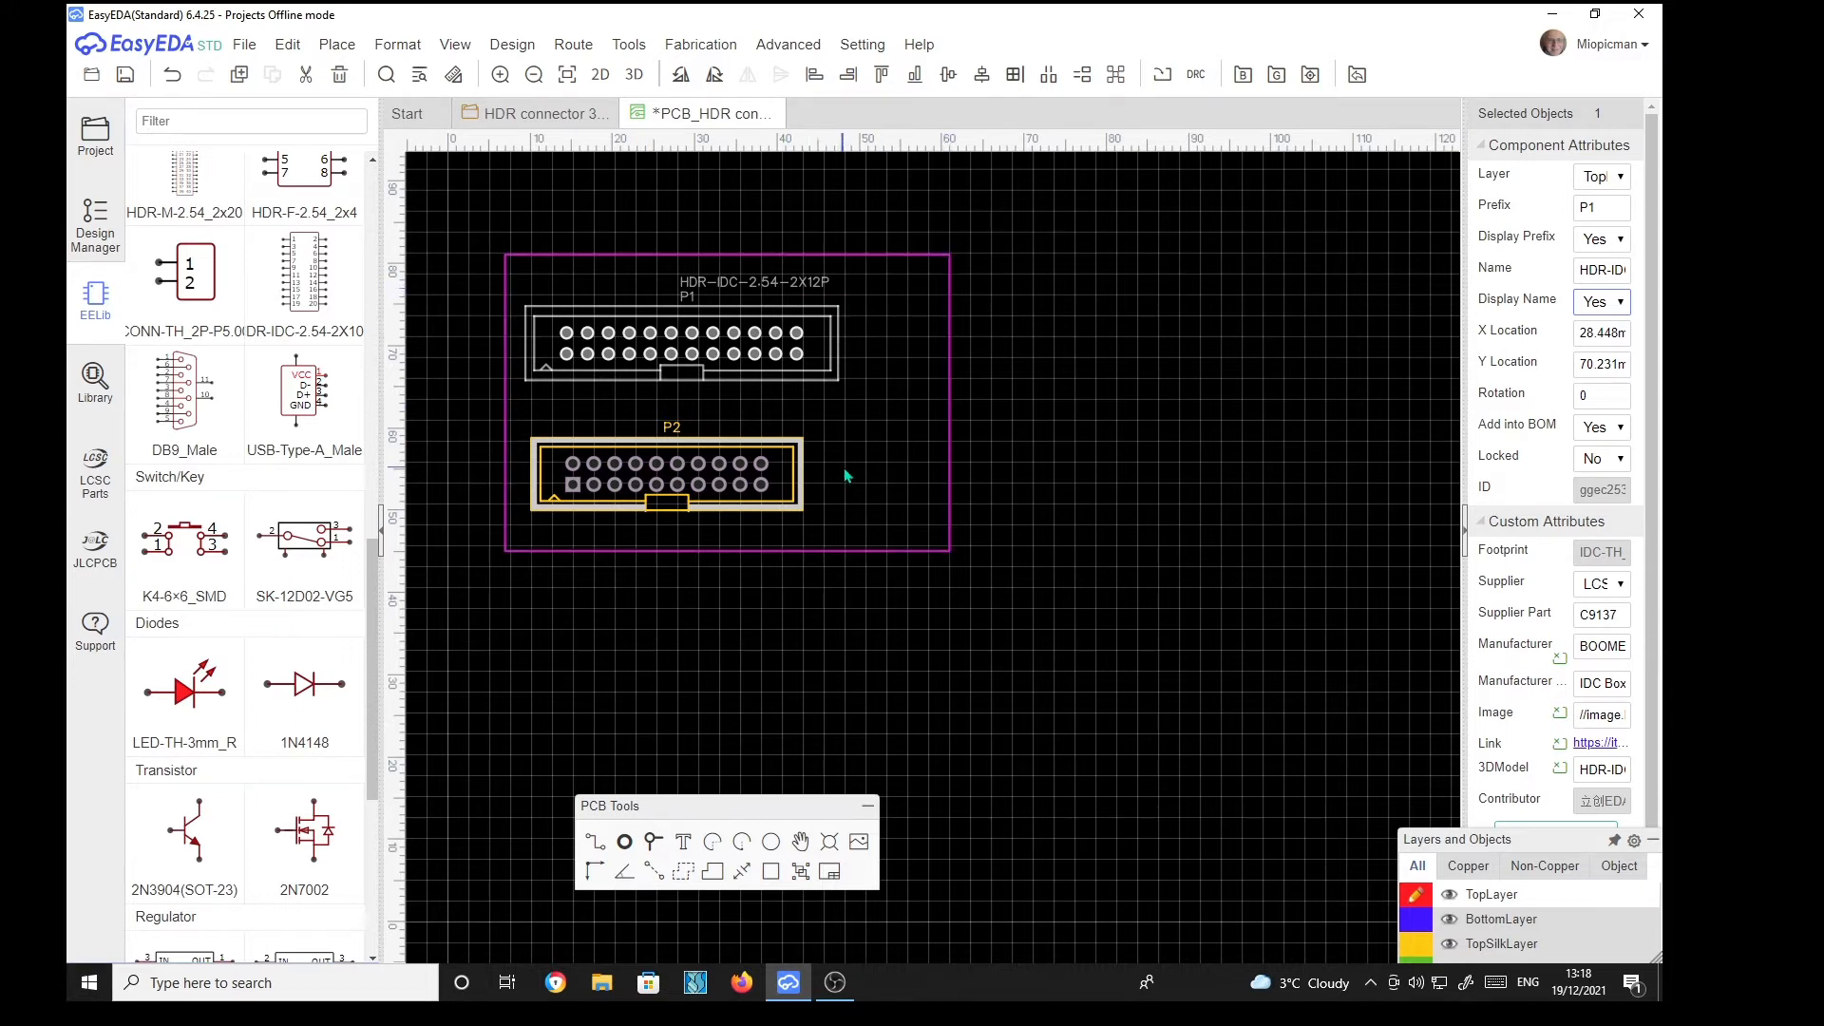
click(665, 473)
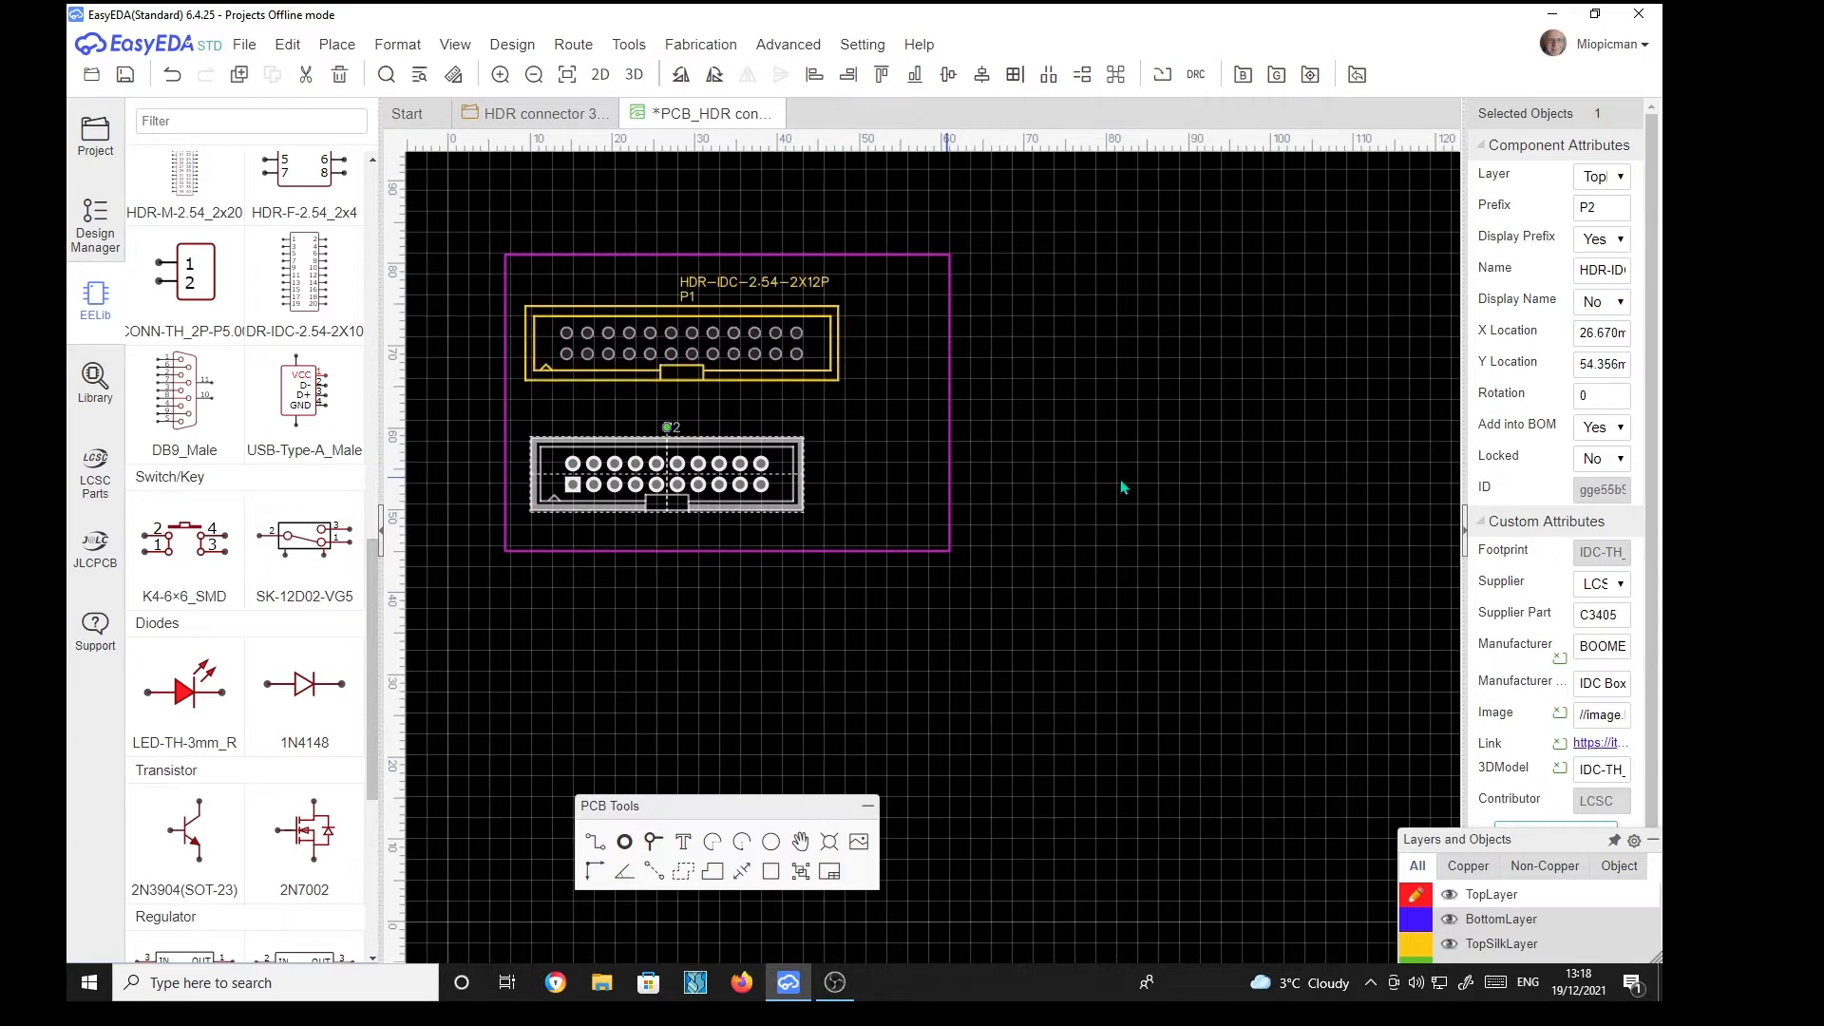
click(1598, 301)
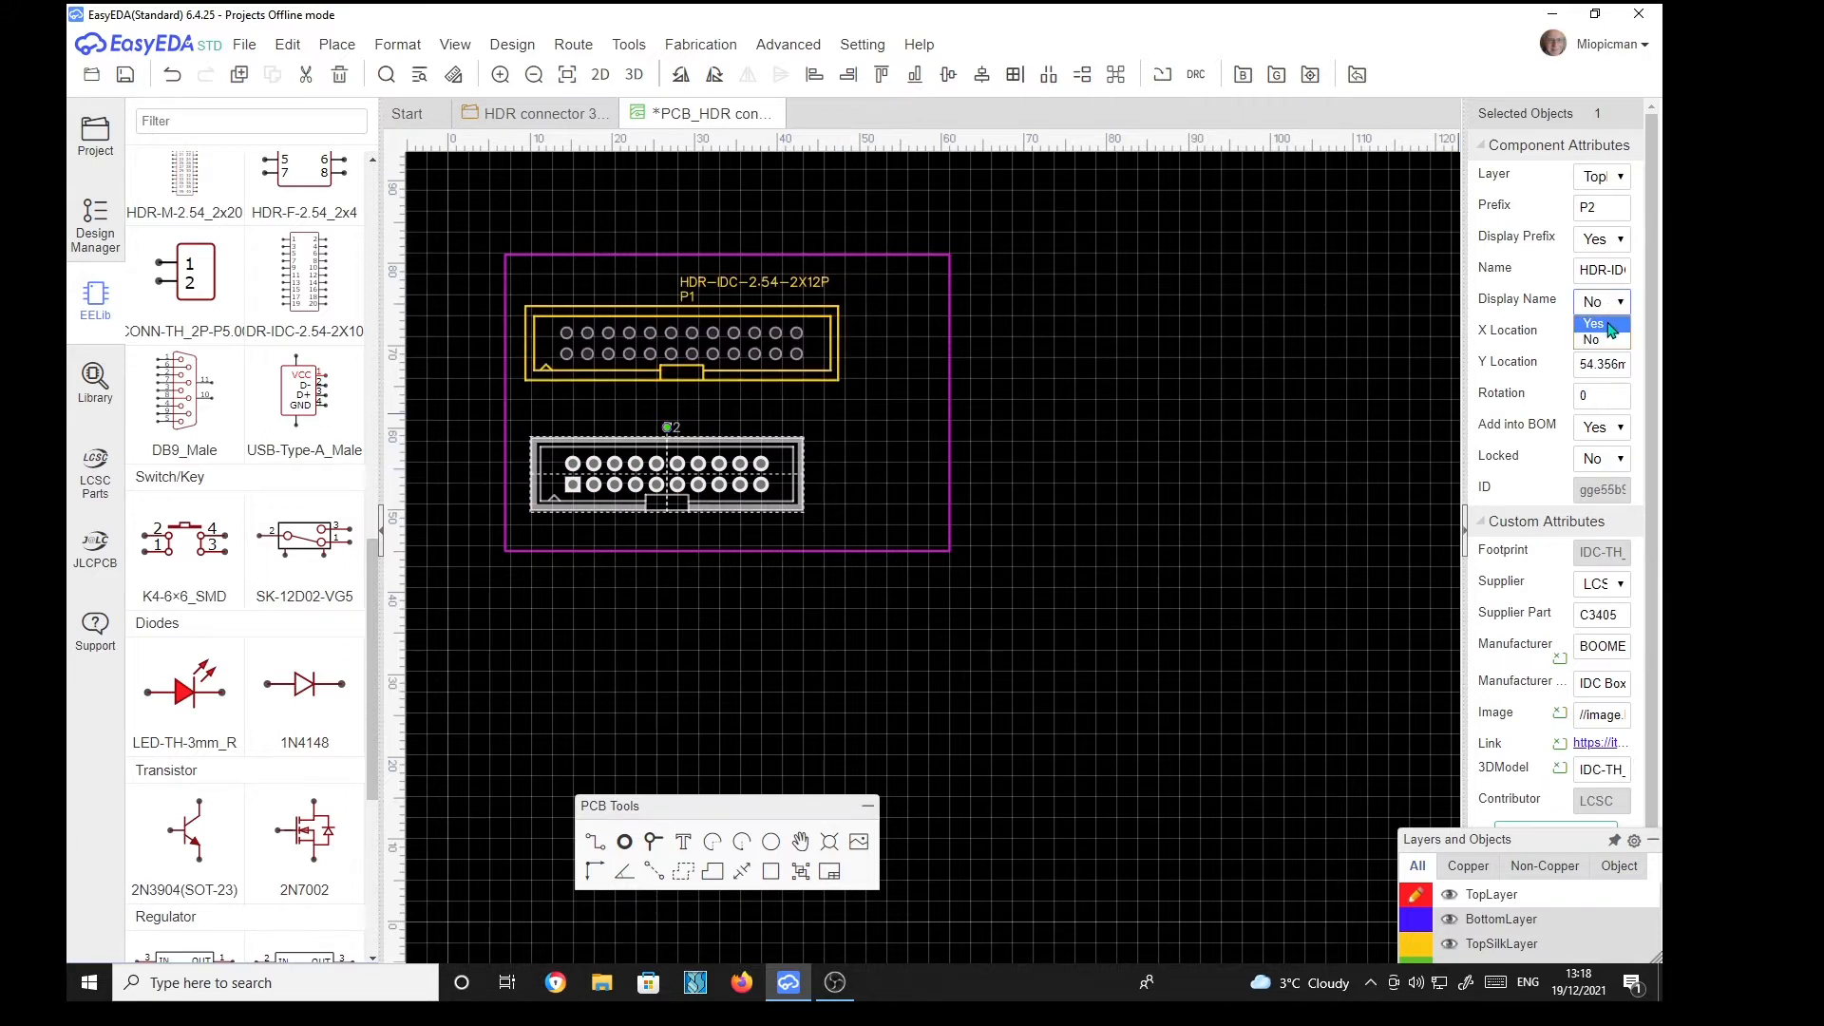
click(1600, 322)
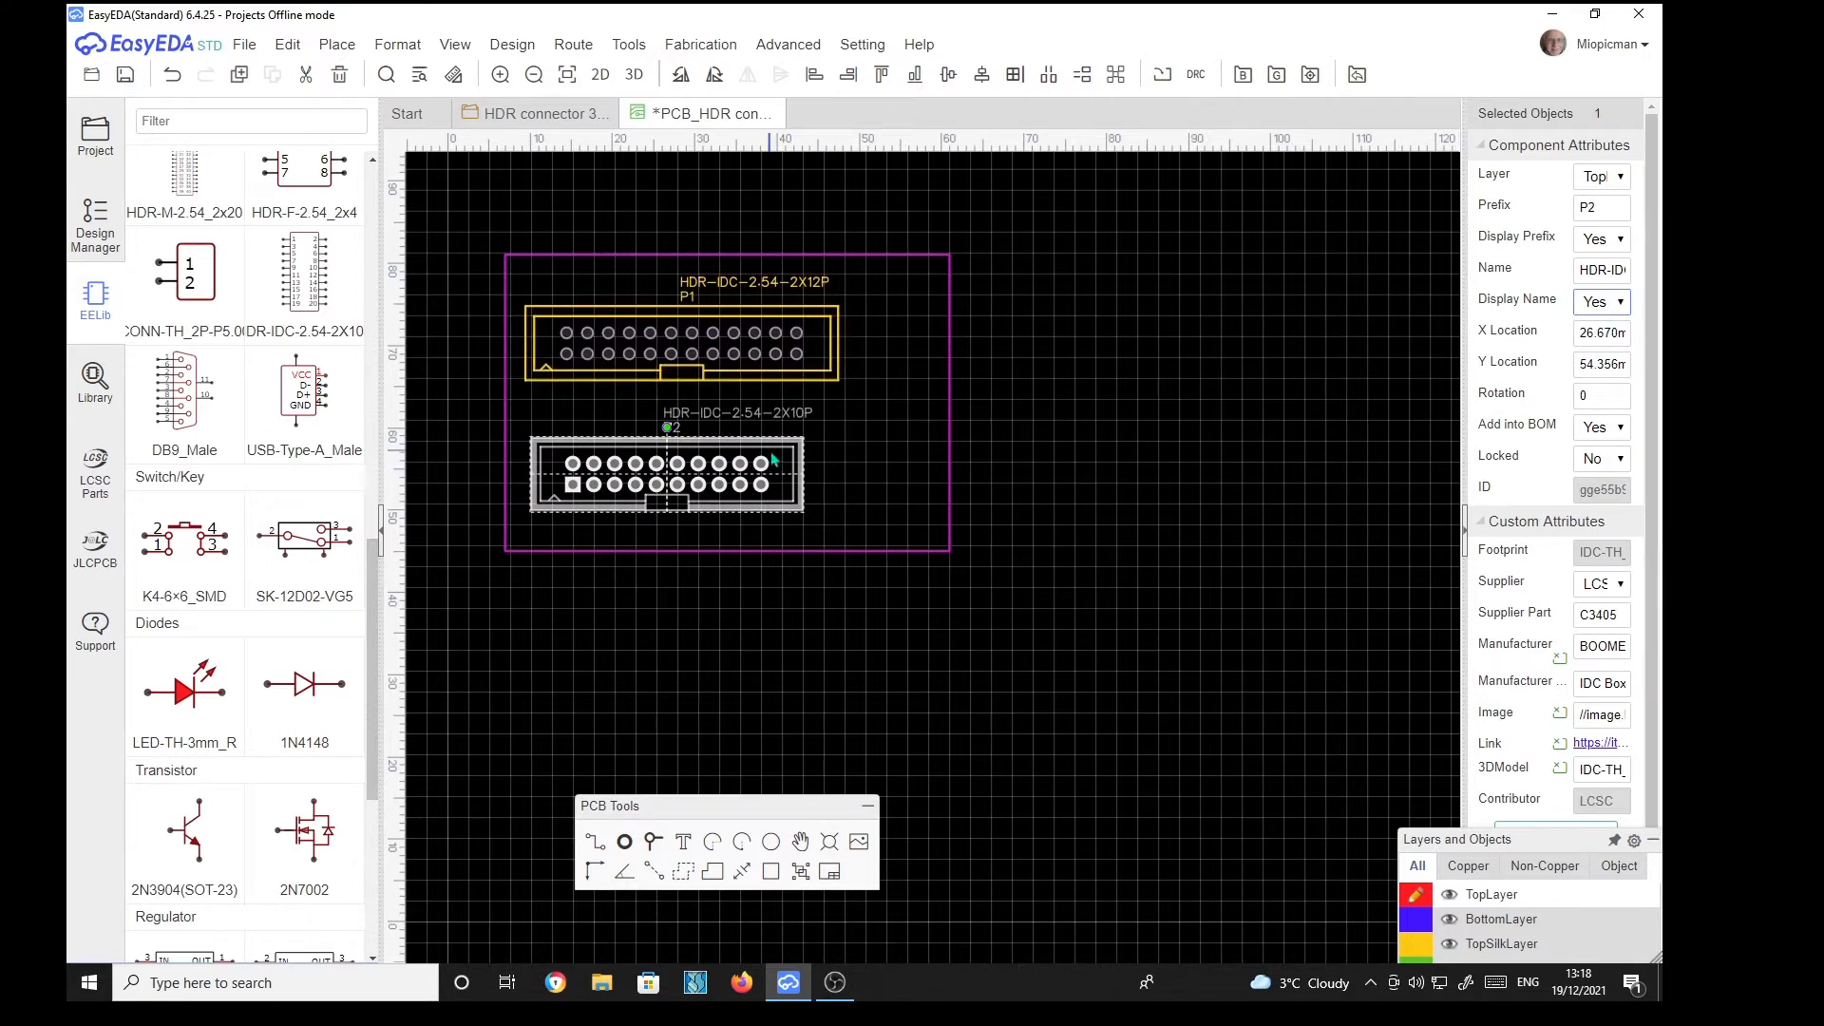
mouse_move(853, 505)
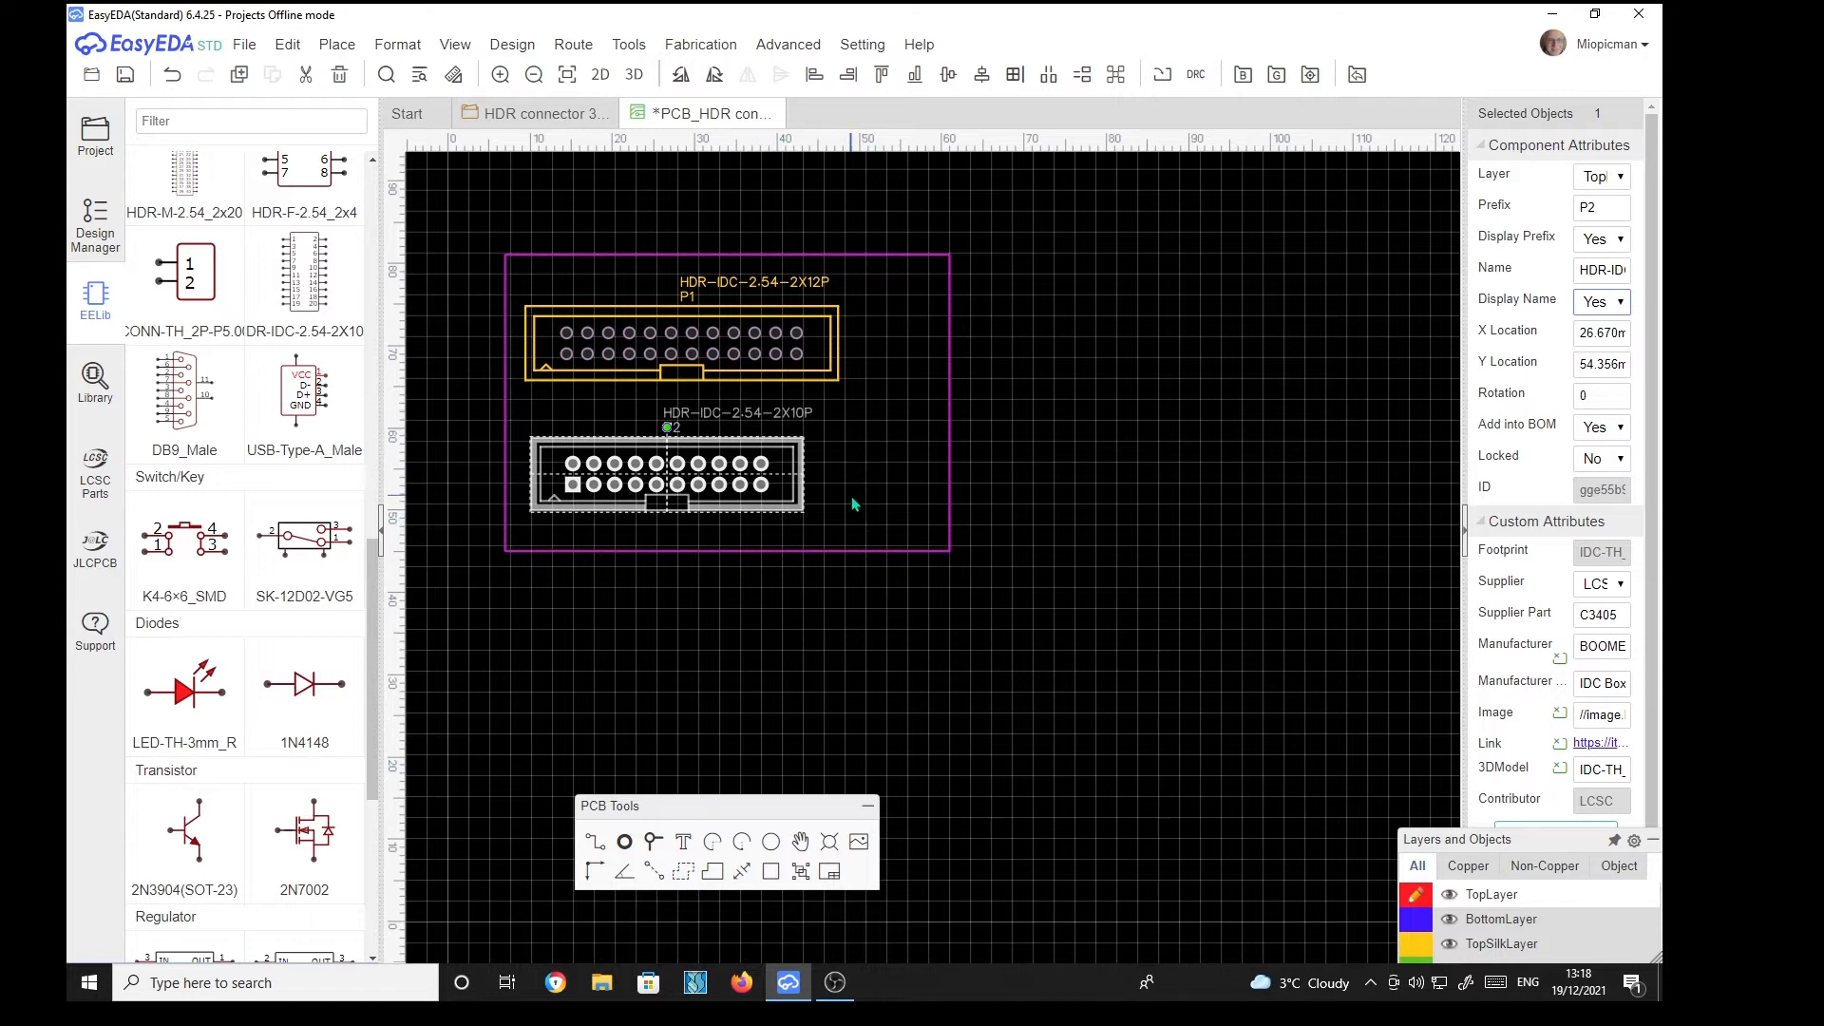
mouse_move(1384, 602)
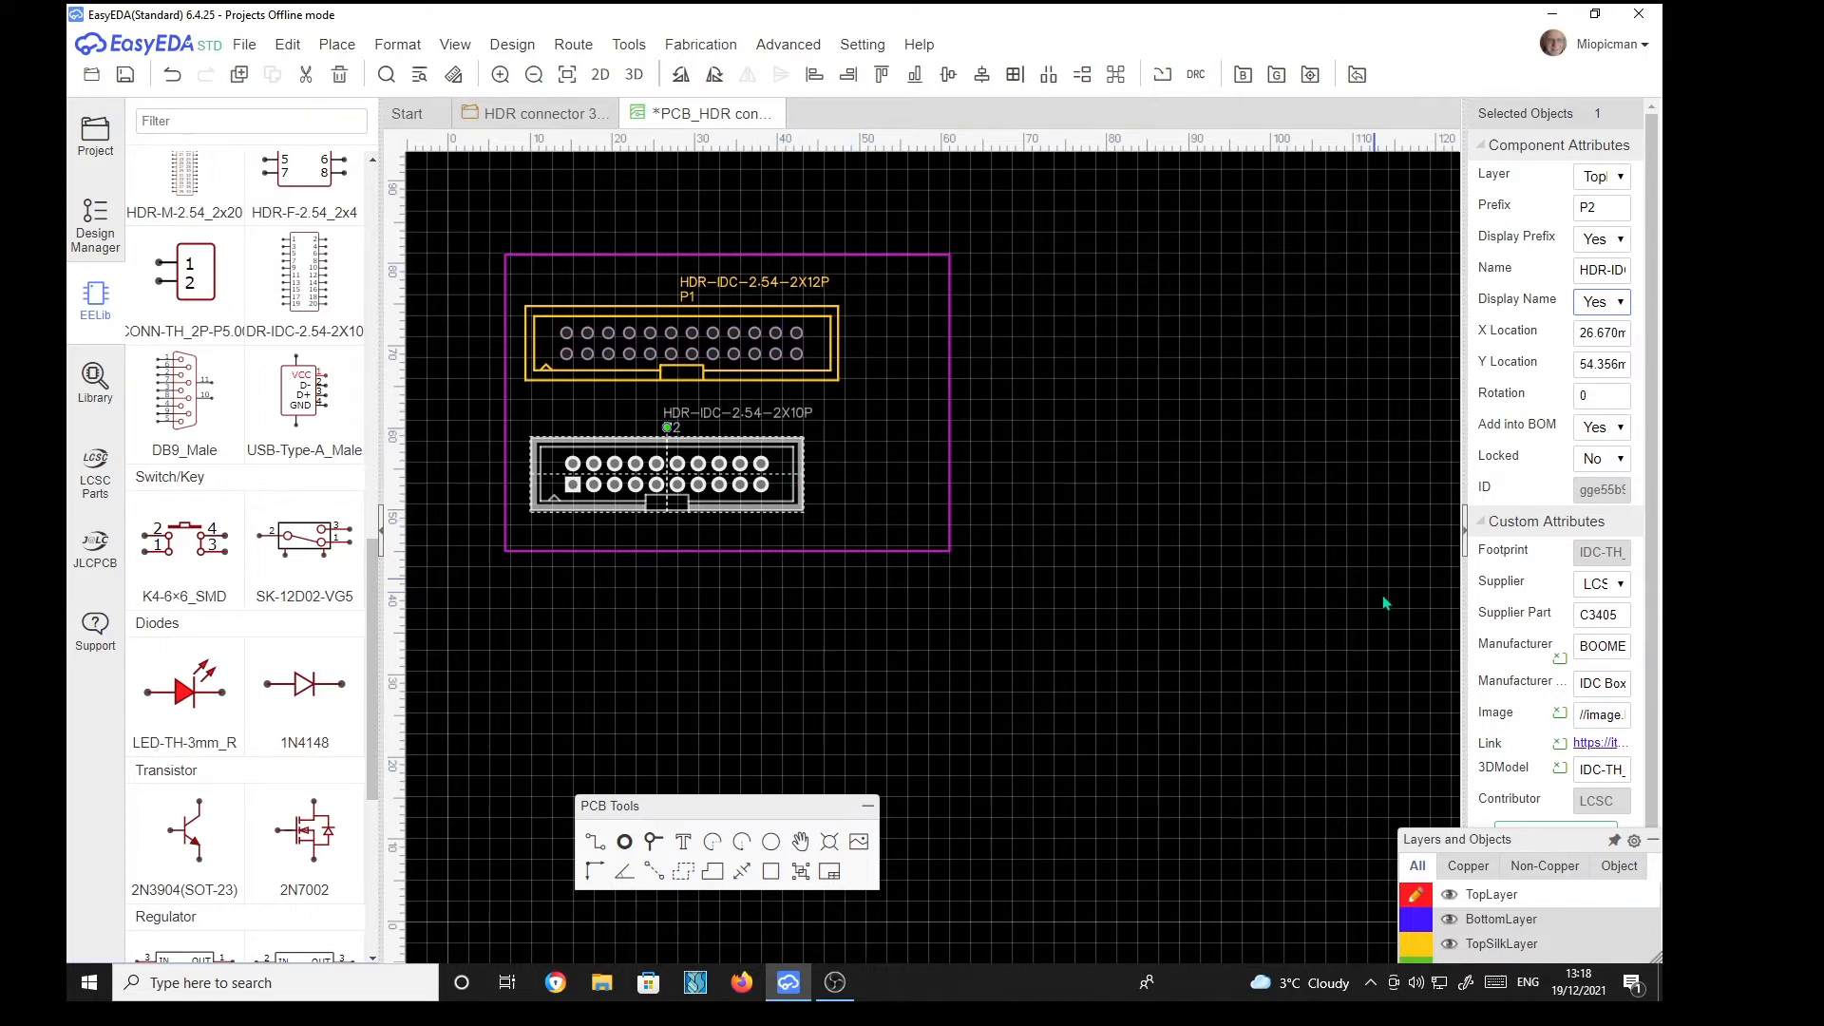
mouse_move(1529, 778)
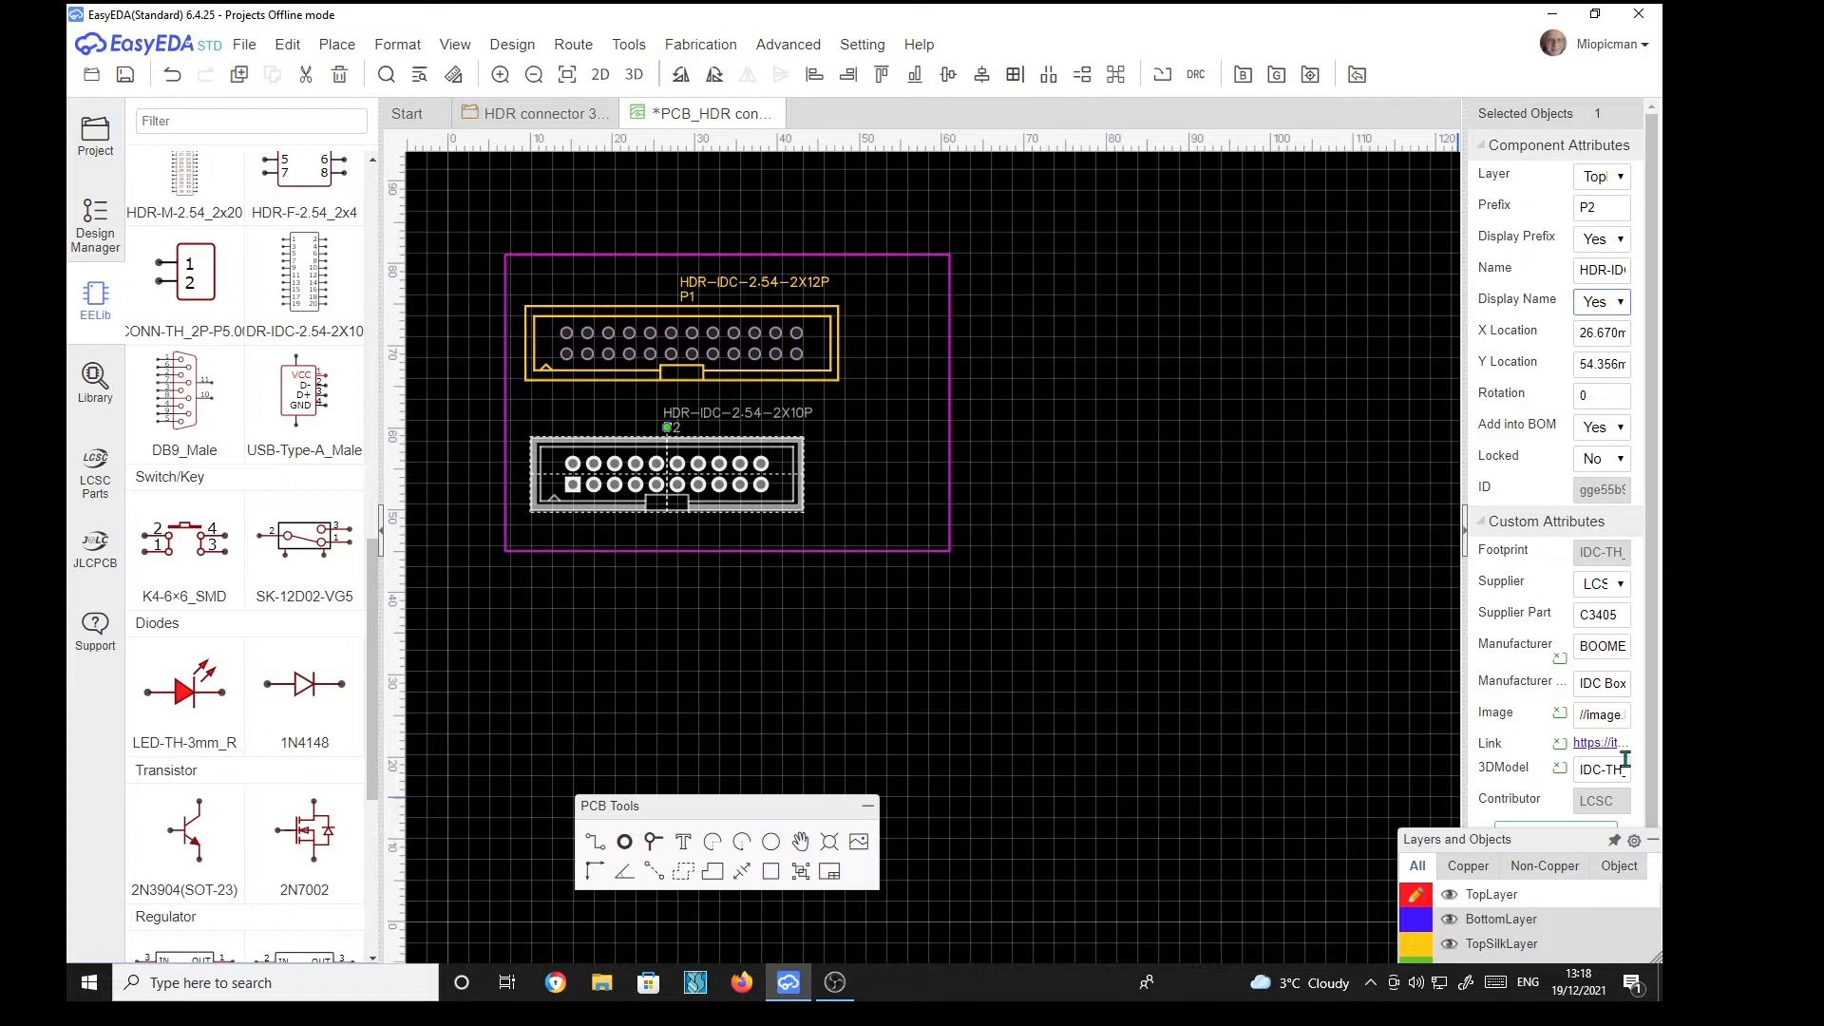
mouse_move(1619, 768)
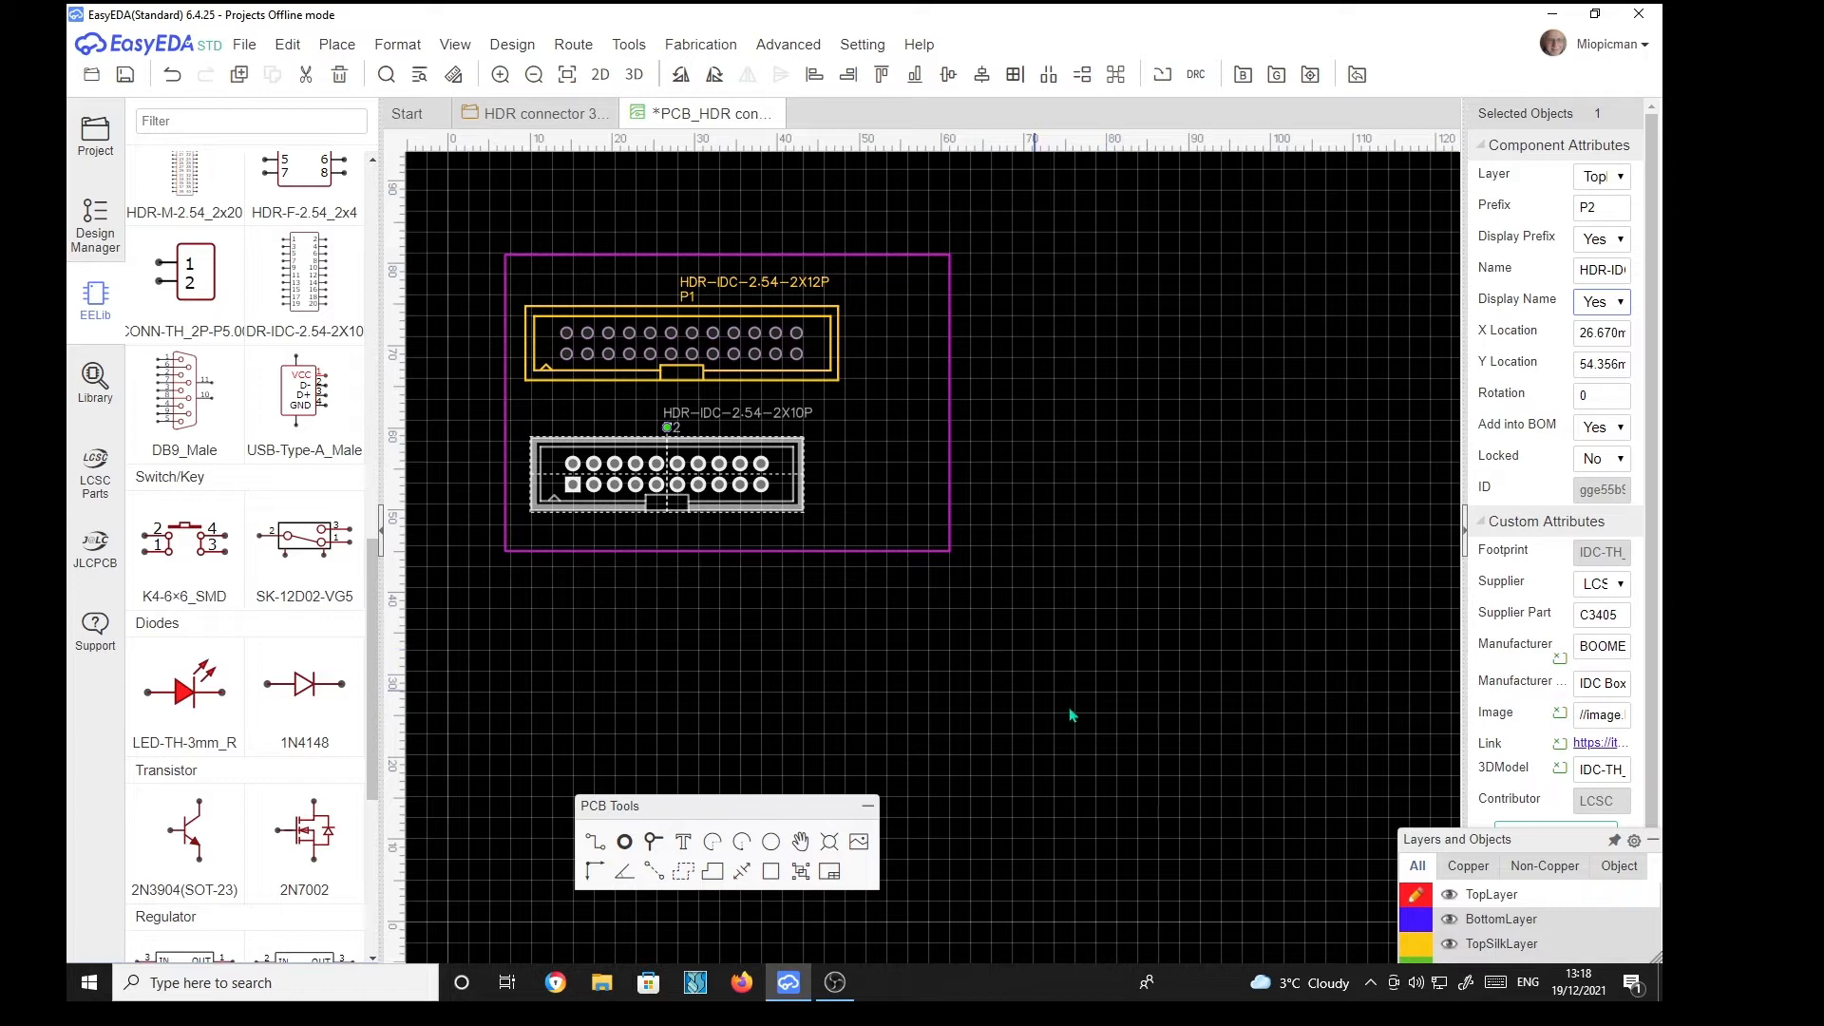
mouse_move(1012, 602)
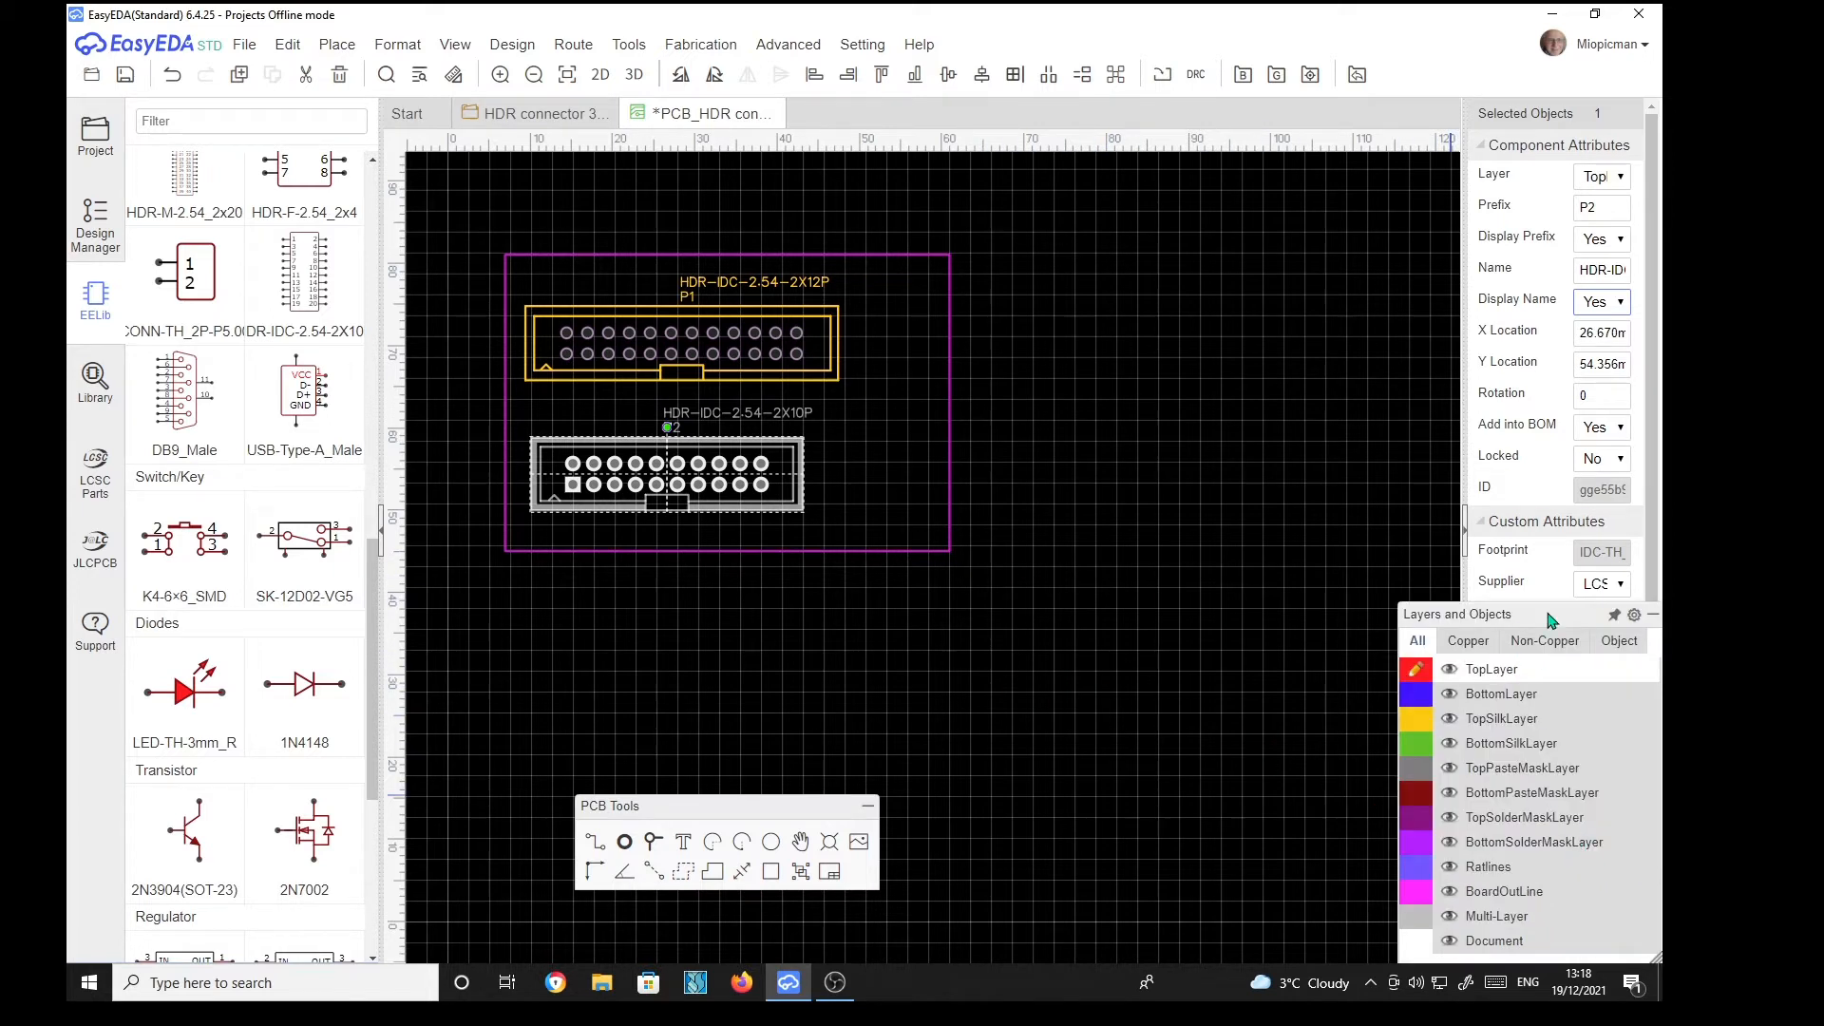
mouse_move(1570, 623)
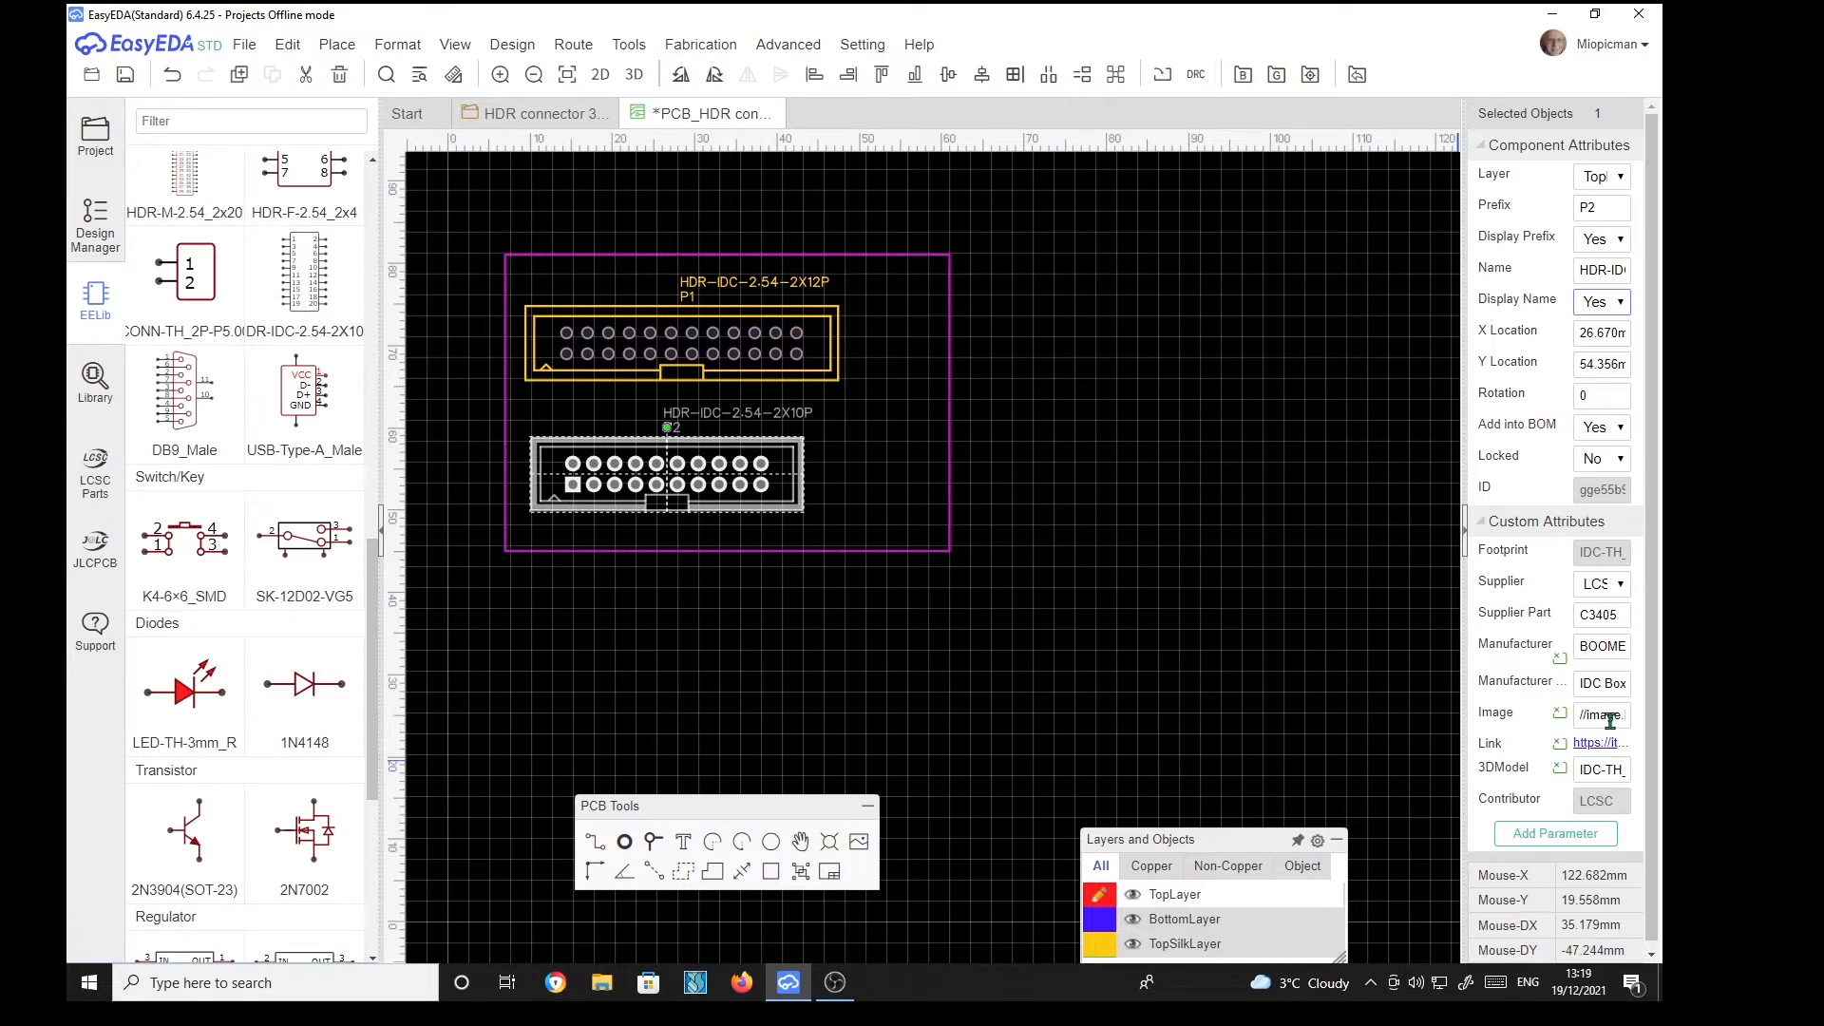
mouse_move(1084, 735)
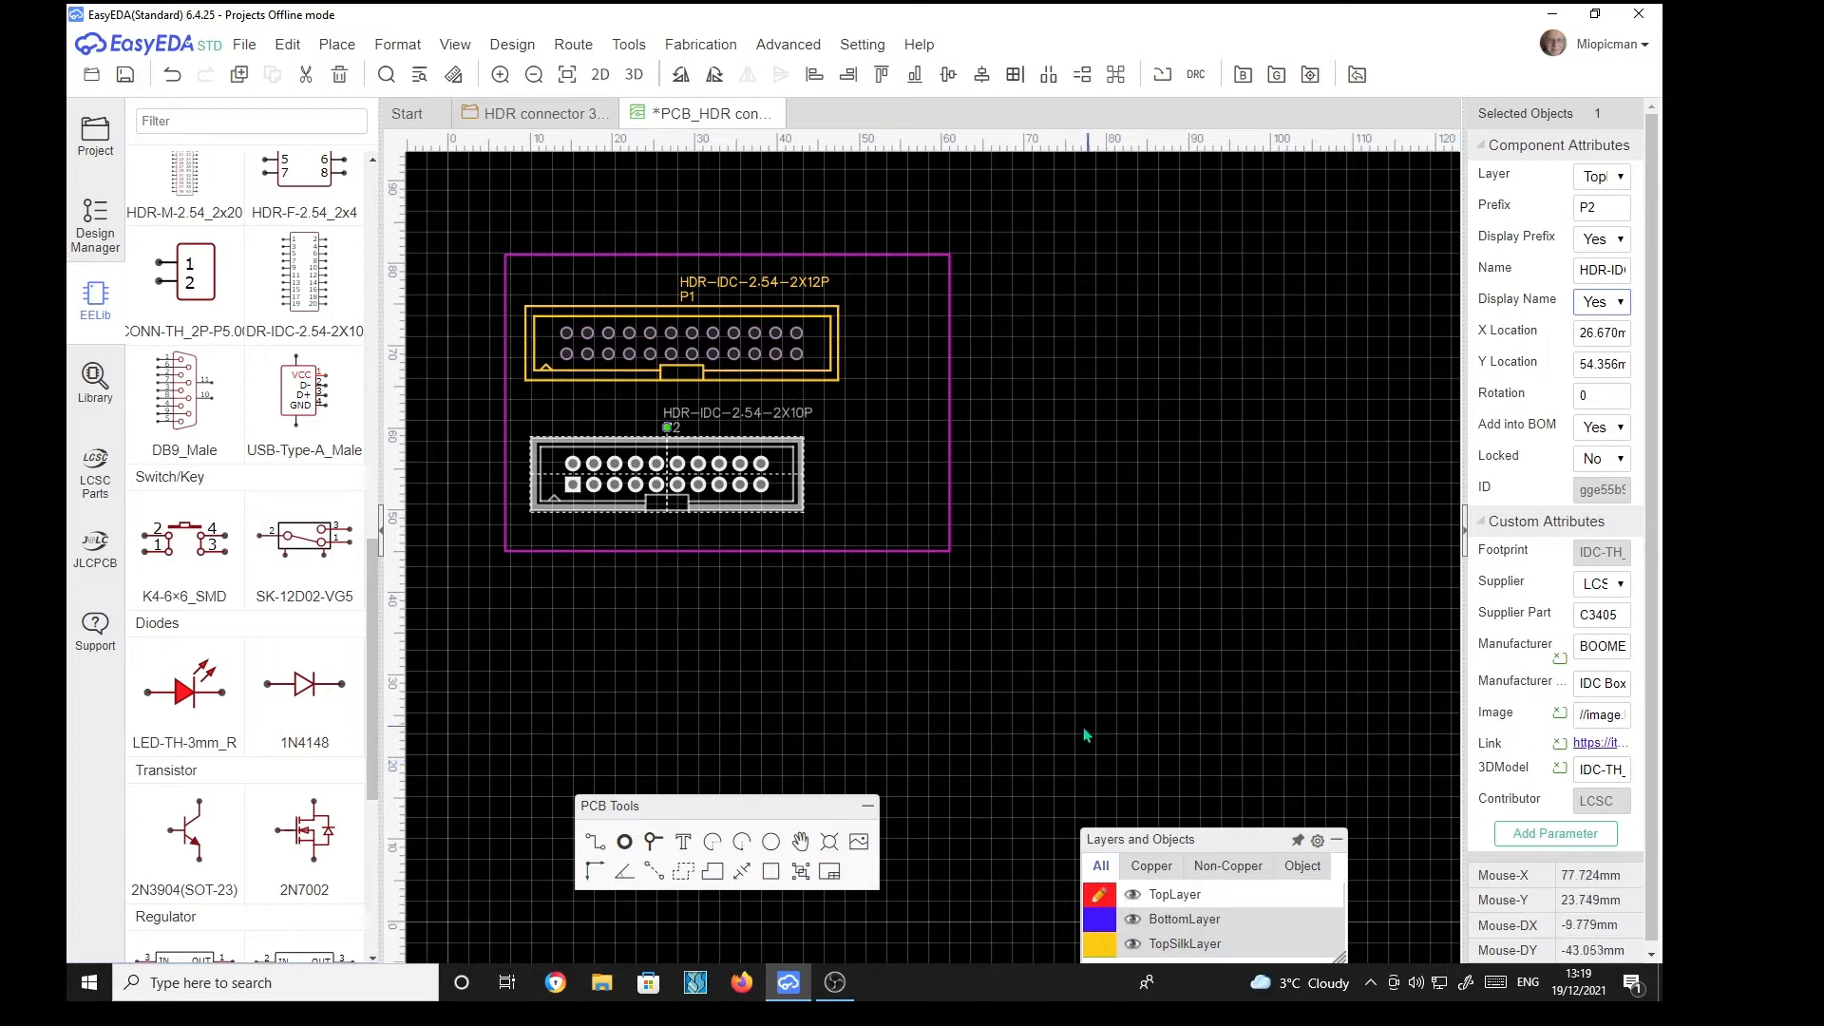
mouse_move(1105, 501)
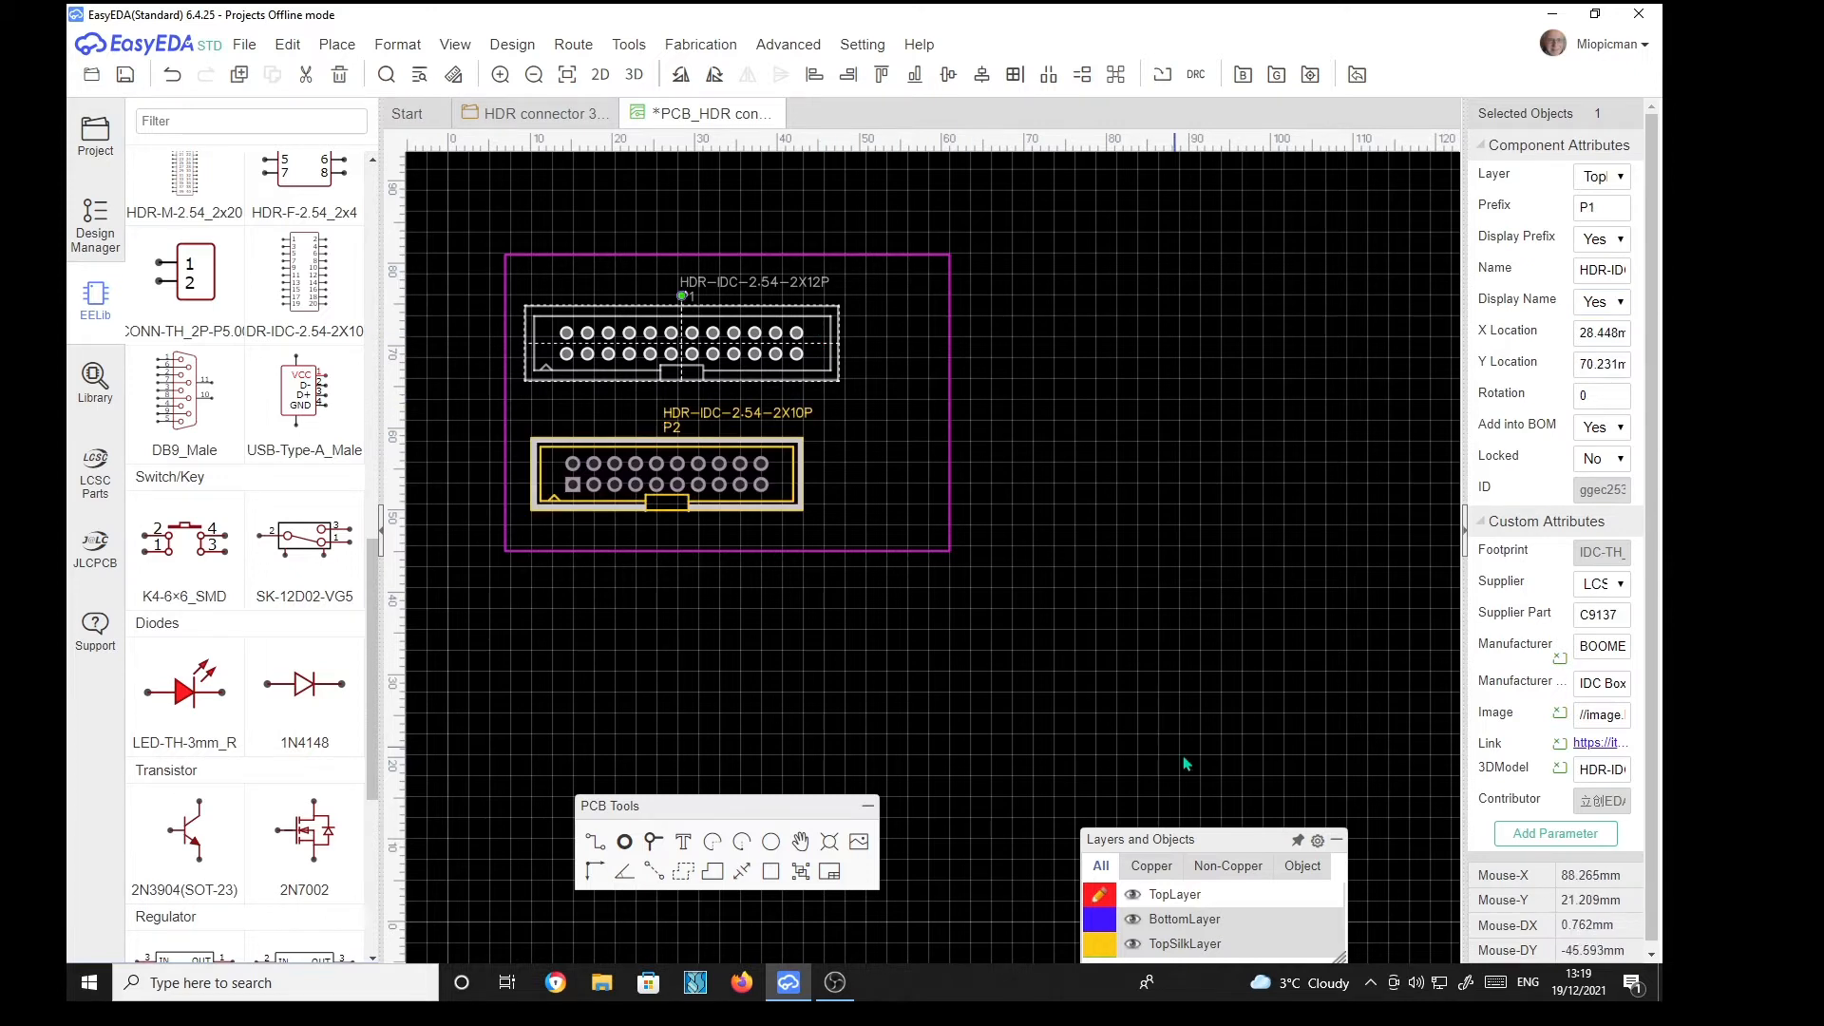
mouse_move(1549, 714)
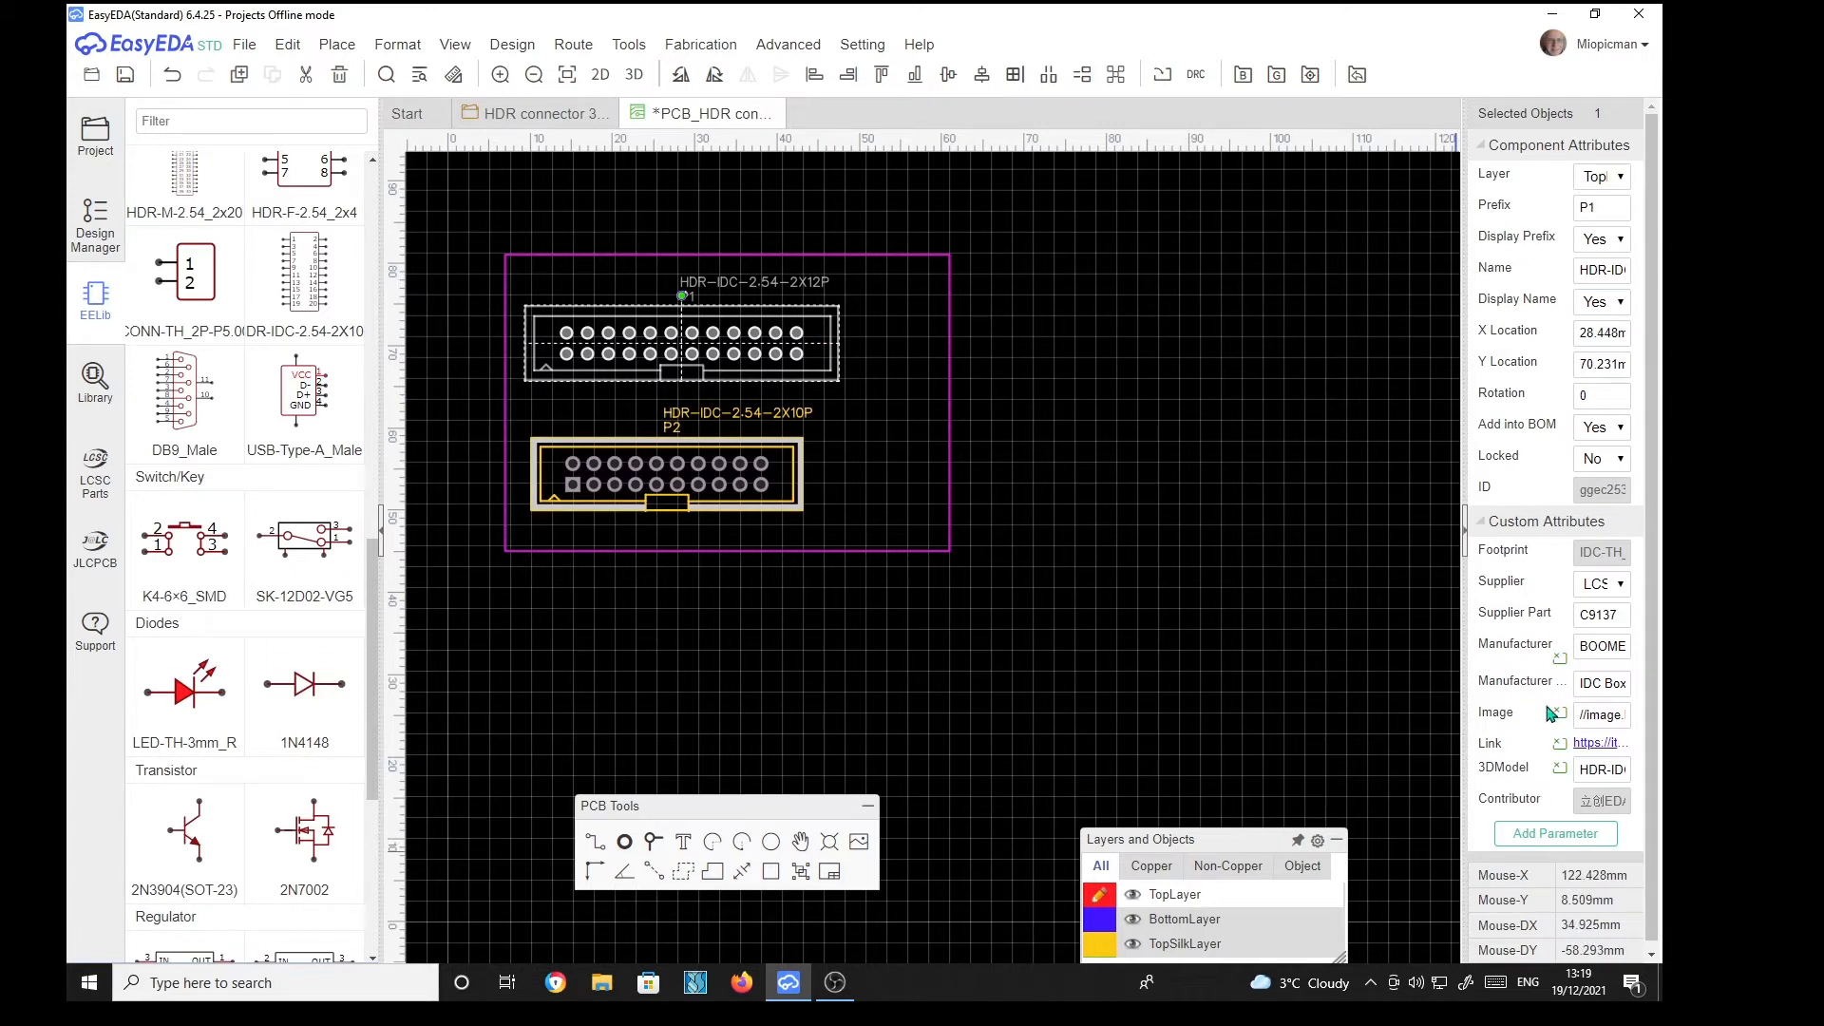
mouse_move(1603, 768)
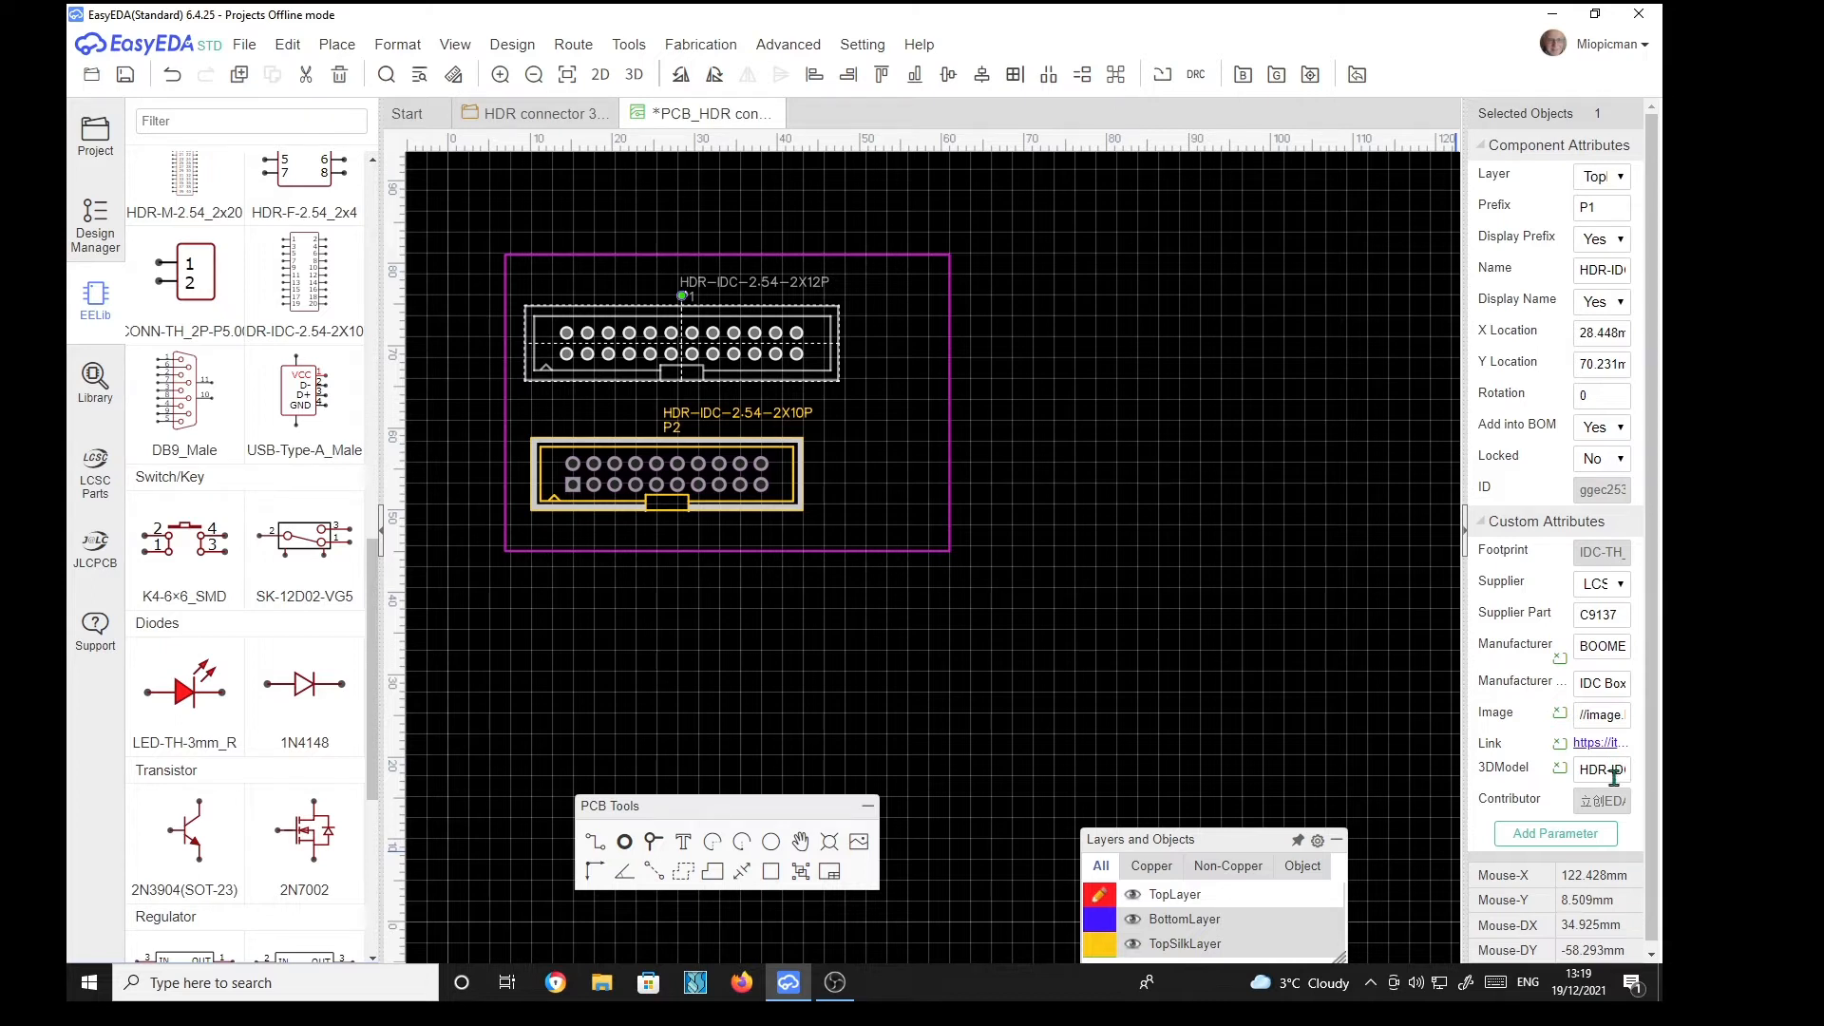
mouse_move(1496, 766)
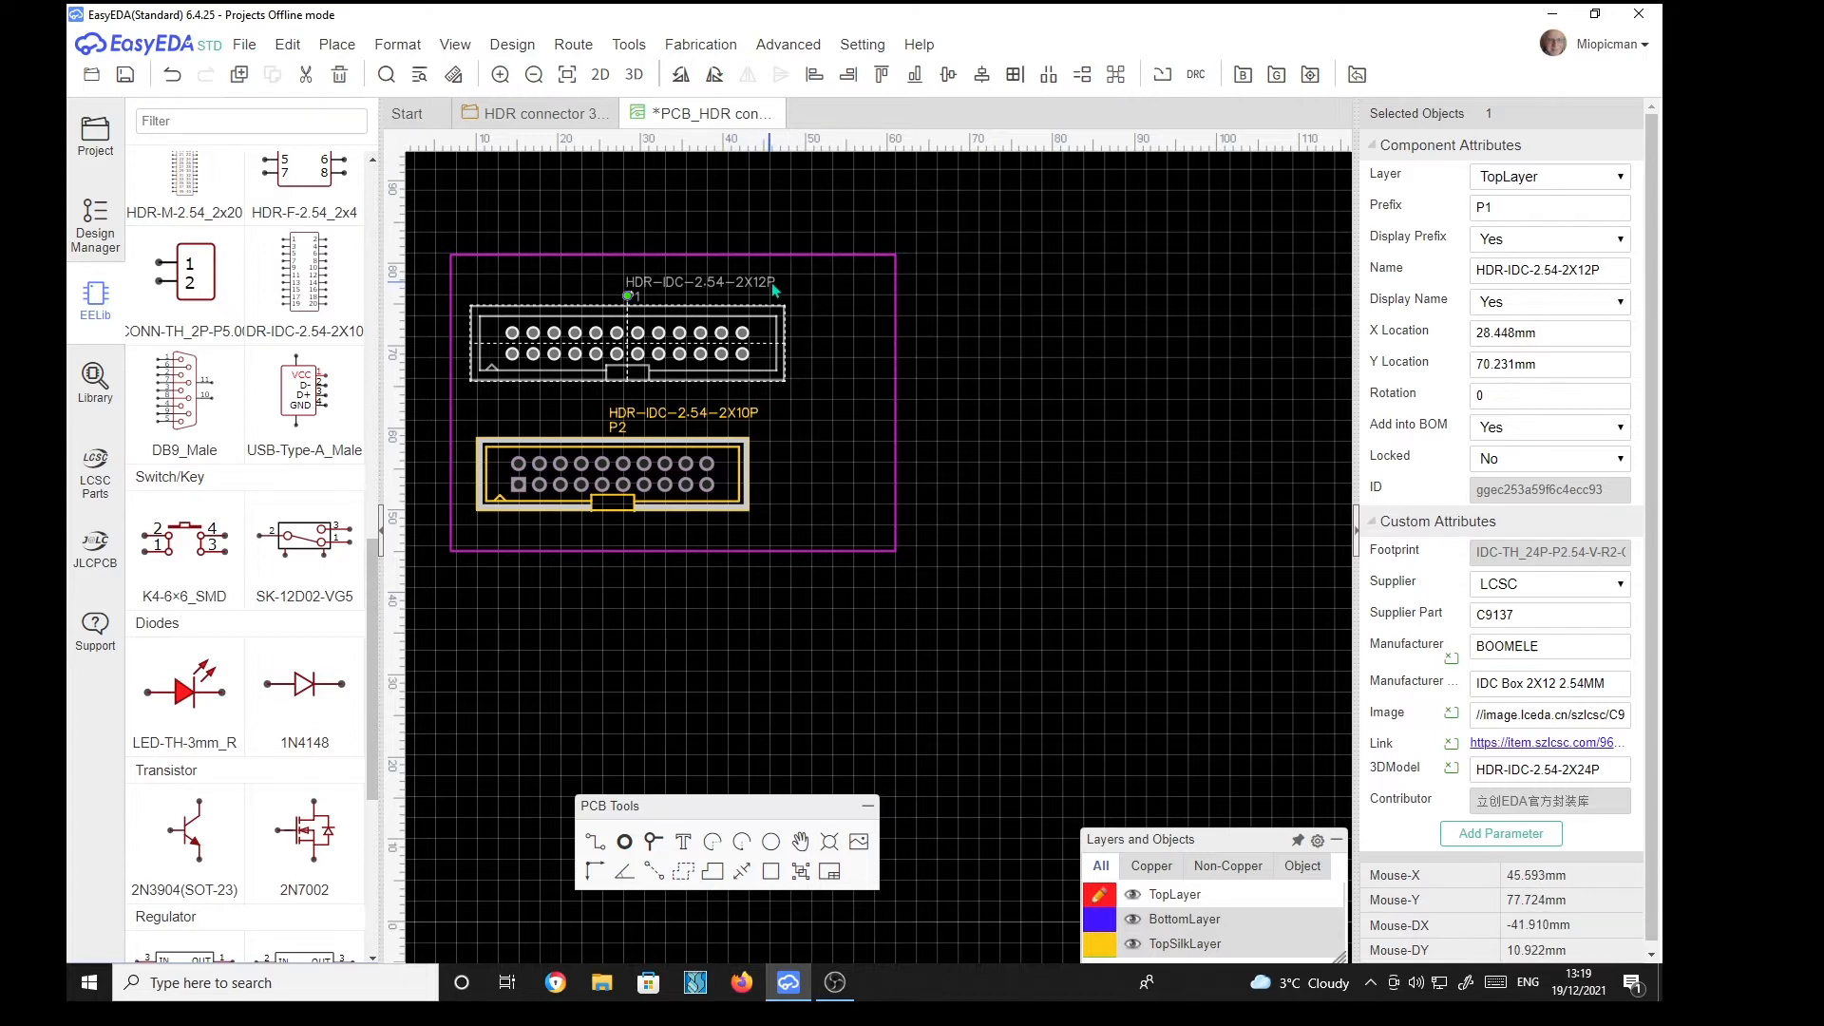
mouse_move(1382, 768)
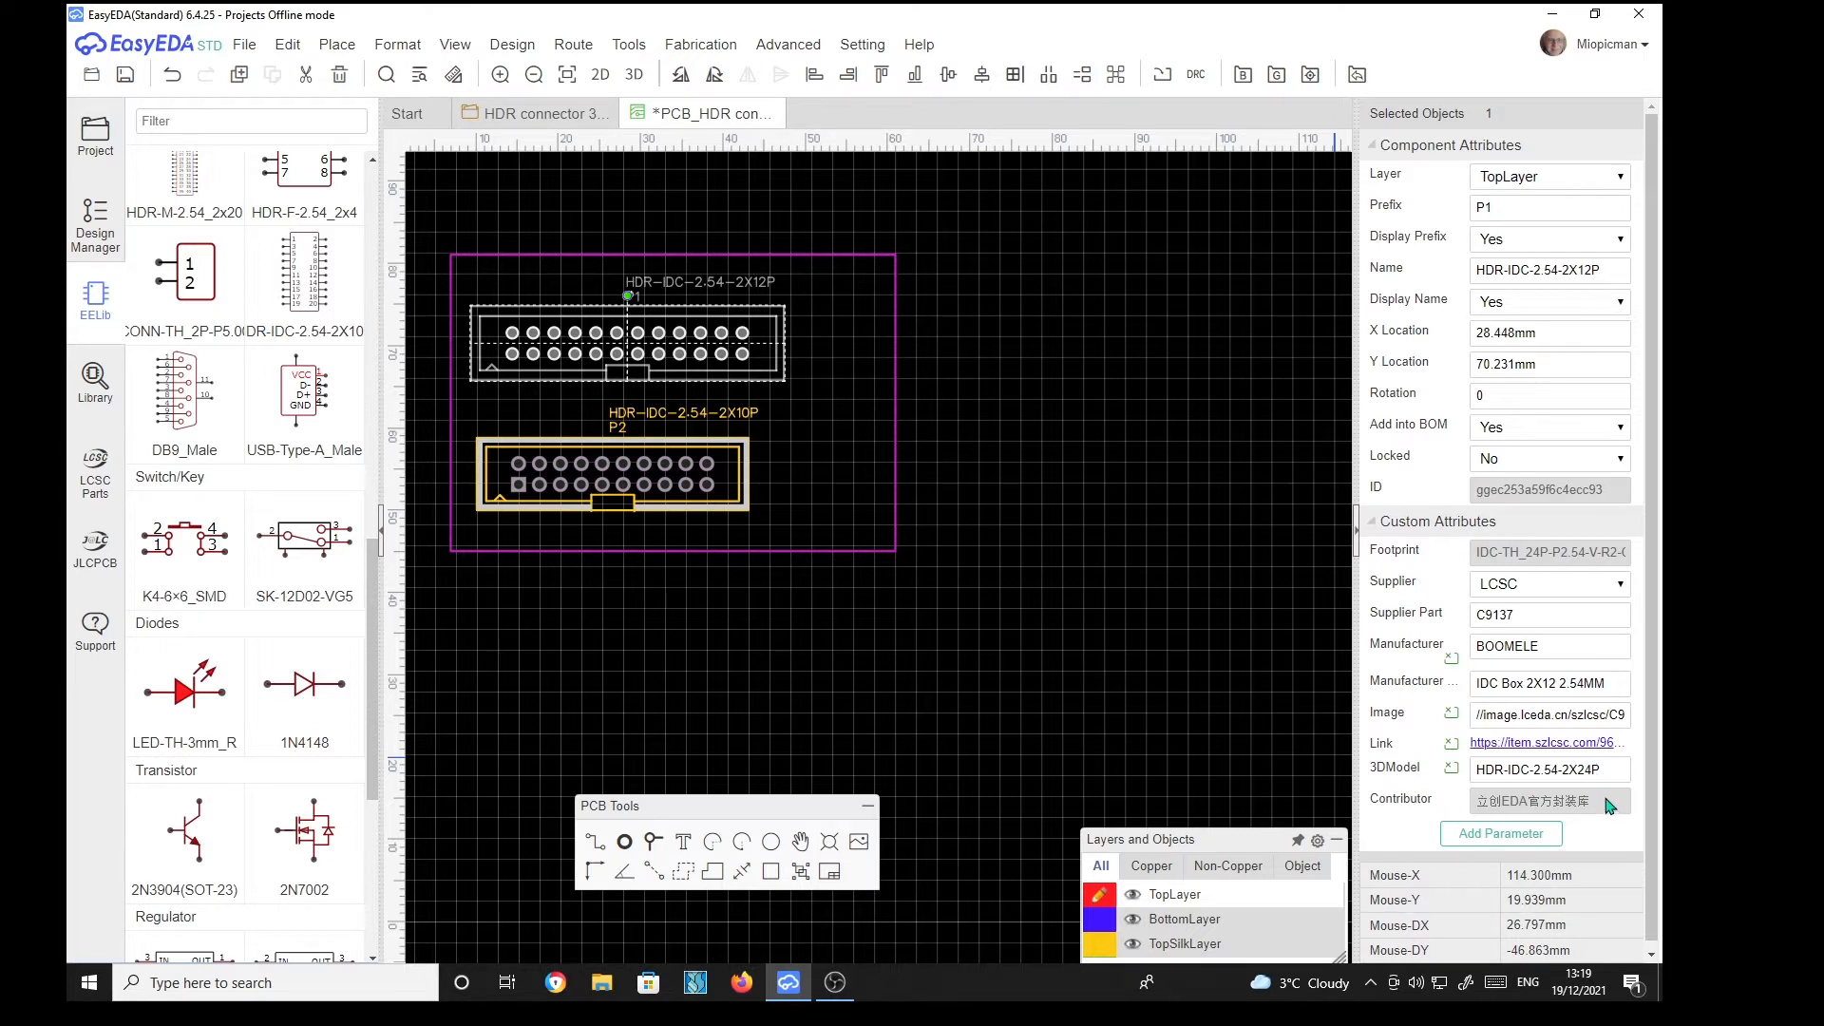
mouse_move(1510, 807)
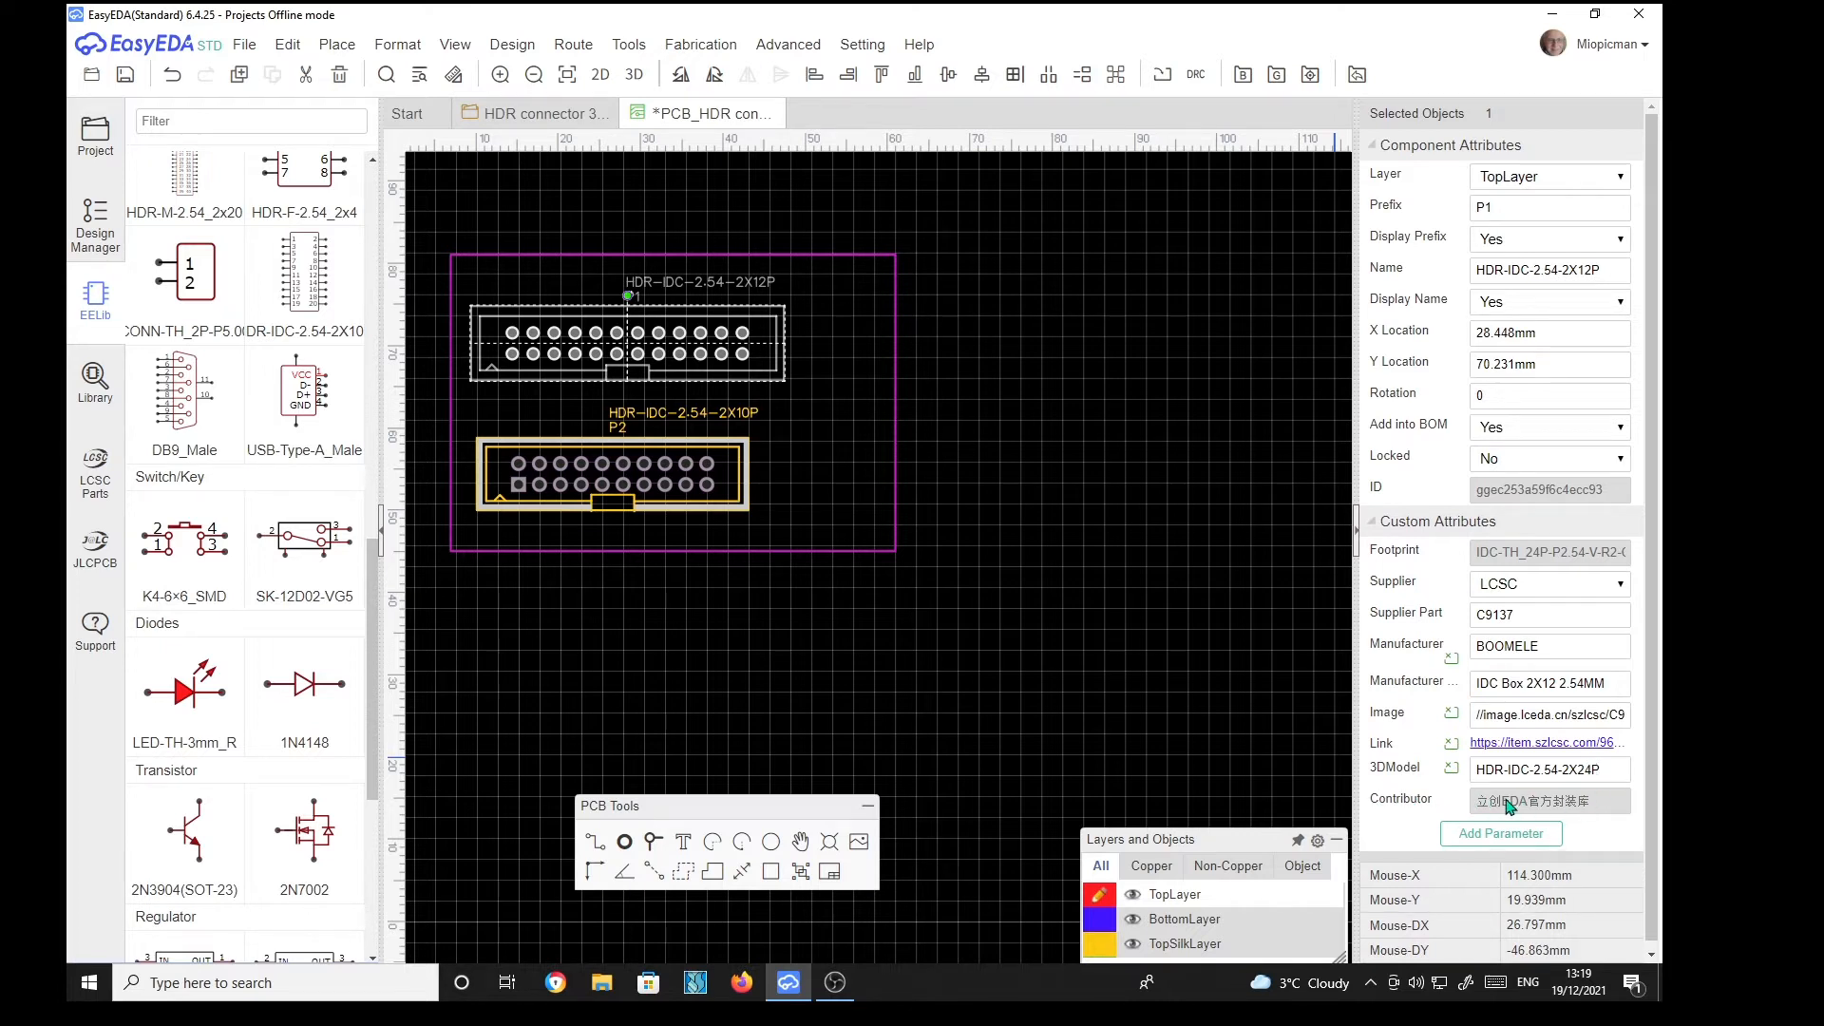
mouse_move(1611, 803)
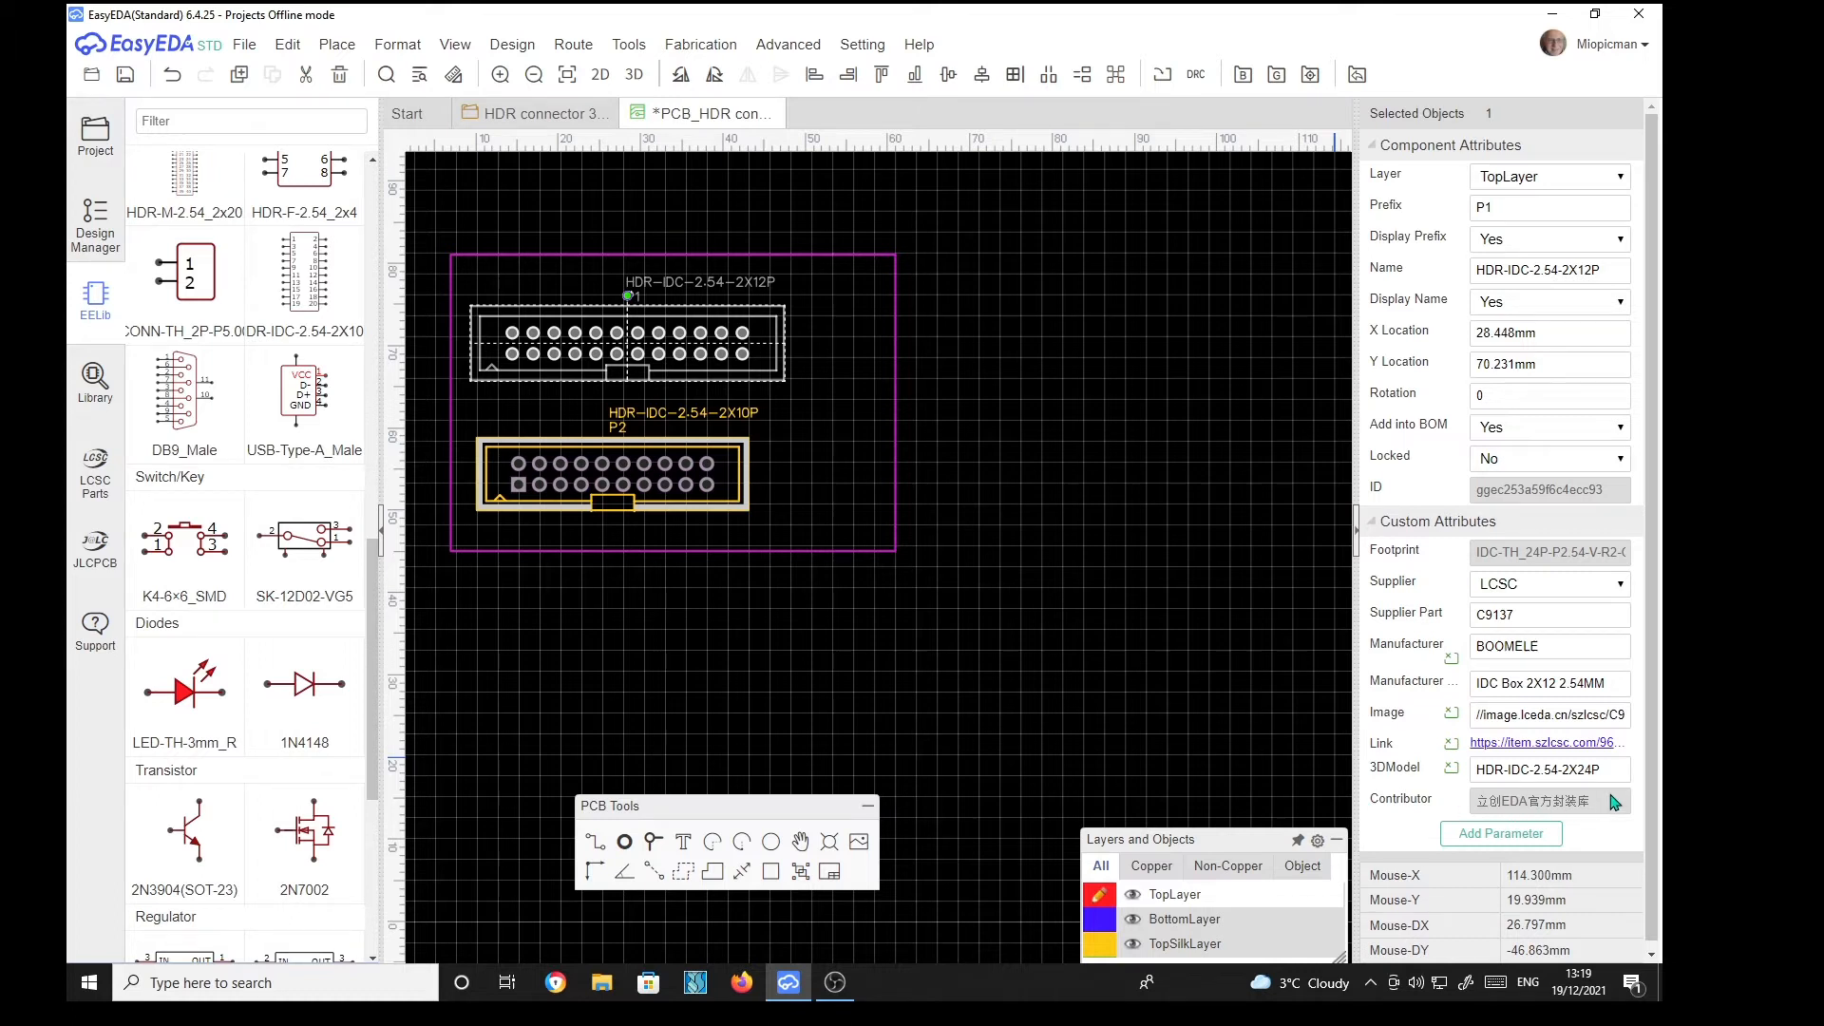
mouse_move(1128, 829)
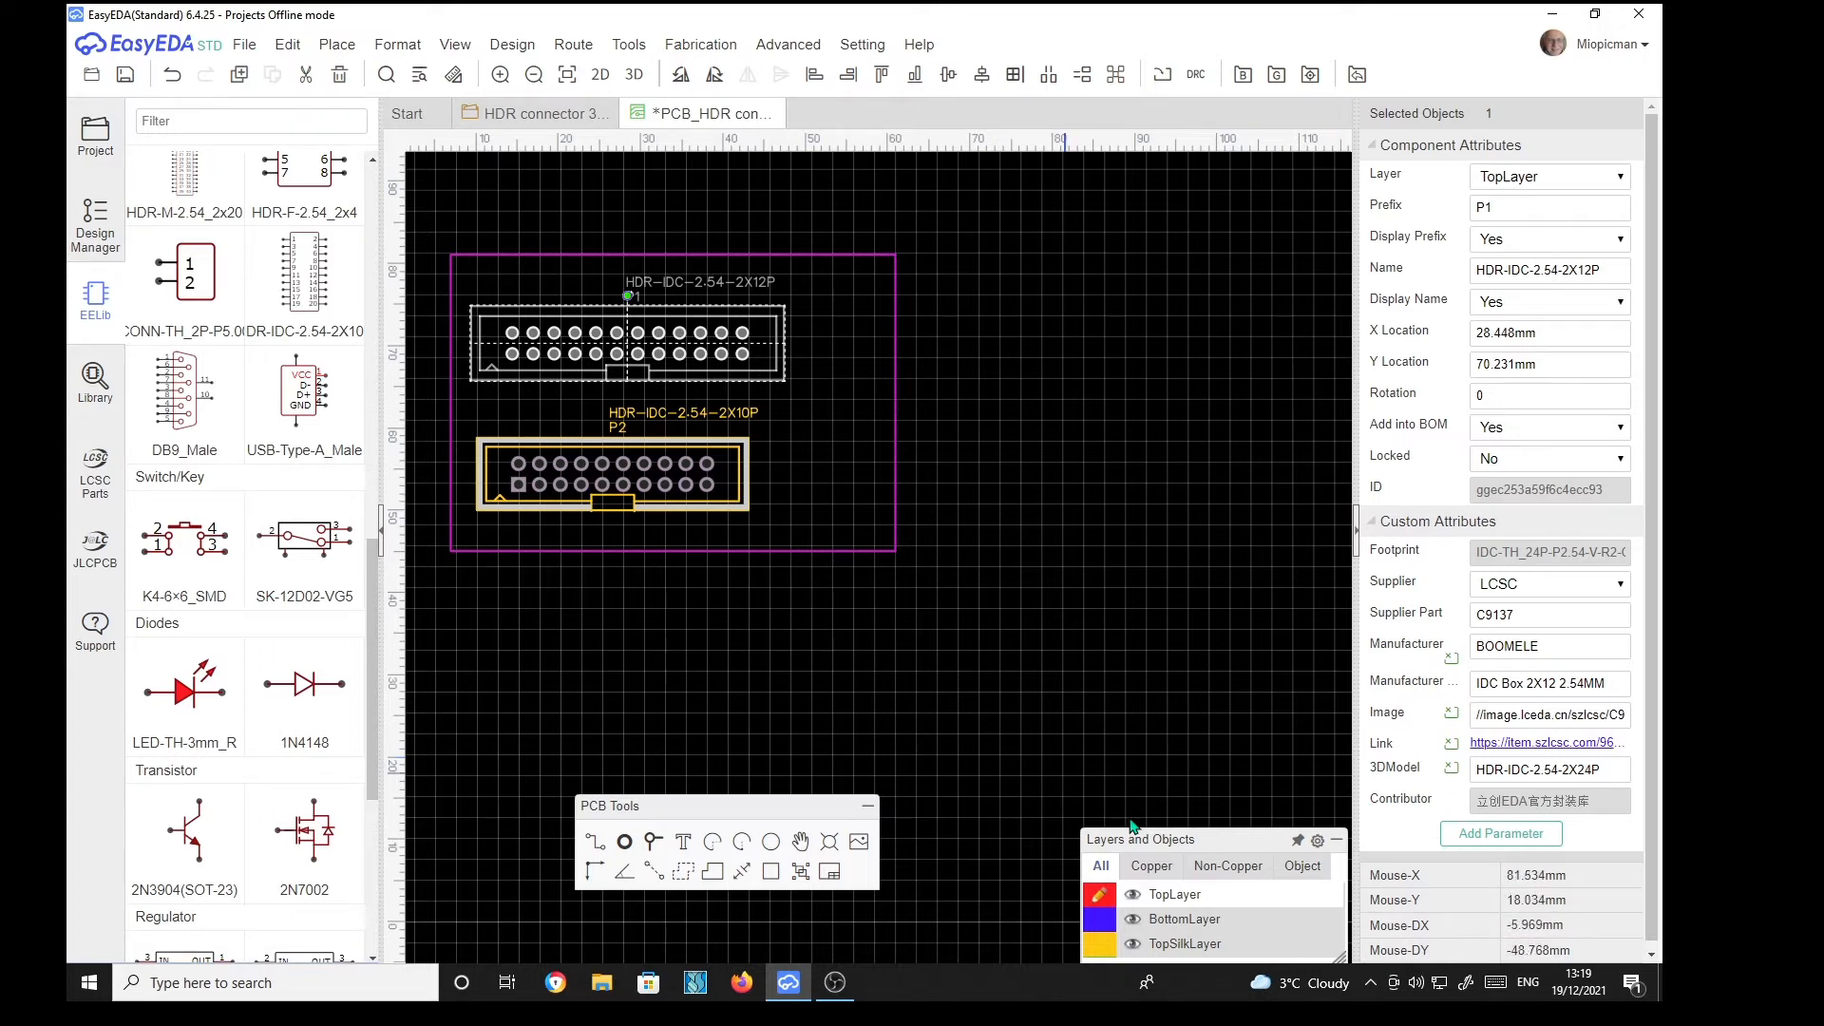
mouse_move(1571, 806)
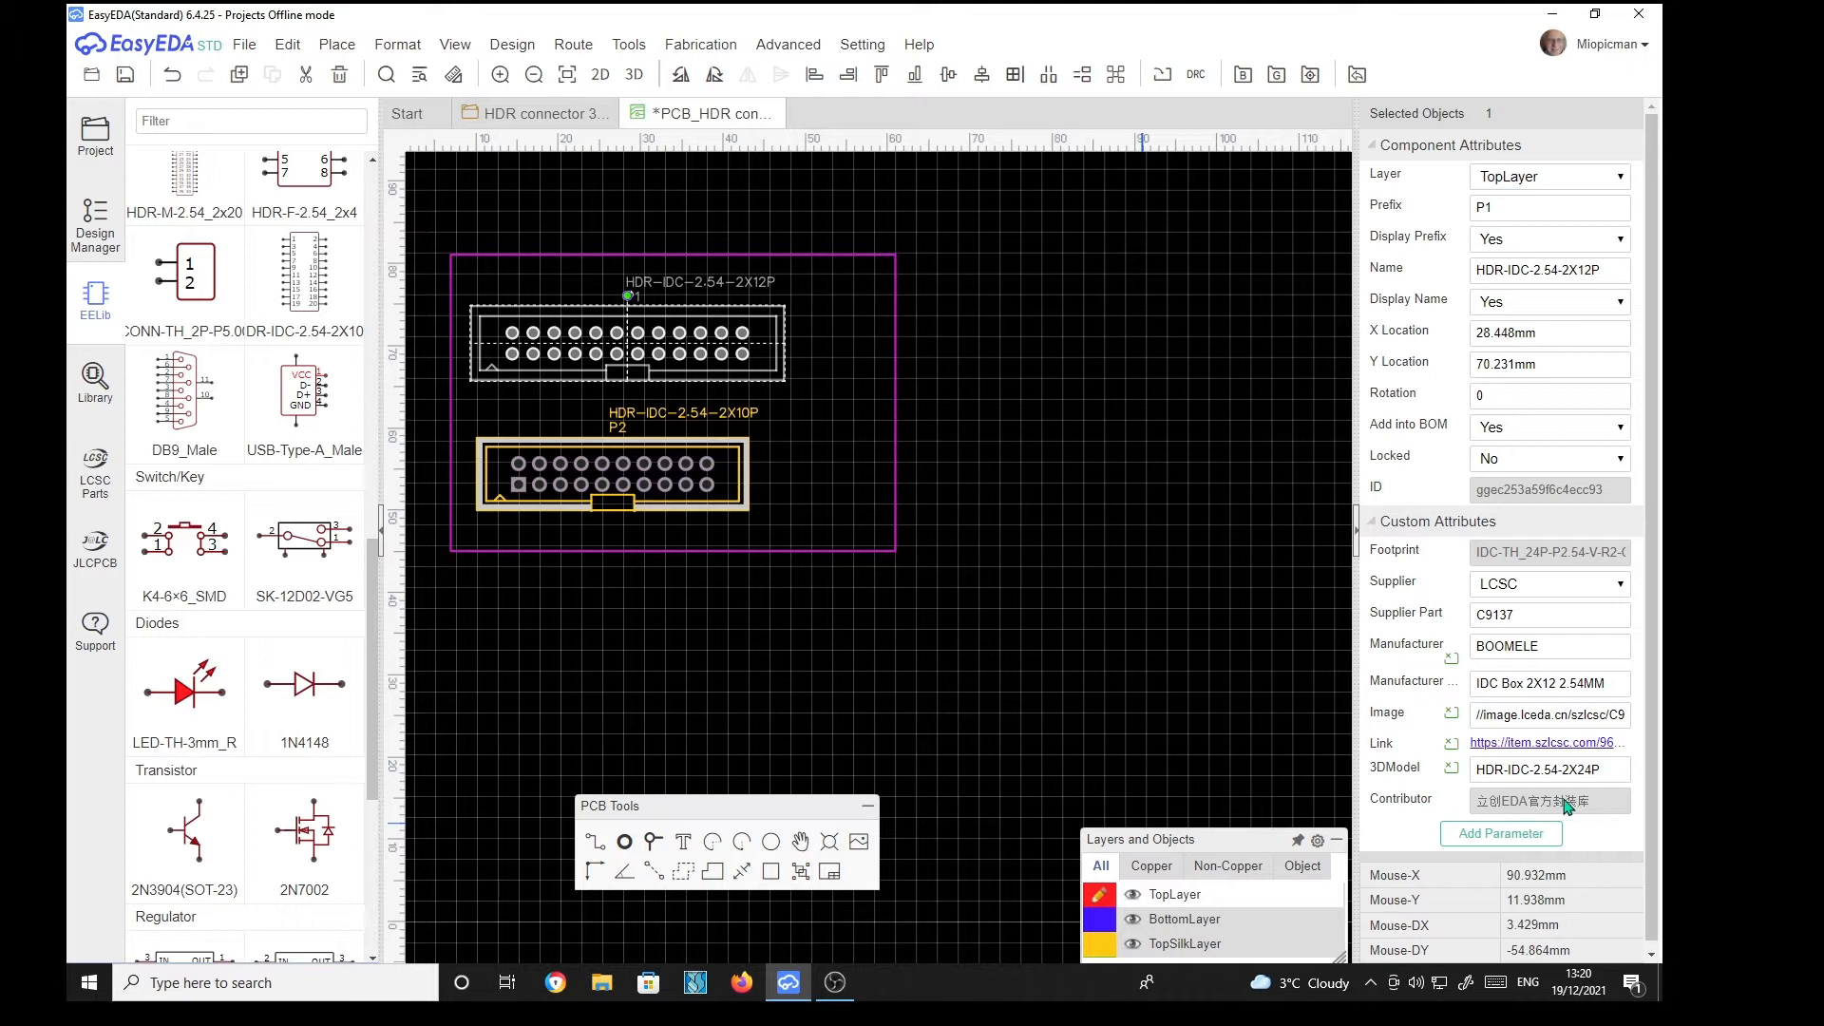
mouse_move(1595, 808)
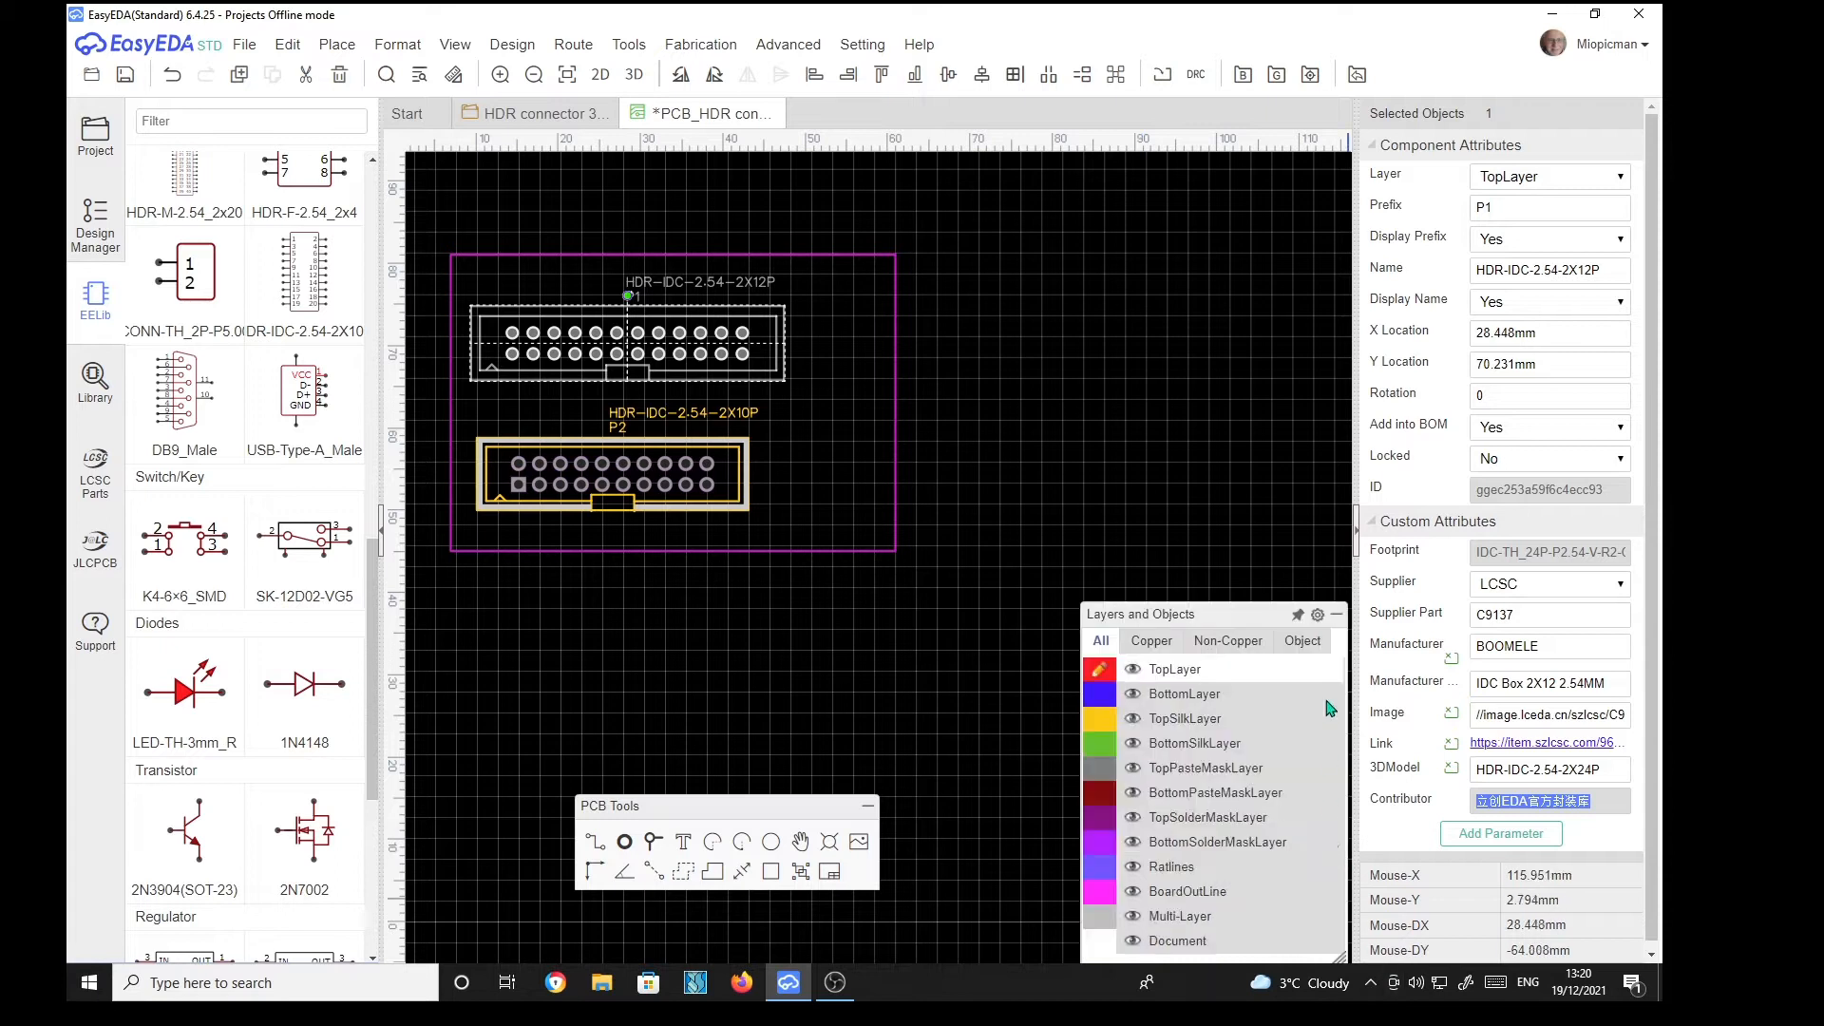
Step: Minimize EasyEDA and launch Firefox from the taskbar
click(1553, 14)
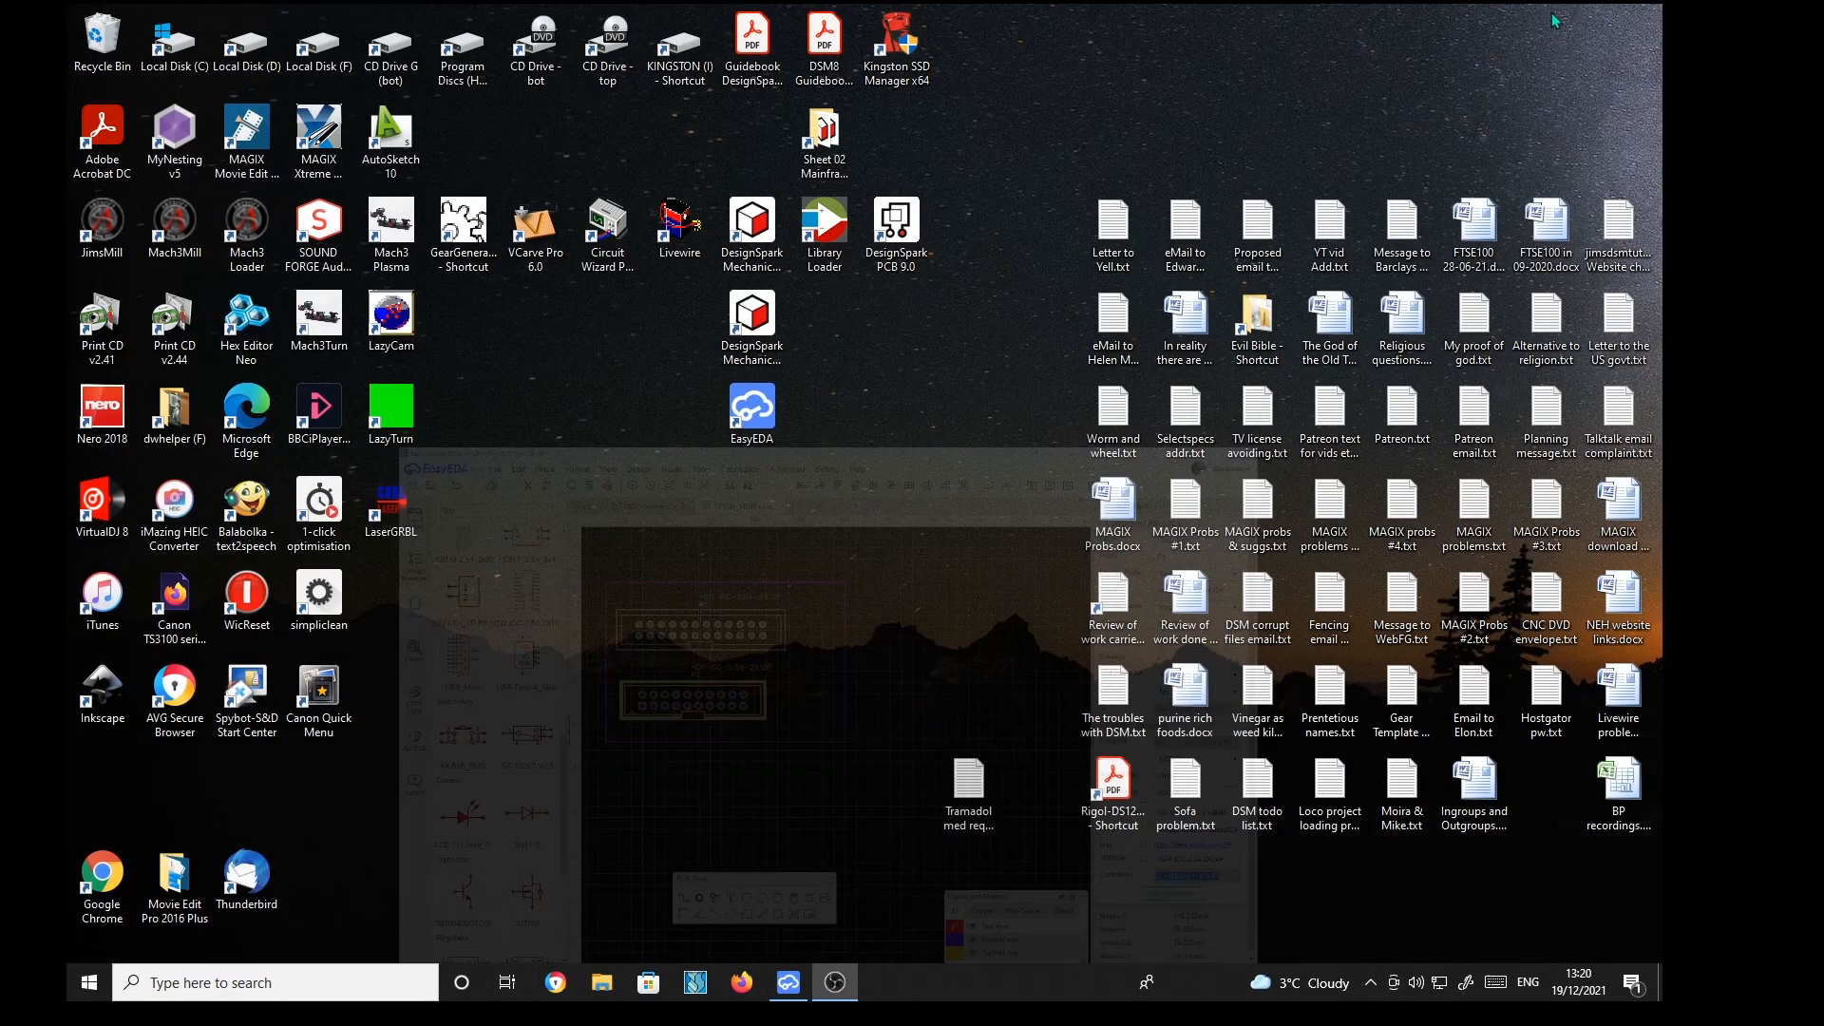
click(787, 981)
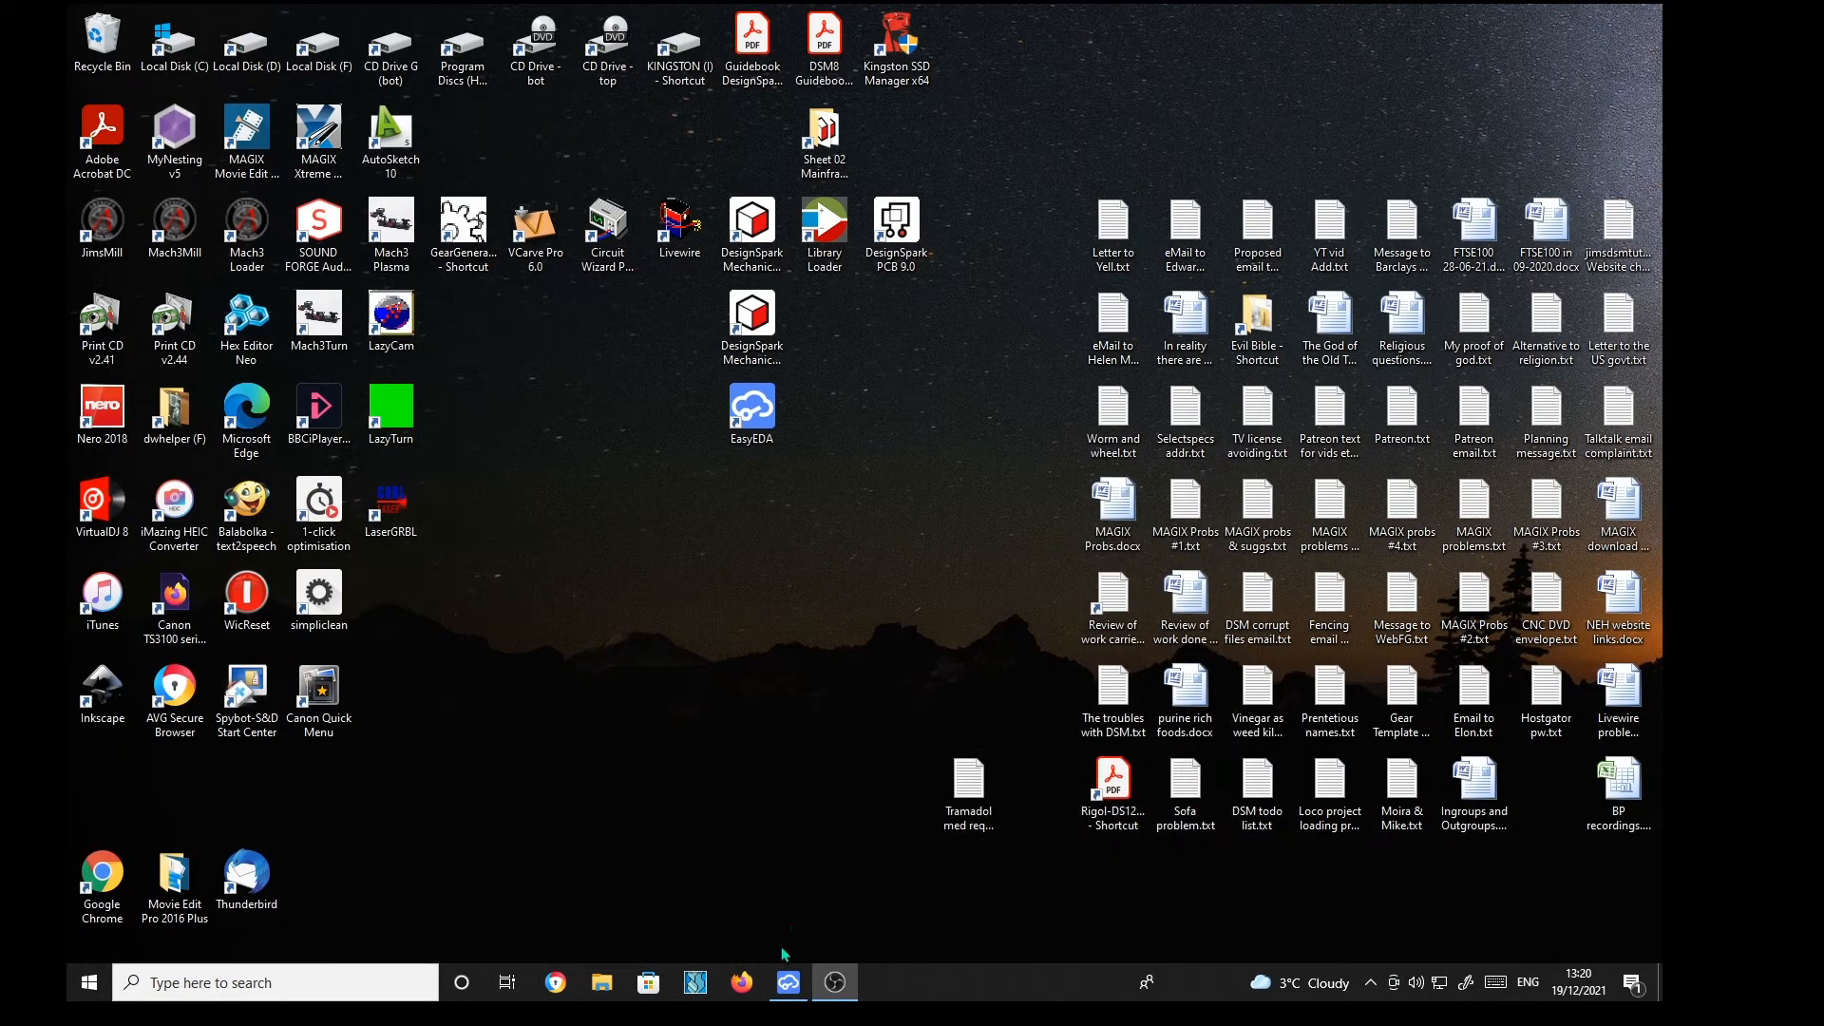
mouse_move(741, 981)
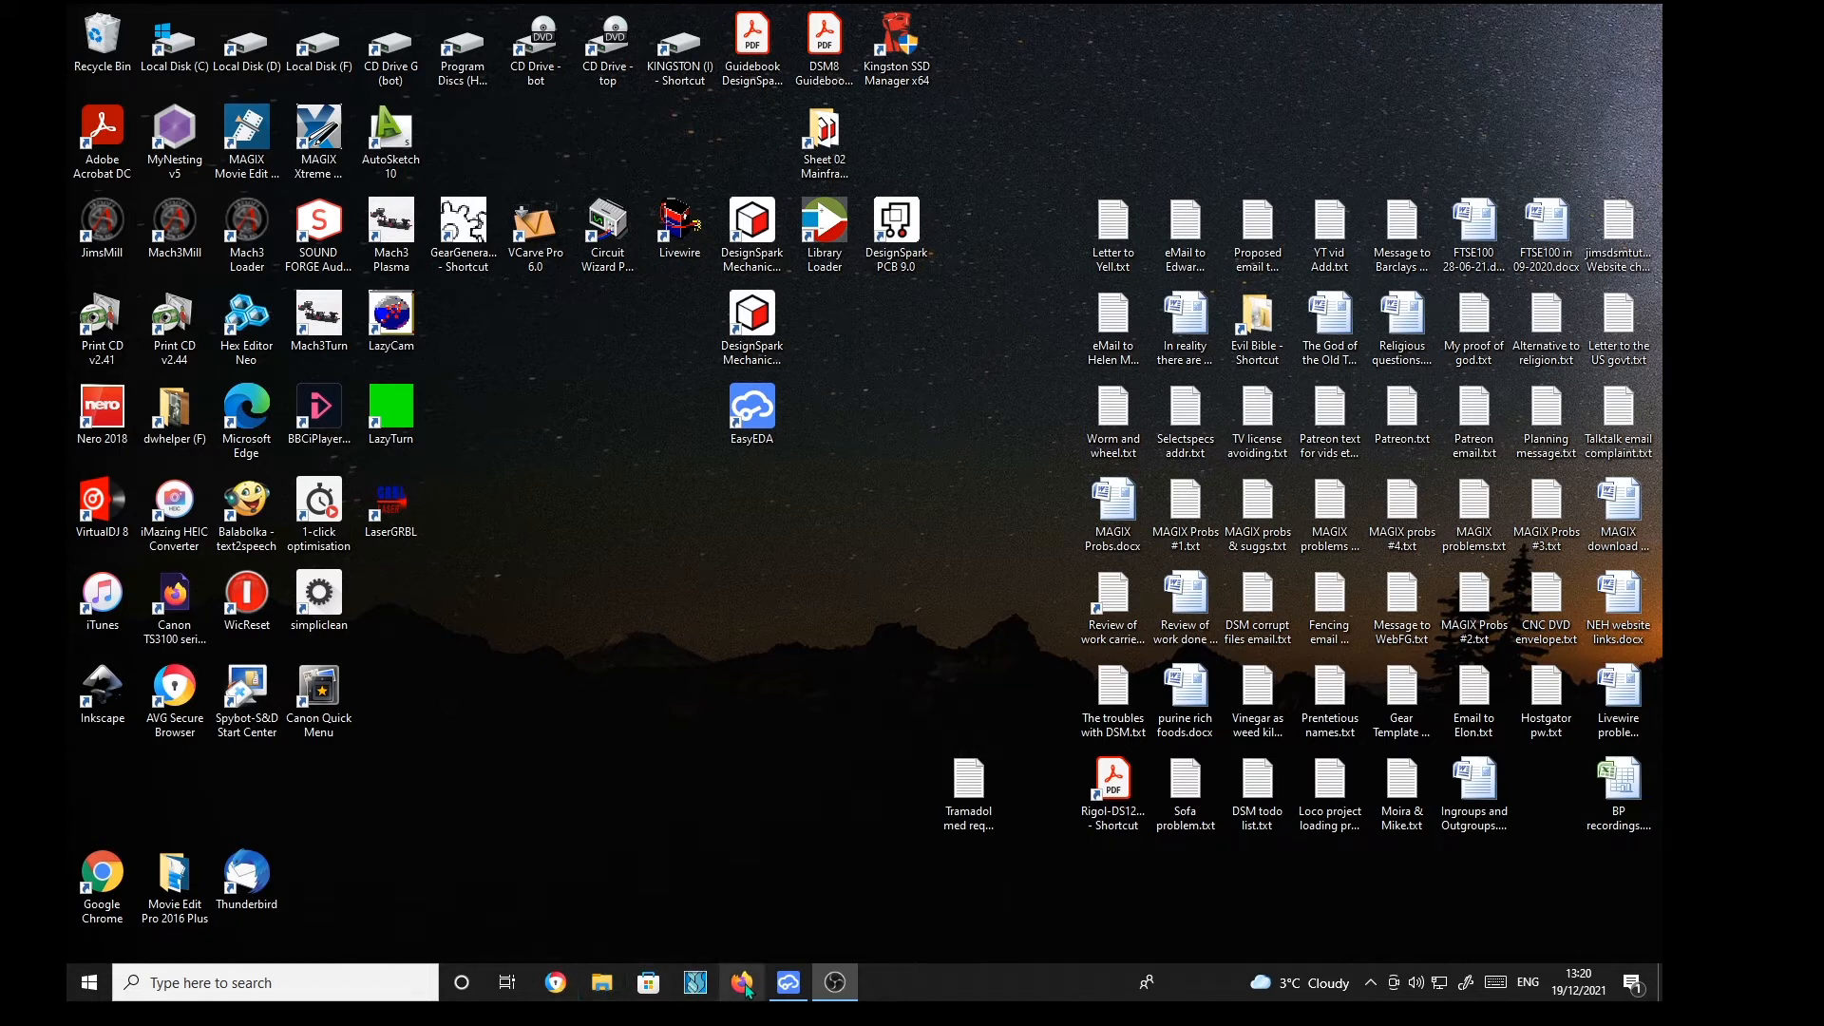
click(740, 981)
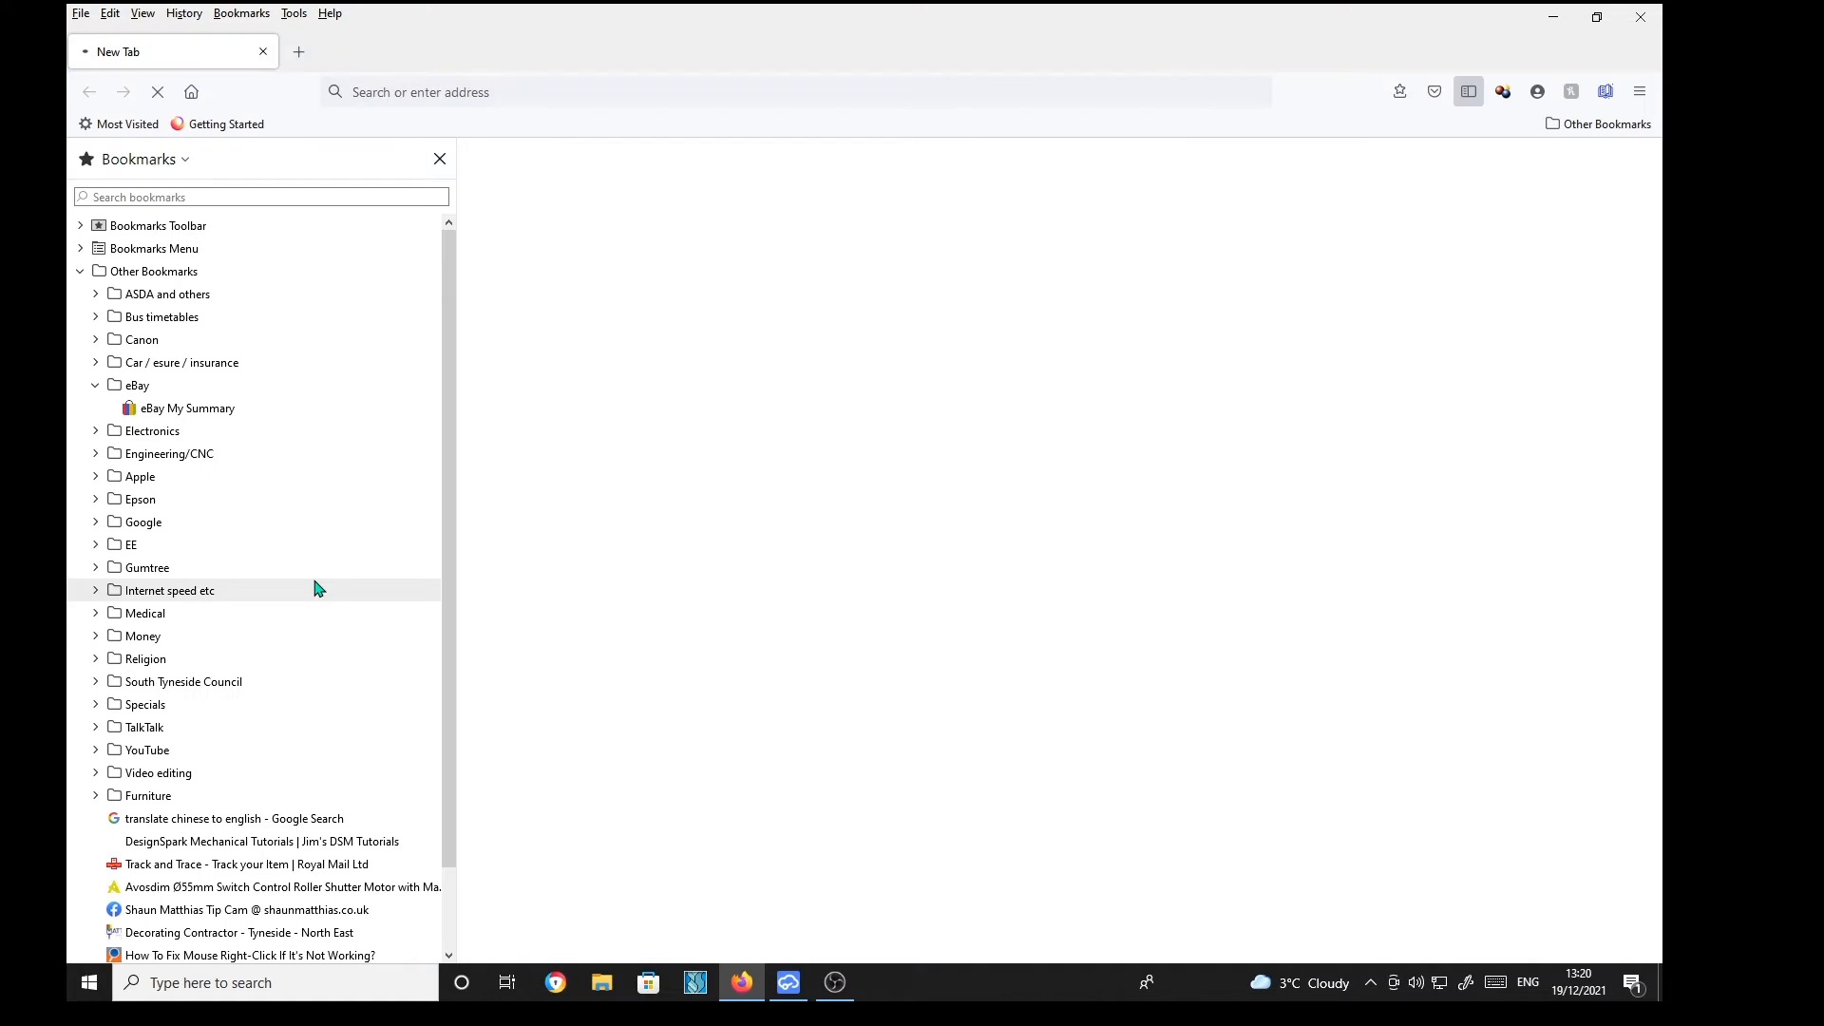
mouse_move(190, 773)
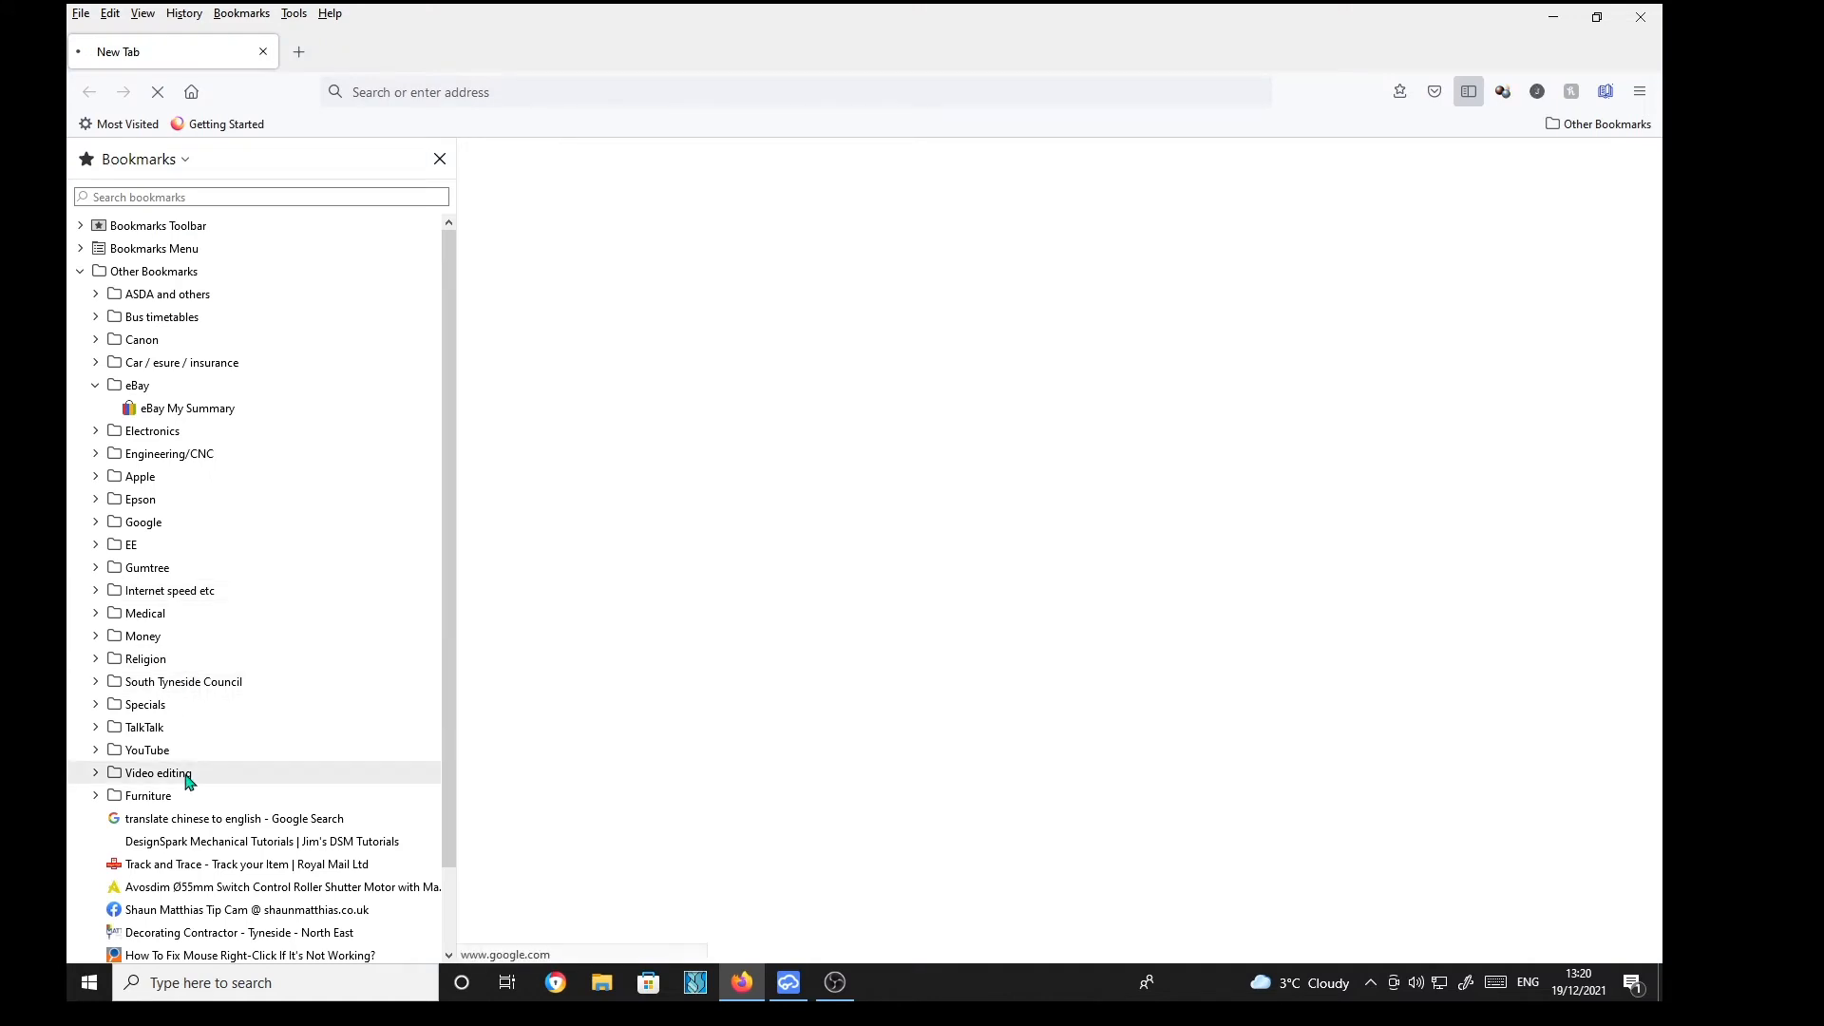
Step: Translate 立创EDA官方封装库 to 'Litron EDA official package library', then minimize Firefox
click(232, 818)
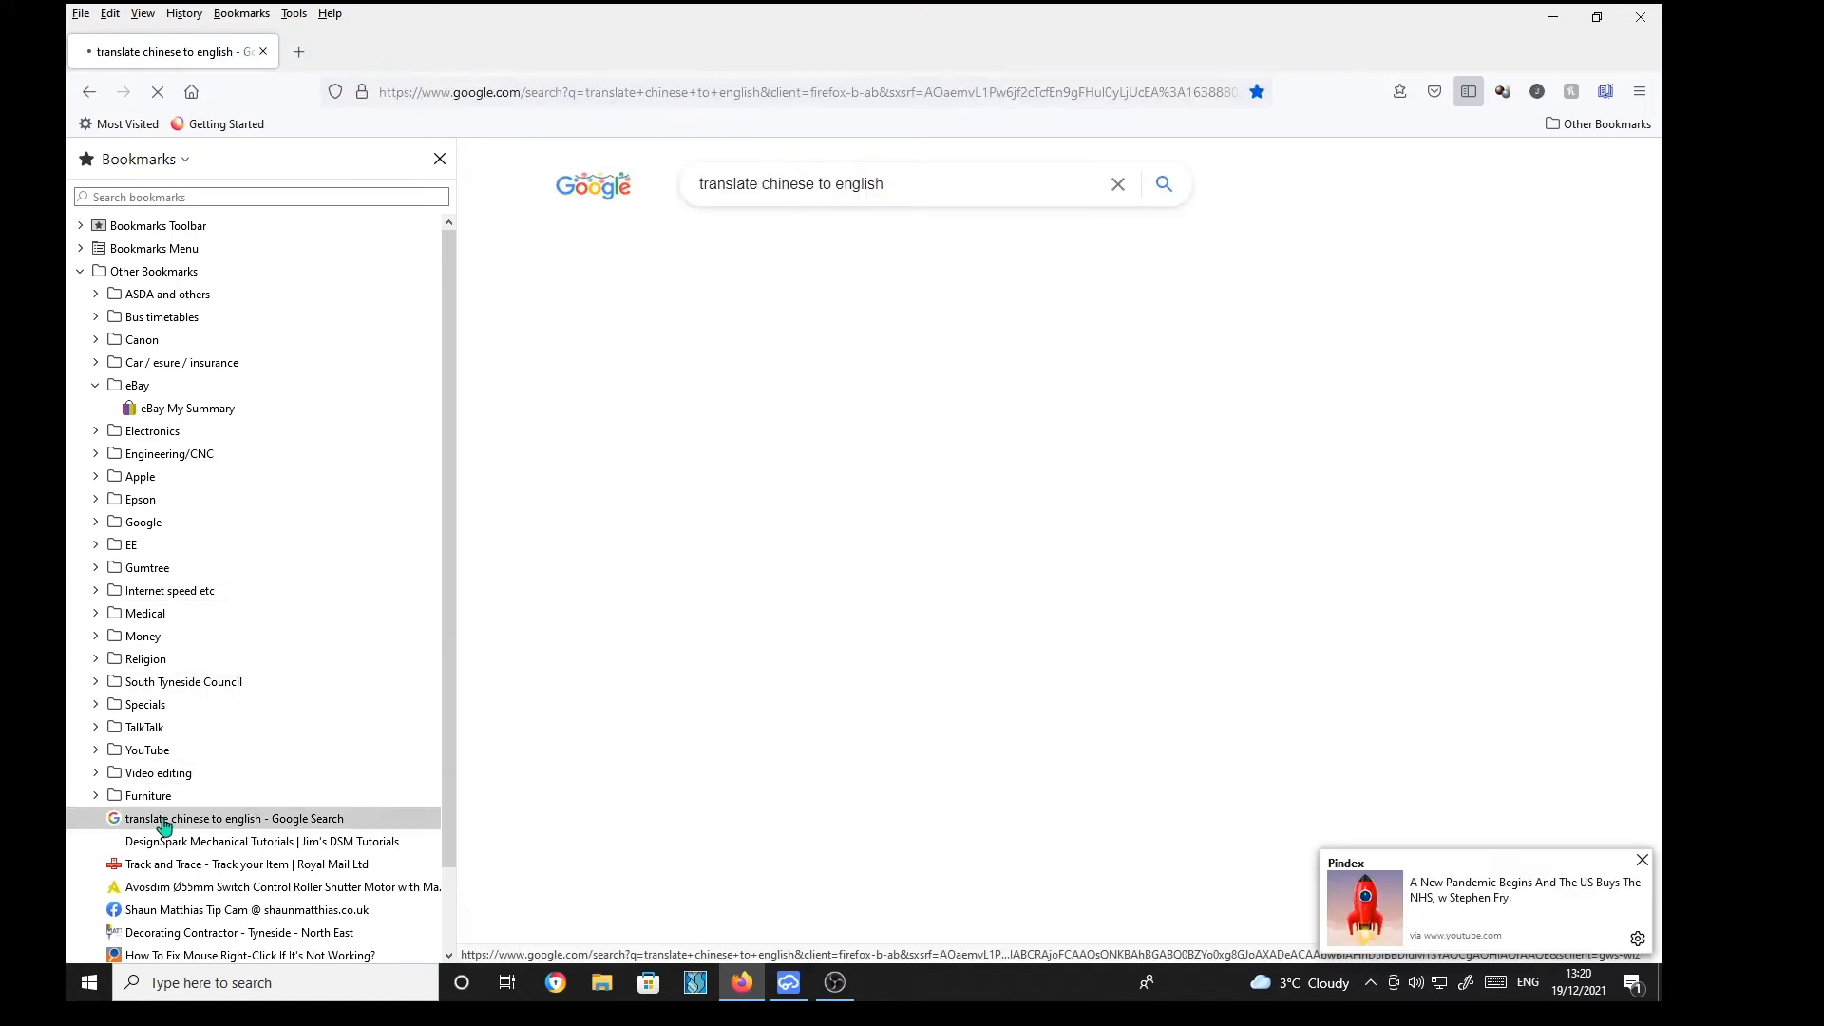
click(234, 819)
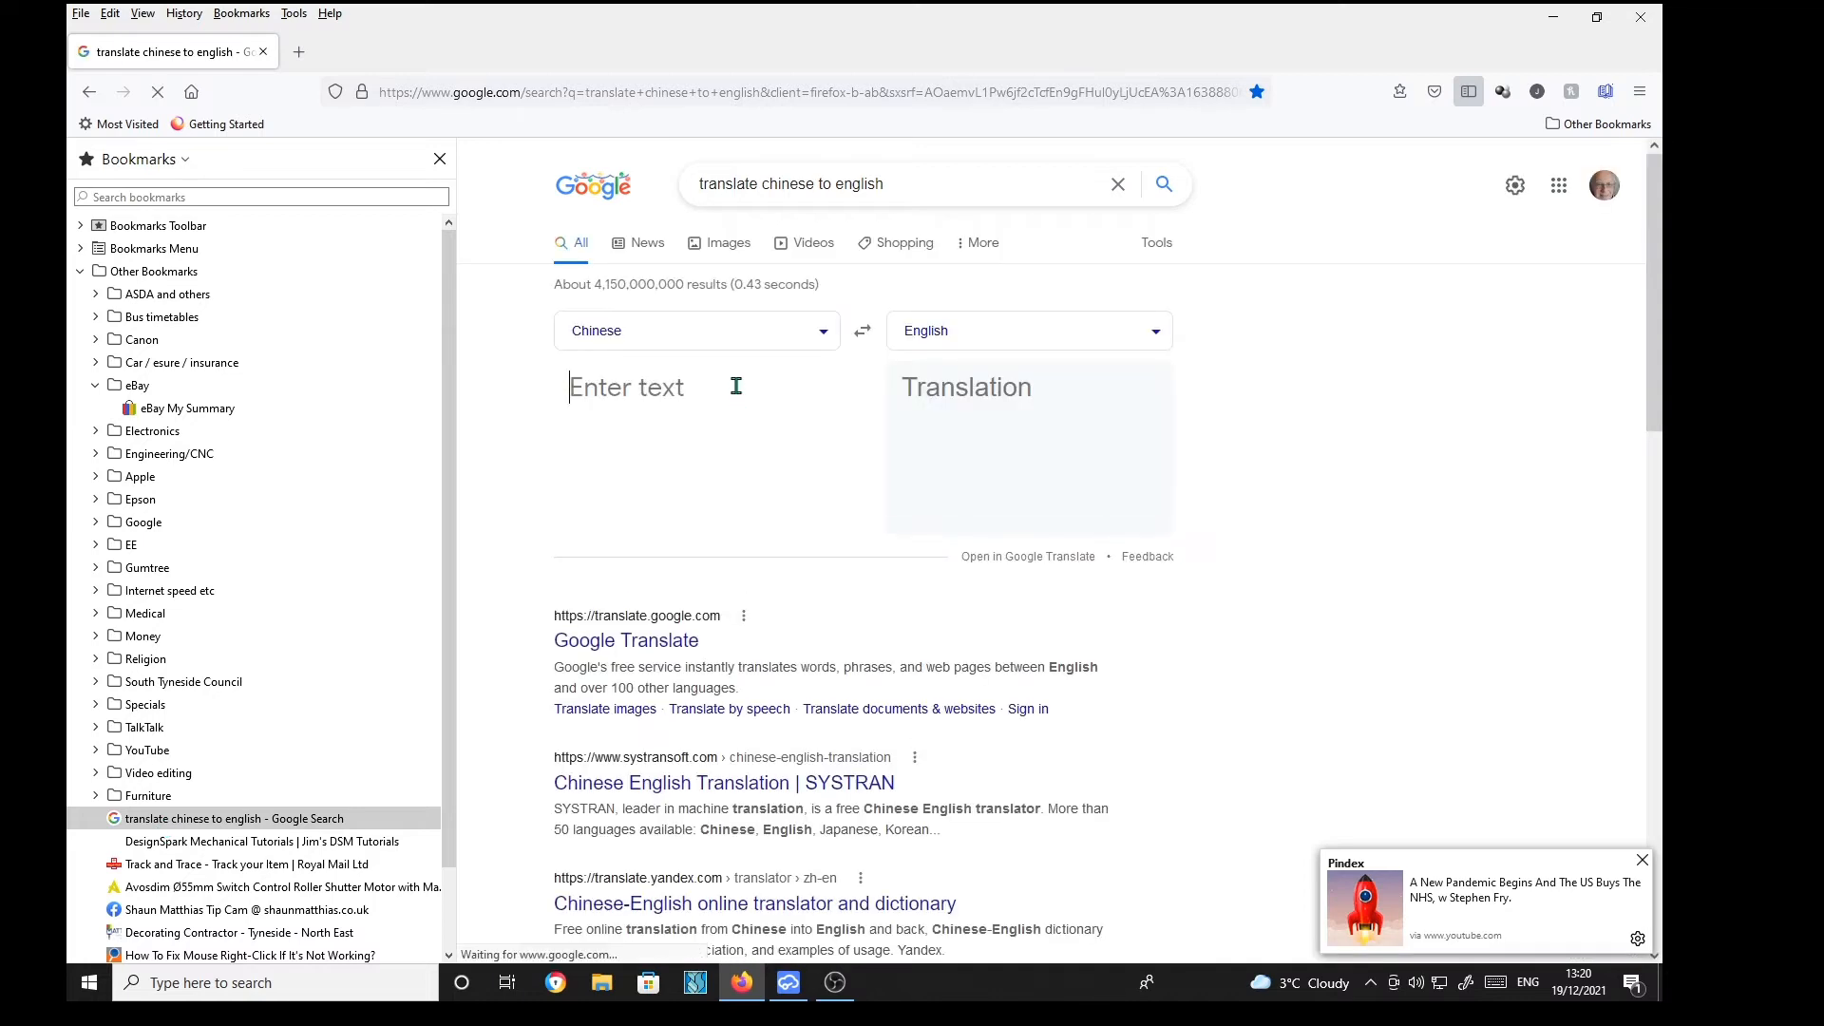
mouse_move(745, 483)
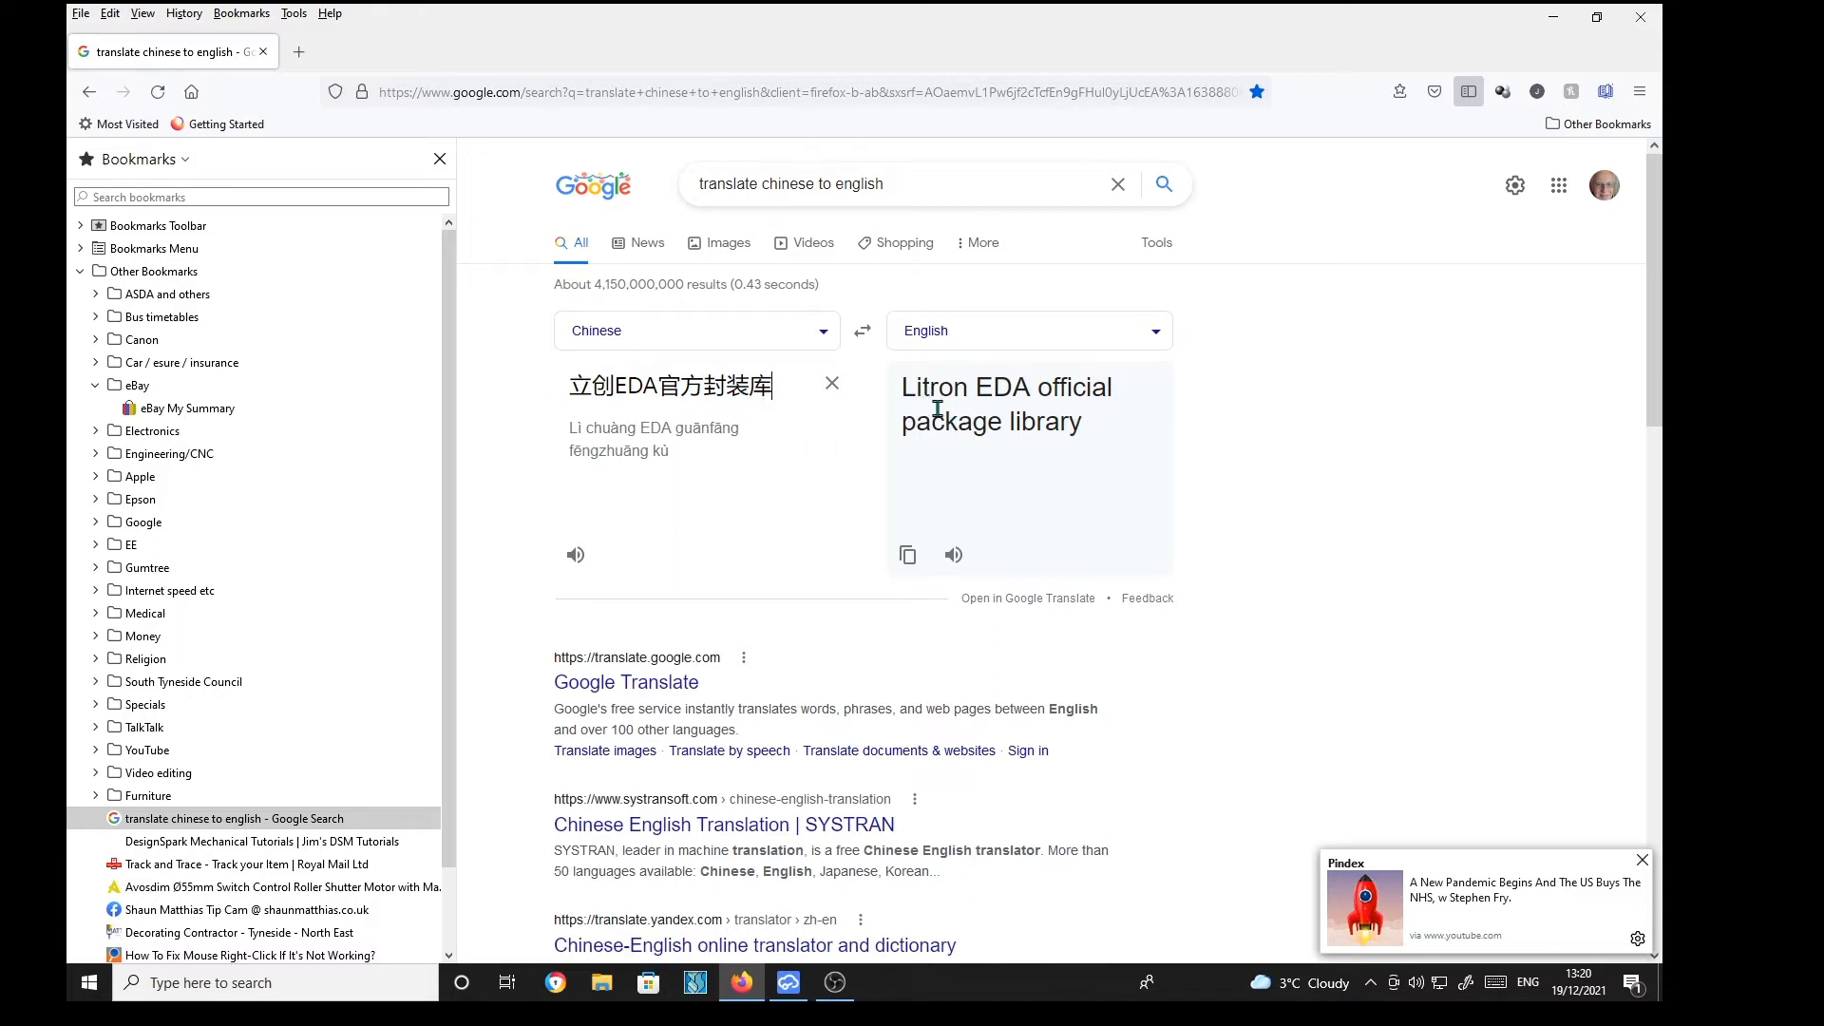
mouse_move(931, 446)
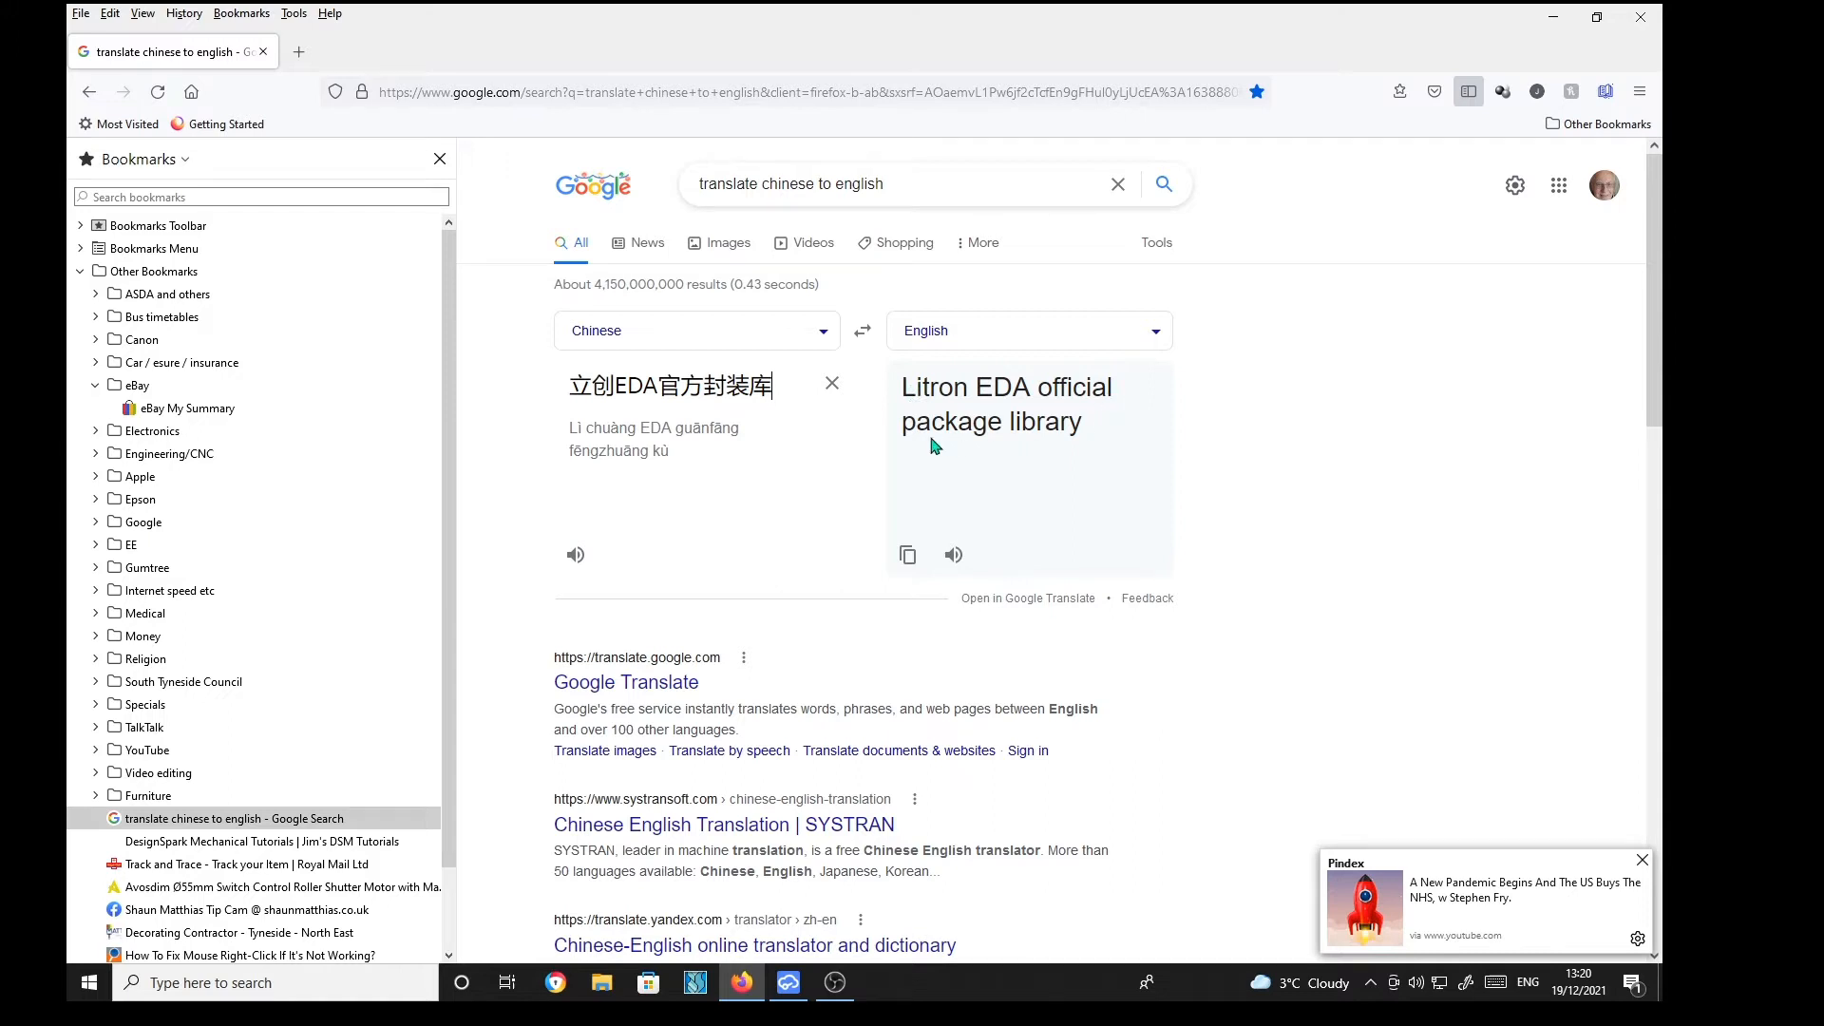
mouse_move(1058, 468)
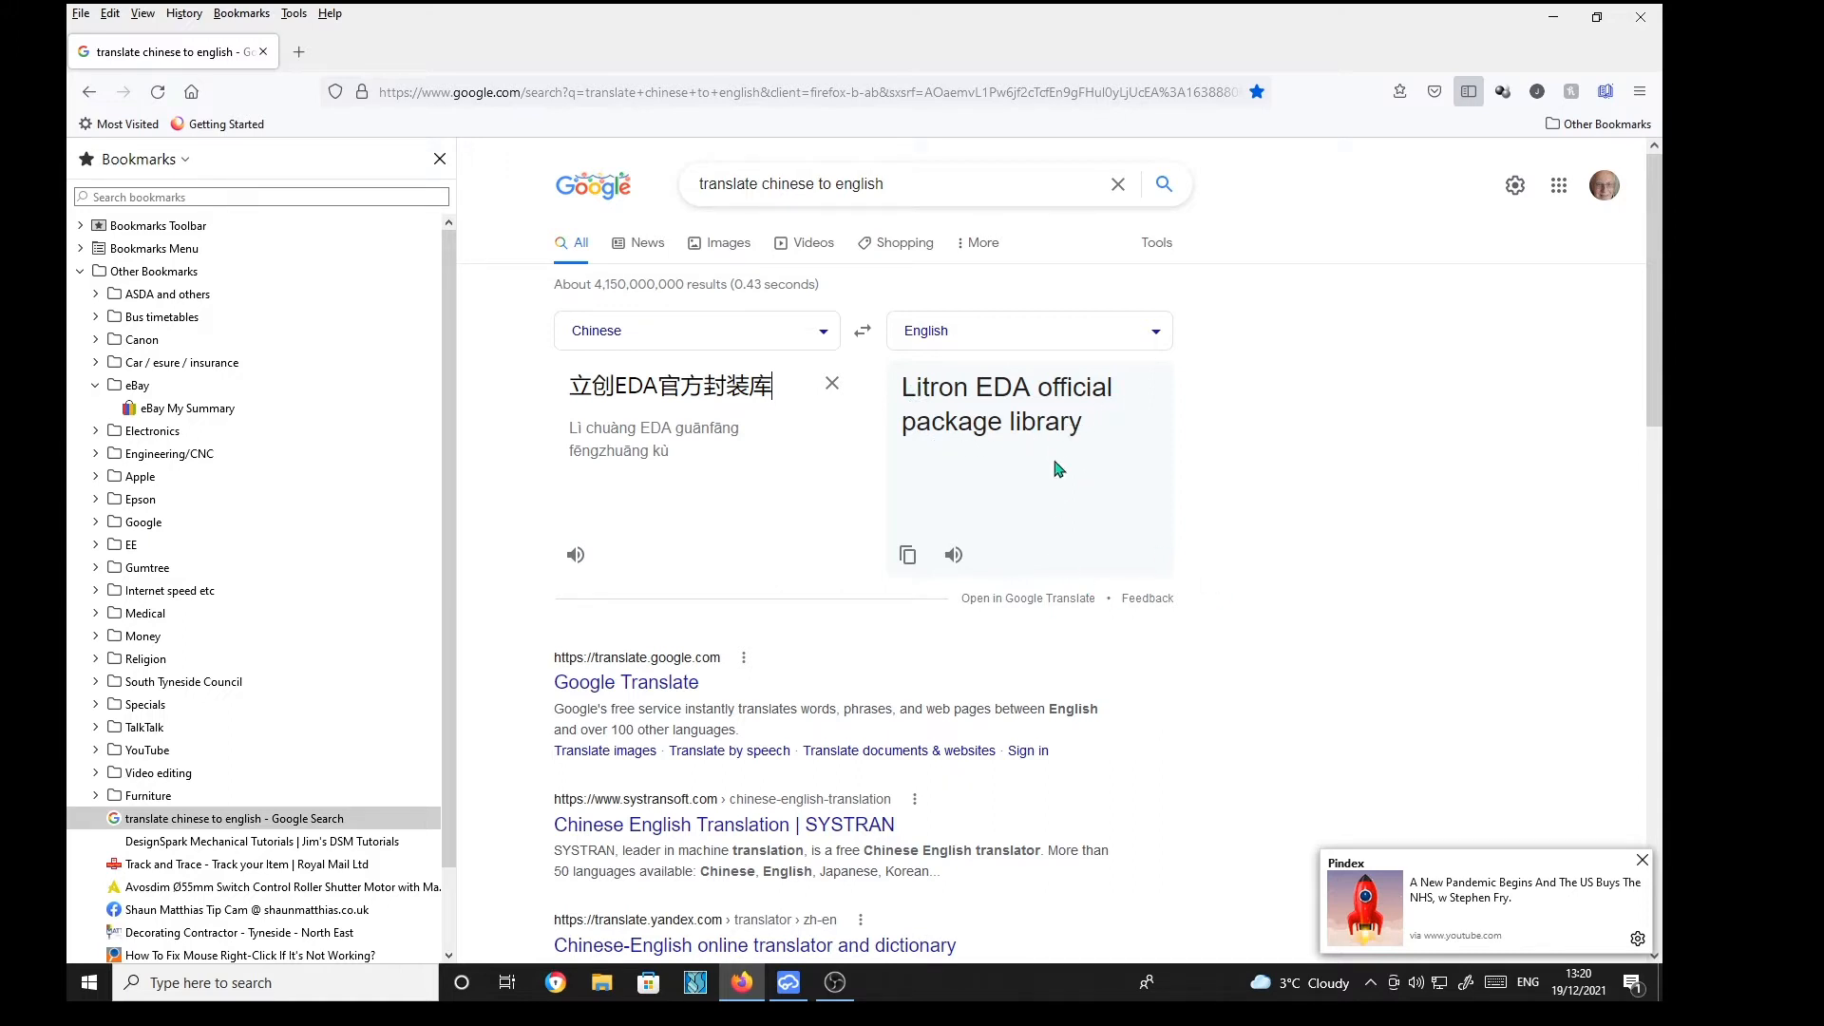
mouse_move(1047, 548)
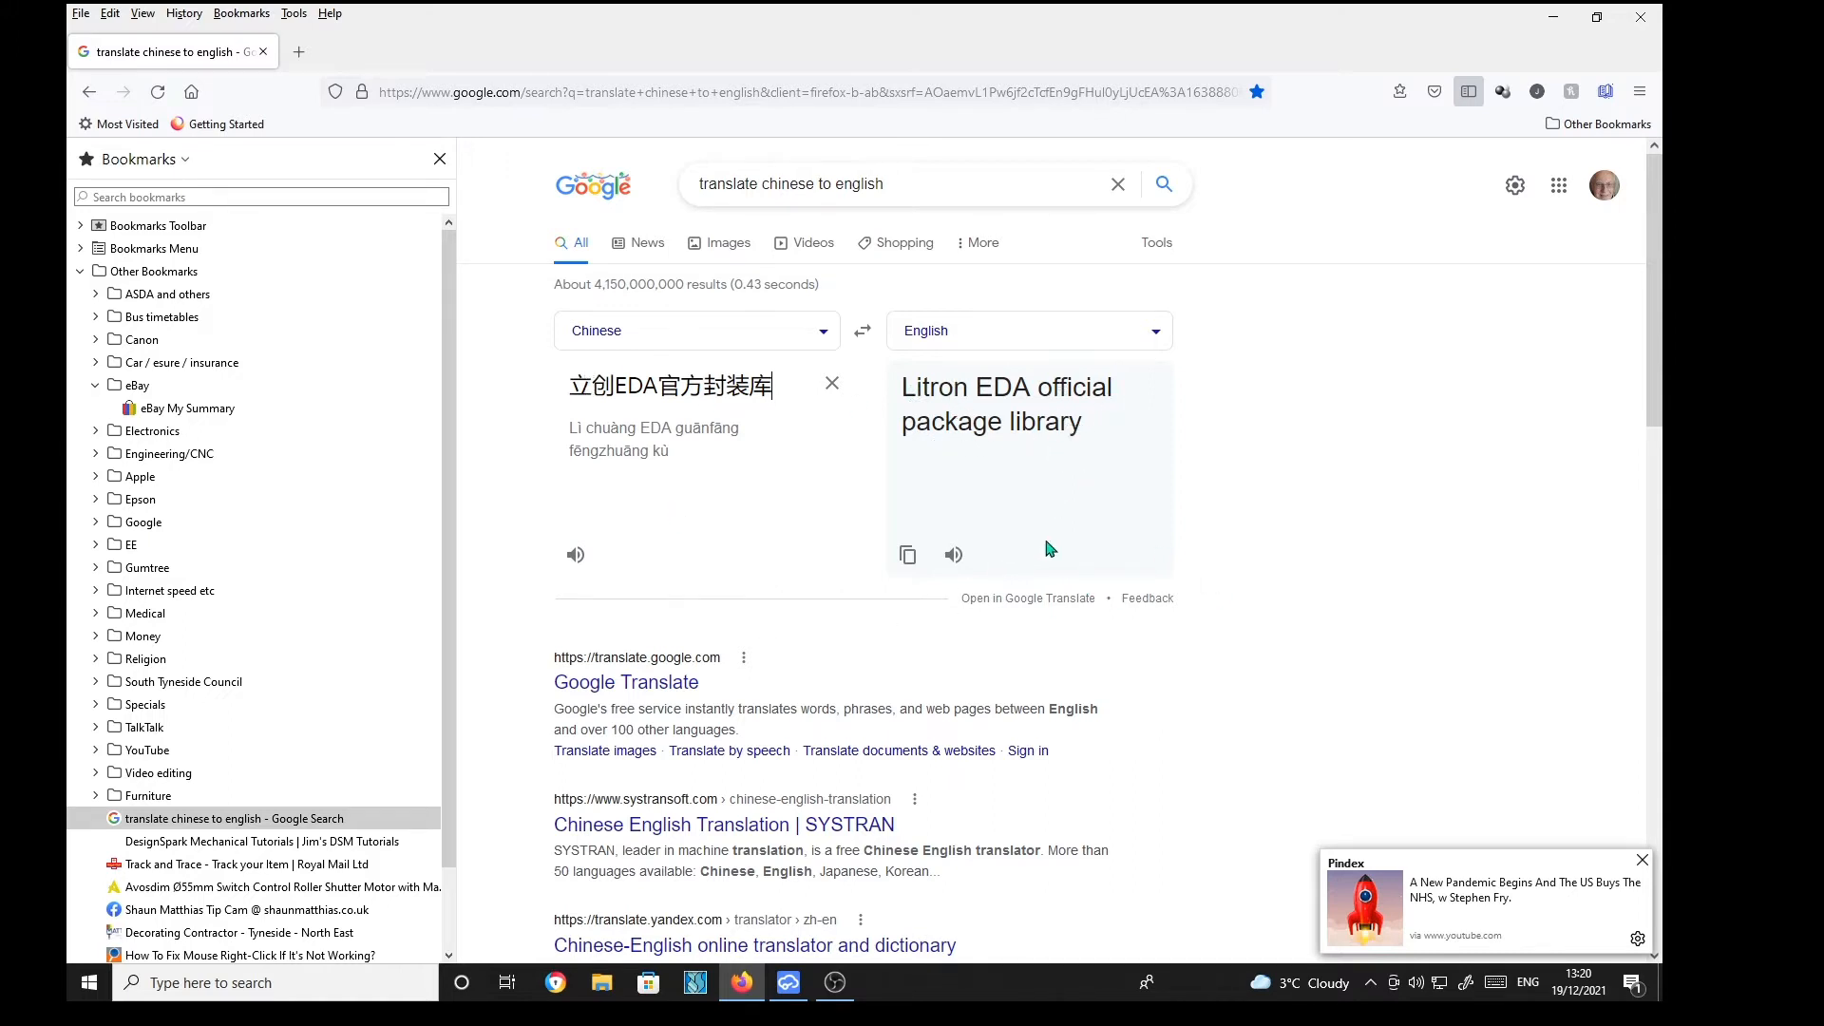
mouse_move(923, 376)
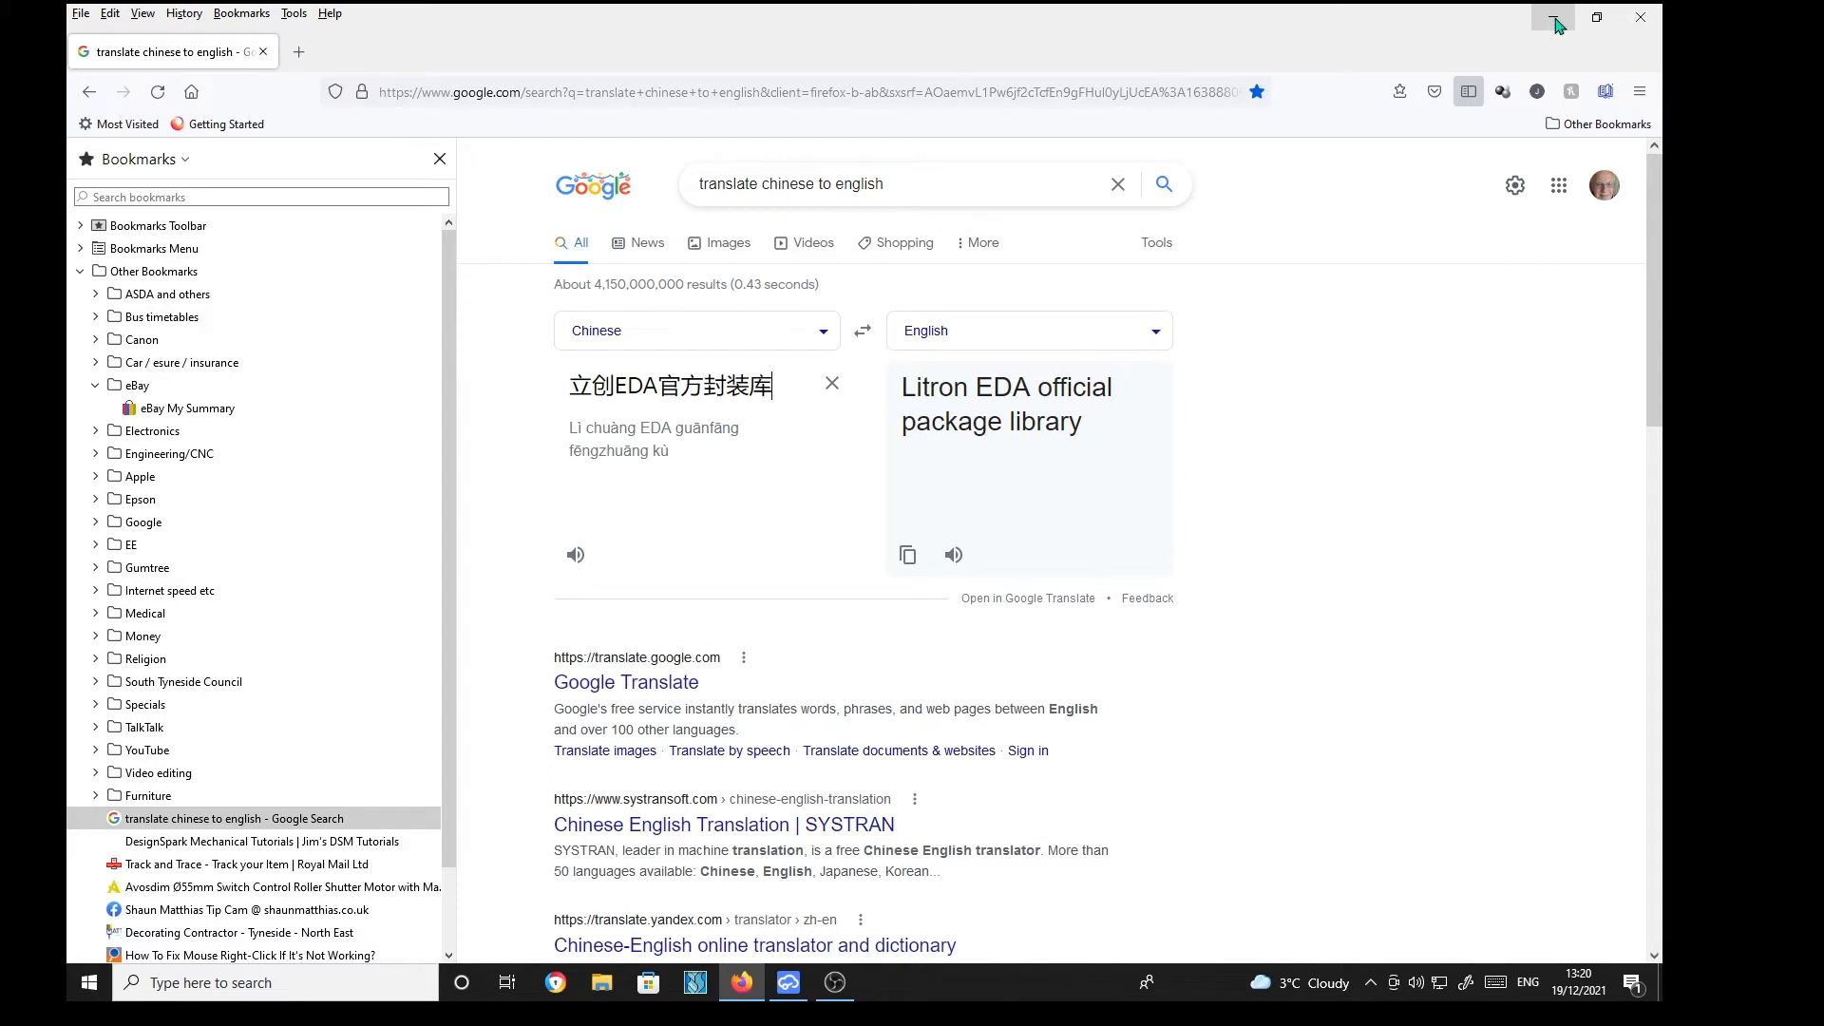
mouse_move(1554, 17)
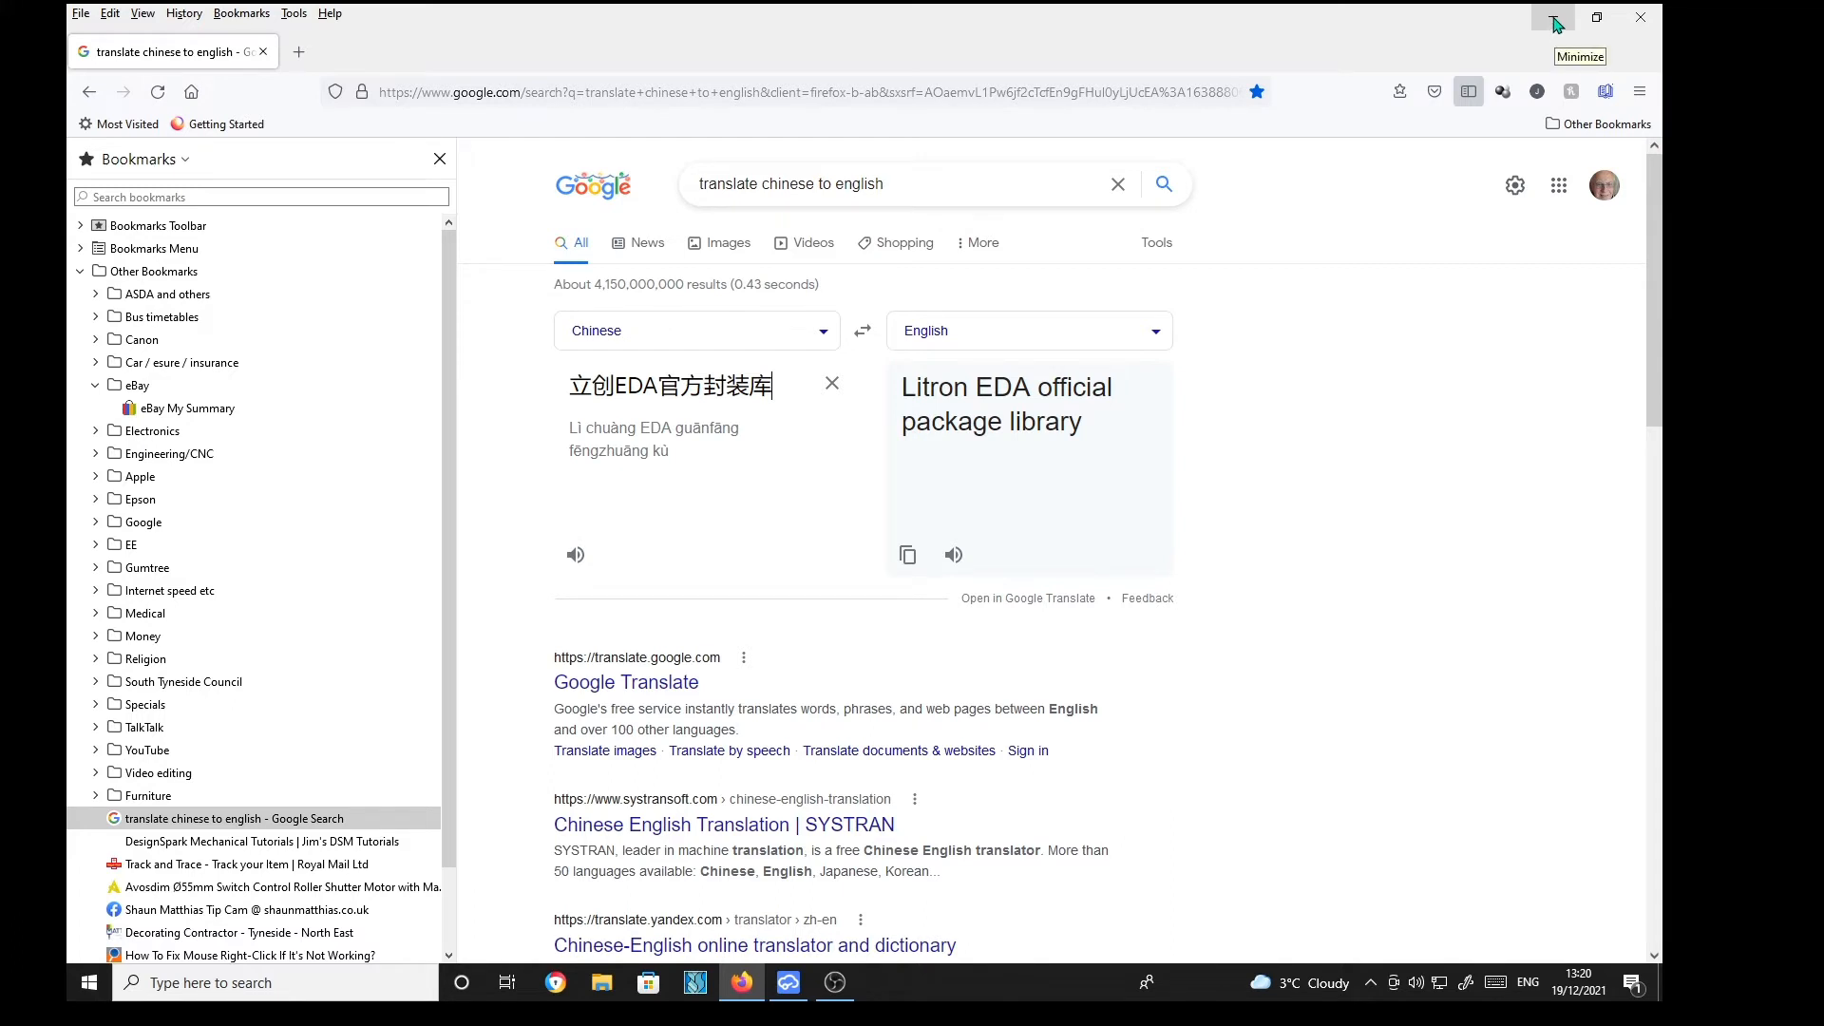
click(1551, 16)
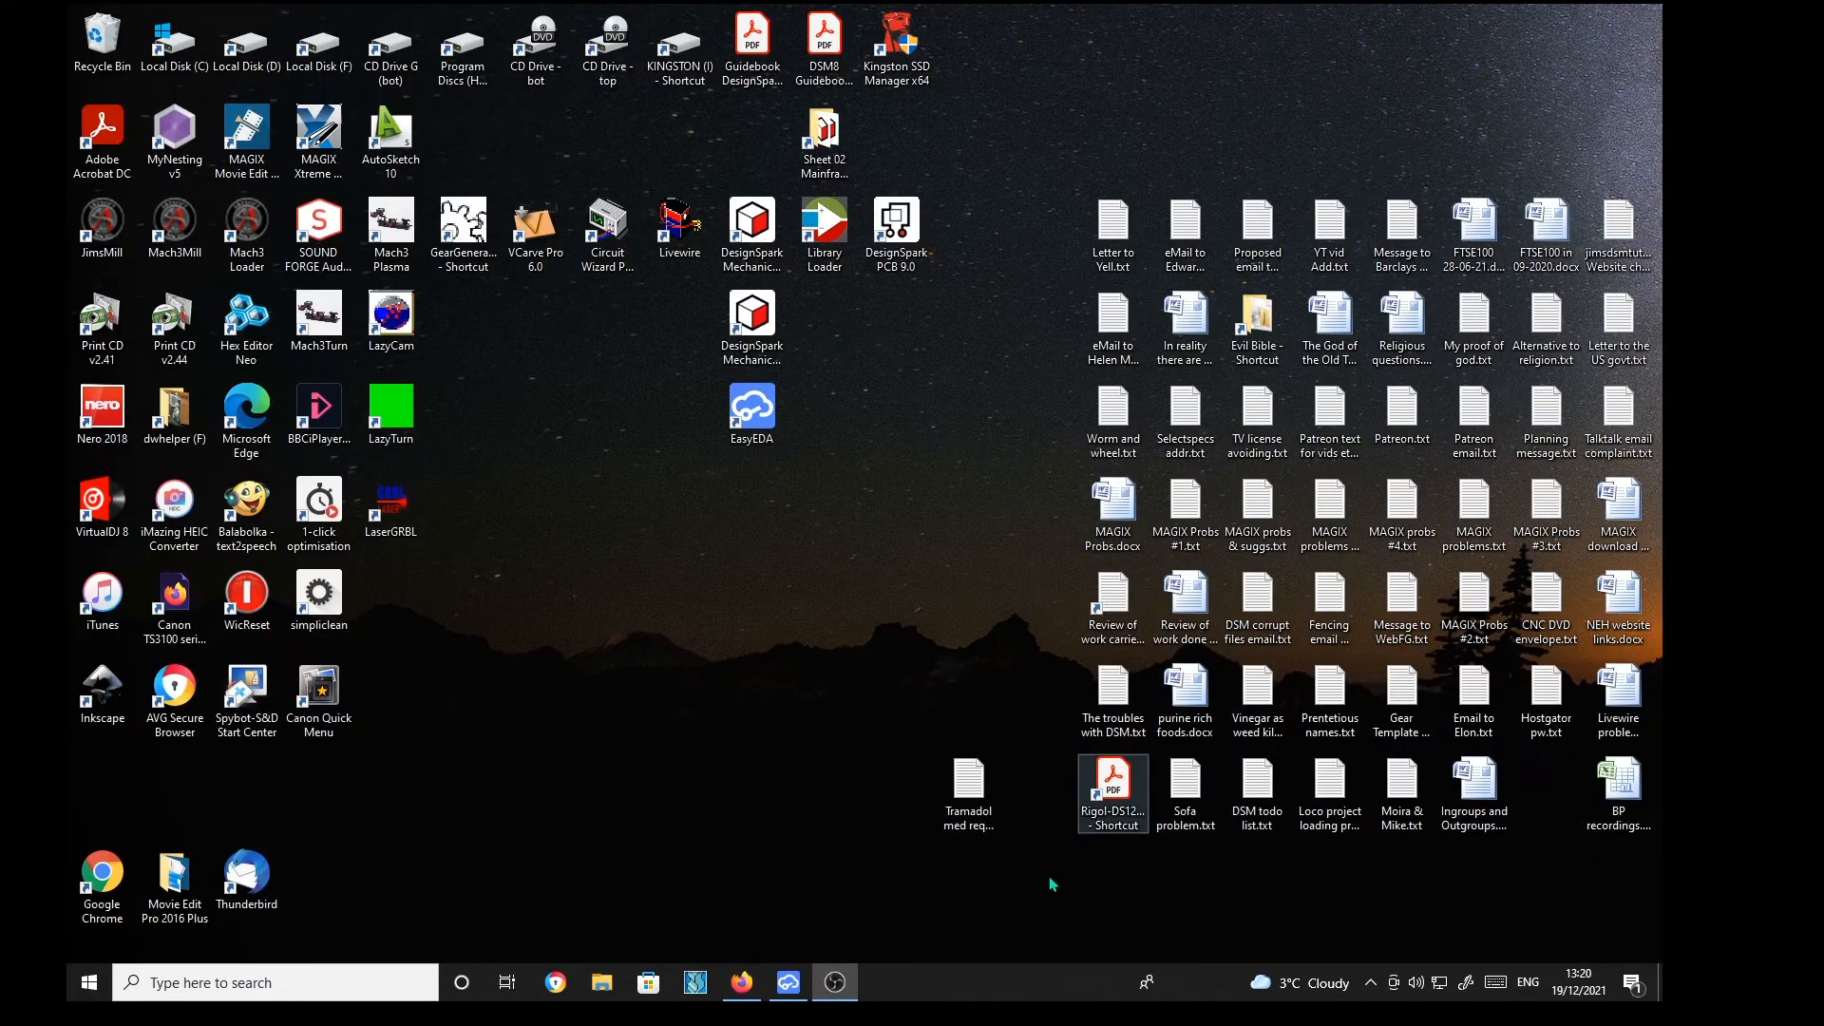
Step: Relaunch EasyEDA and open P1's 3DModel attribute in the 3D Model Manager
double_click(751, 413)
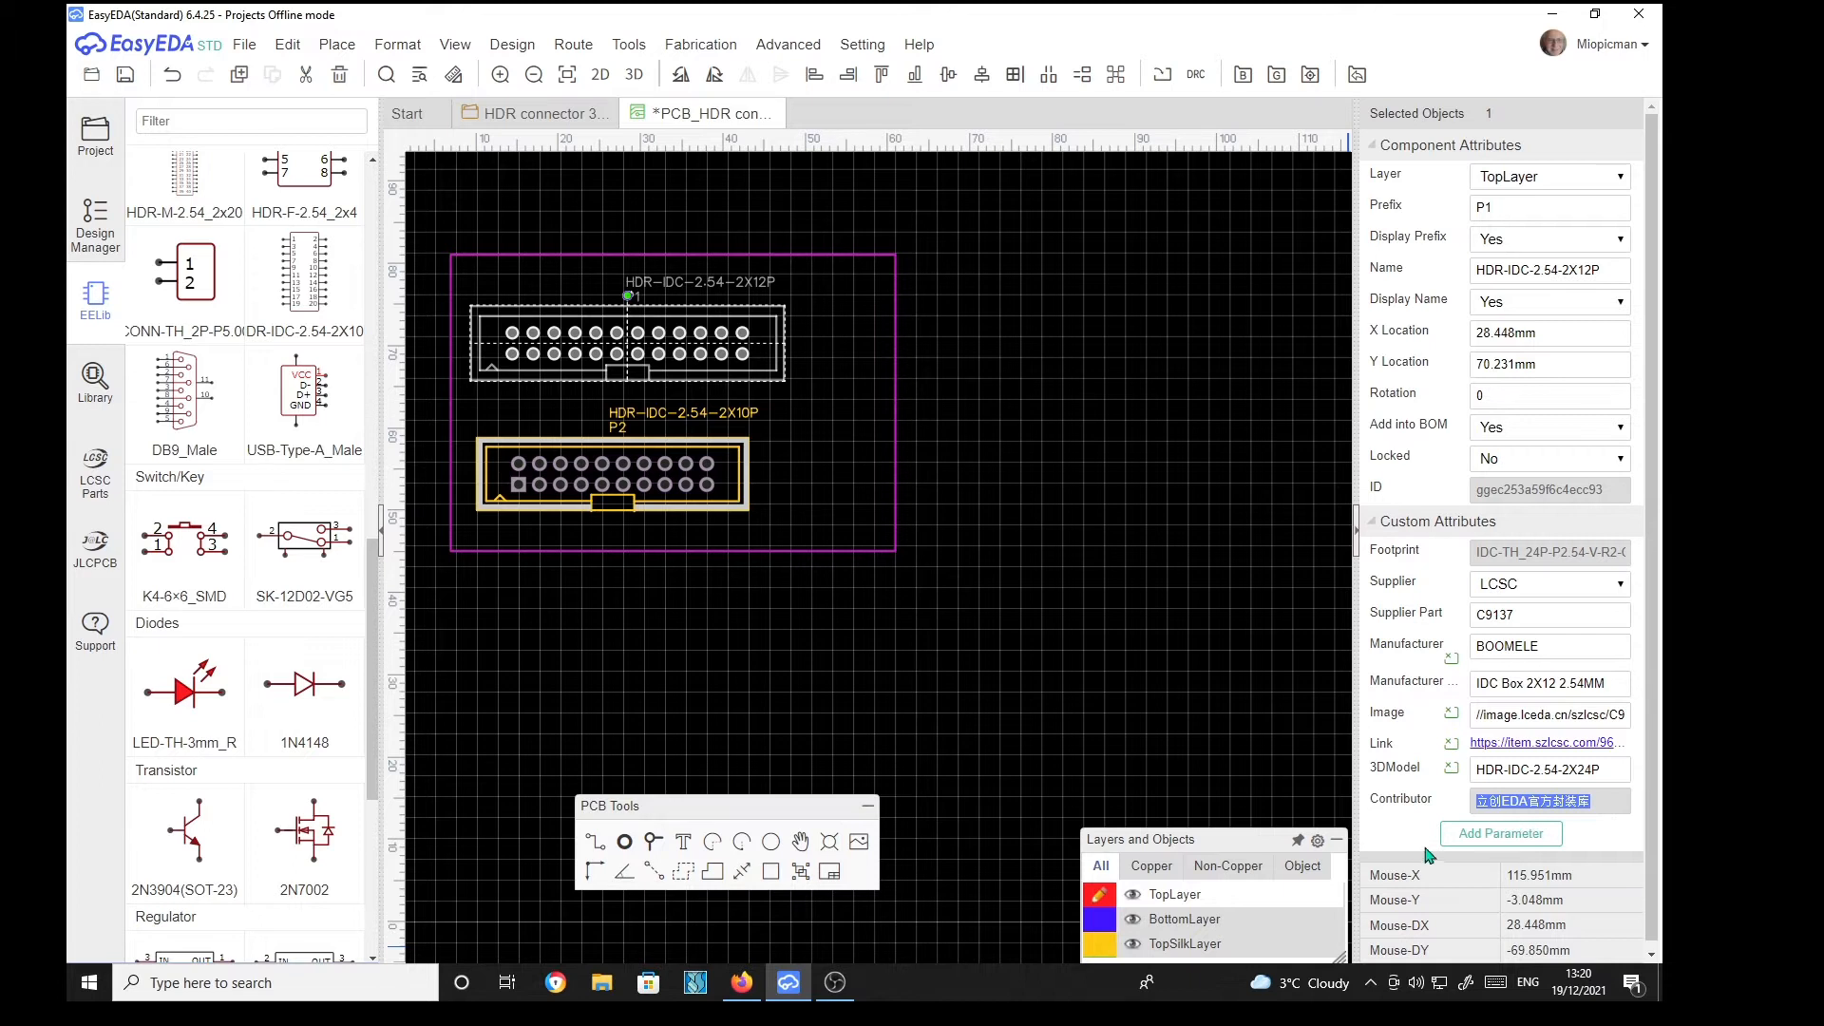
mouse_move(1243, 530)
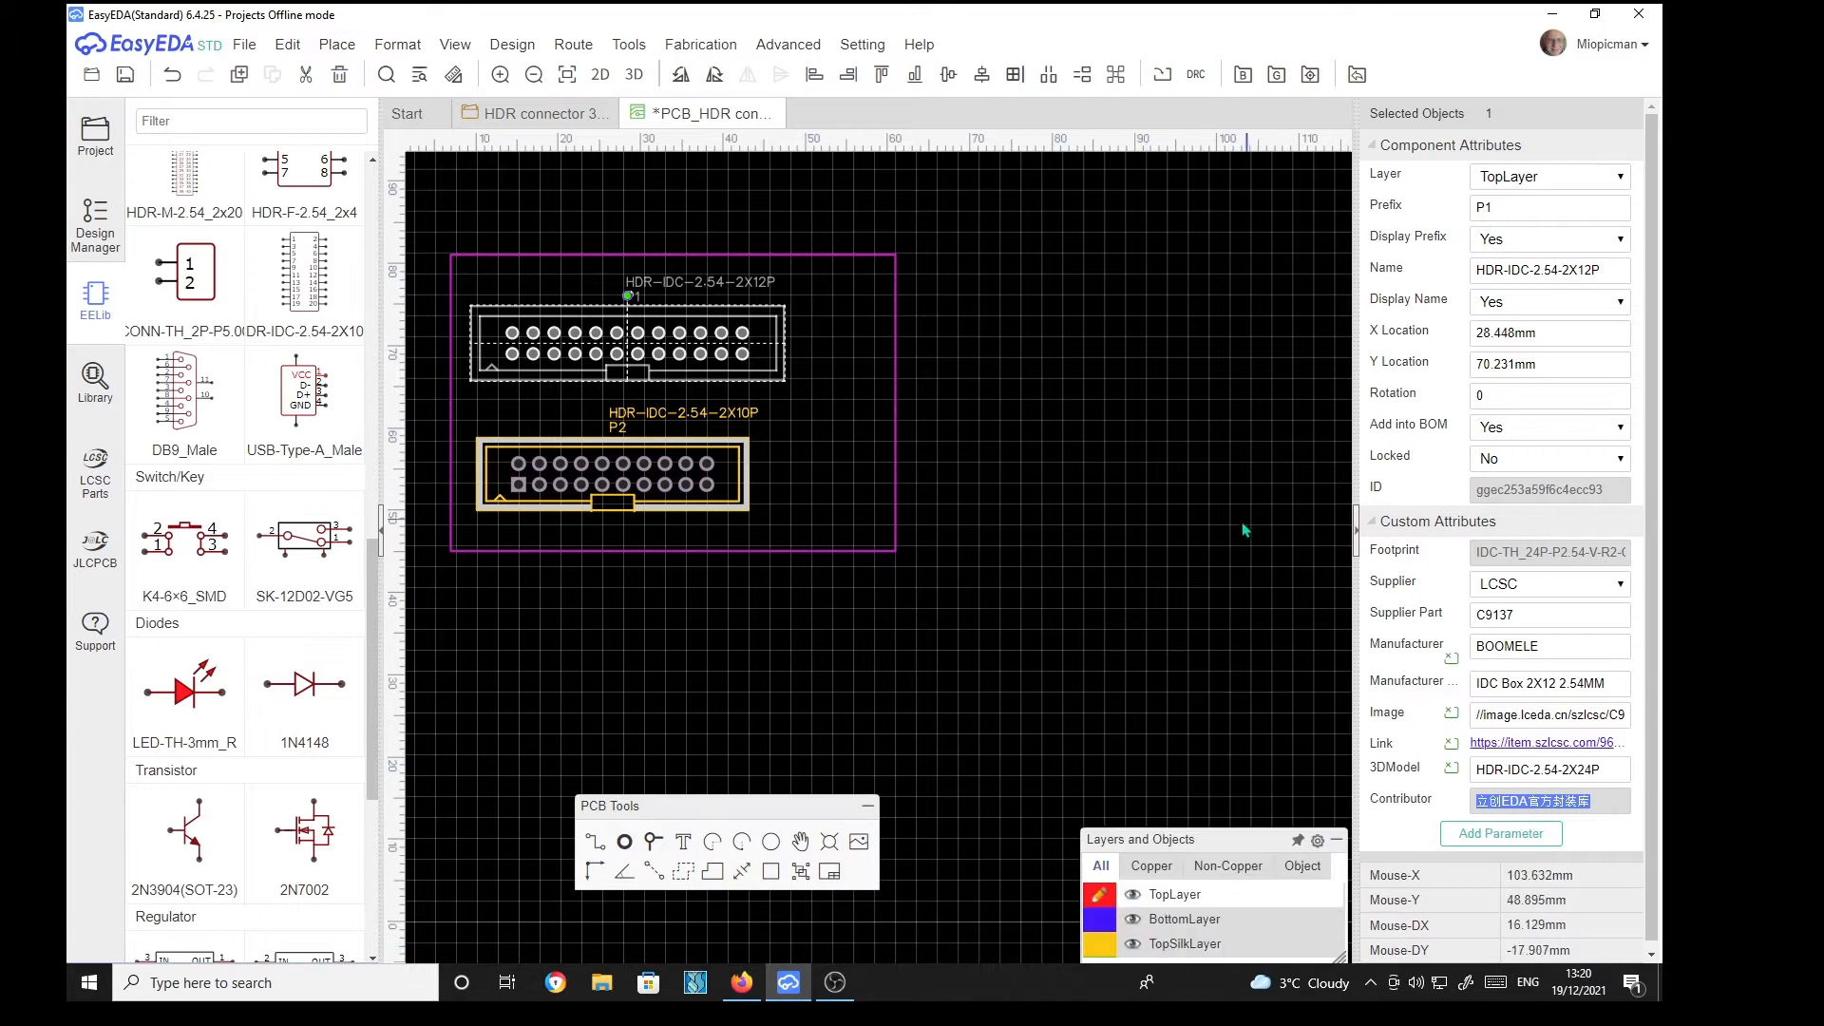
mouse_move(1551, 748)
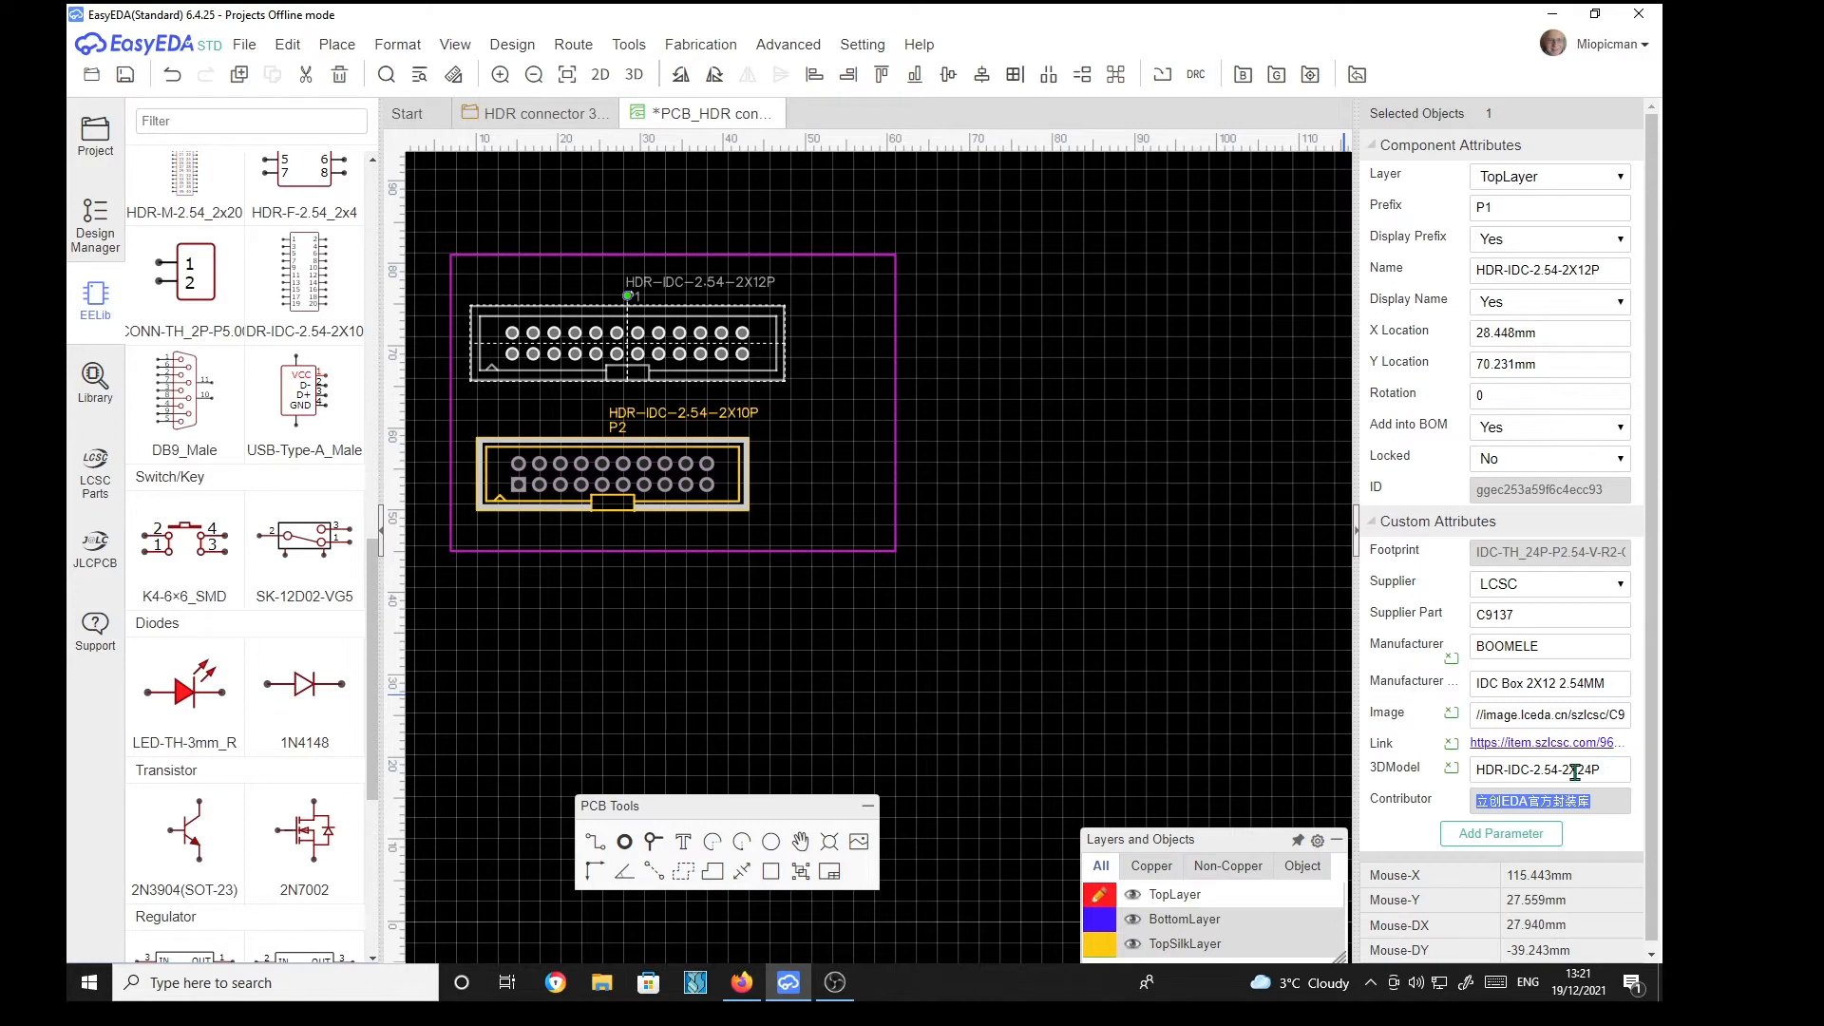
click(1450, 776)
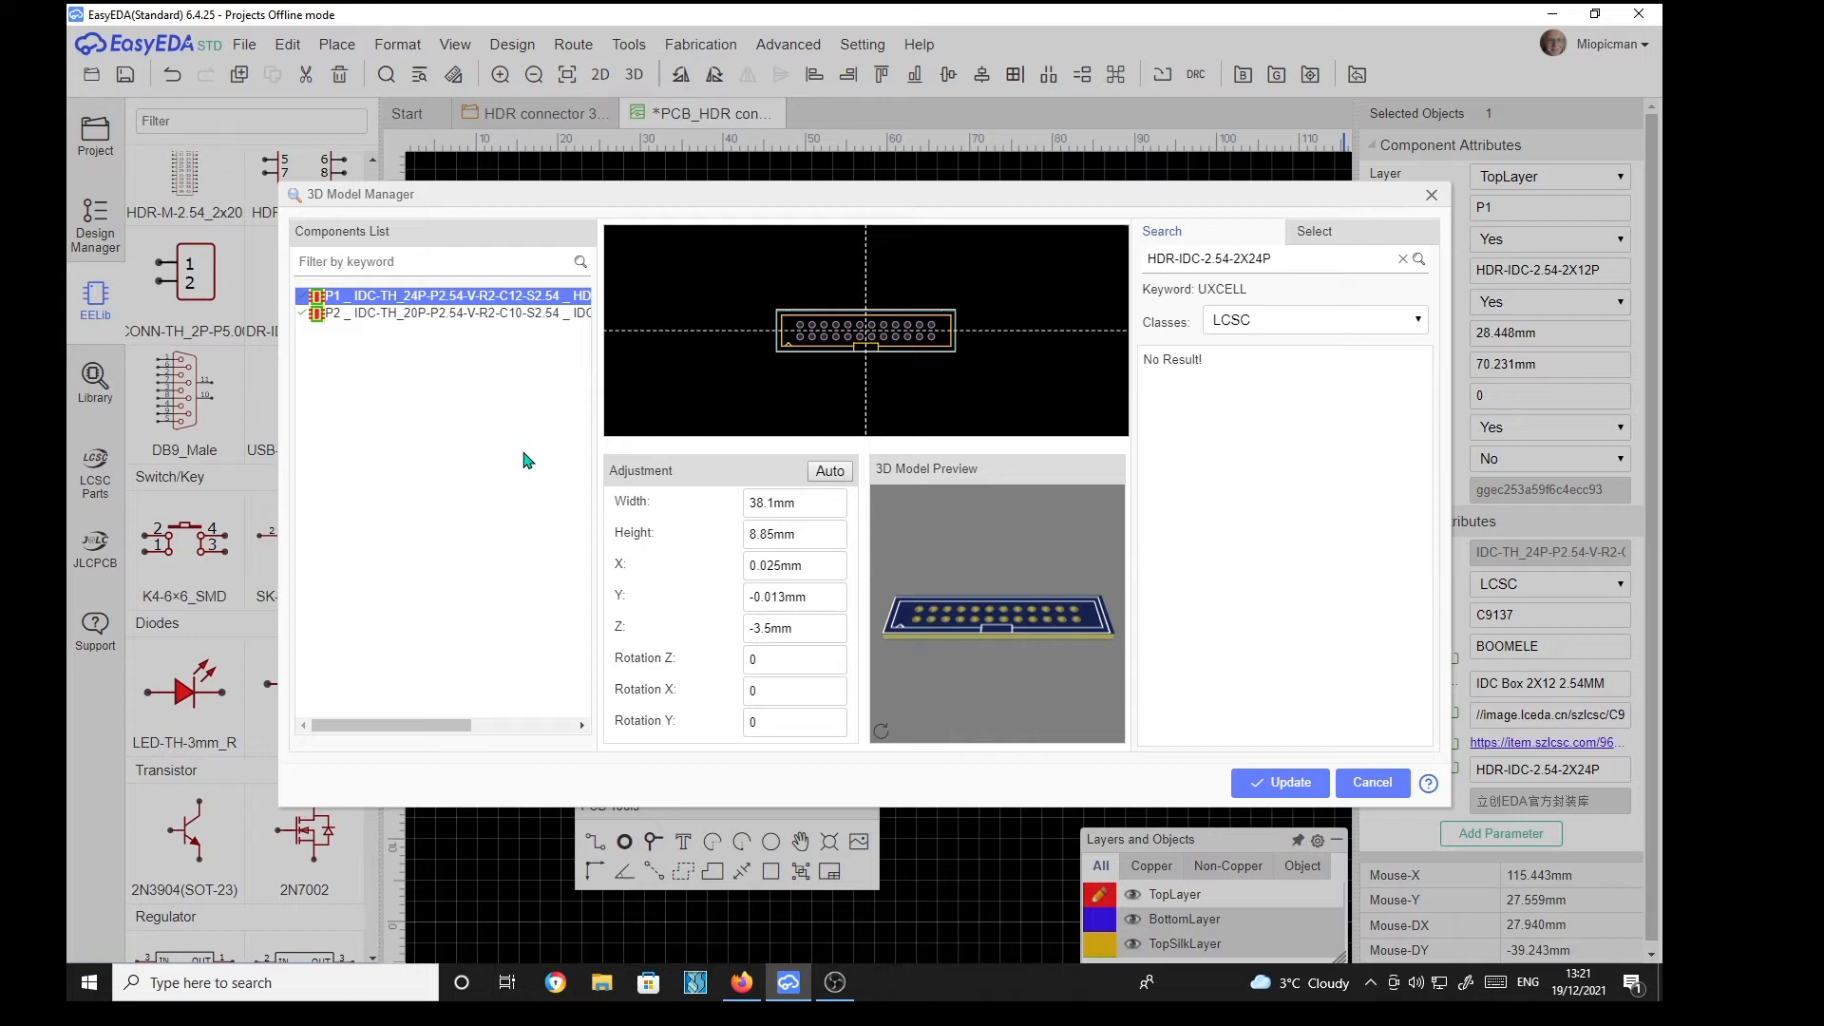
Step: Search HDR-IDC-2.54-2X12P, select the LCSC model, and update P1 with it
click(442, 313)
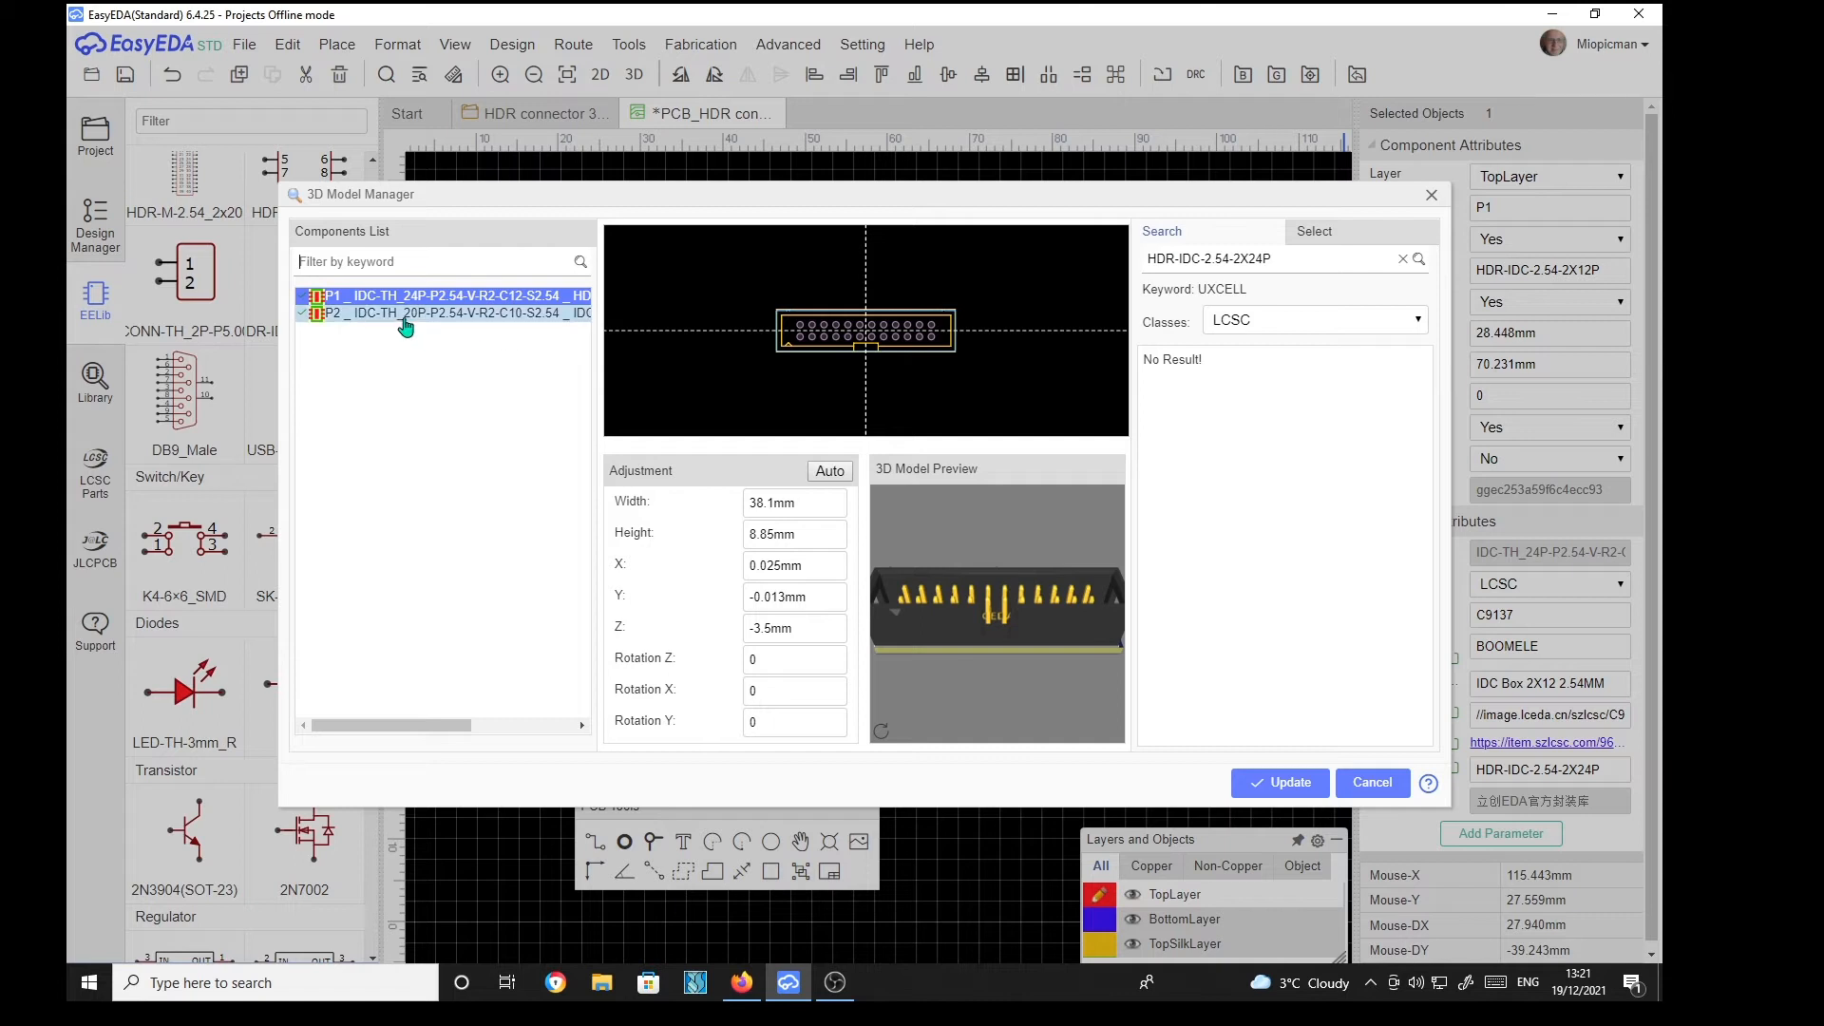
mouse_move(522, 414)
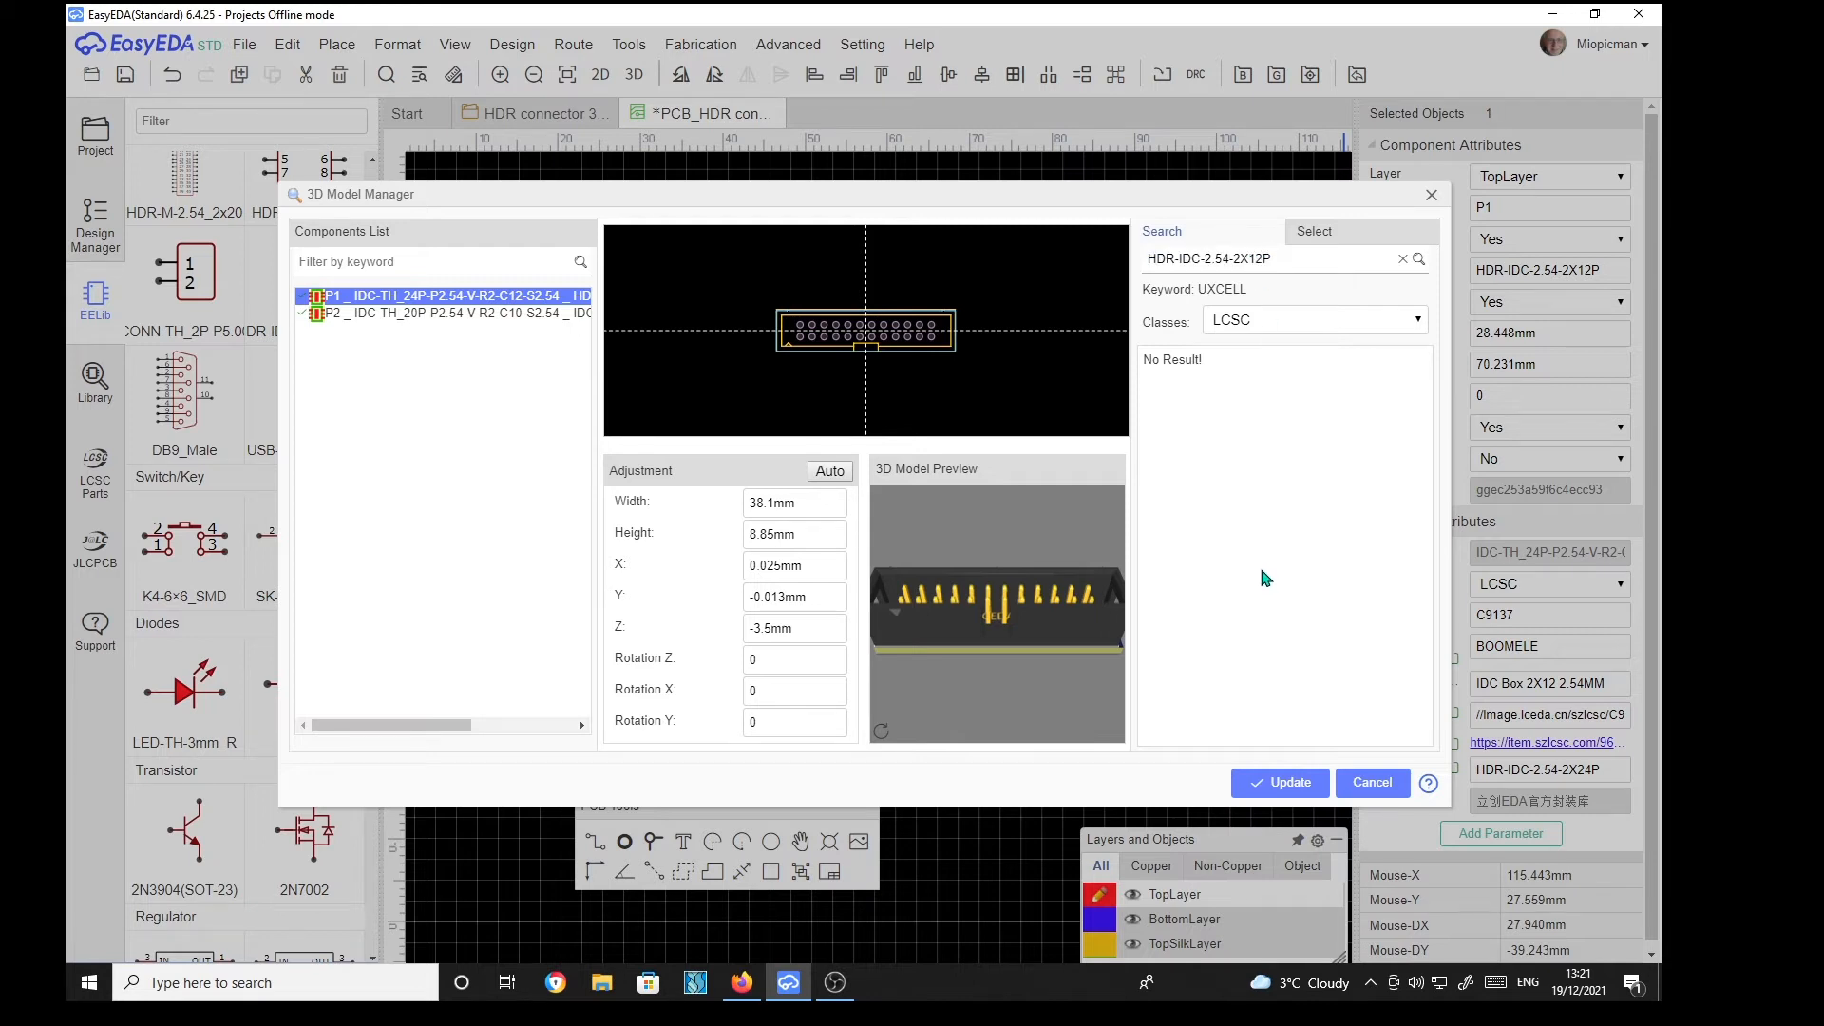
mouse_move(1398, 302)
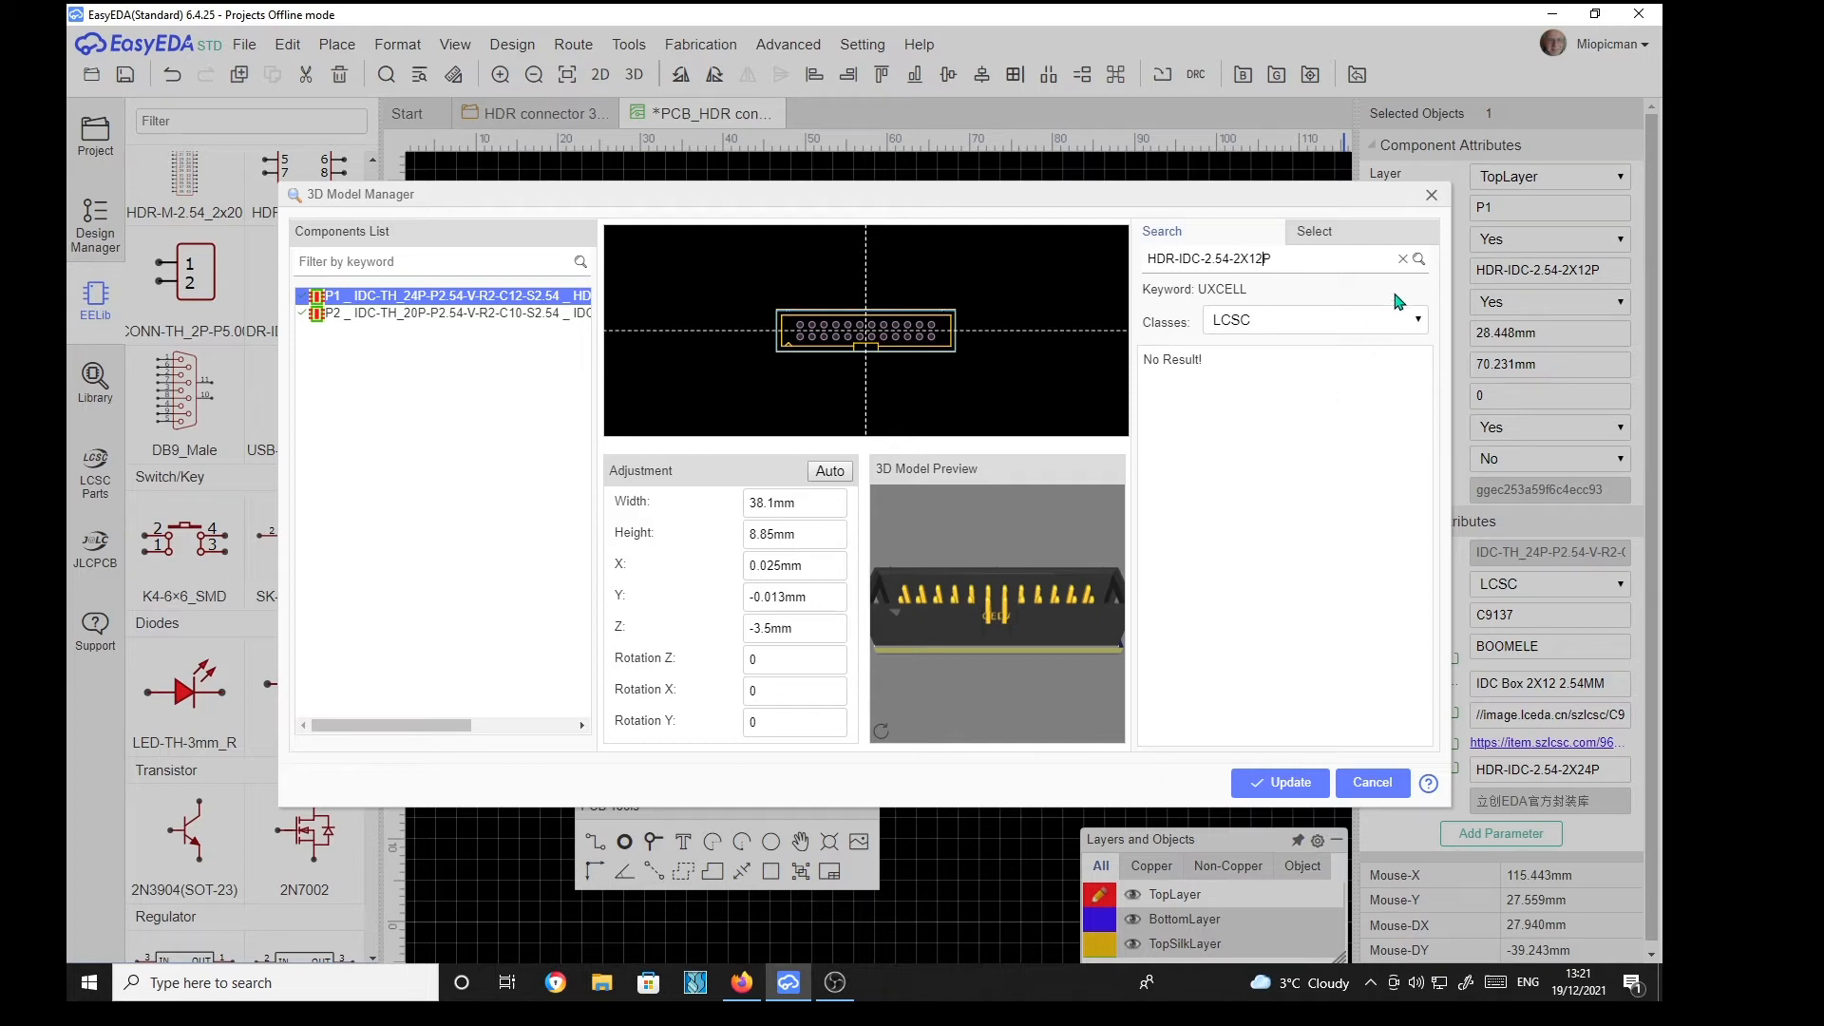
click(1419, 258)
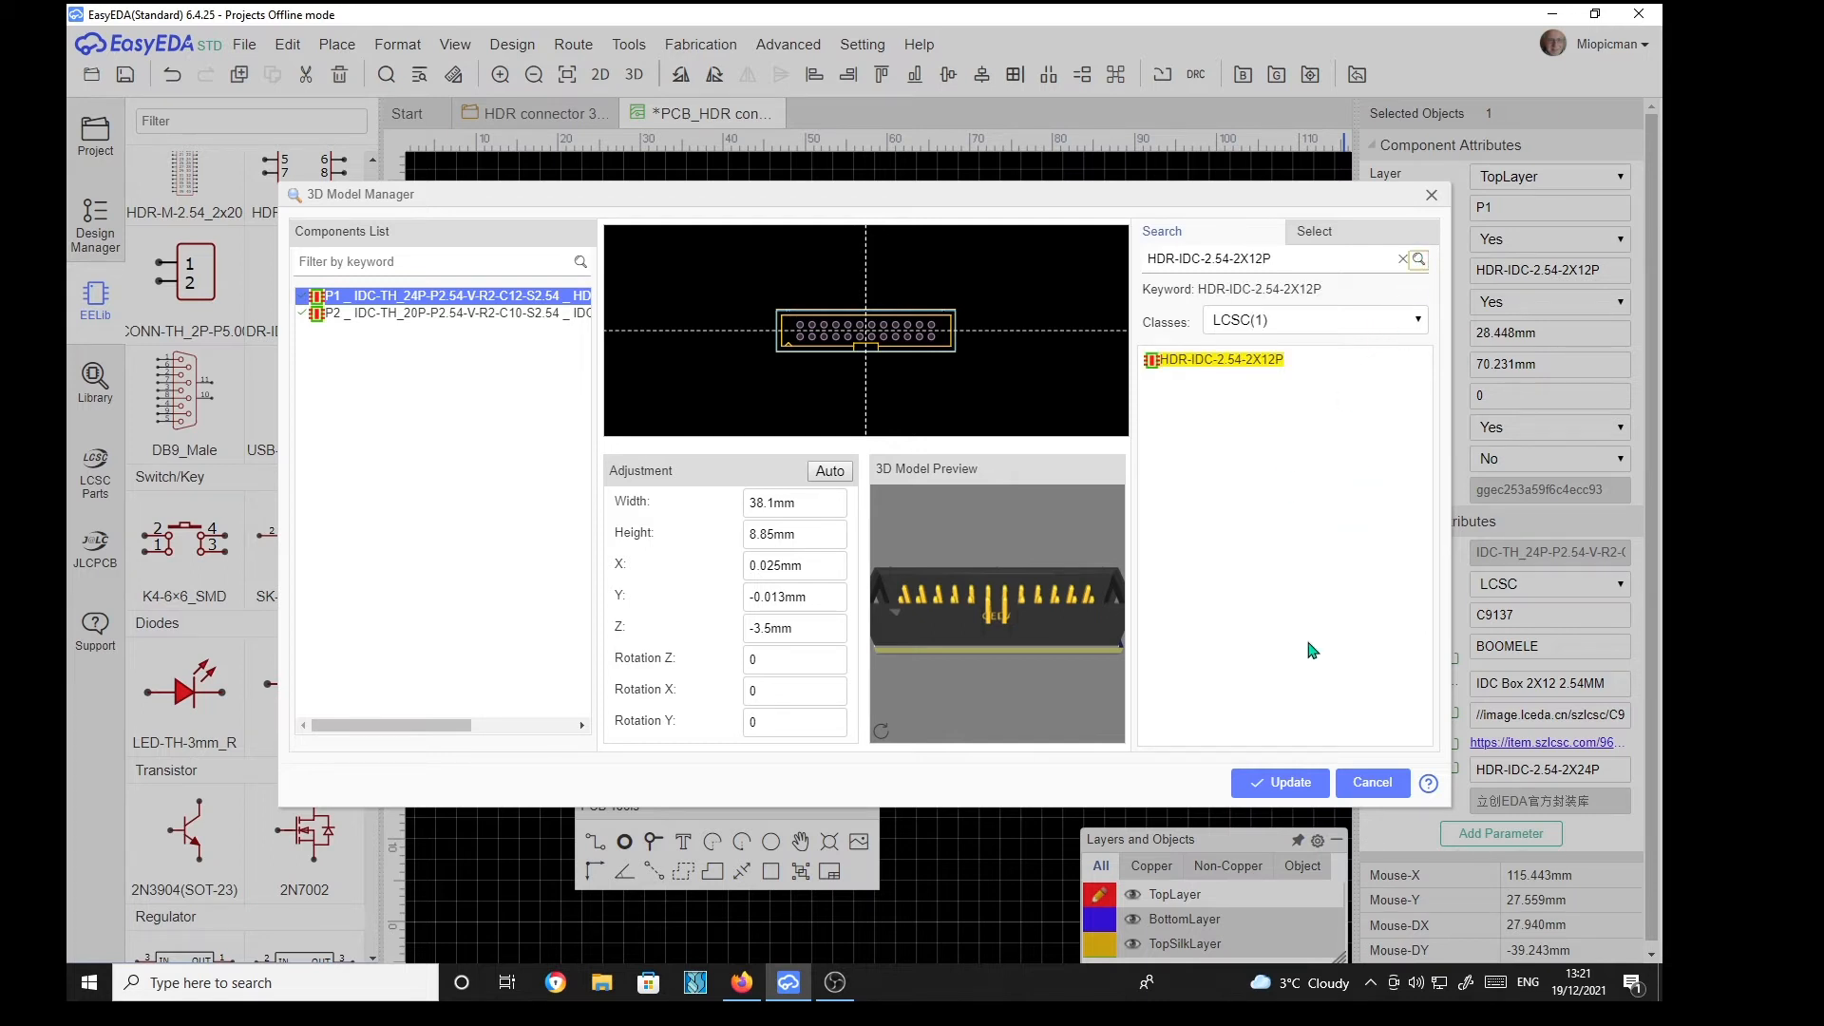
mouse_move(1231, 387)
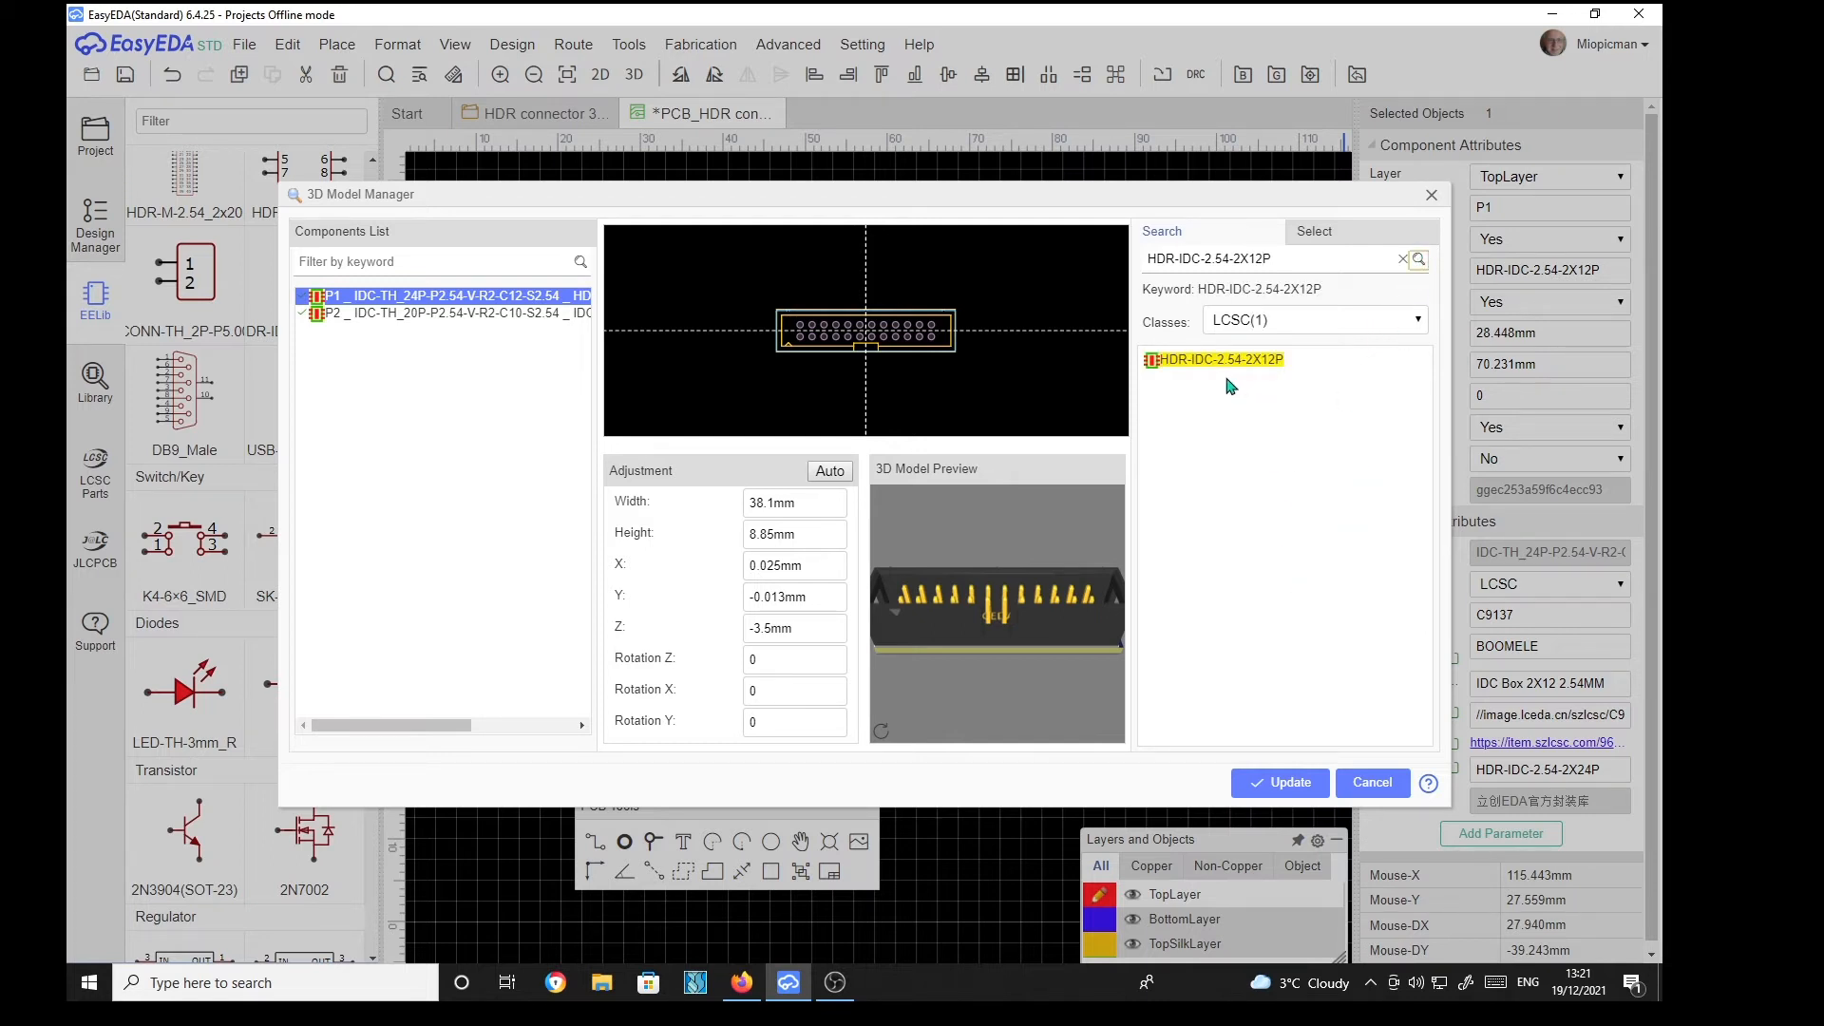
mouse_move(1234, 409)
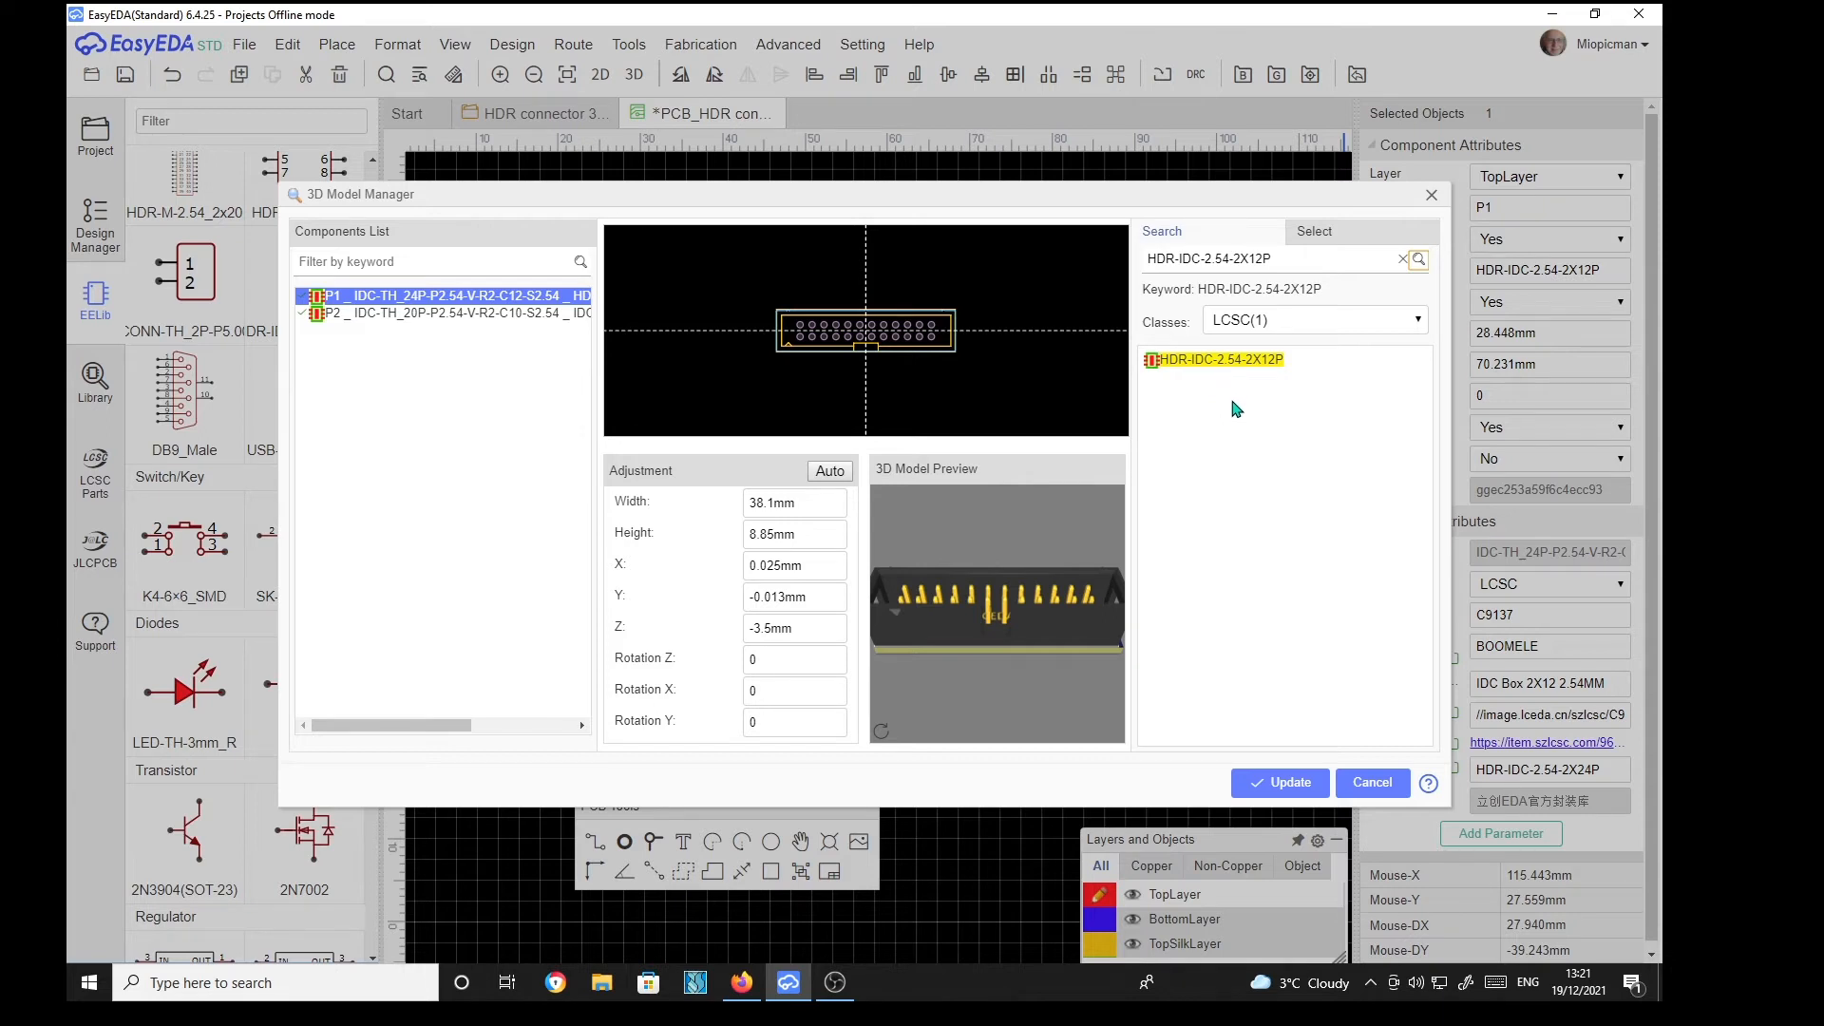
mouse_move(1274, 641)
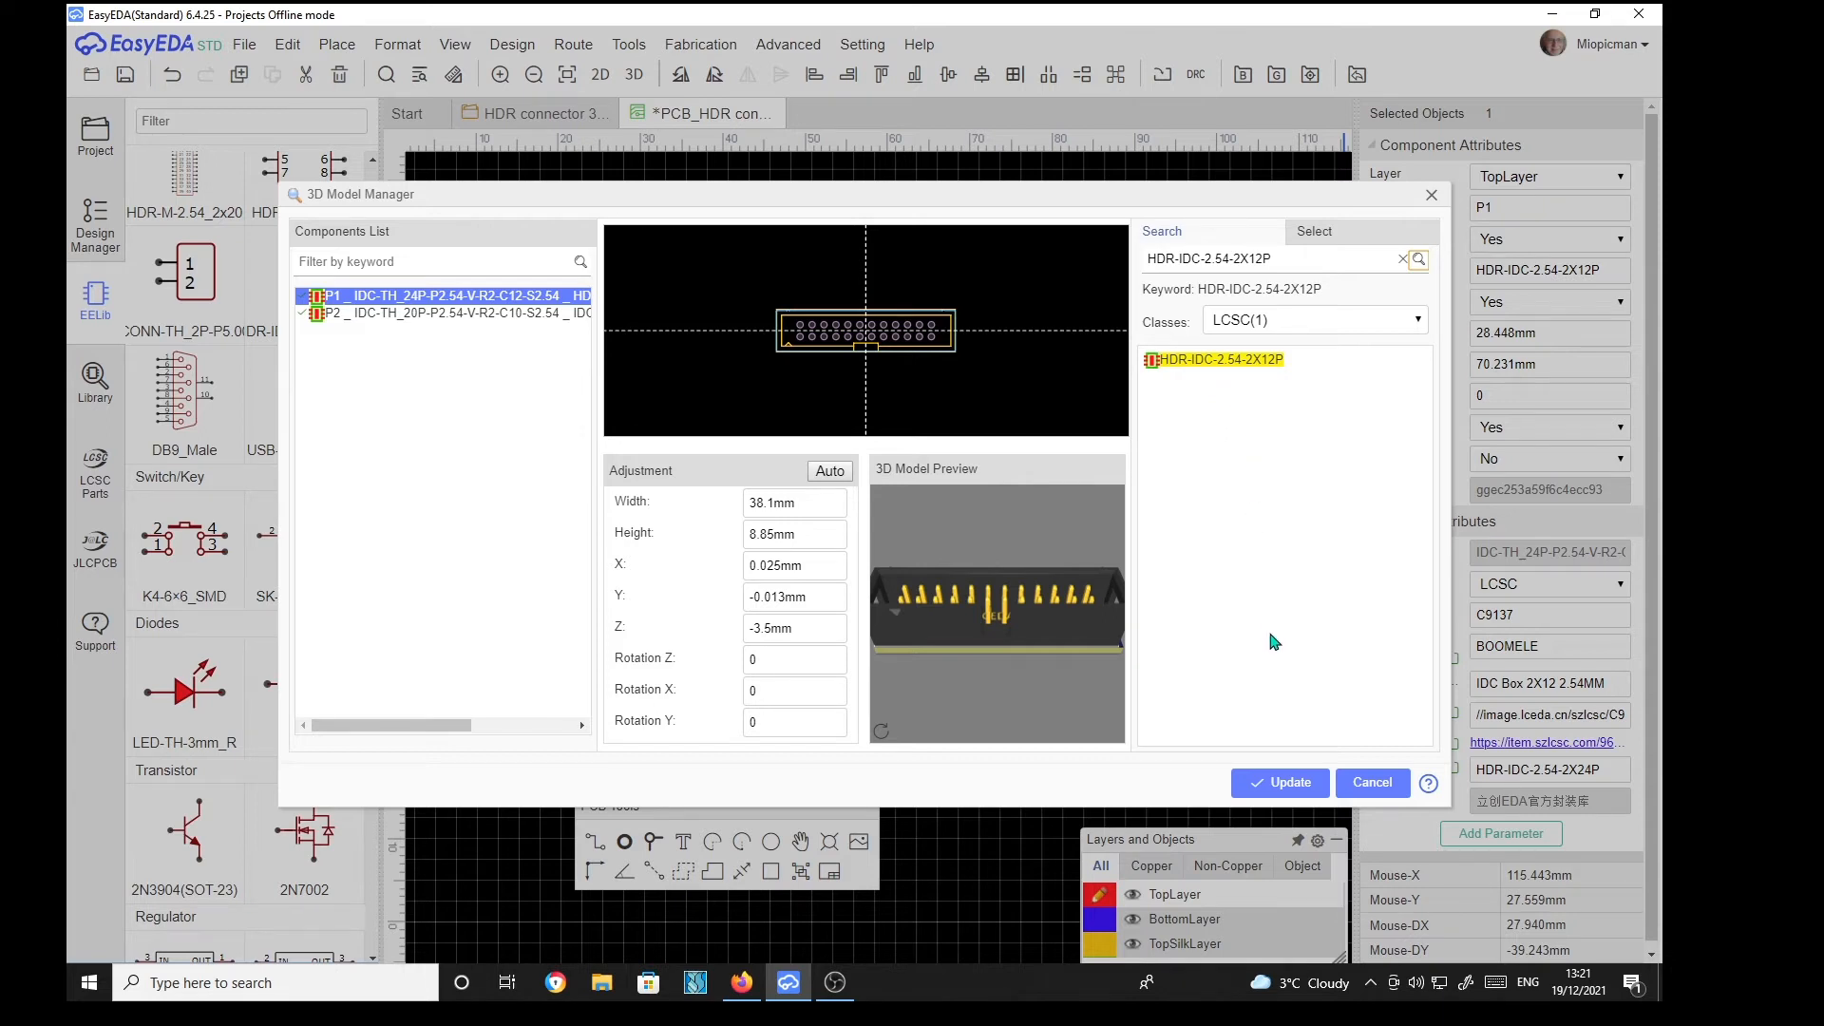
mouse_move(1190, 475)
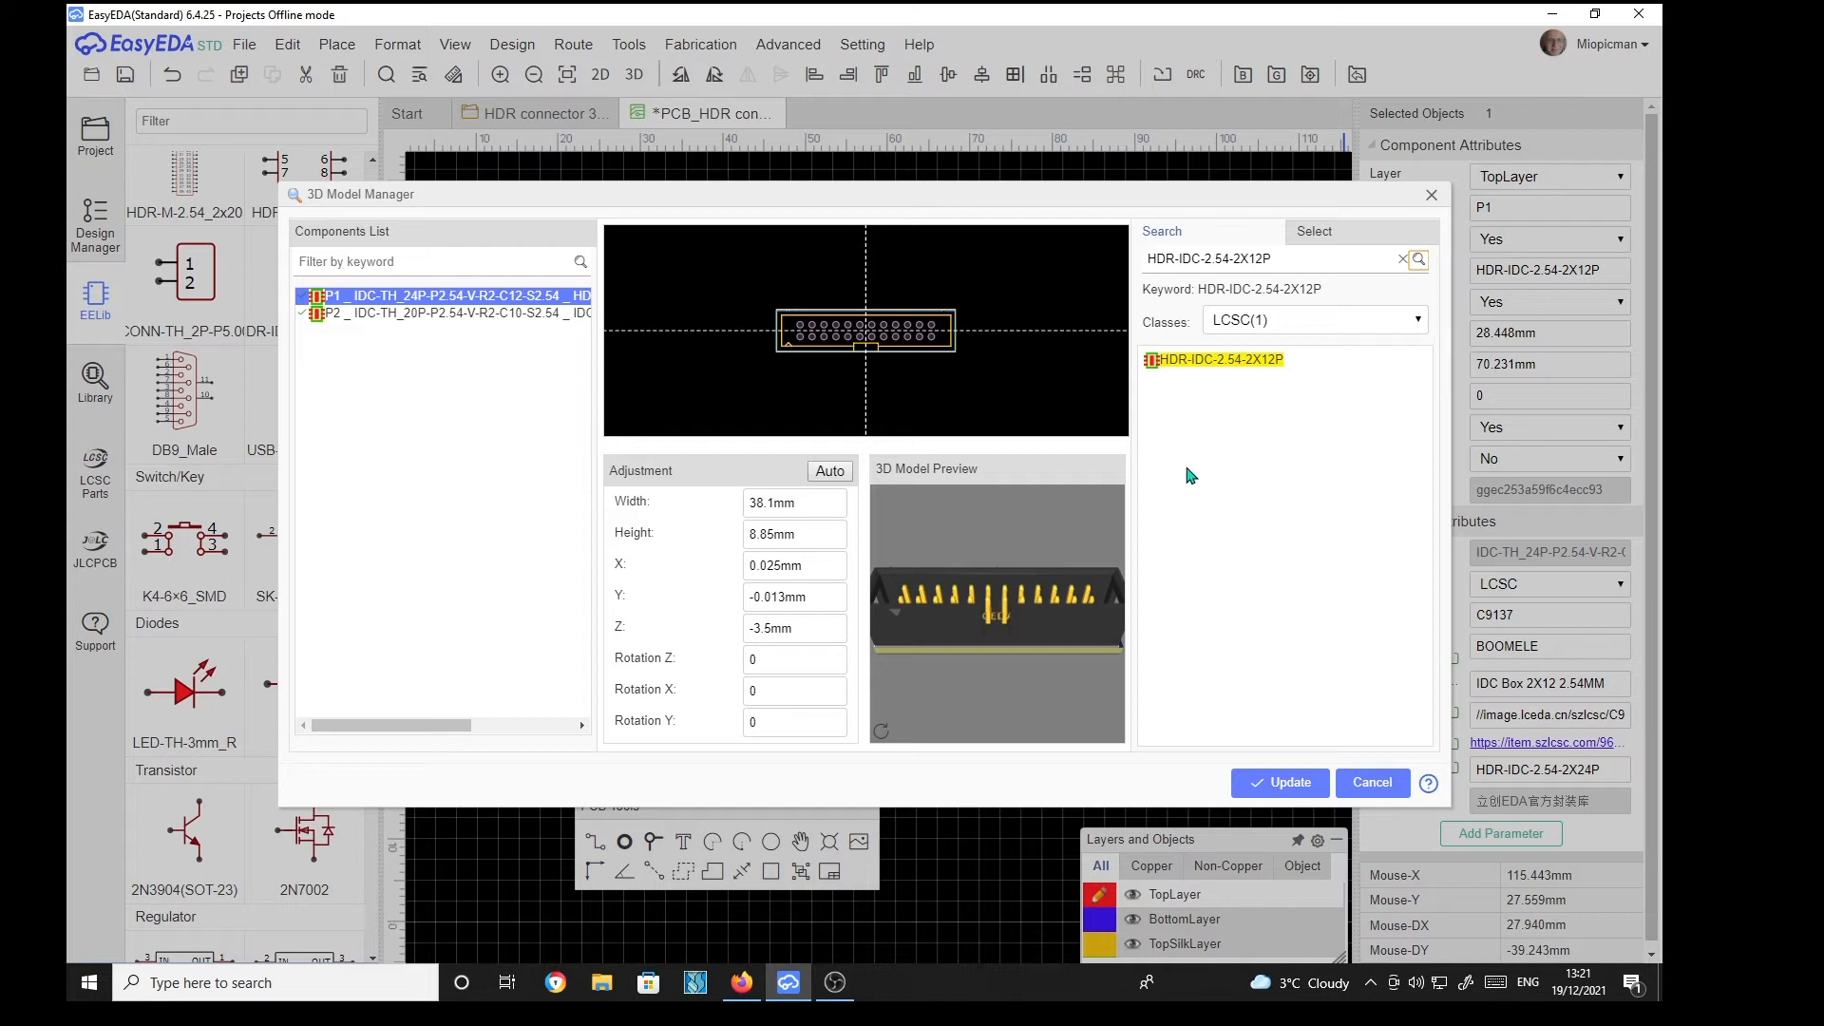
mouse_move(1016, 694)
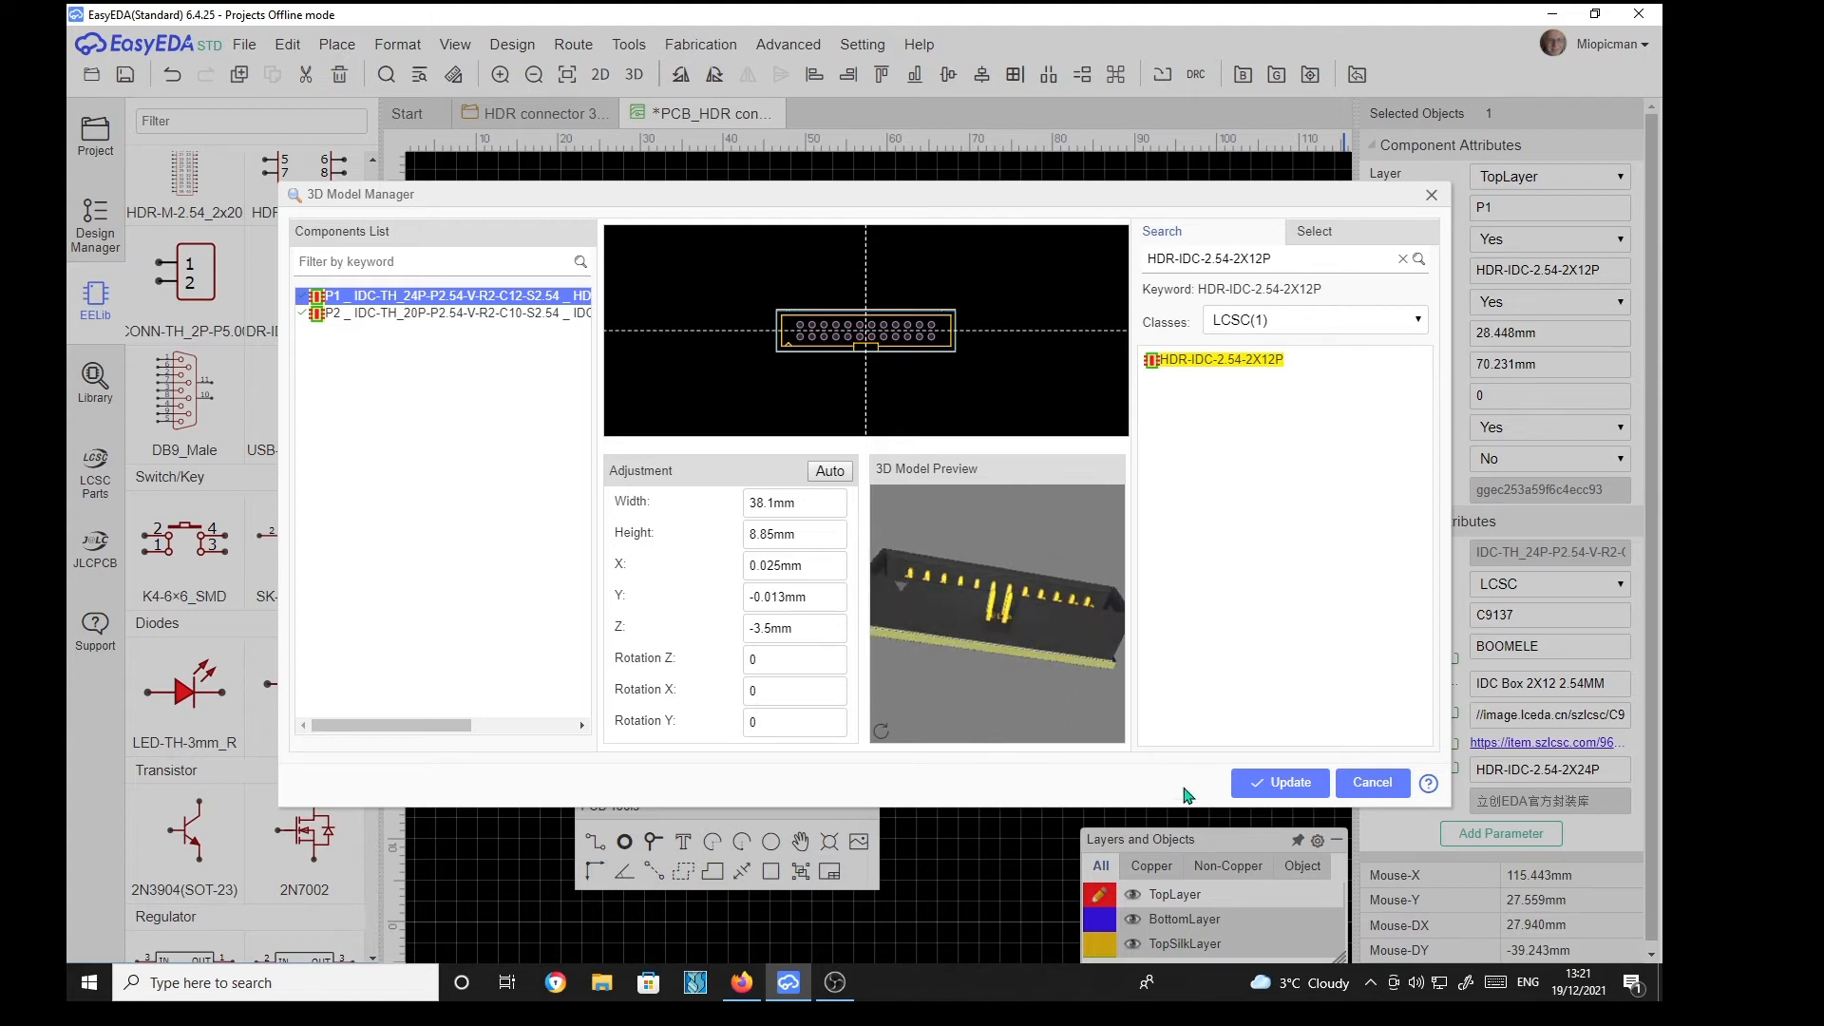
mouse_move(1605, 779)
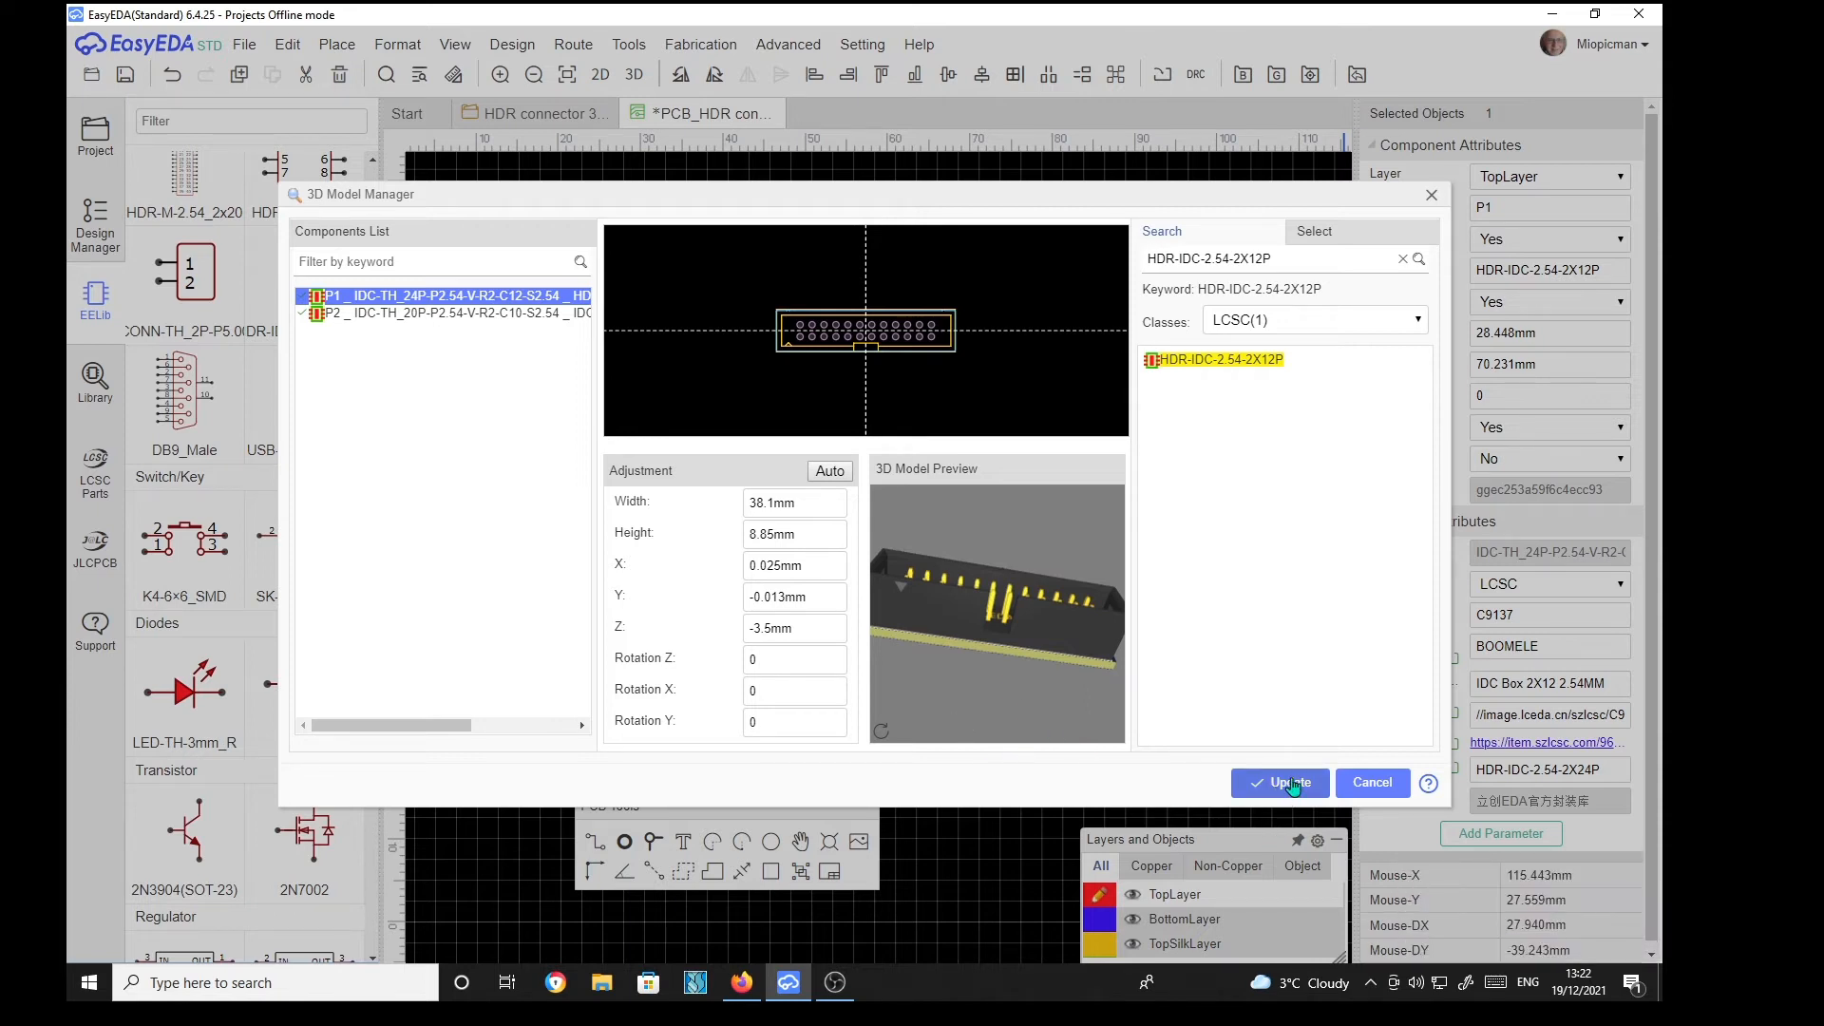
click(1278, 782)
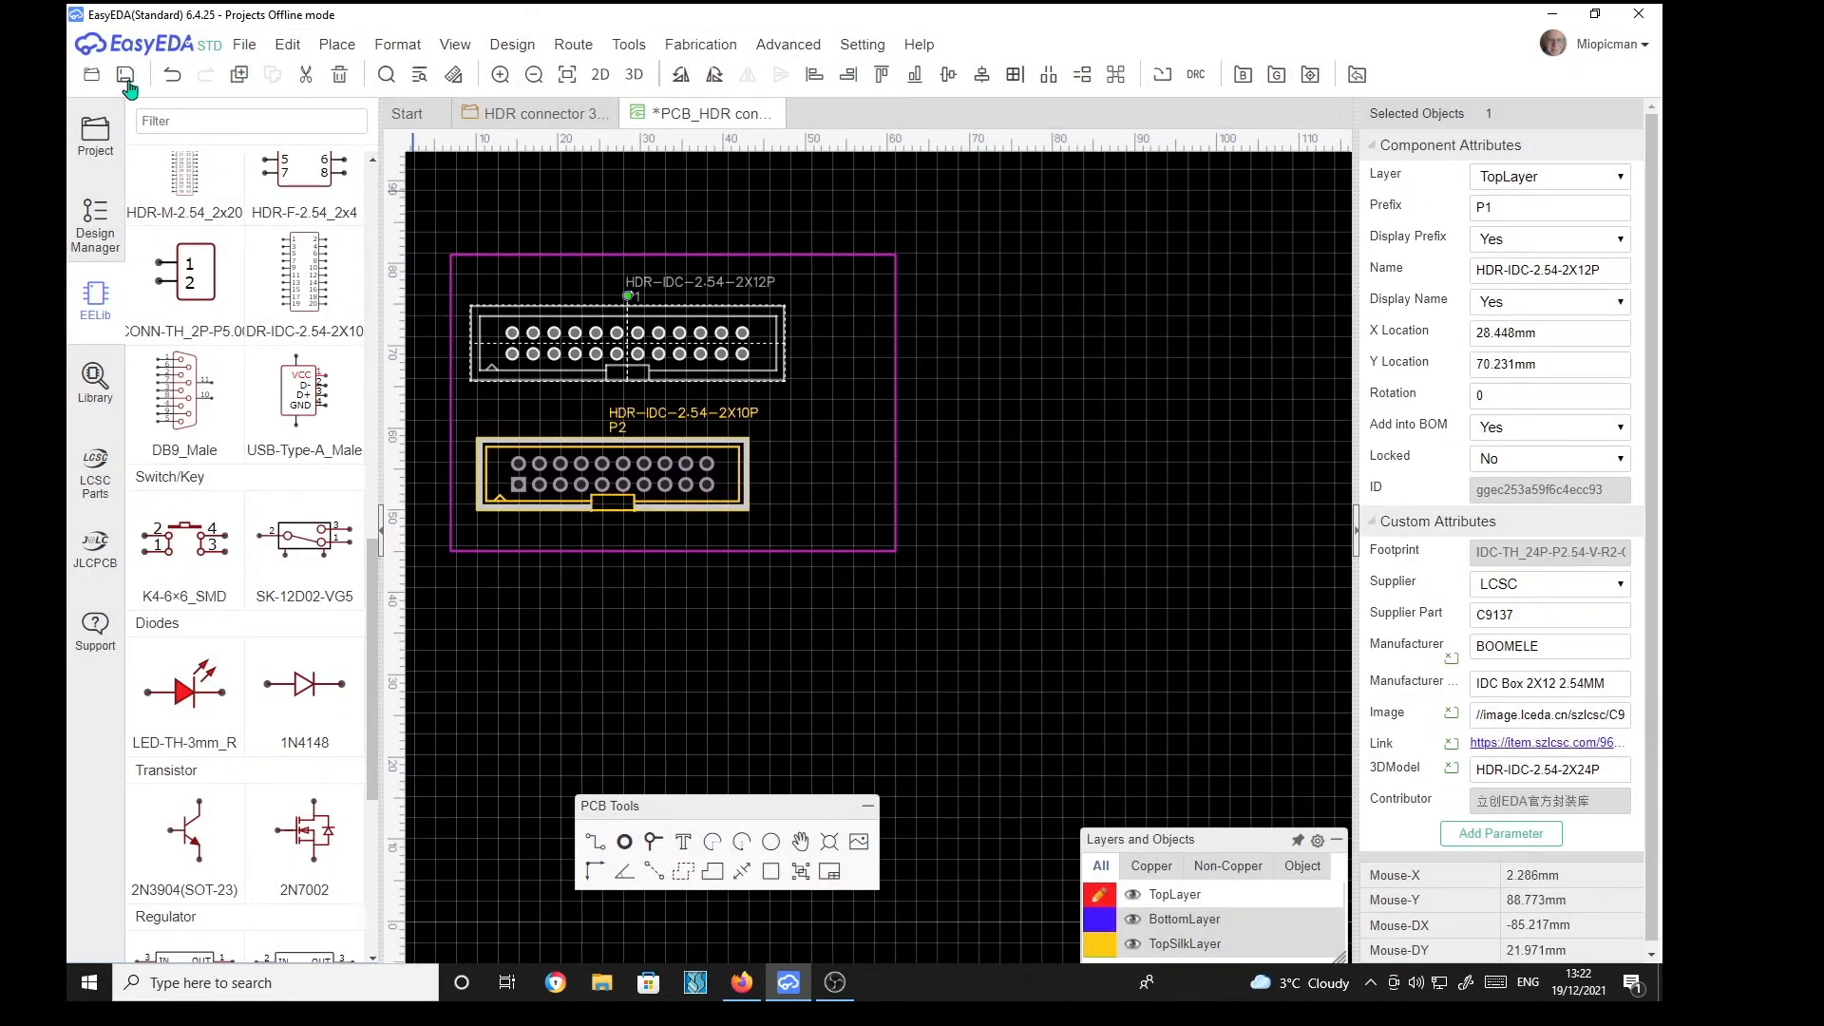
Step: Save the board and render it in a 3D View tab
click(124, 73)
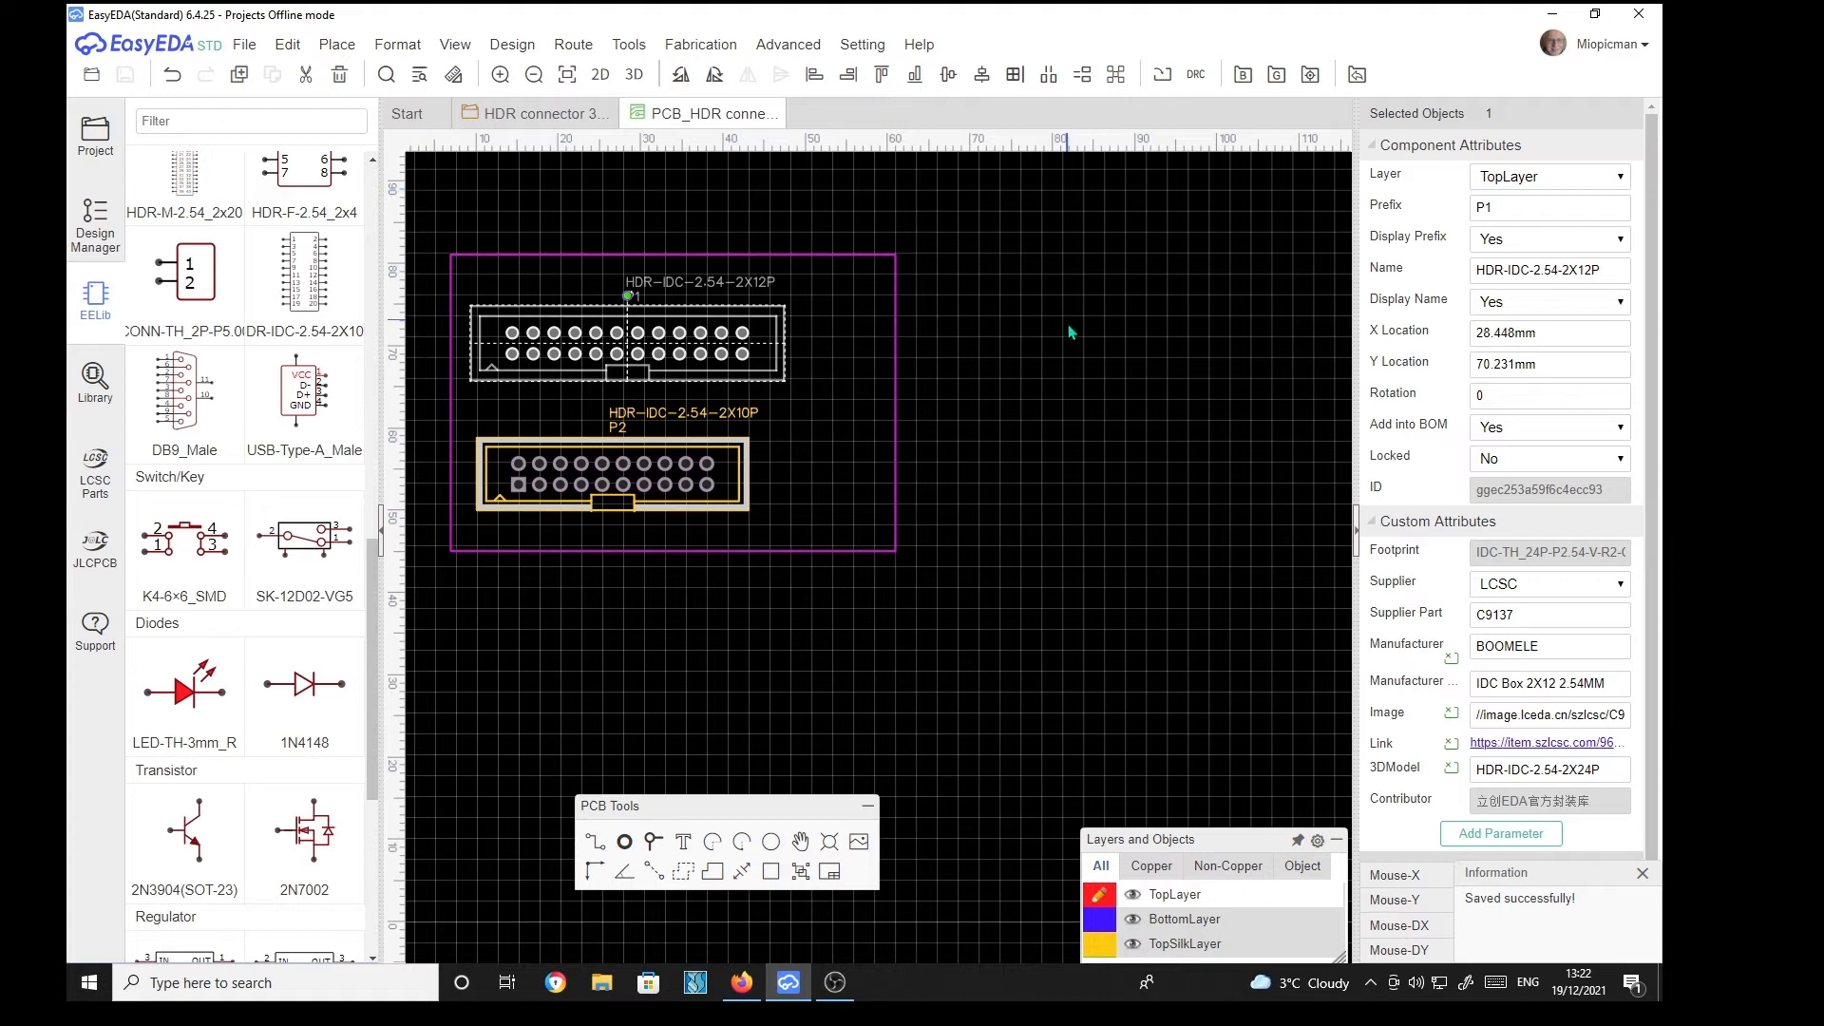
mouse_move(1058, 369)
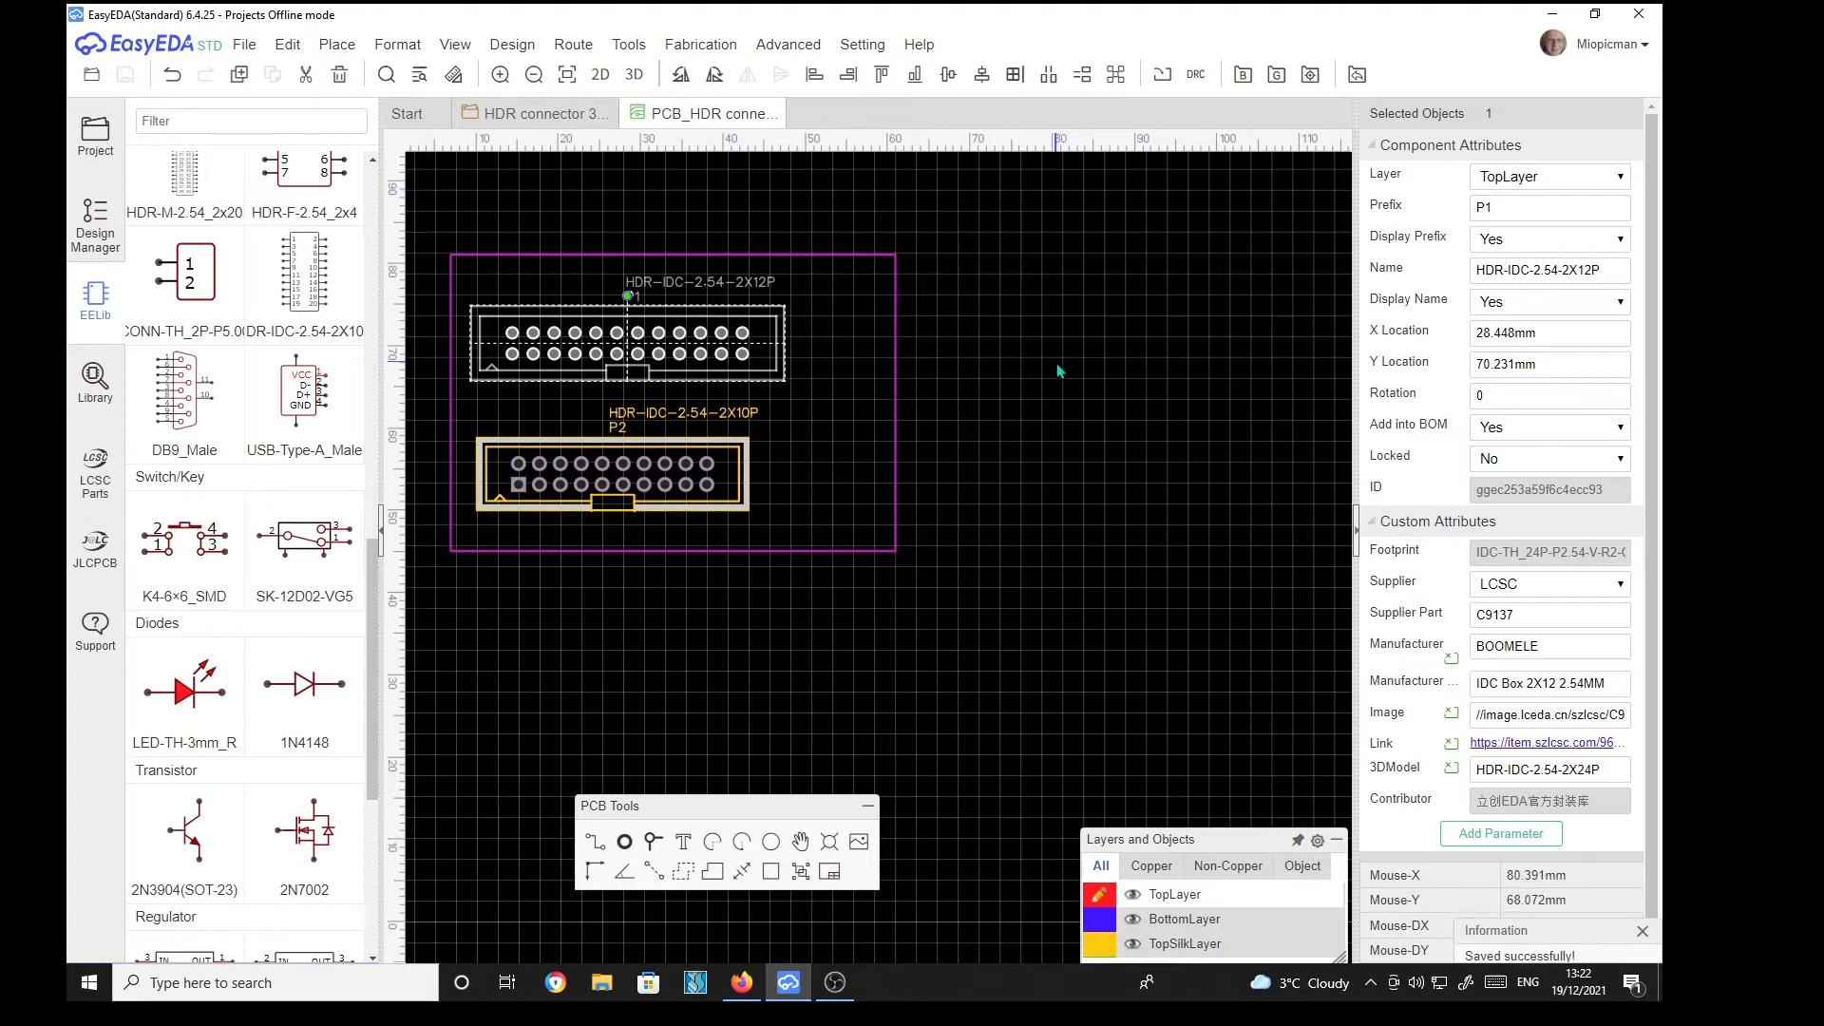
mouse_move(704, 191)
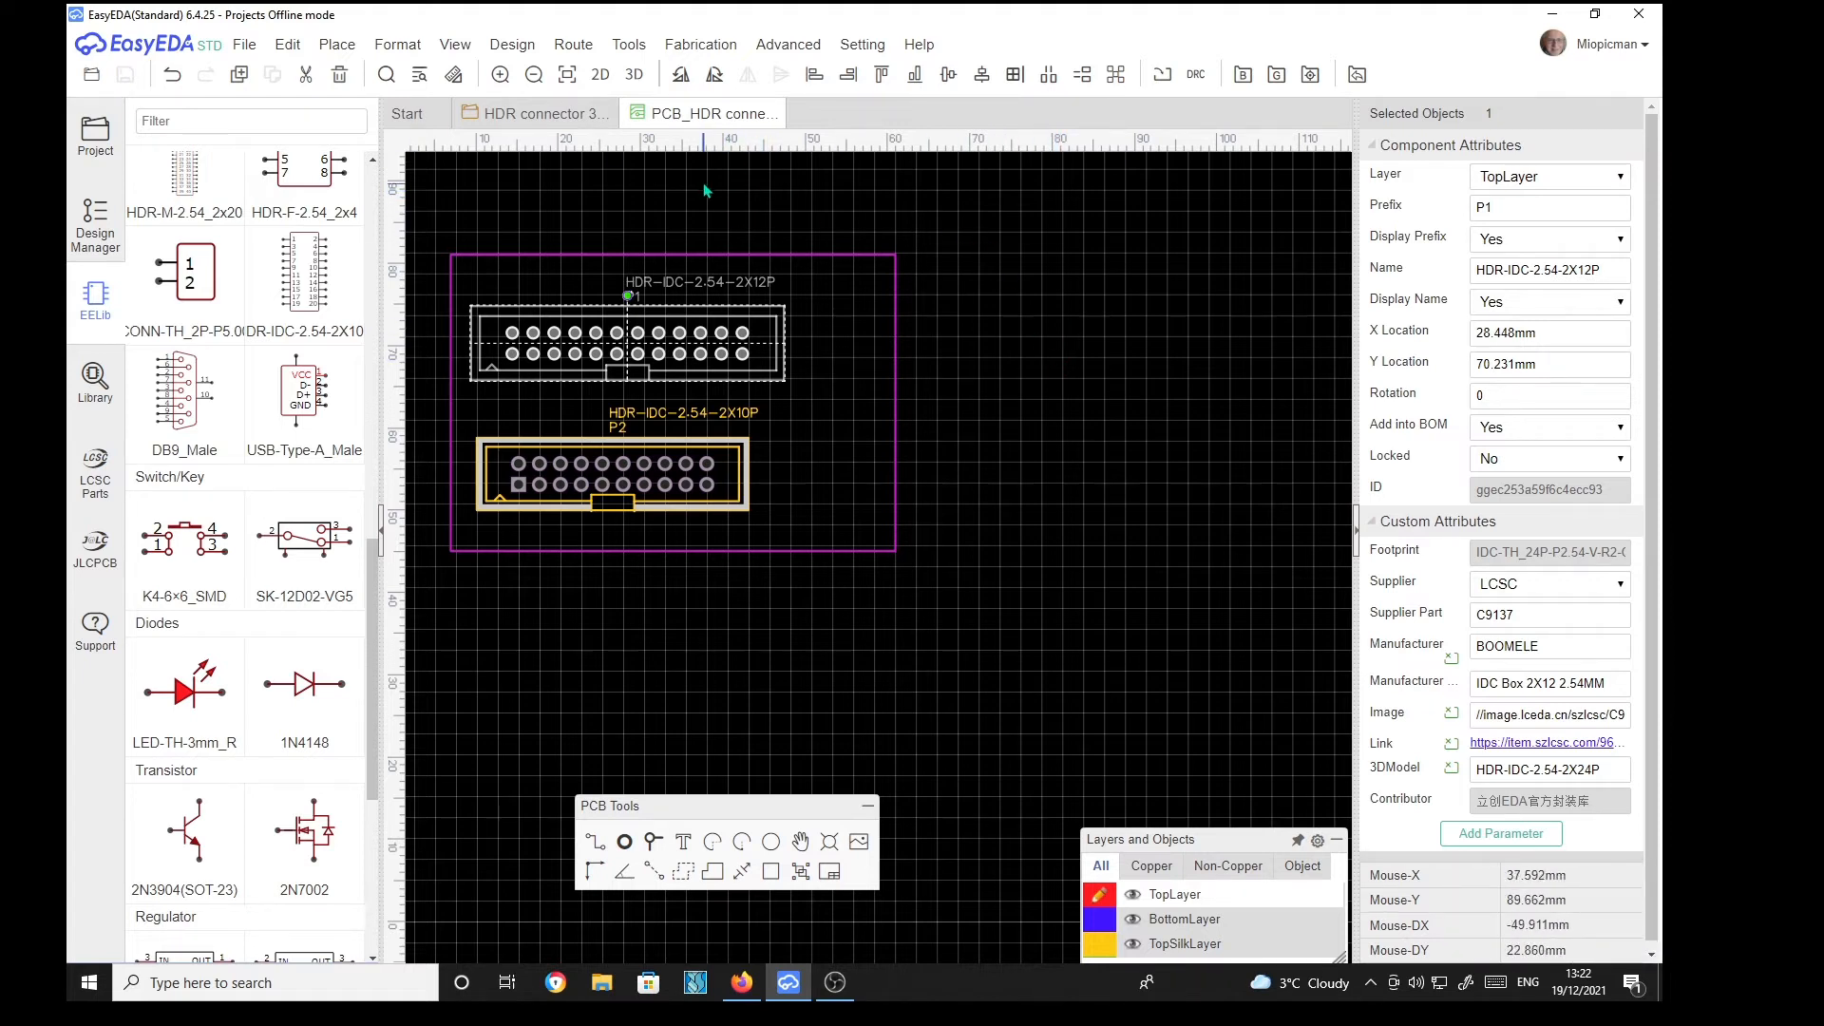
click(633, 74)
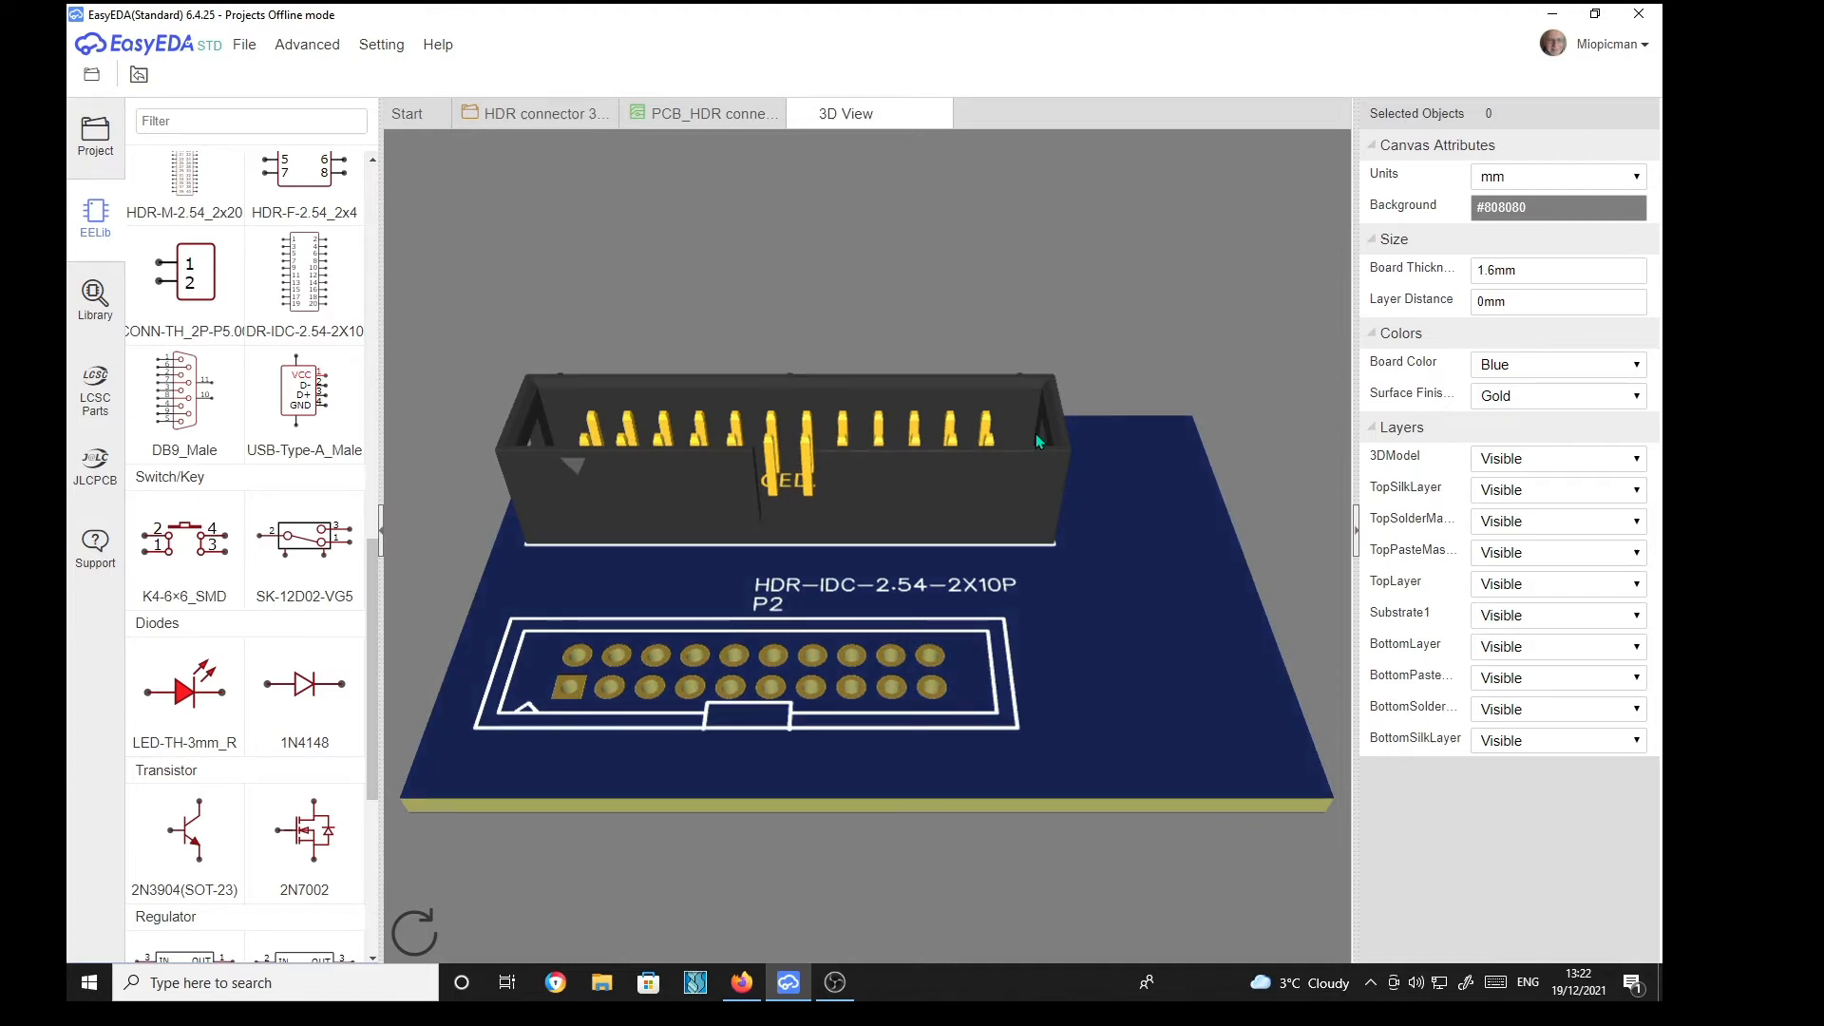
mouse_move(916, 521)
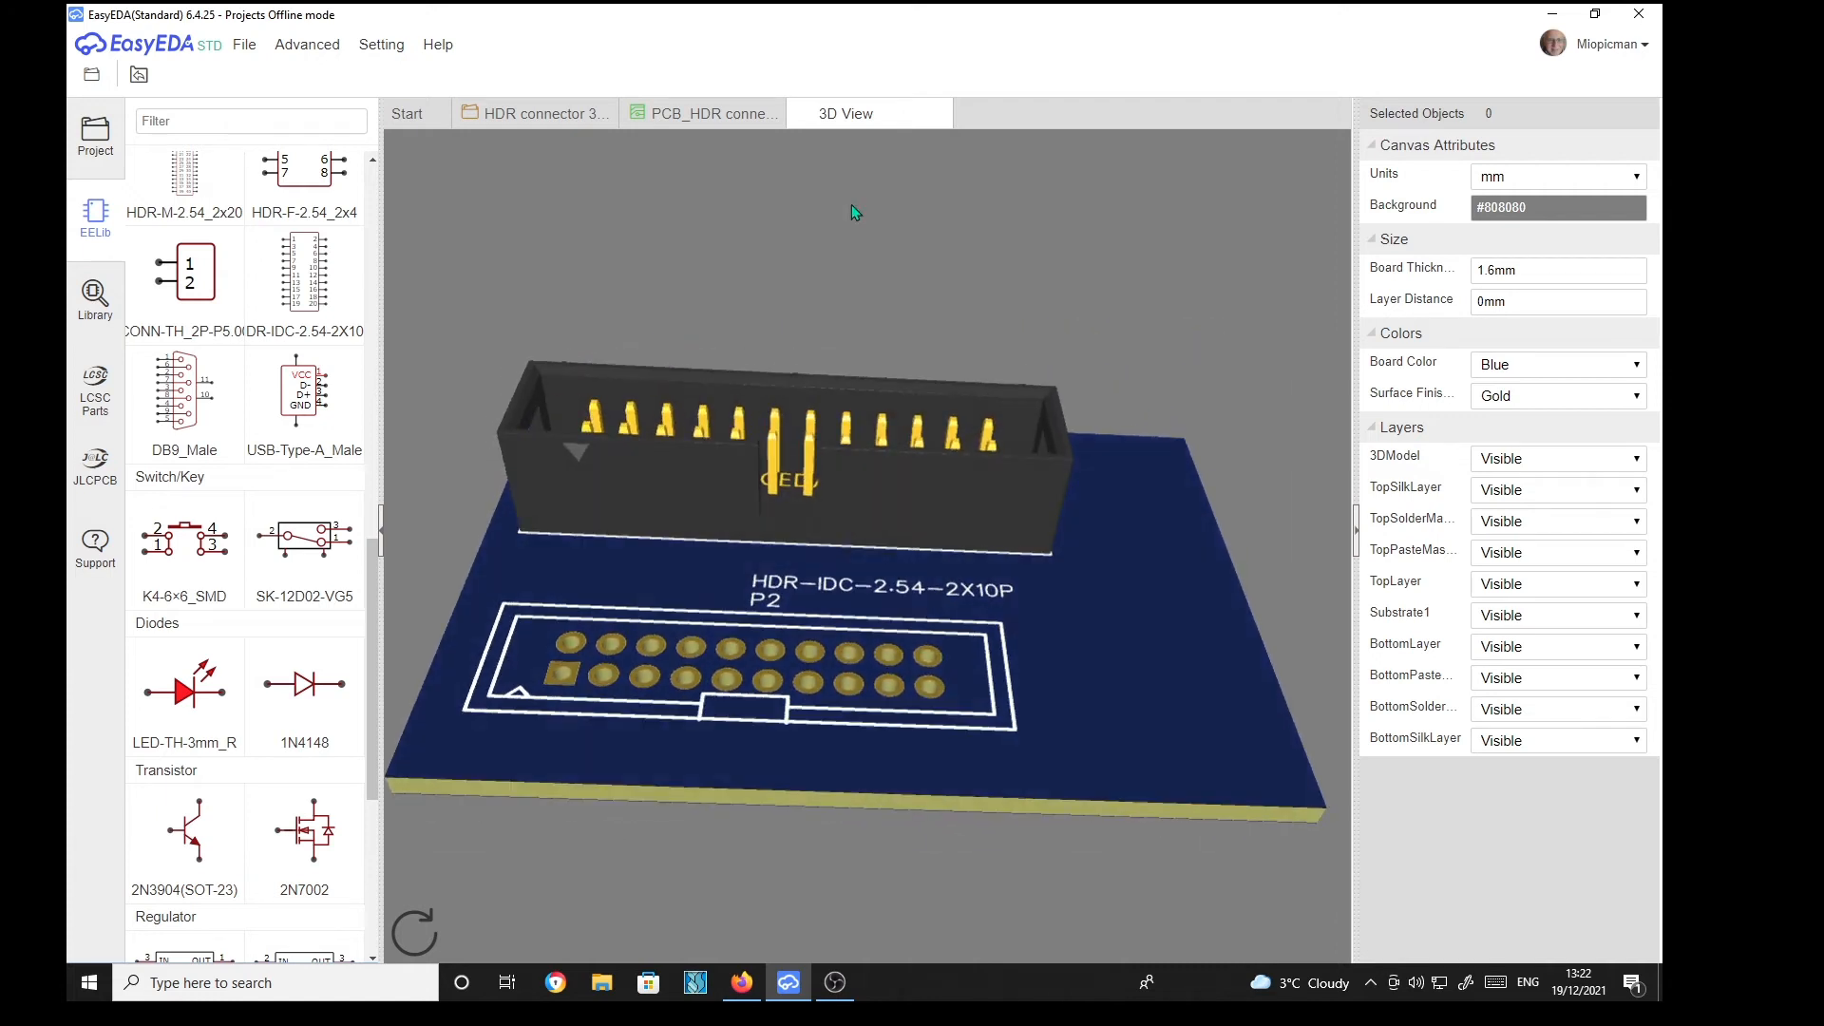
Step: Return to the PCB tab and select the 20-pin header P2
click(698, 113)
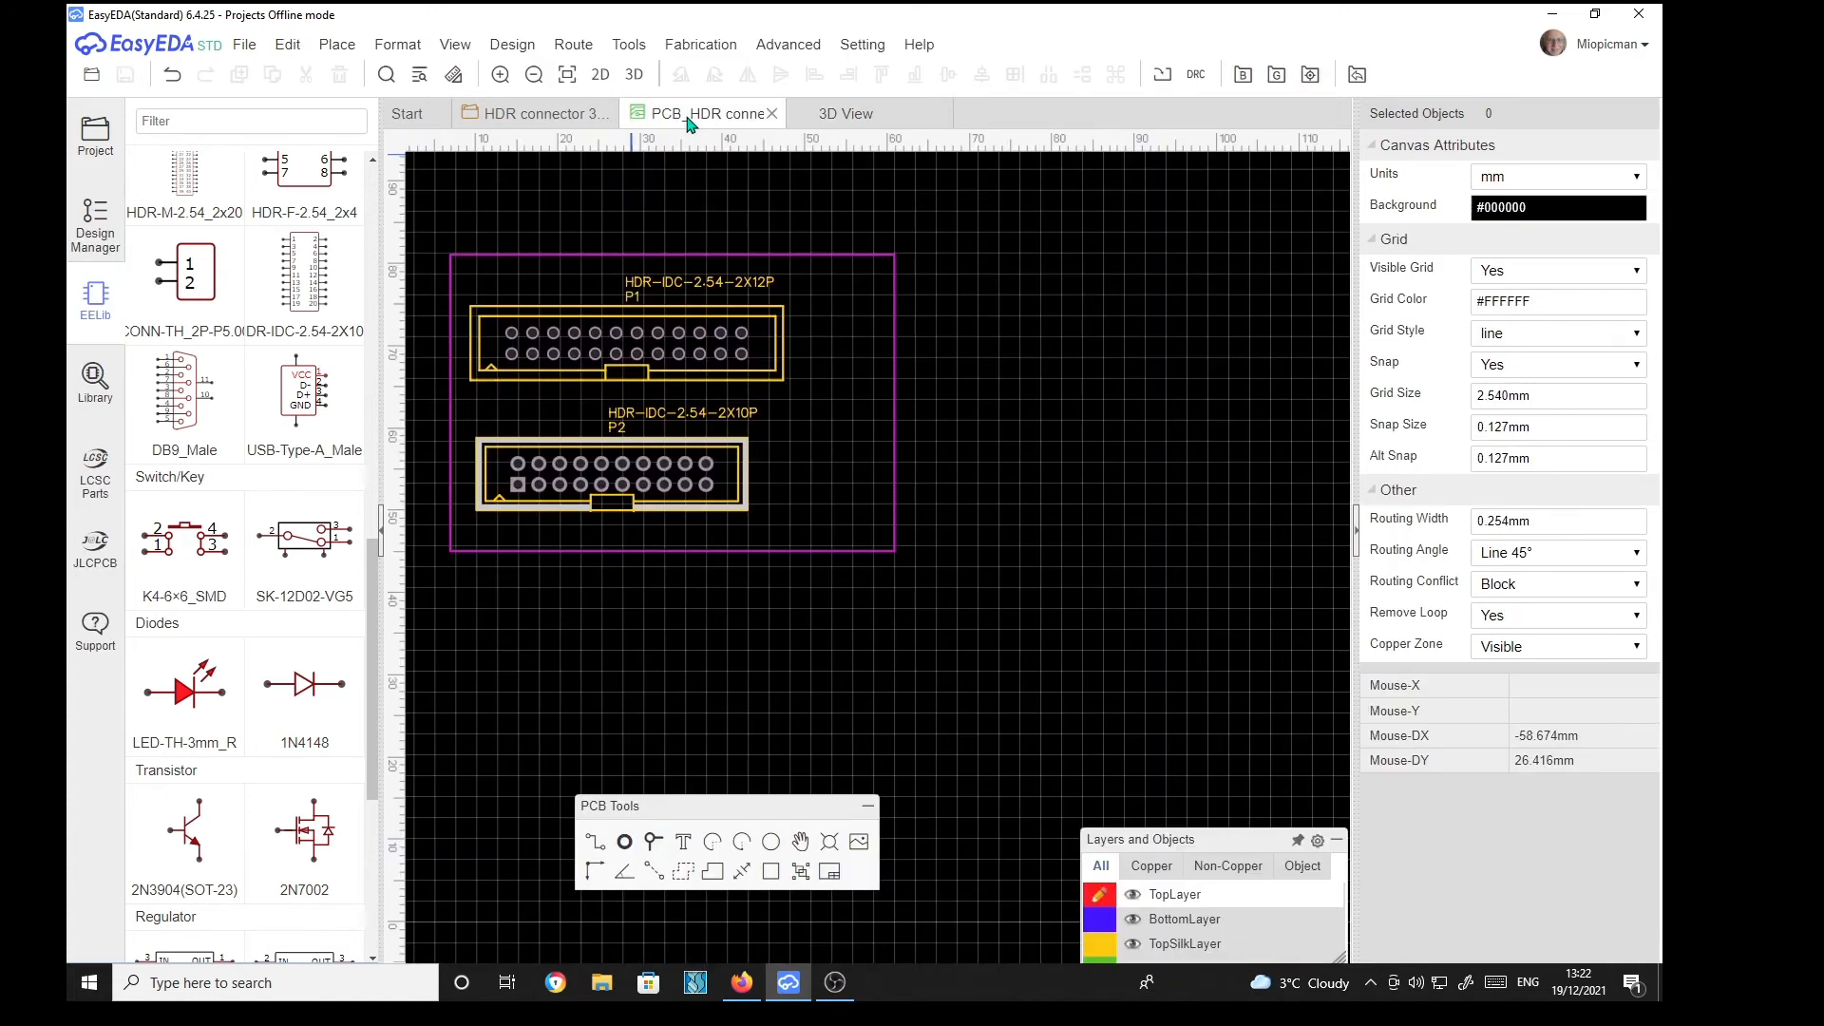
click(611, 472)
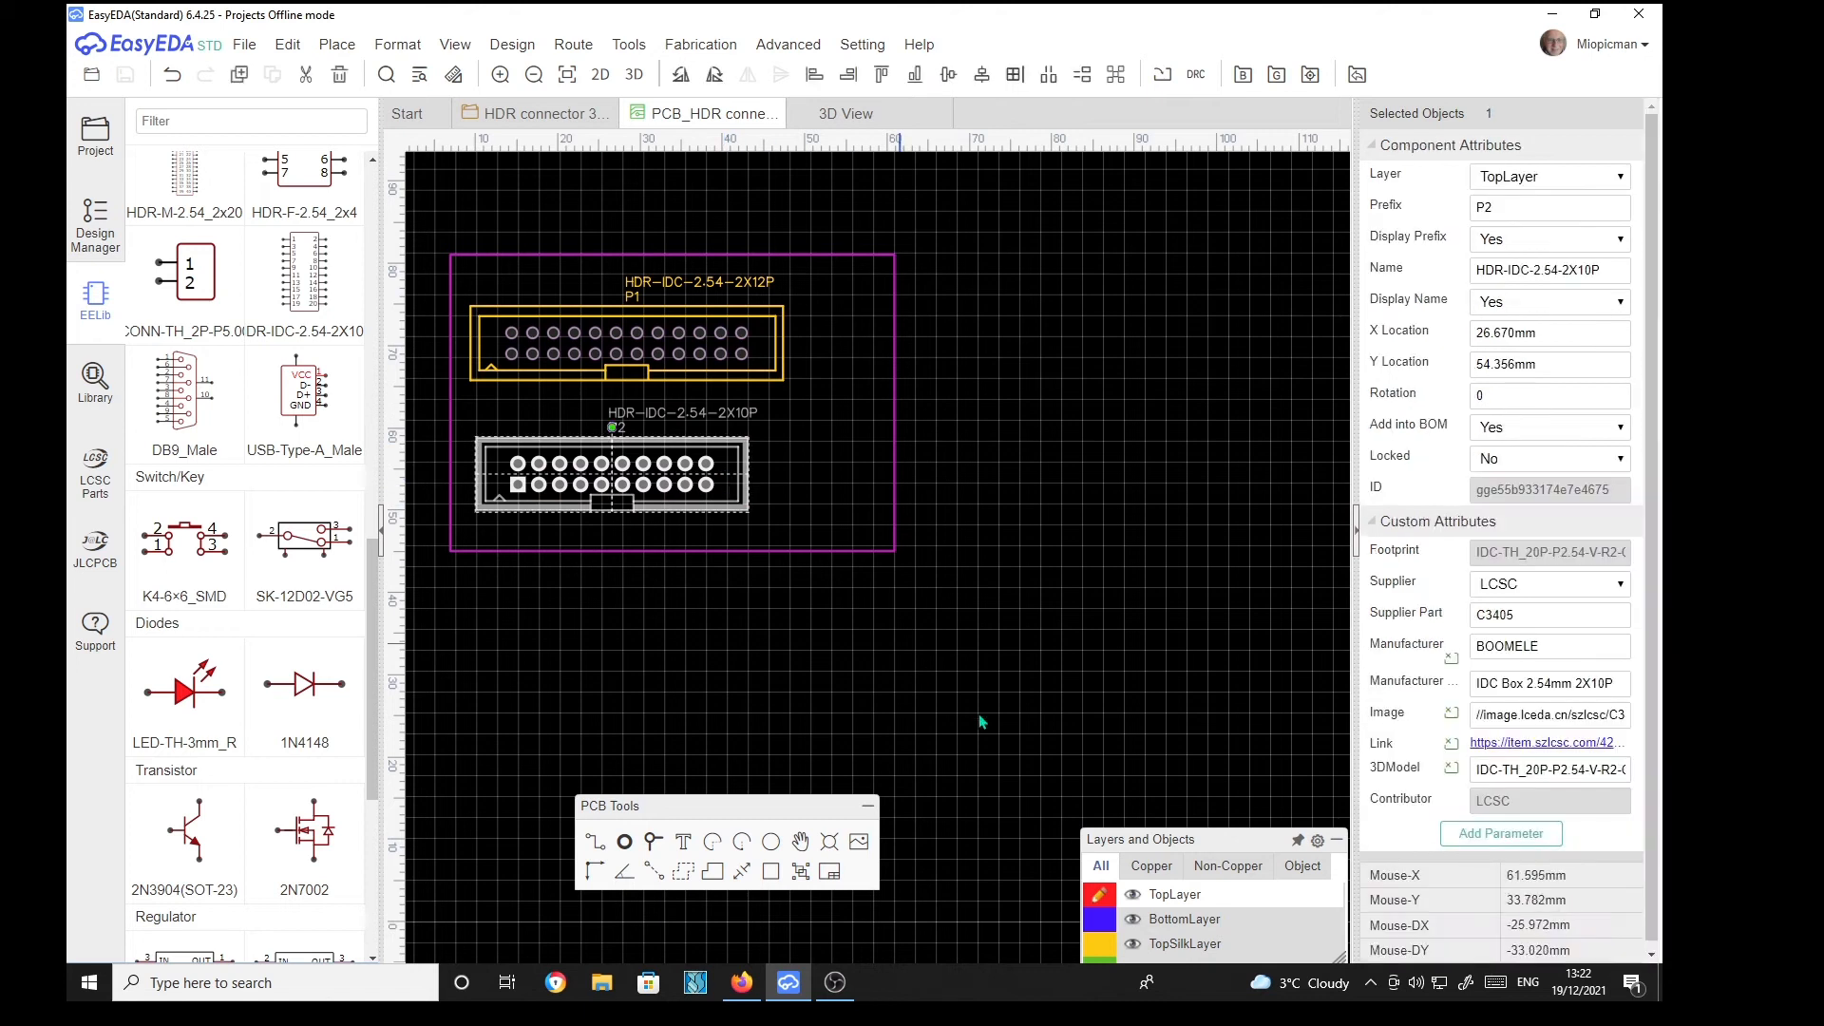
mouse_move(1509, 805)
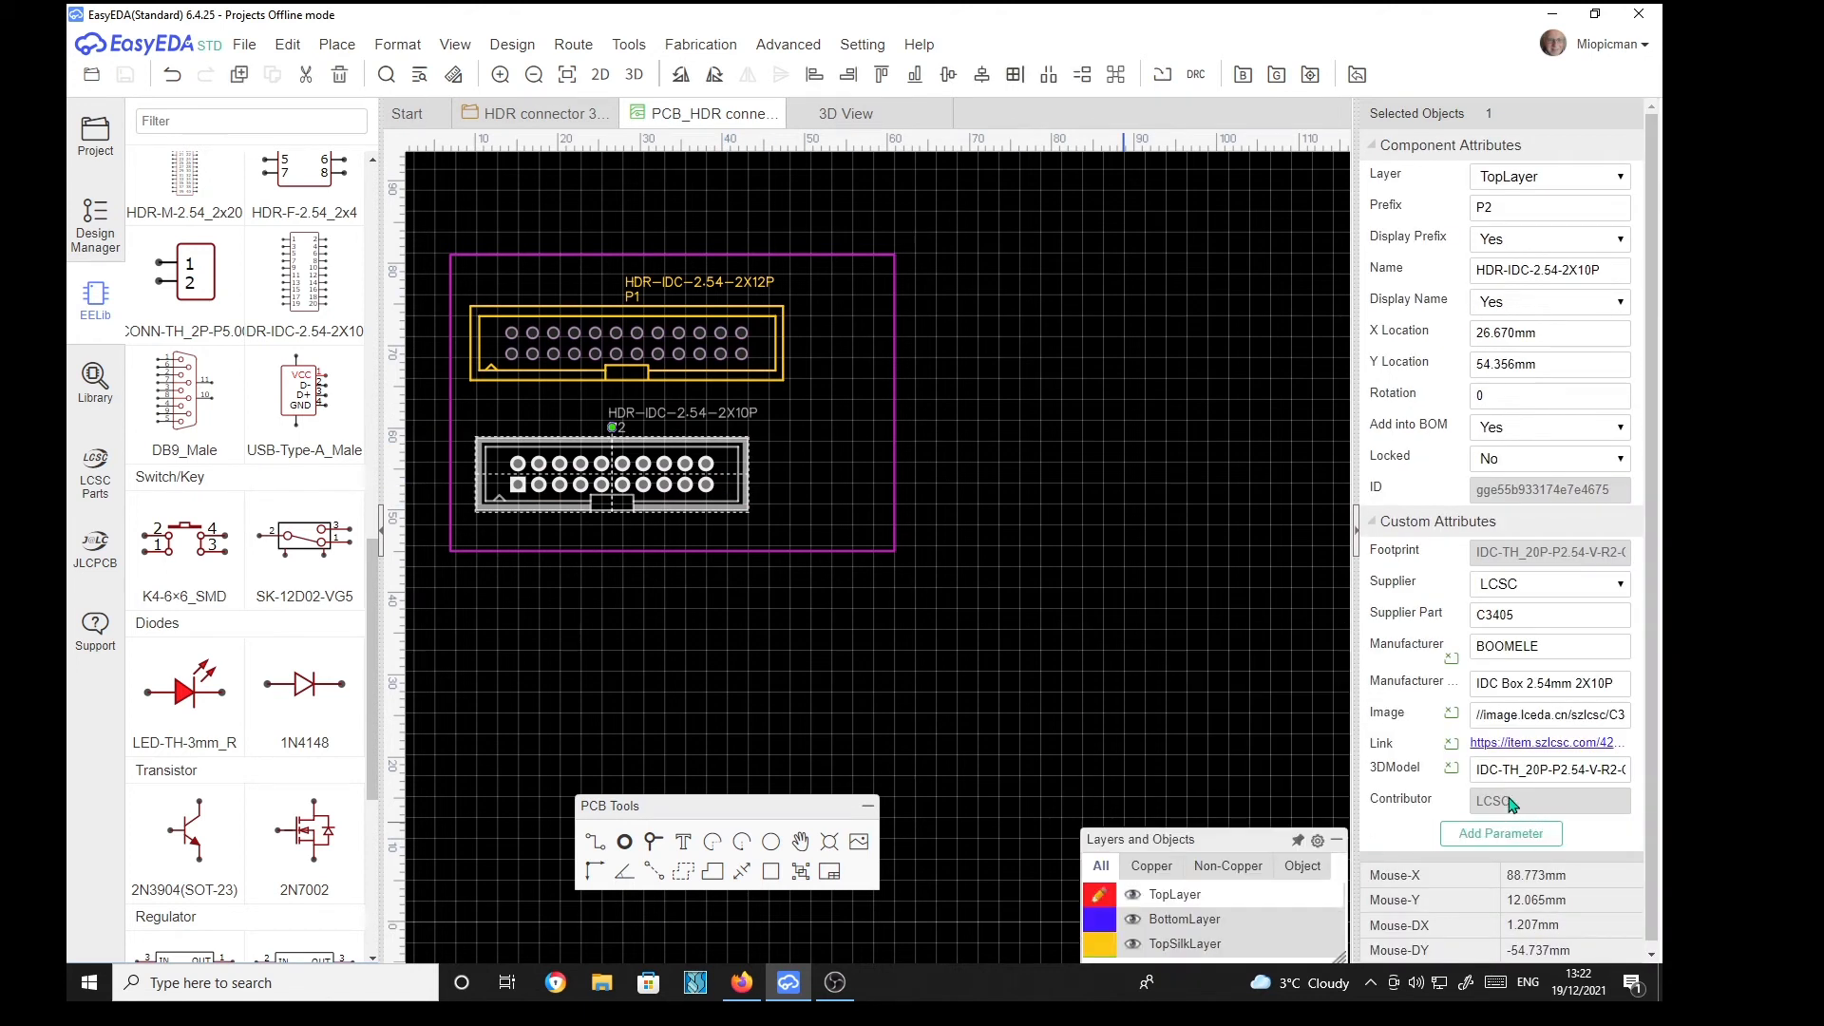
mouse_move(1539, 769)
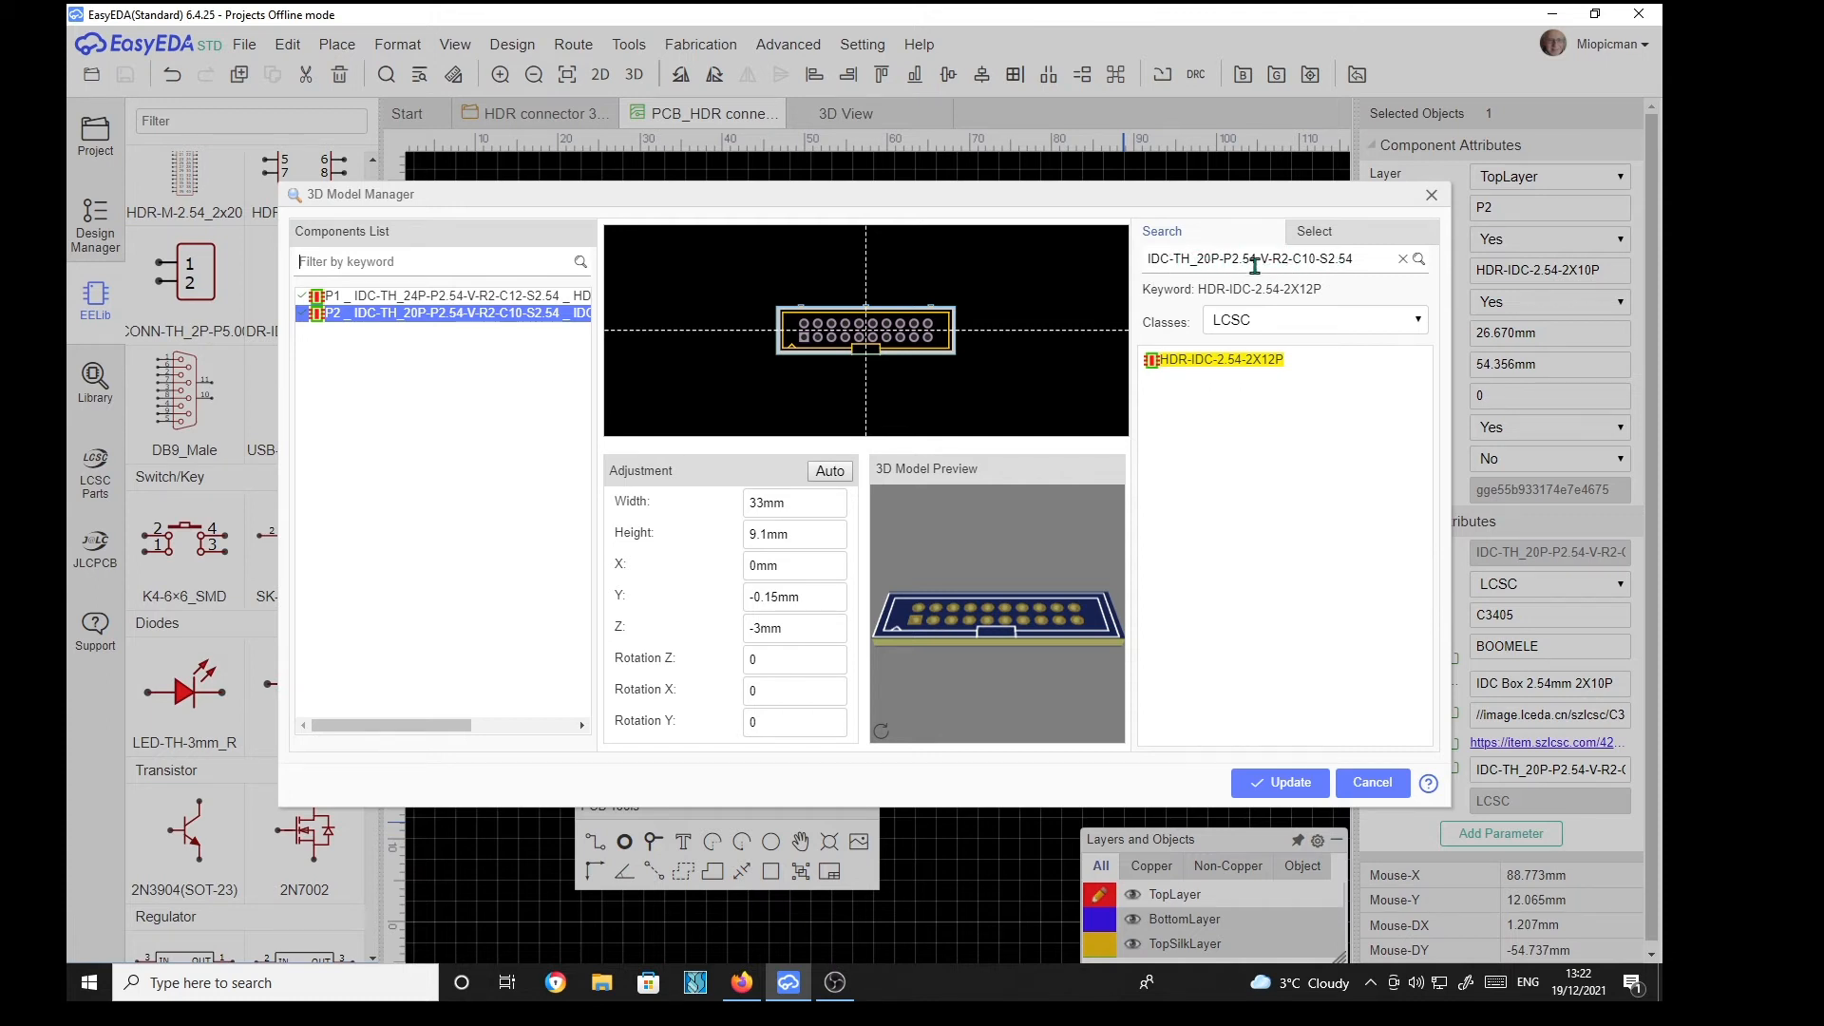
mouse_move(1288, 494)
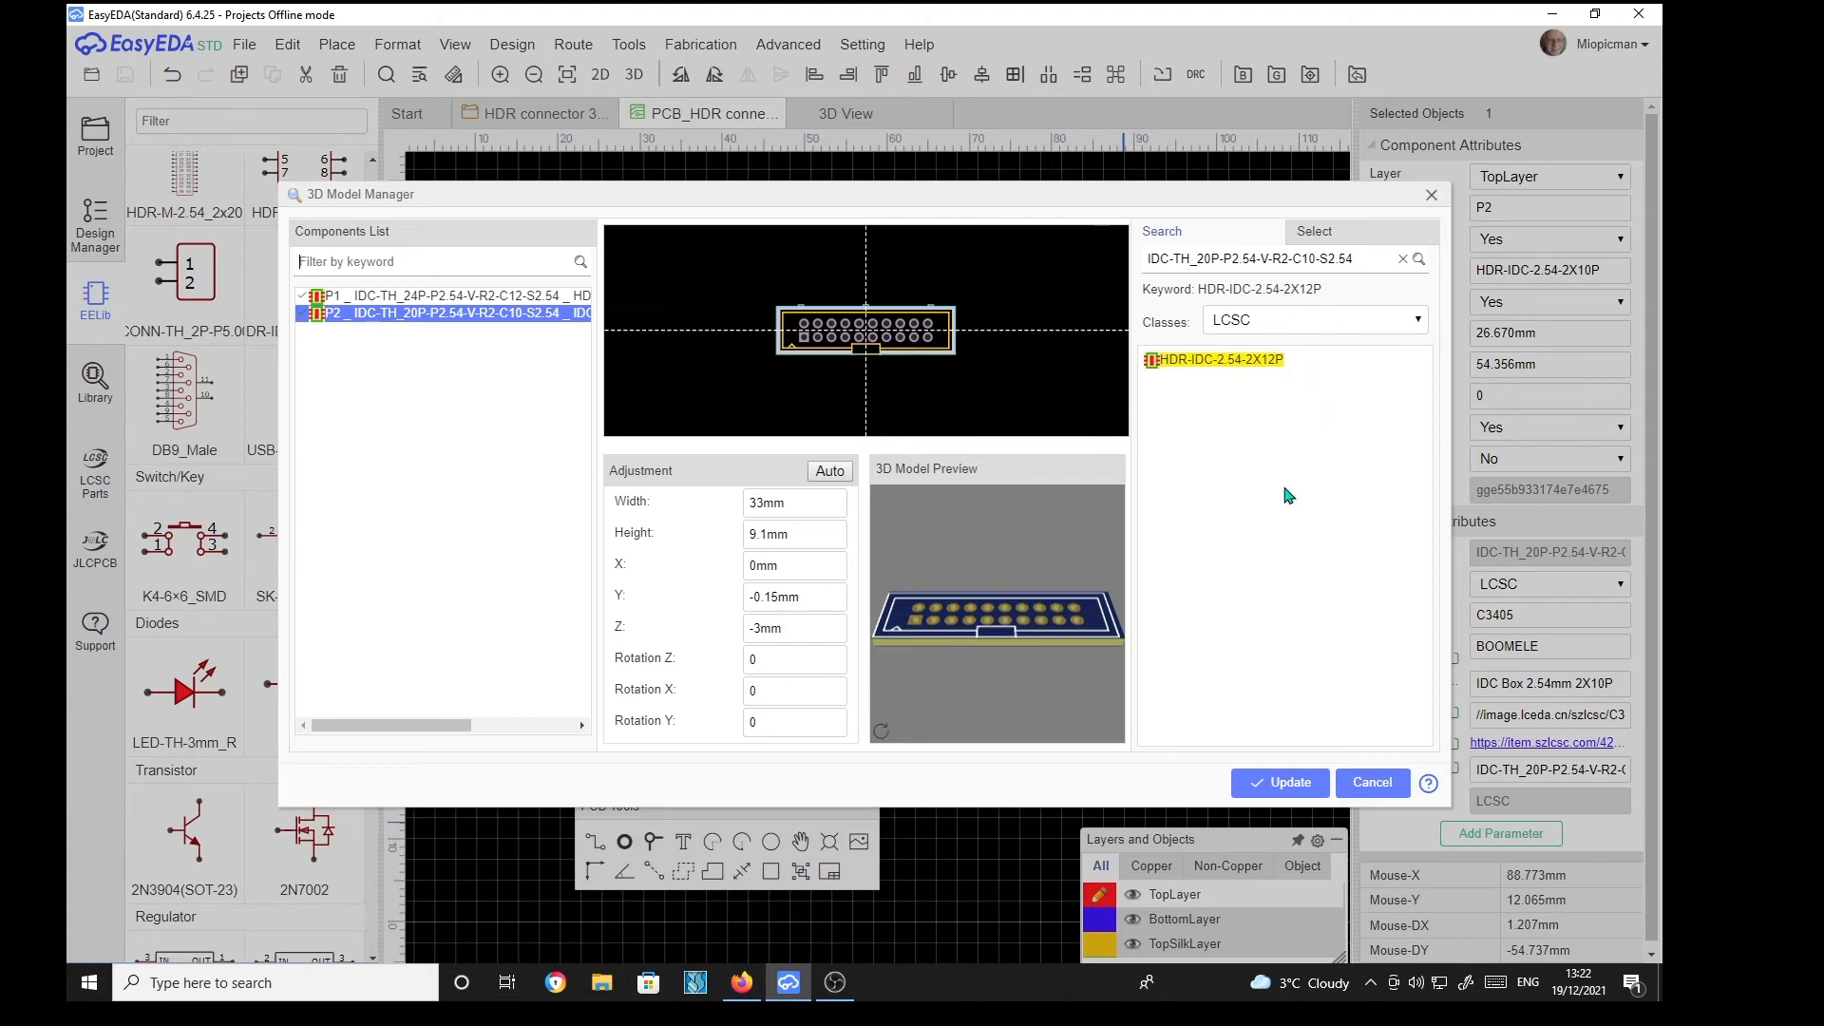
mouse_move(1182, 590)
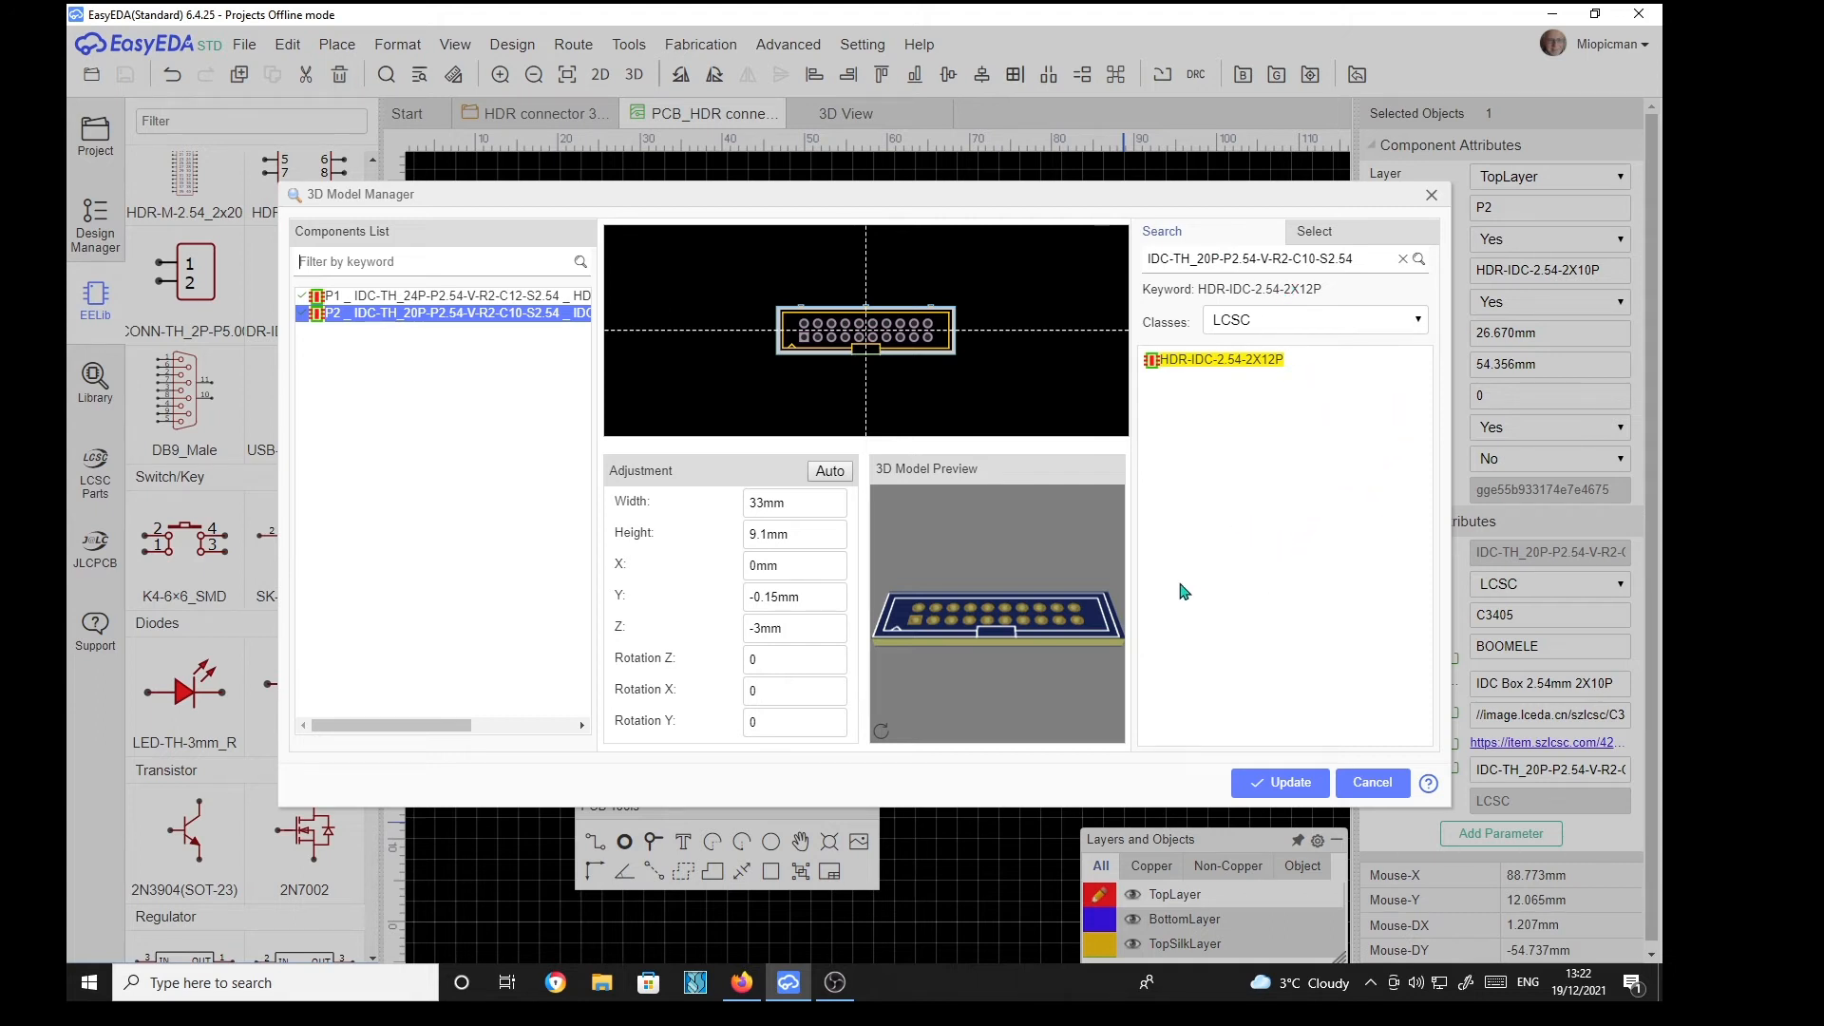
mouse_move(1341, 449)
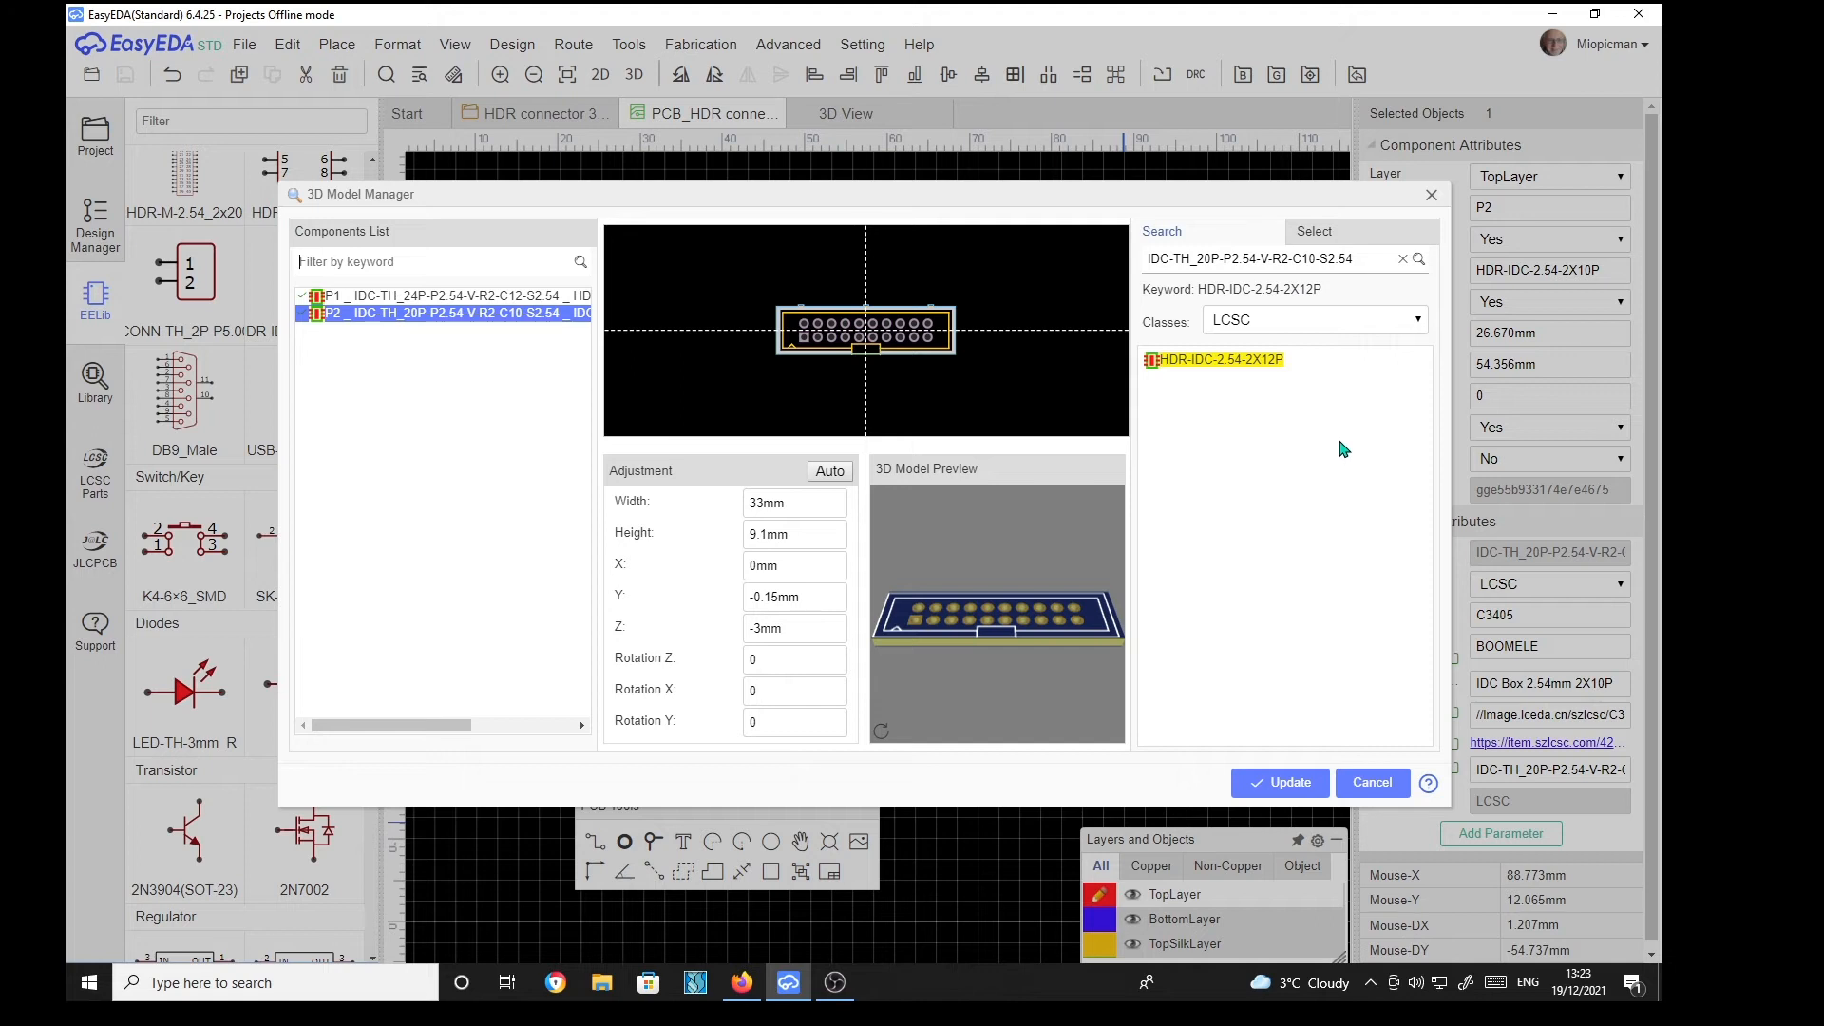
mouse_move(1299, 287)
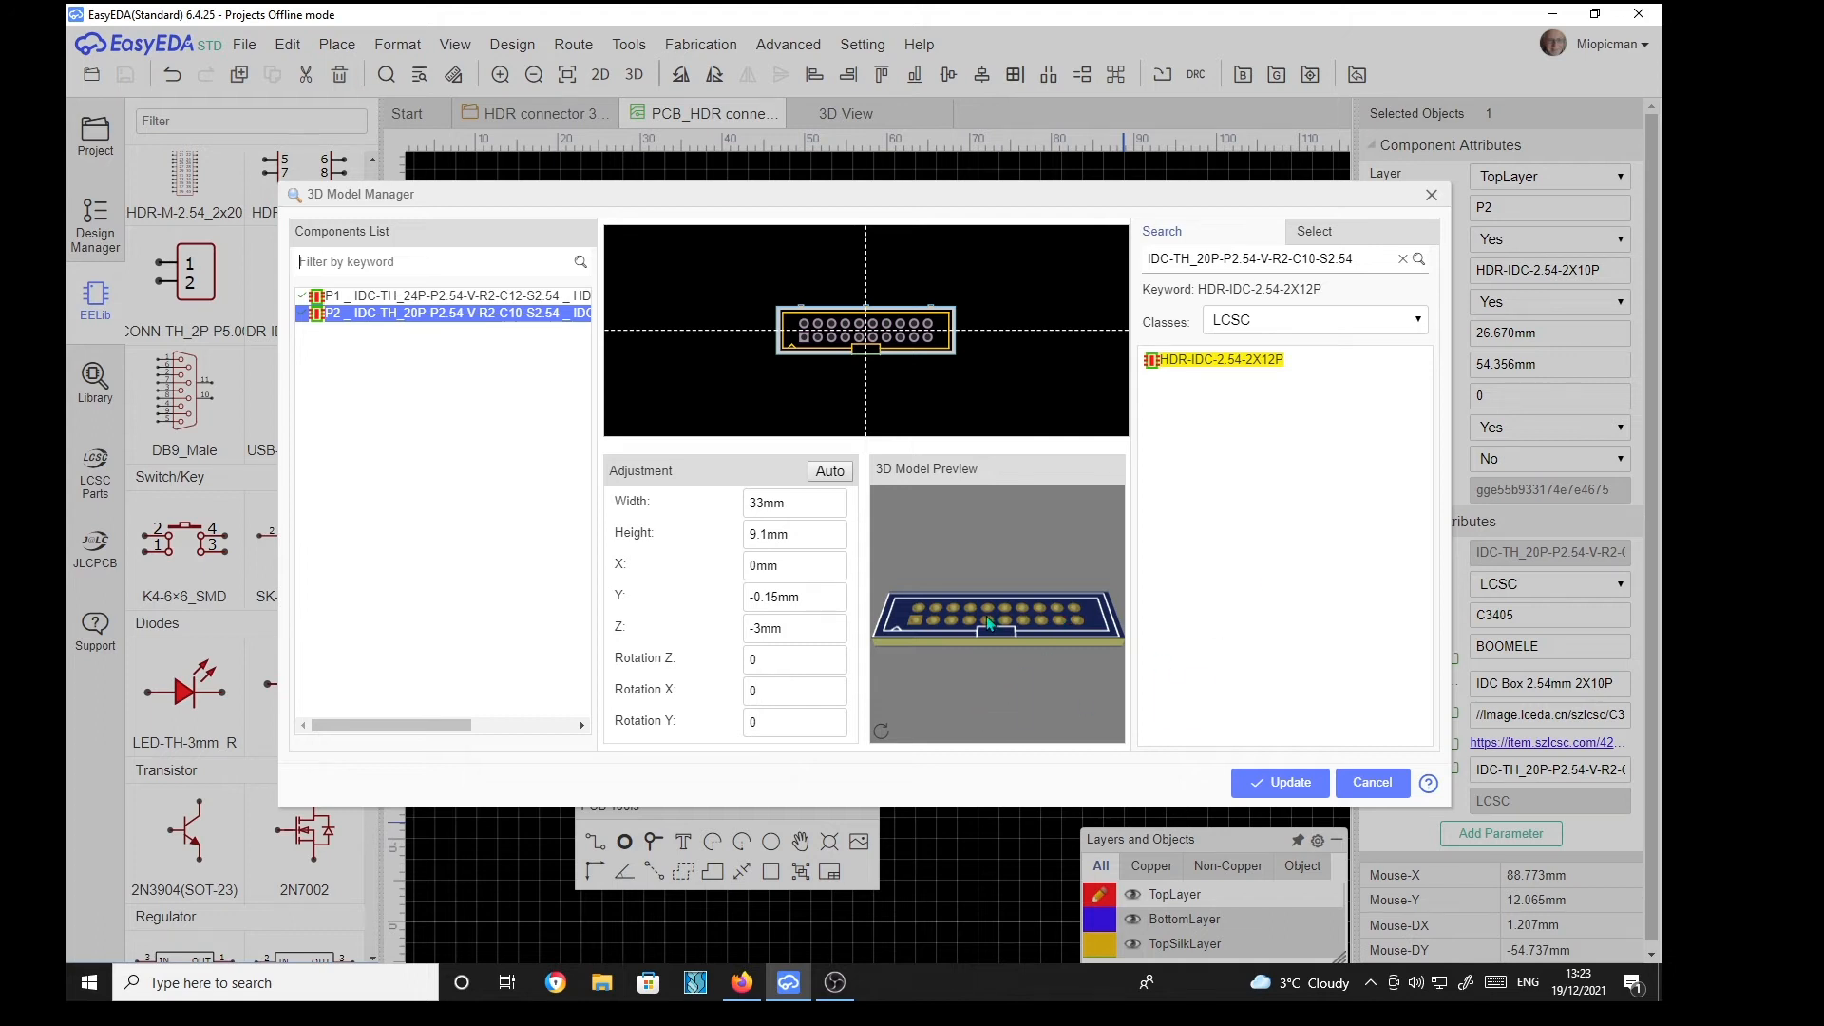
mouse_move(1185, 375)
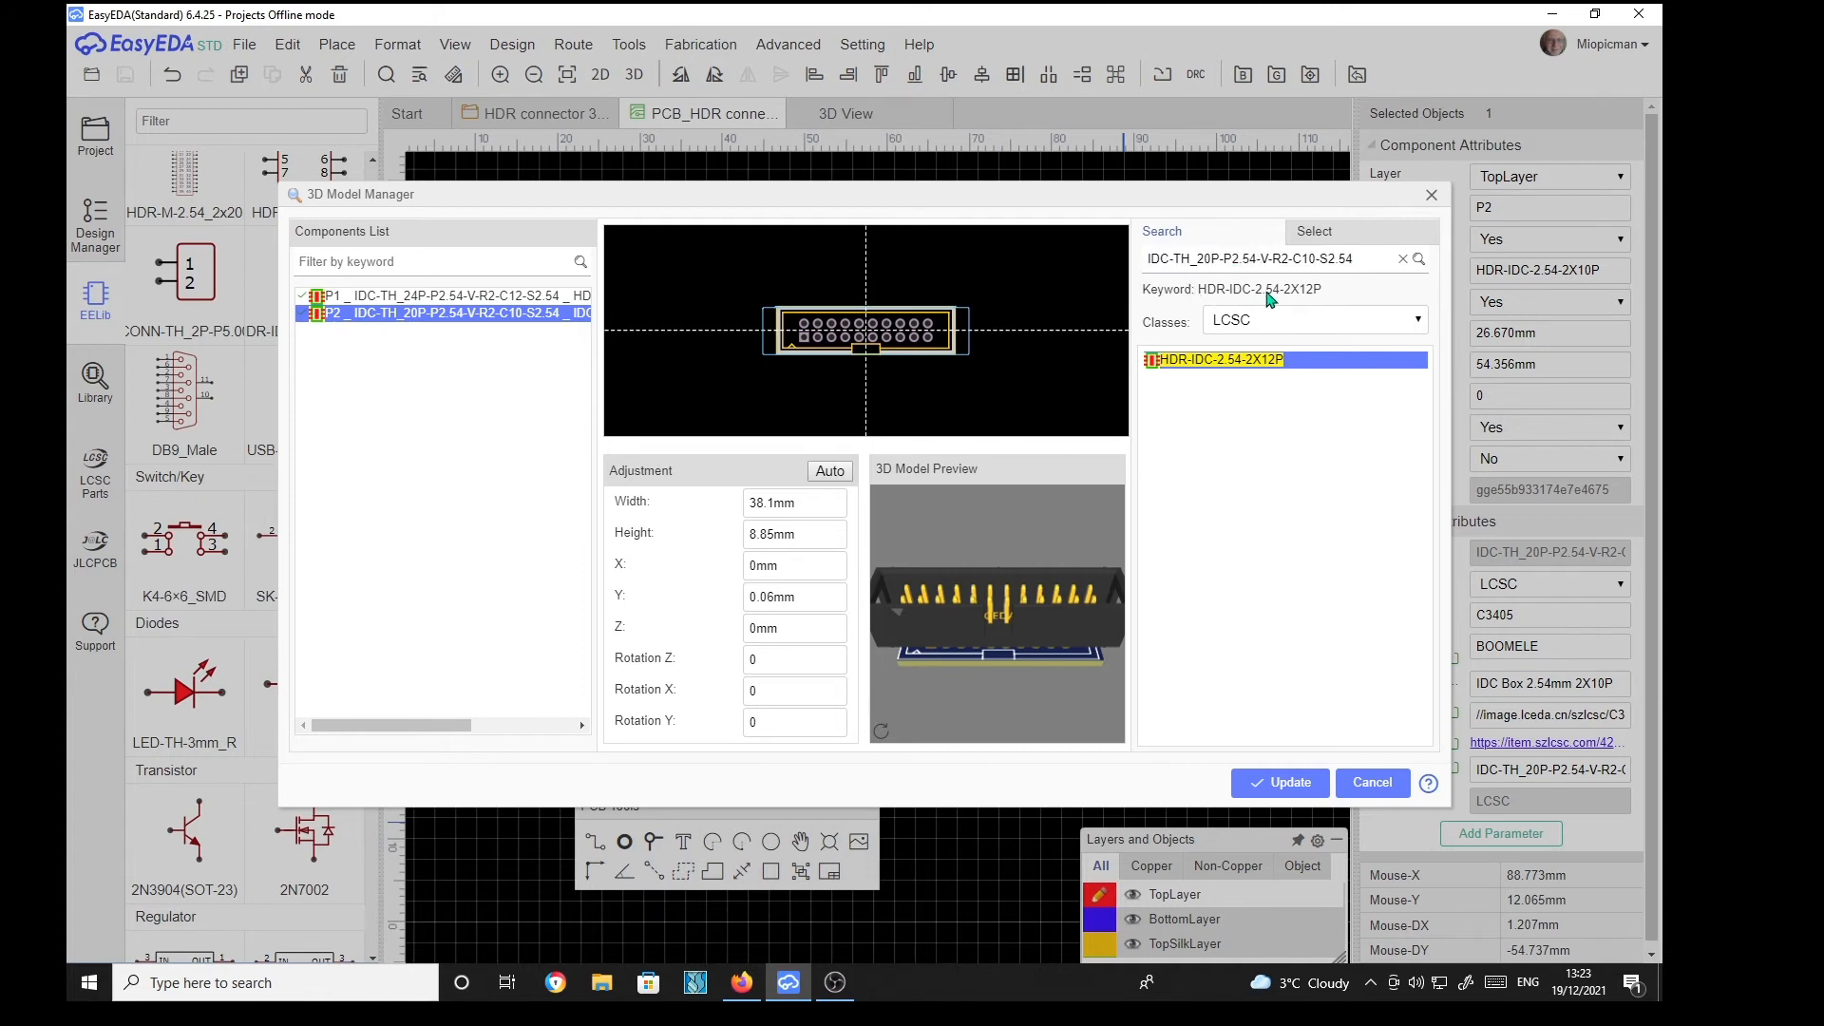
mouse_move(1298, 297)
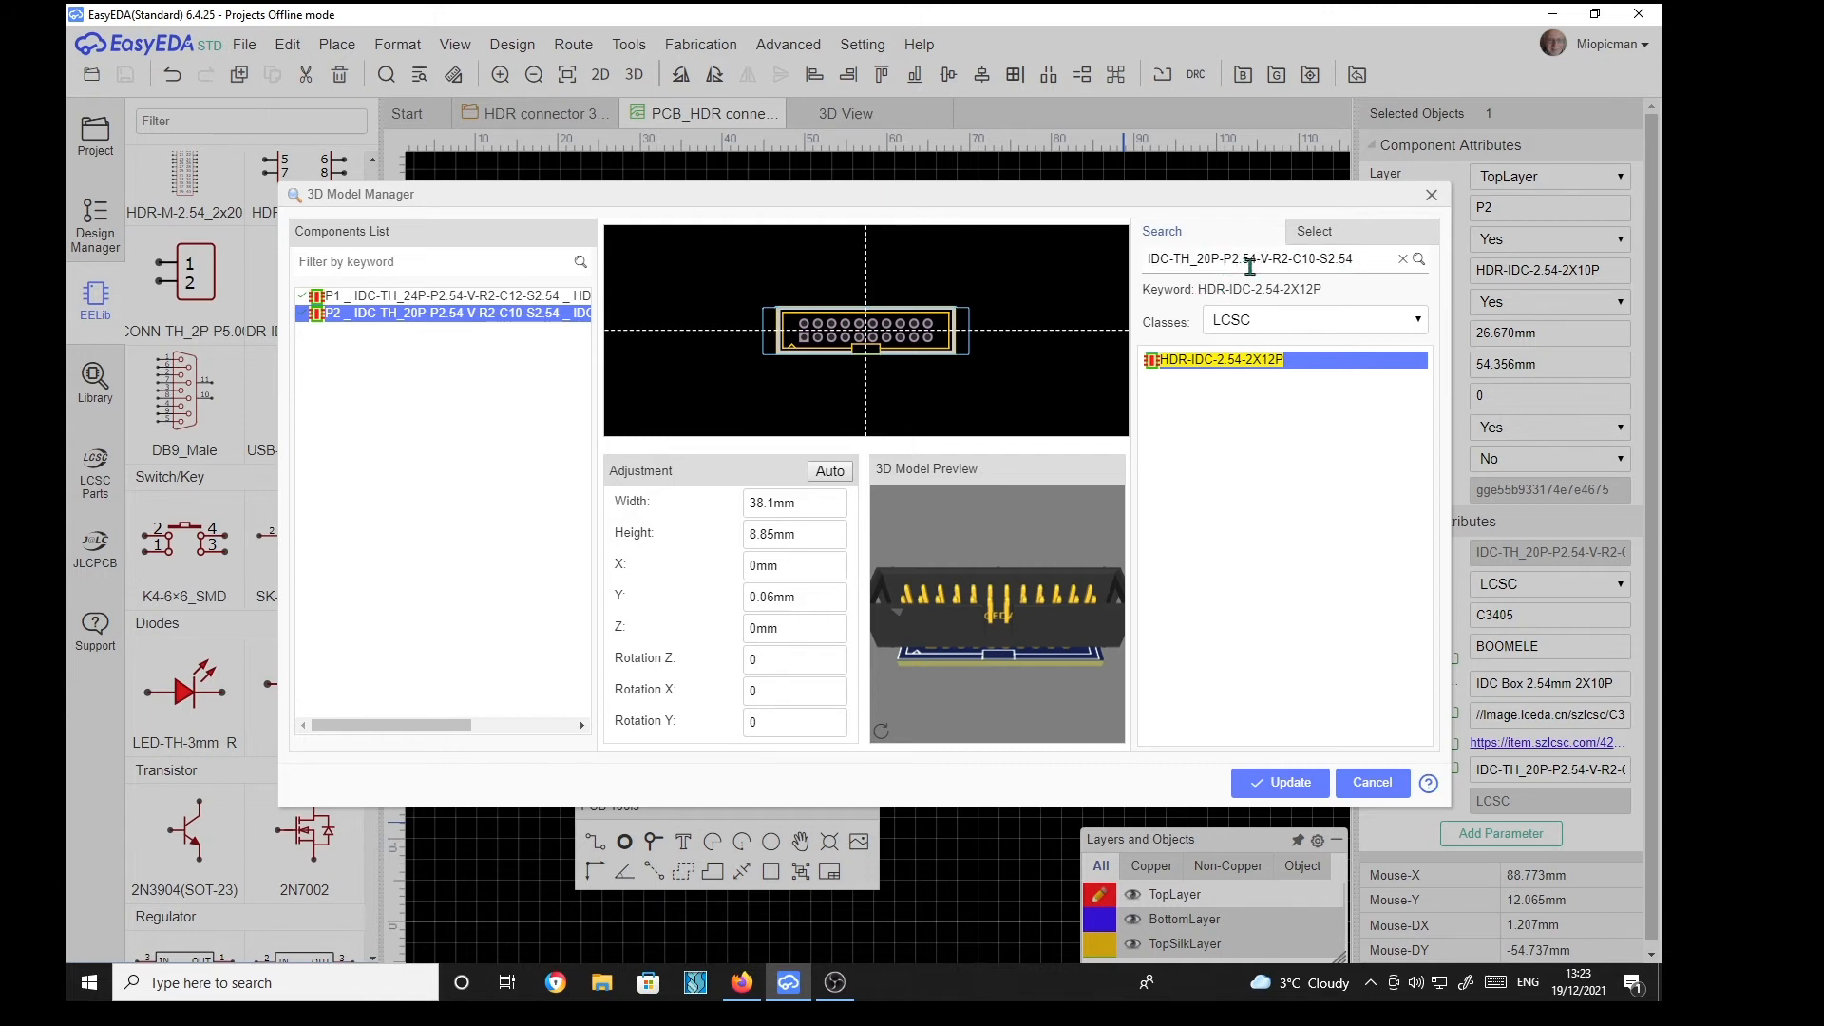
Step: Search the 3D models for HDR-IDC-2.54-2x10 and pick the HDR-IDC-2.54-2X10P result for P2
triple_click(1250, 258)
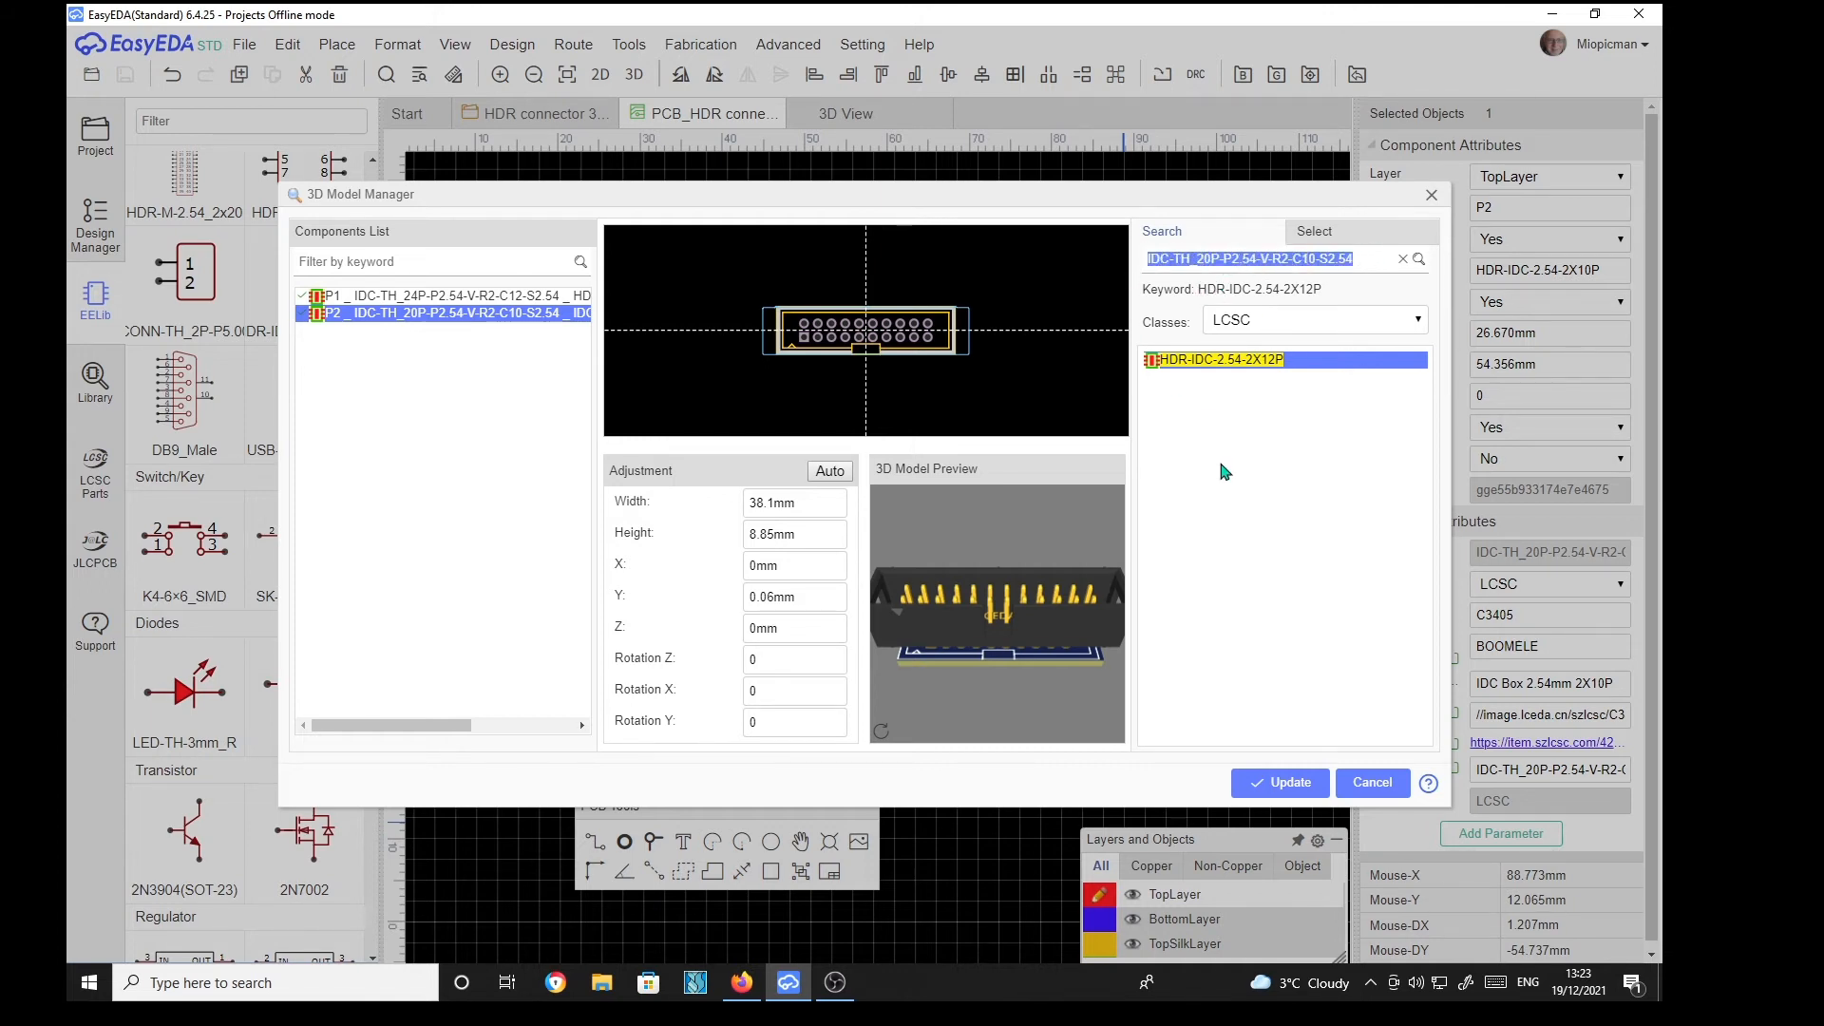
mouse_move(1253, 508)
text(HDR-IDC-2.54-2)
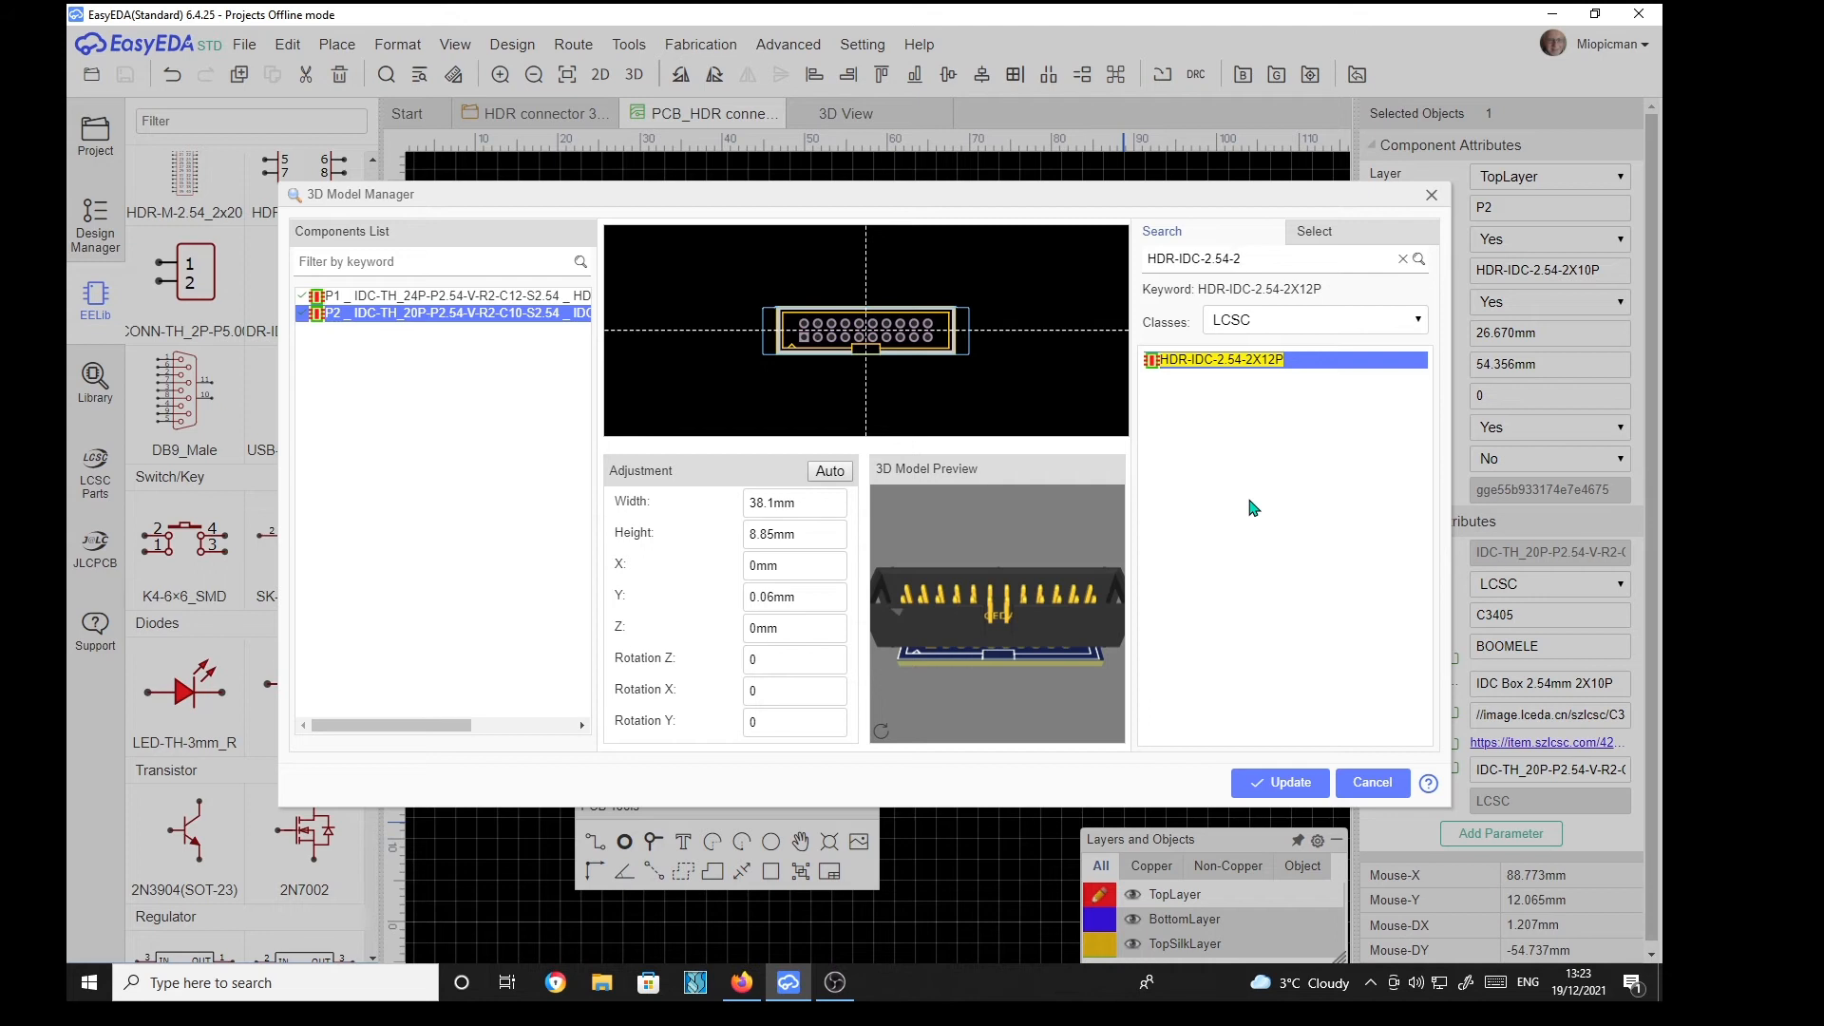
text(x10)
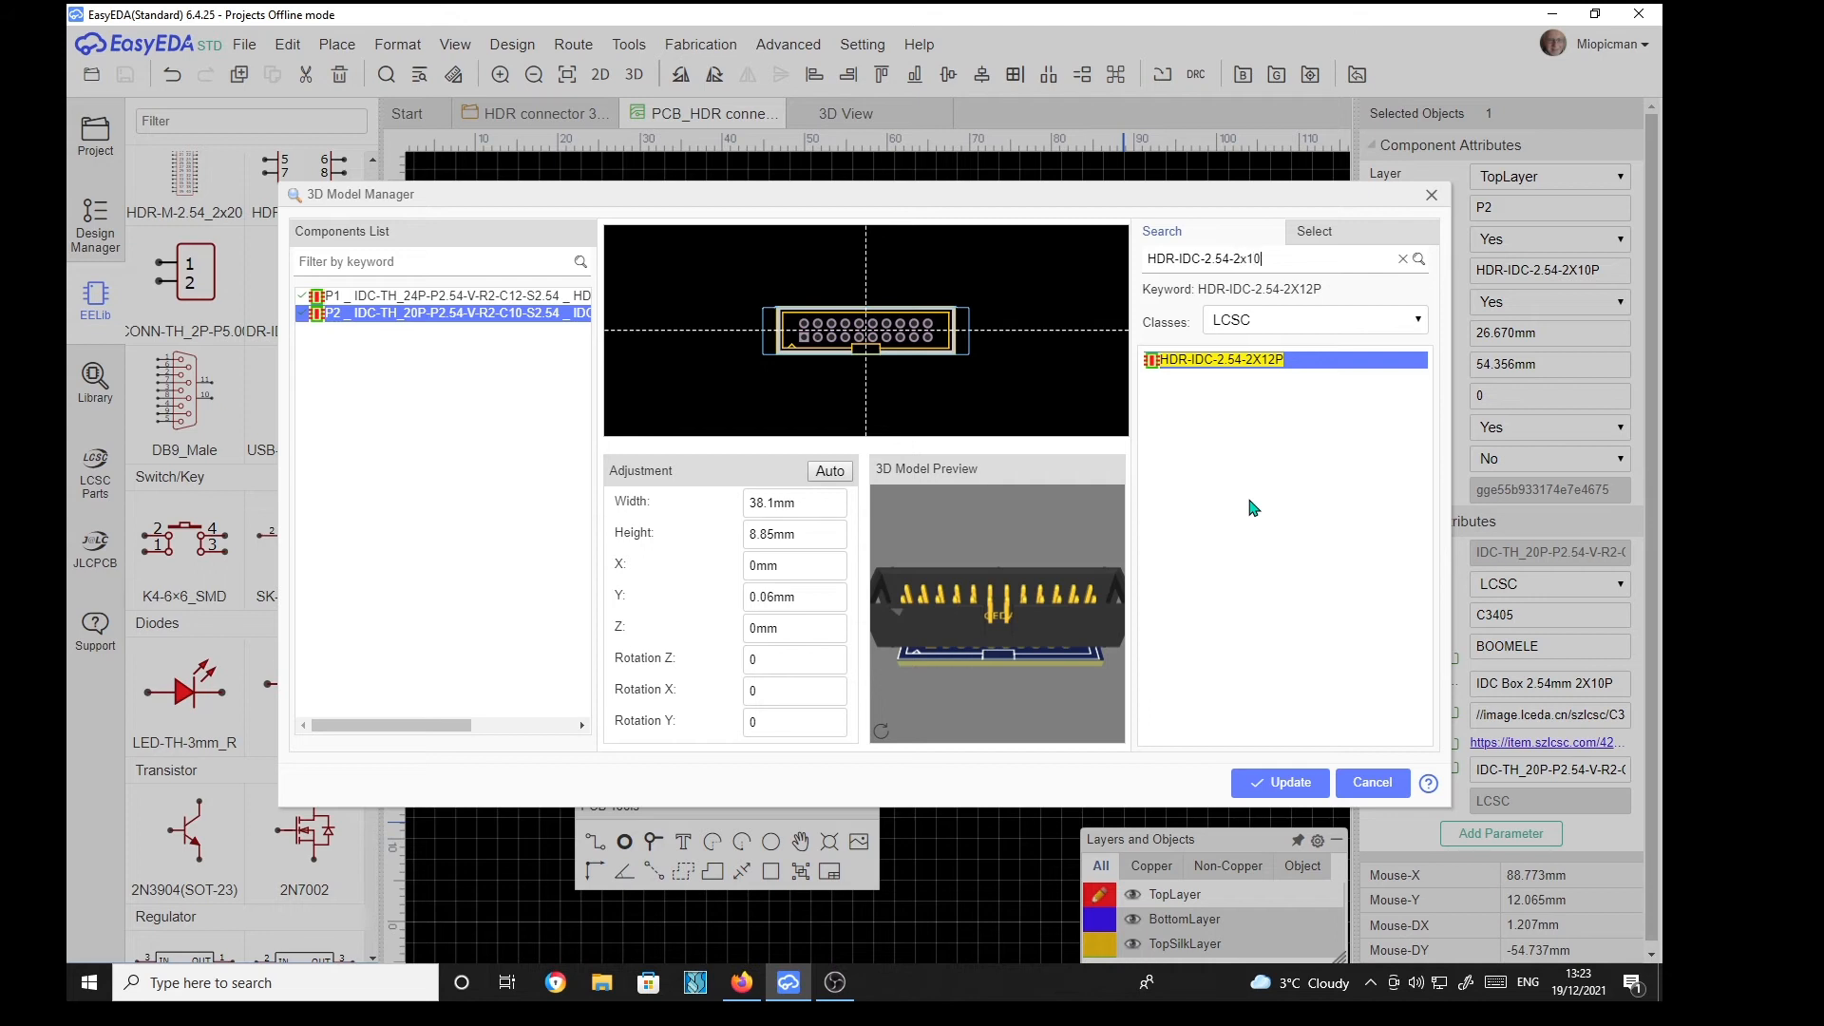
mouse_move(1252, 399)
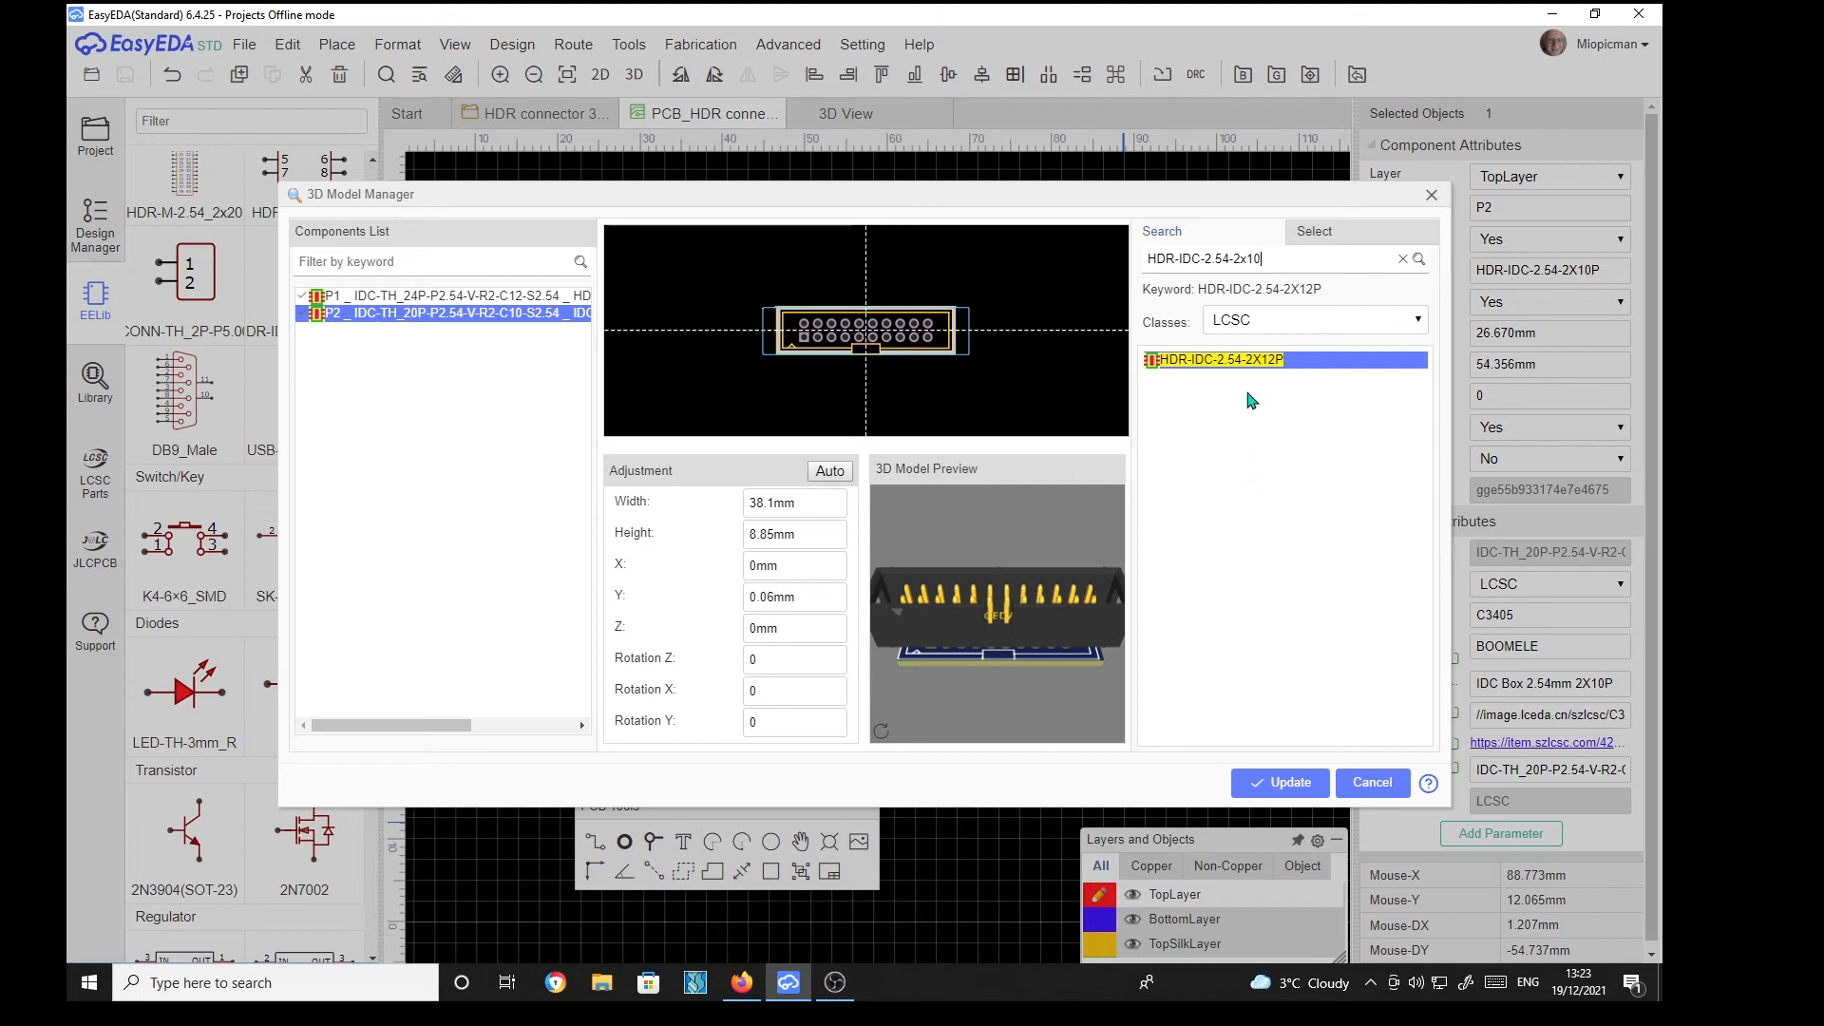
click(1418, 258)
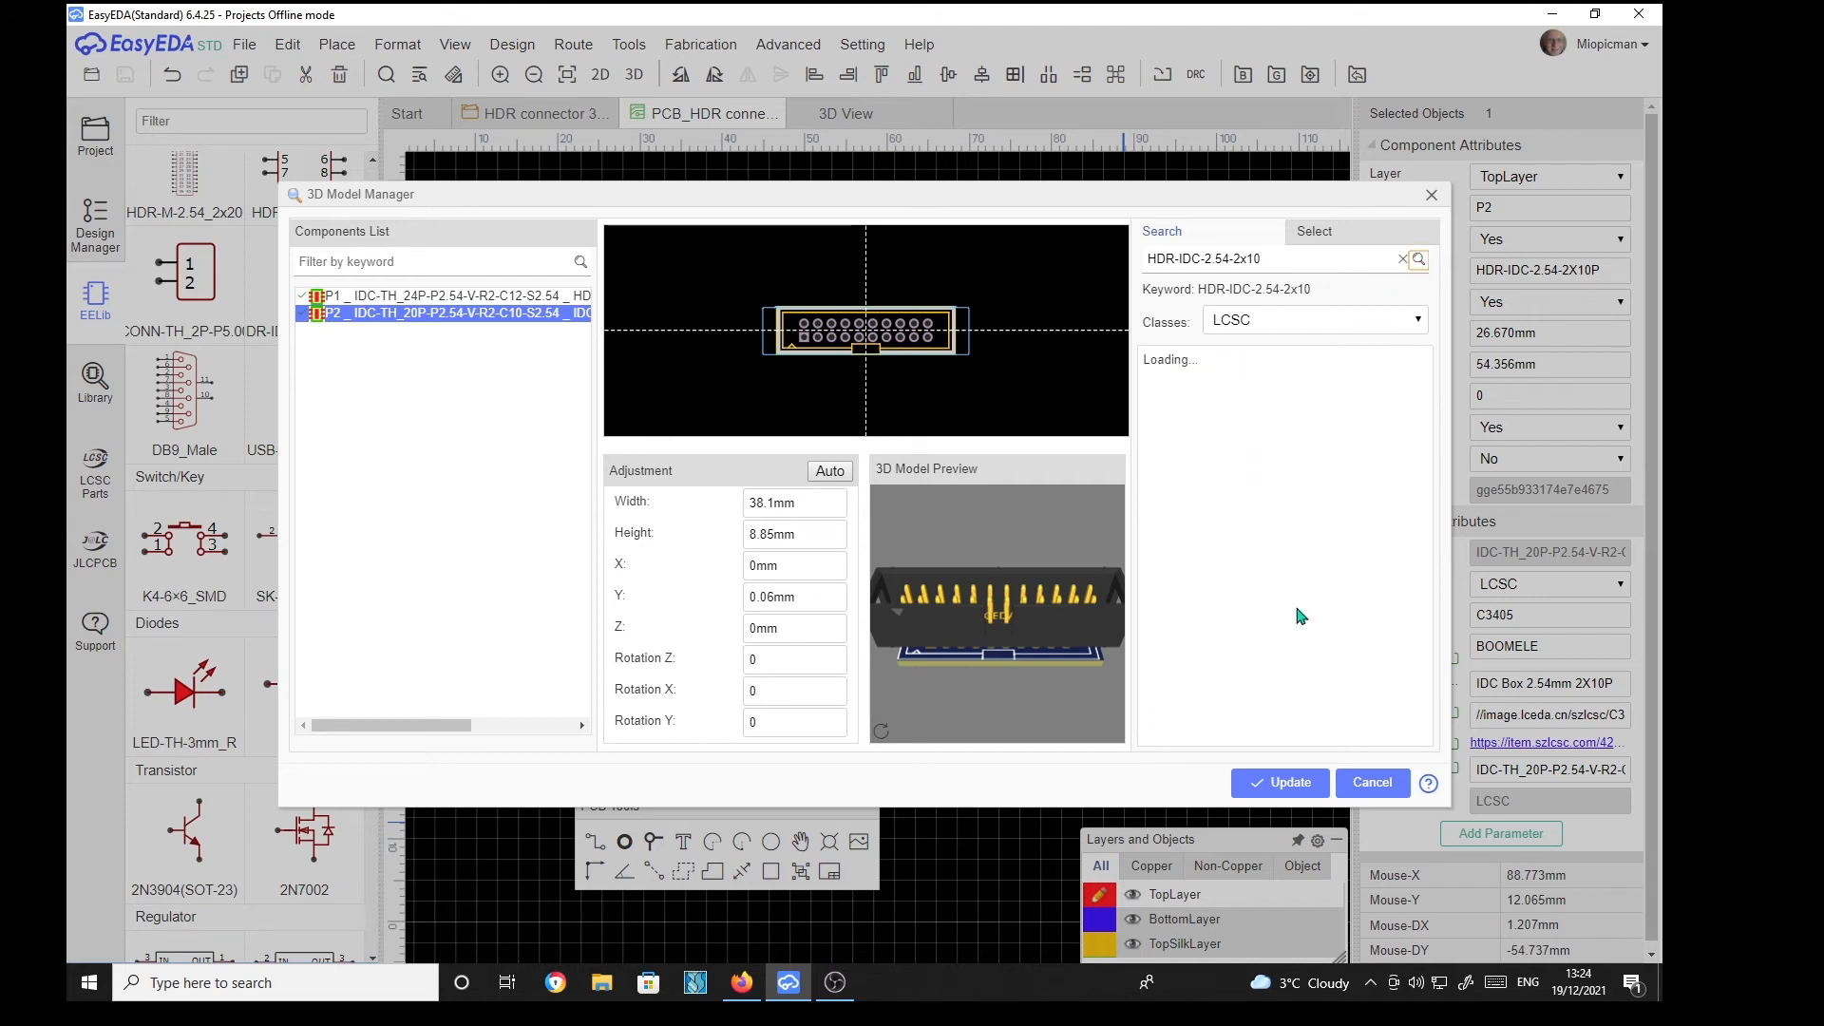
click(1417, 258)
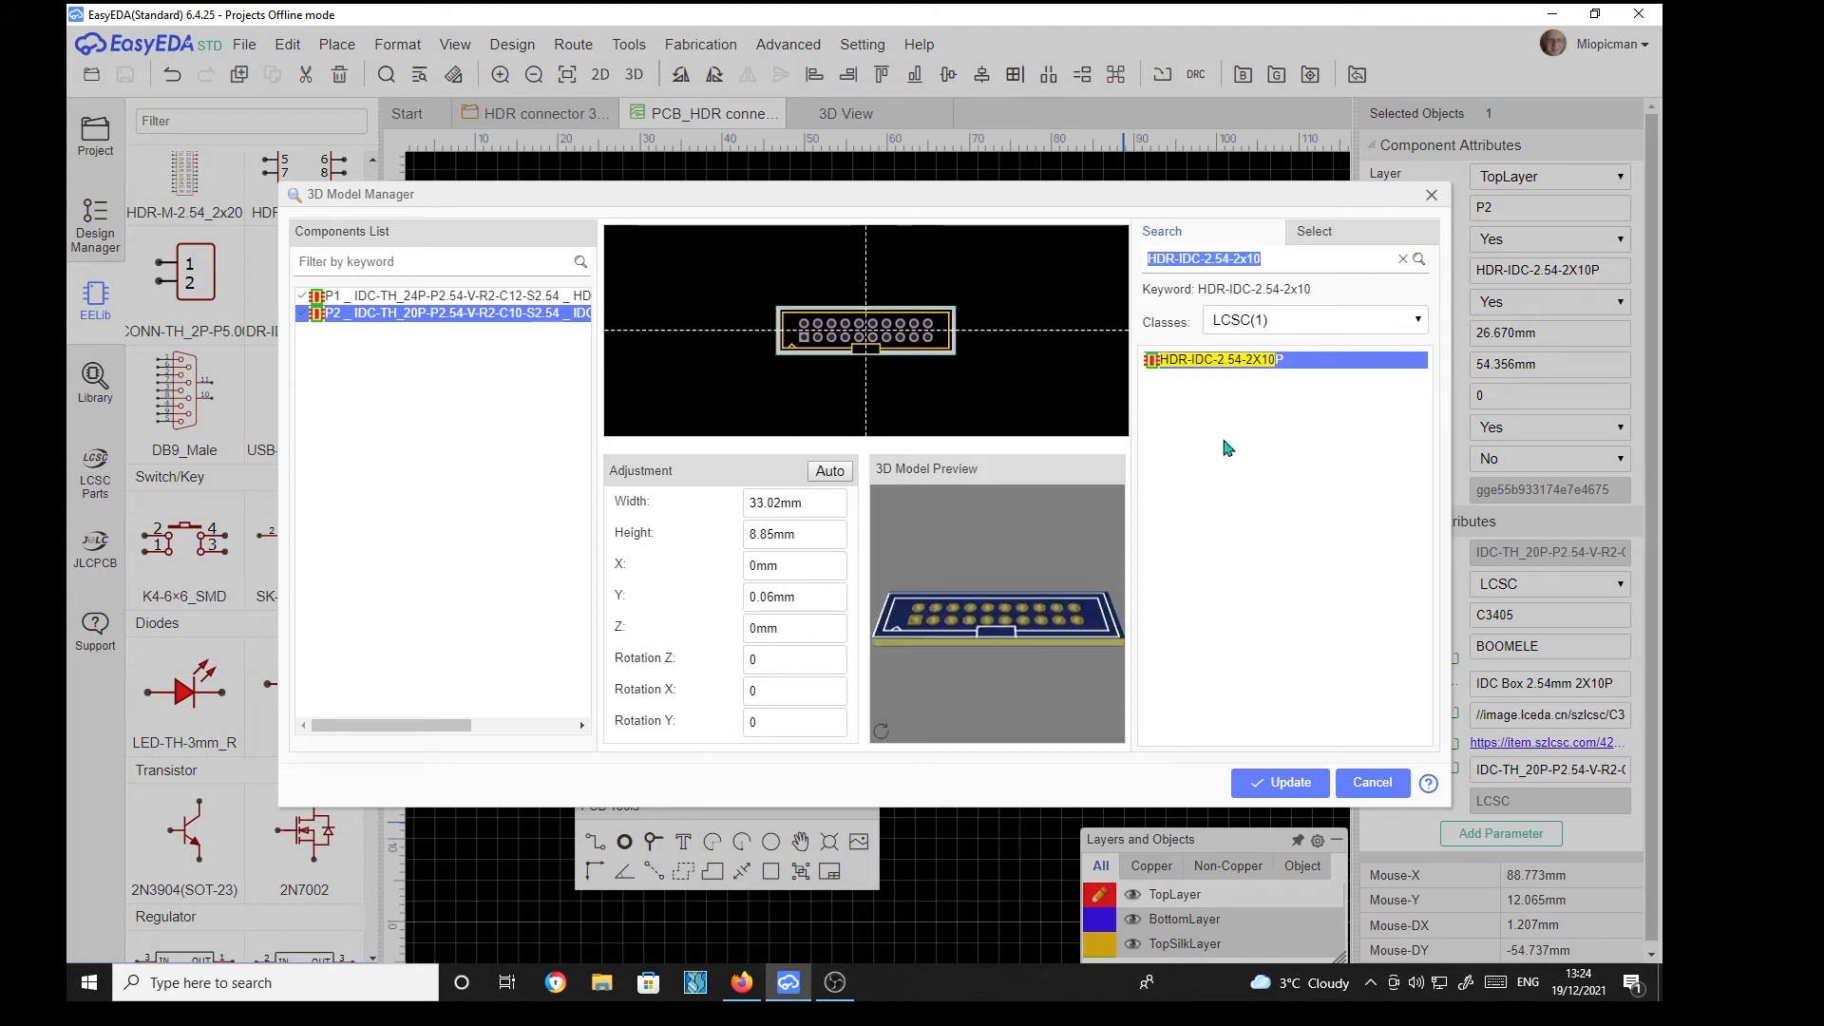
mouse_move(1277, 540)
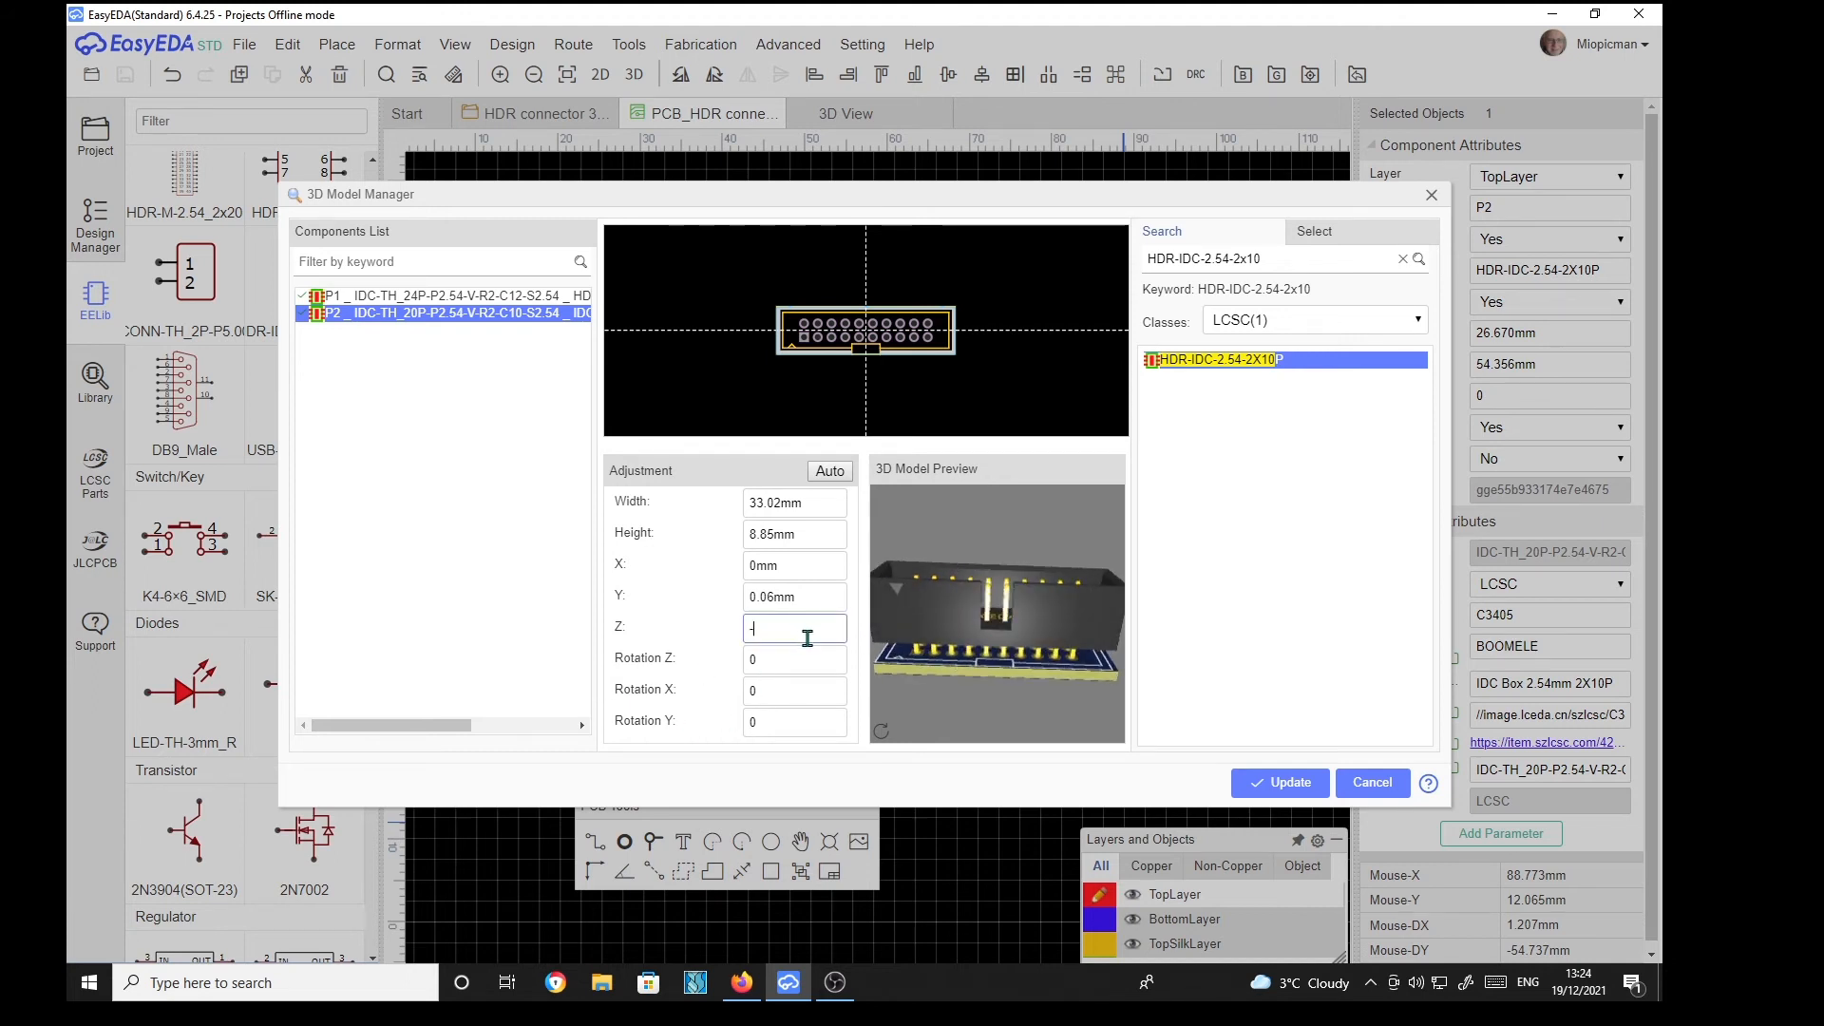
Step: Set a -4mm Z offset on the HDR-IDC-2.54-2X10P model and apply it to P2
text(-4mm)
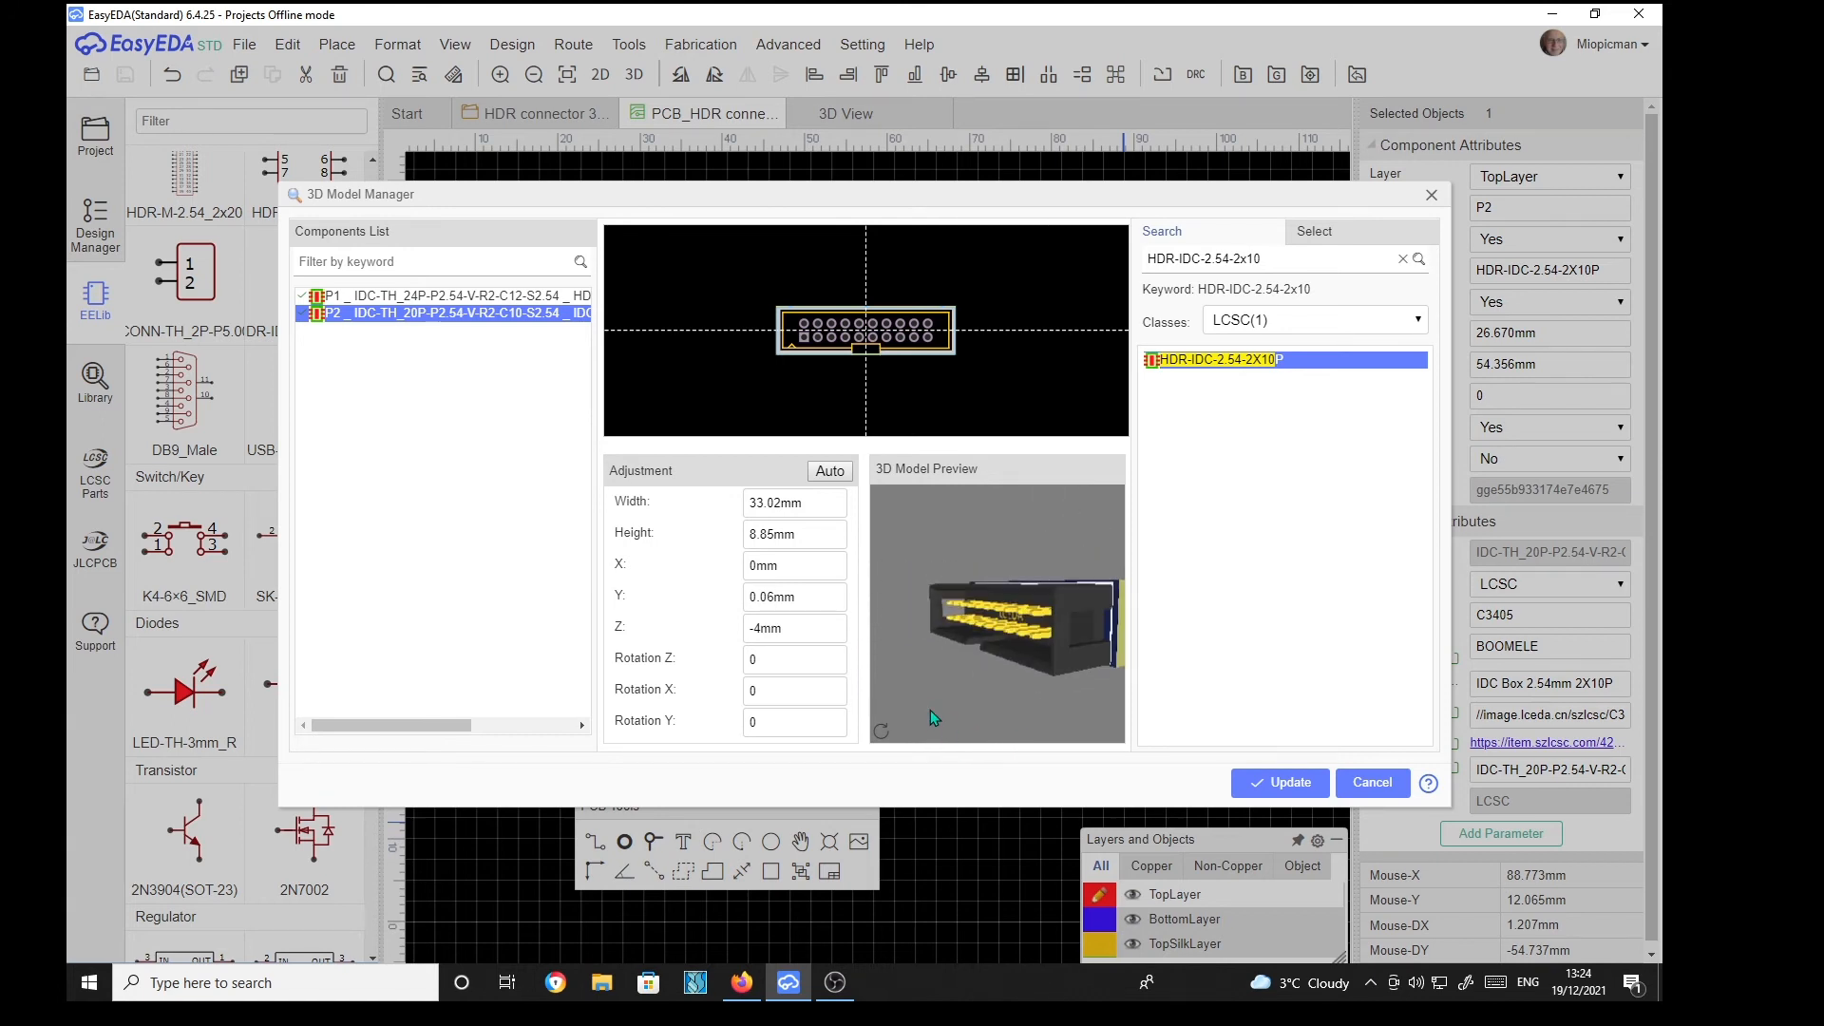
click(1280, 782)
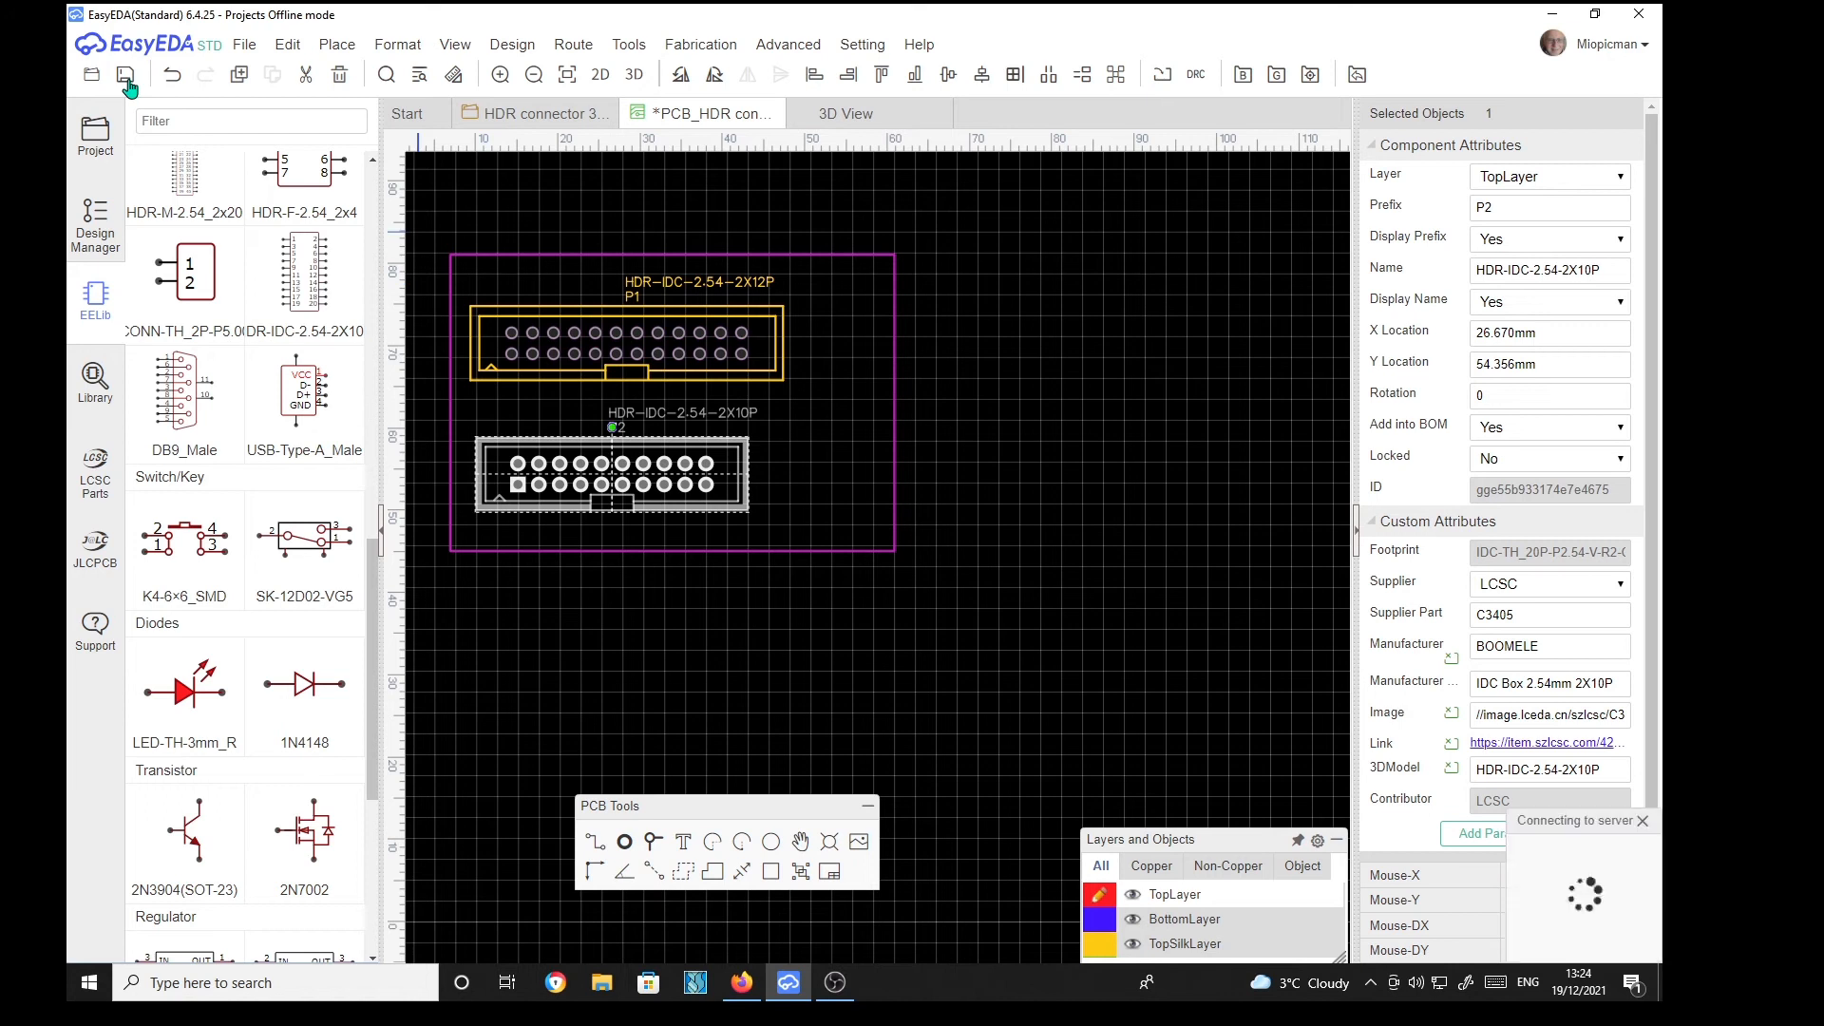
Step: Save the PCB design from the toolbar
click(125, 73)
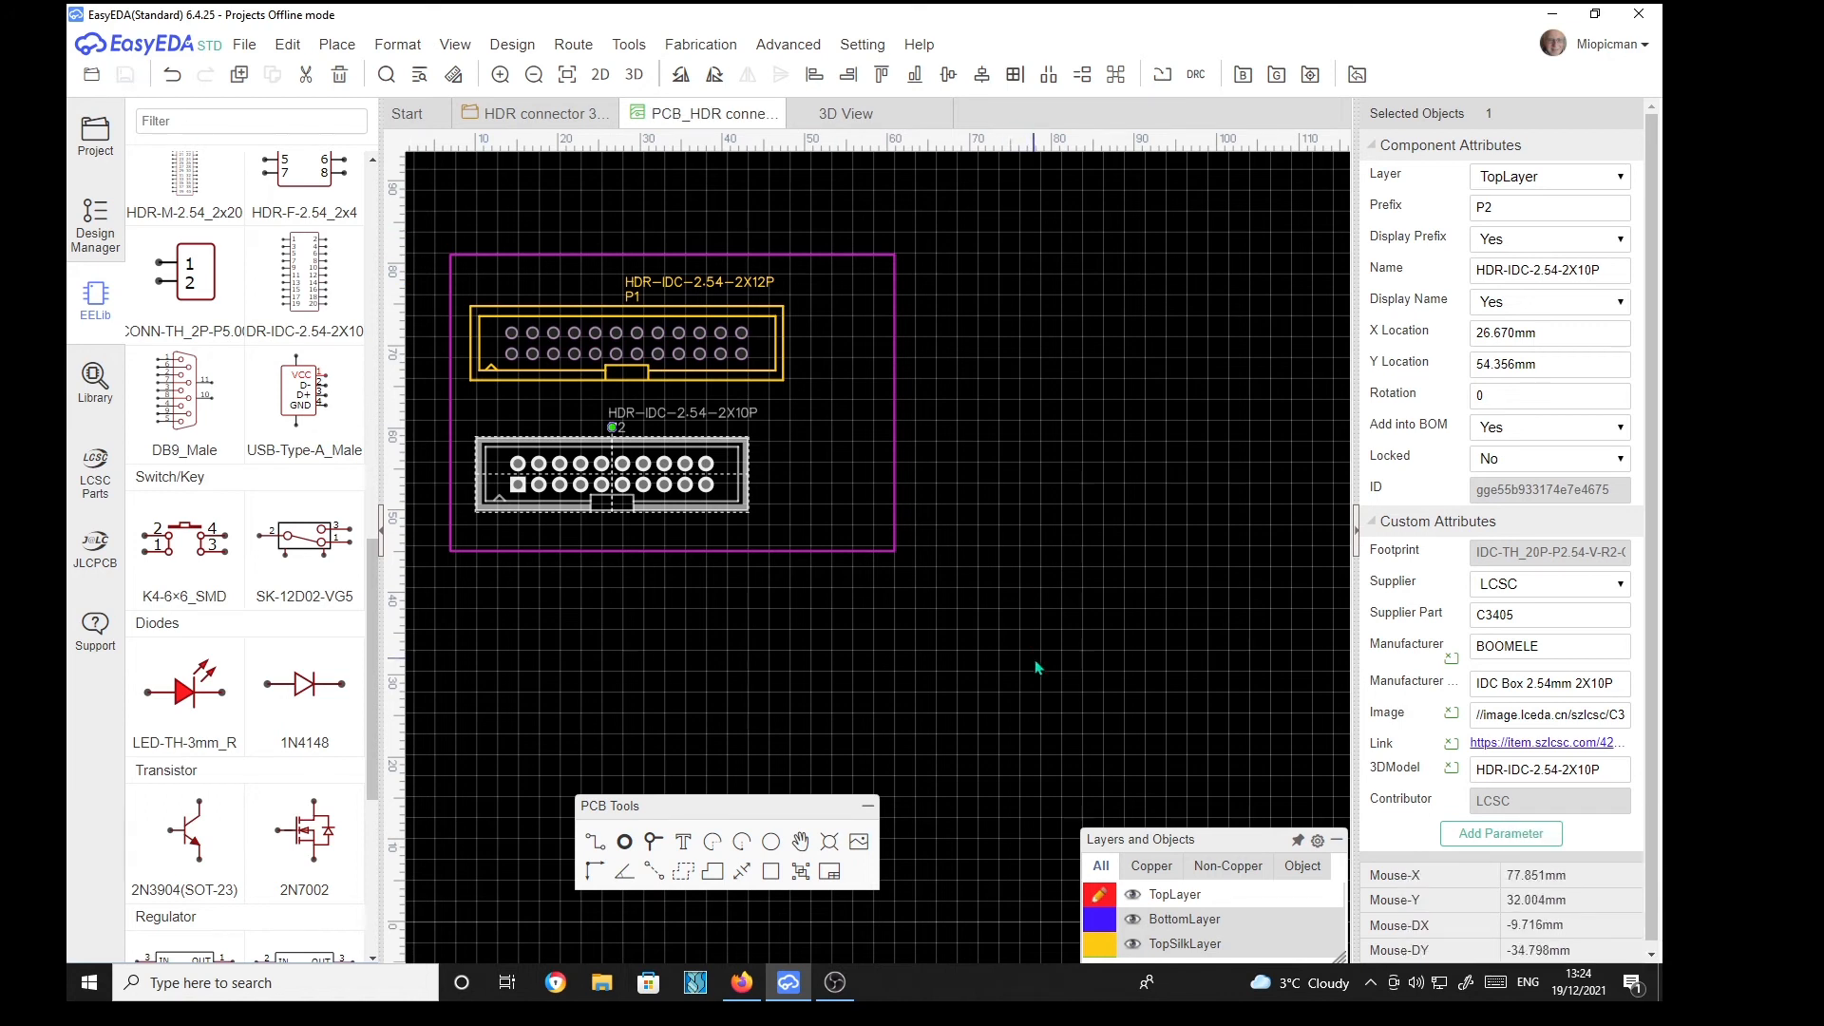
mouse_move(615, 154)
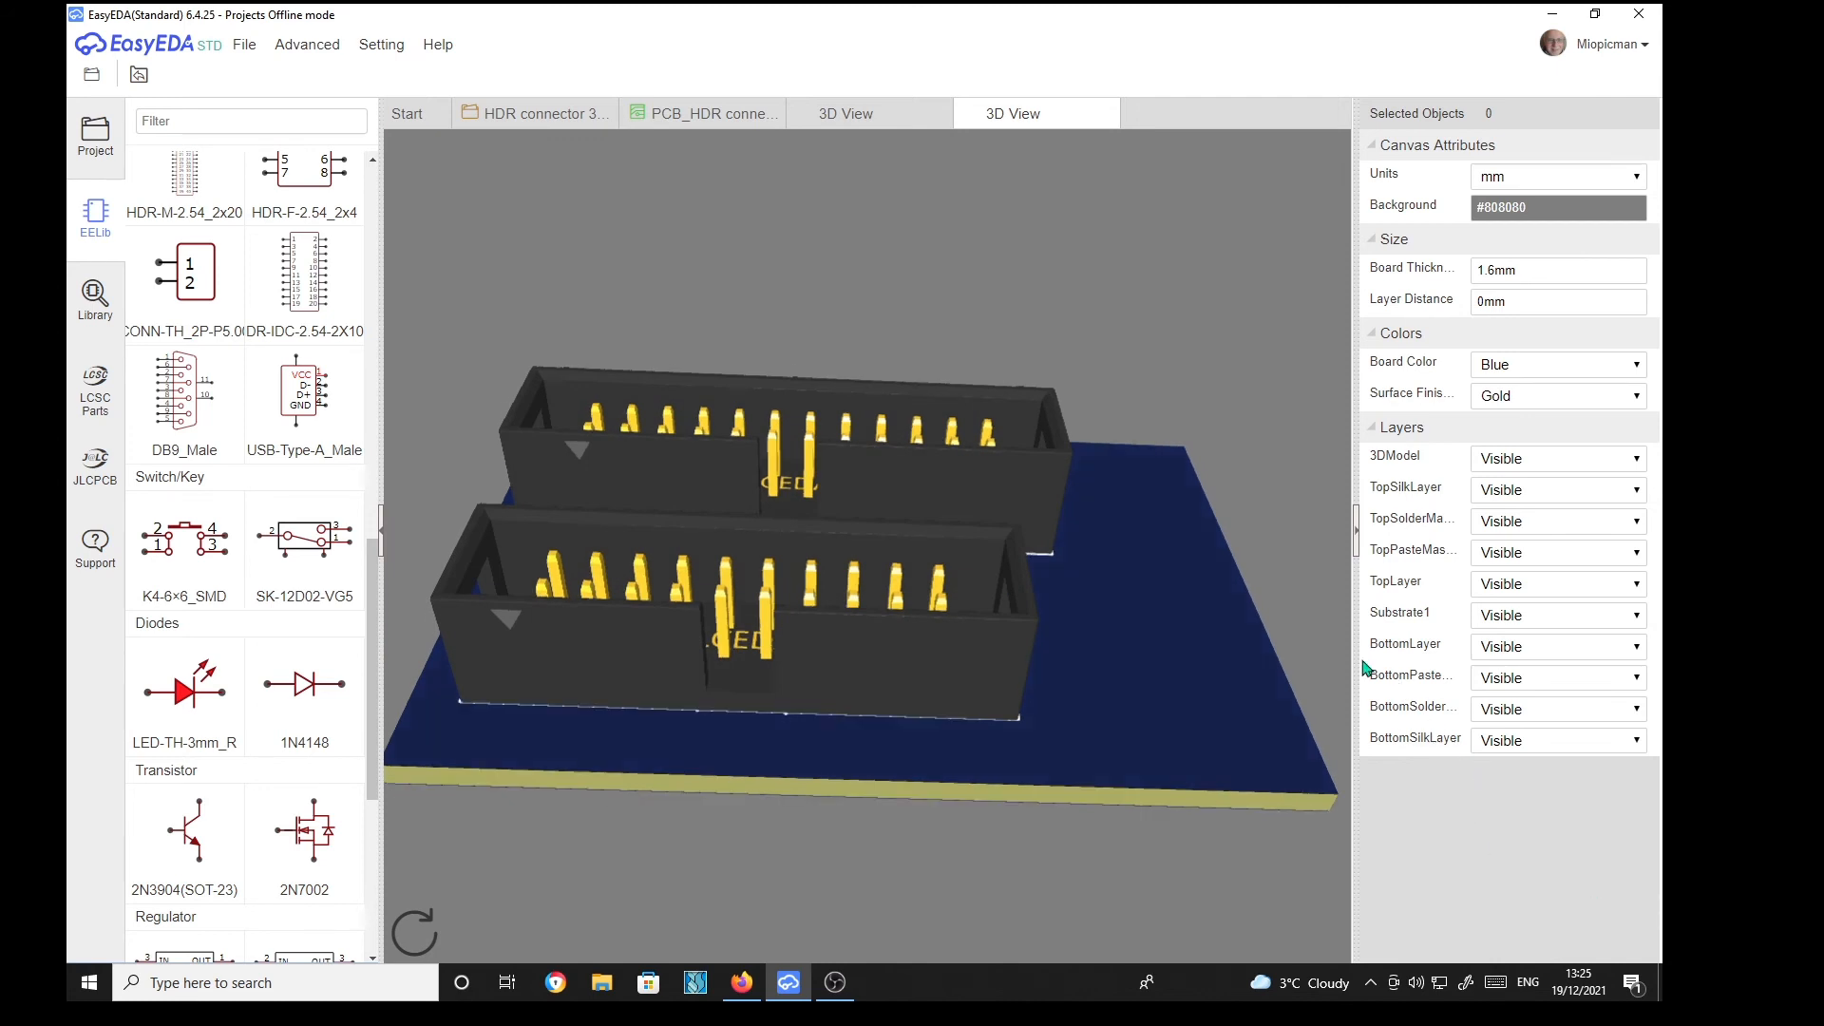
mouse_move(756, 114)
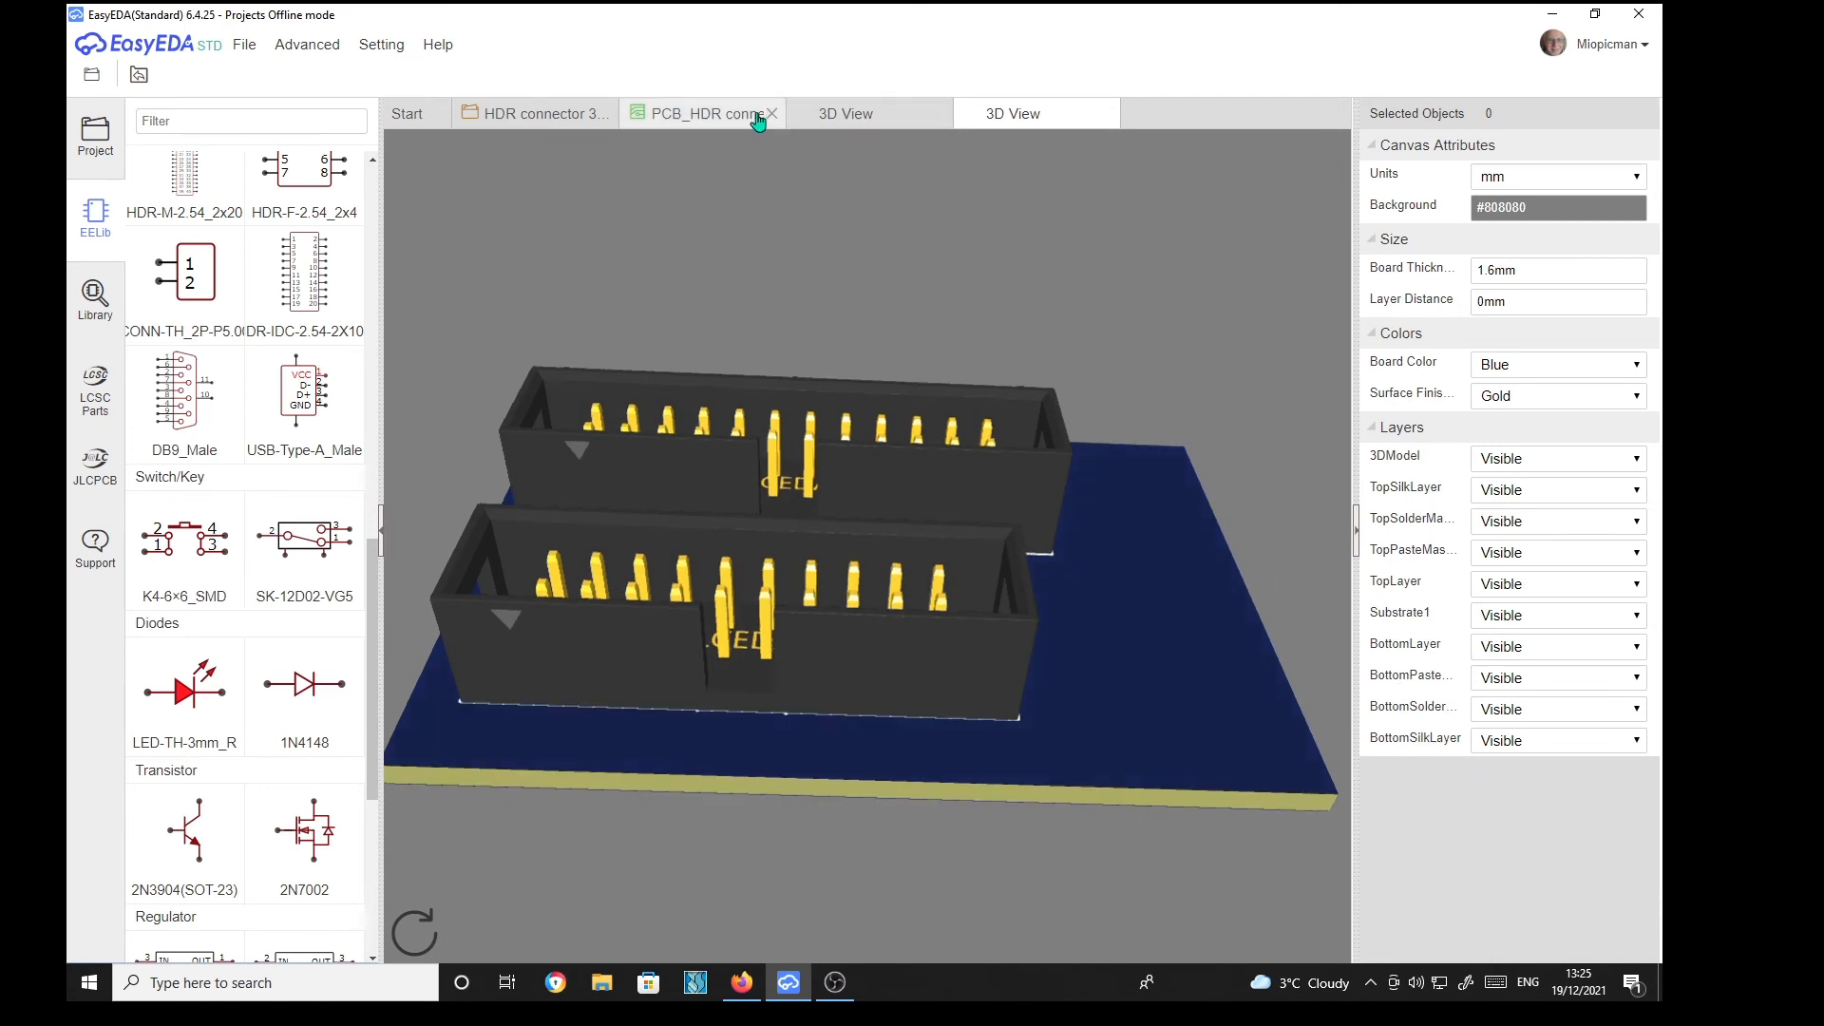
Step: Back on the PCB layout, inspect P2's and P1's 3DModel attributes, P1 showing HDR-IDC-2.54-2X24P
click(698, 113)
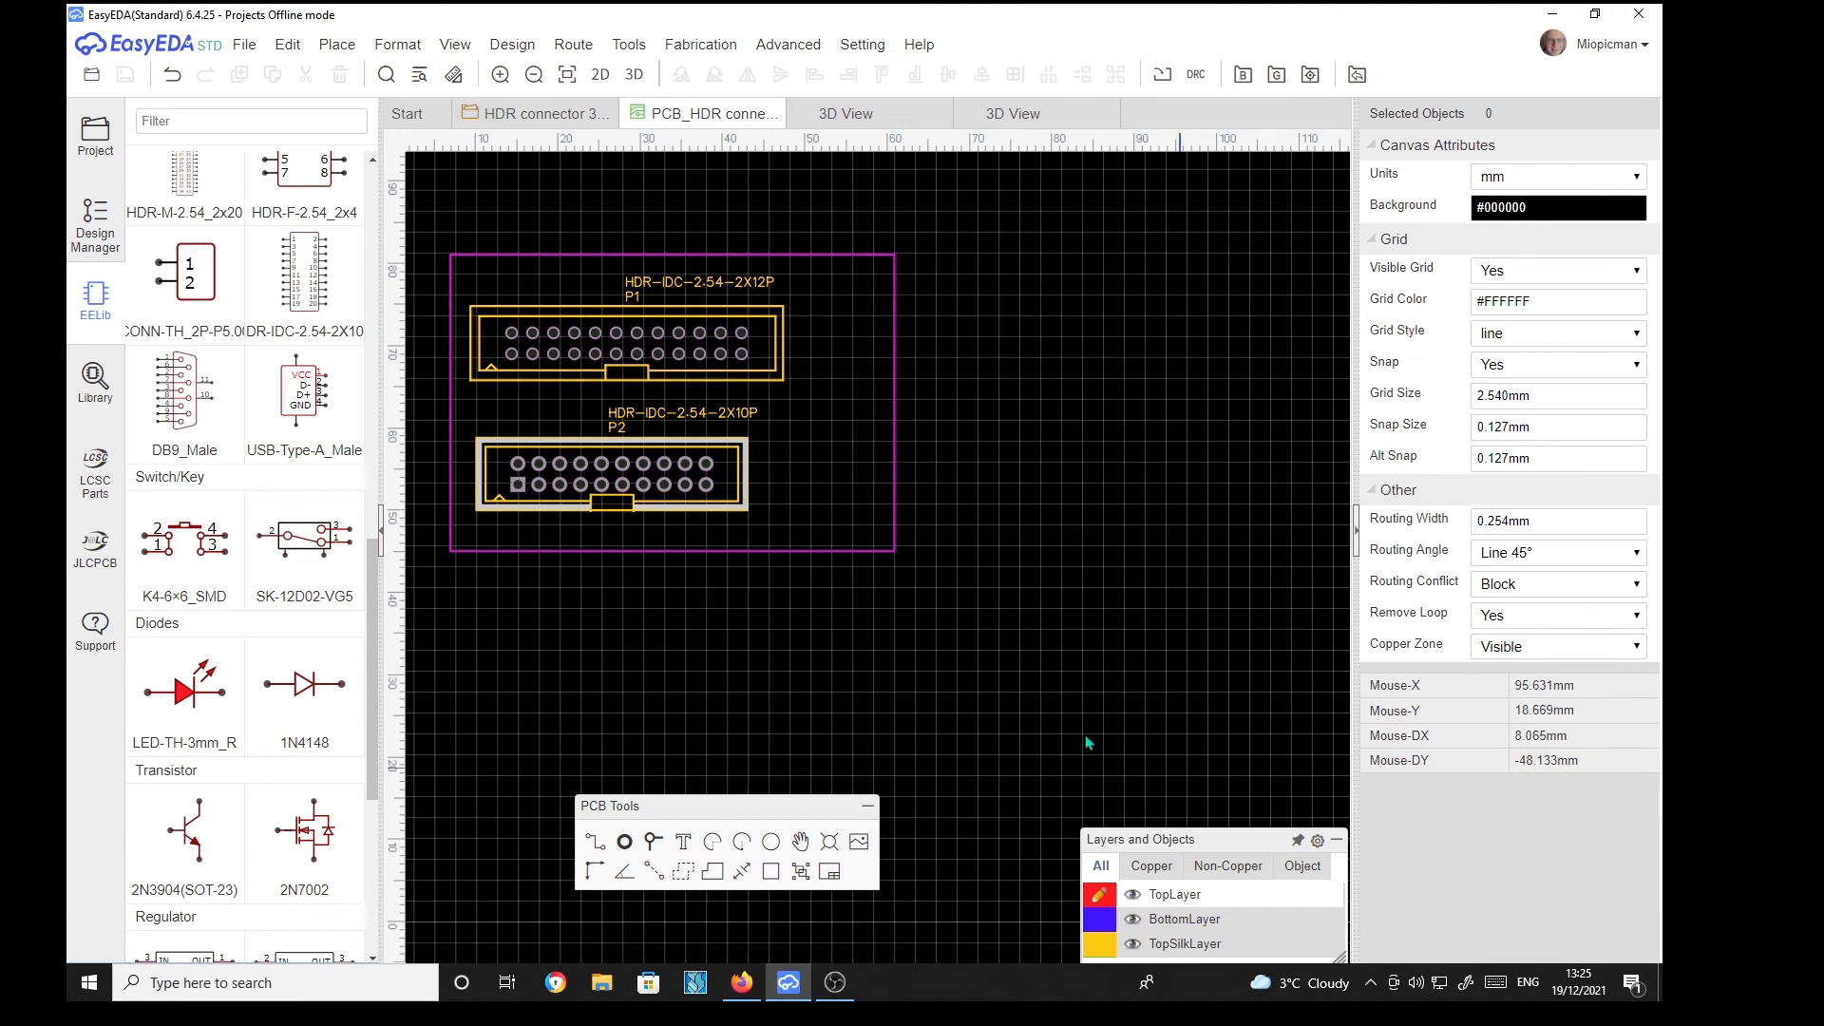
click(611, 473)
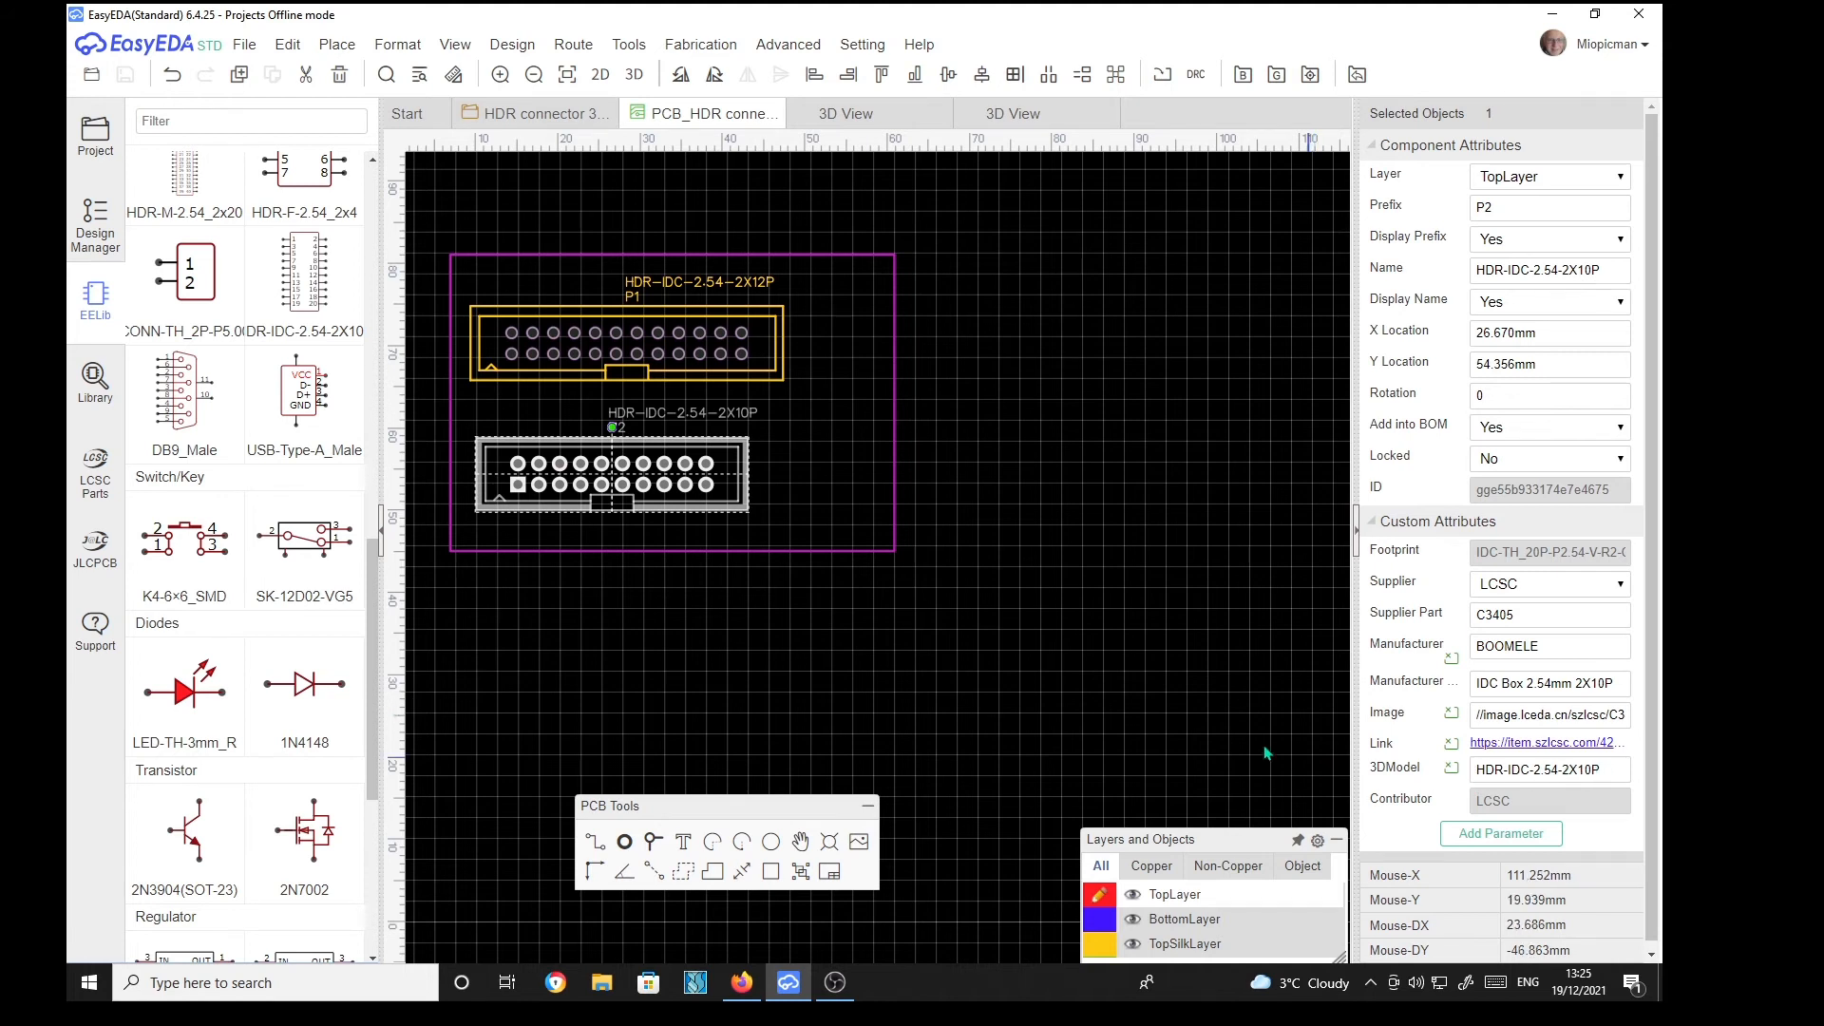
click(628, 341)
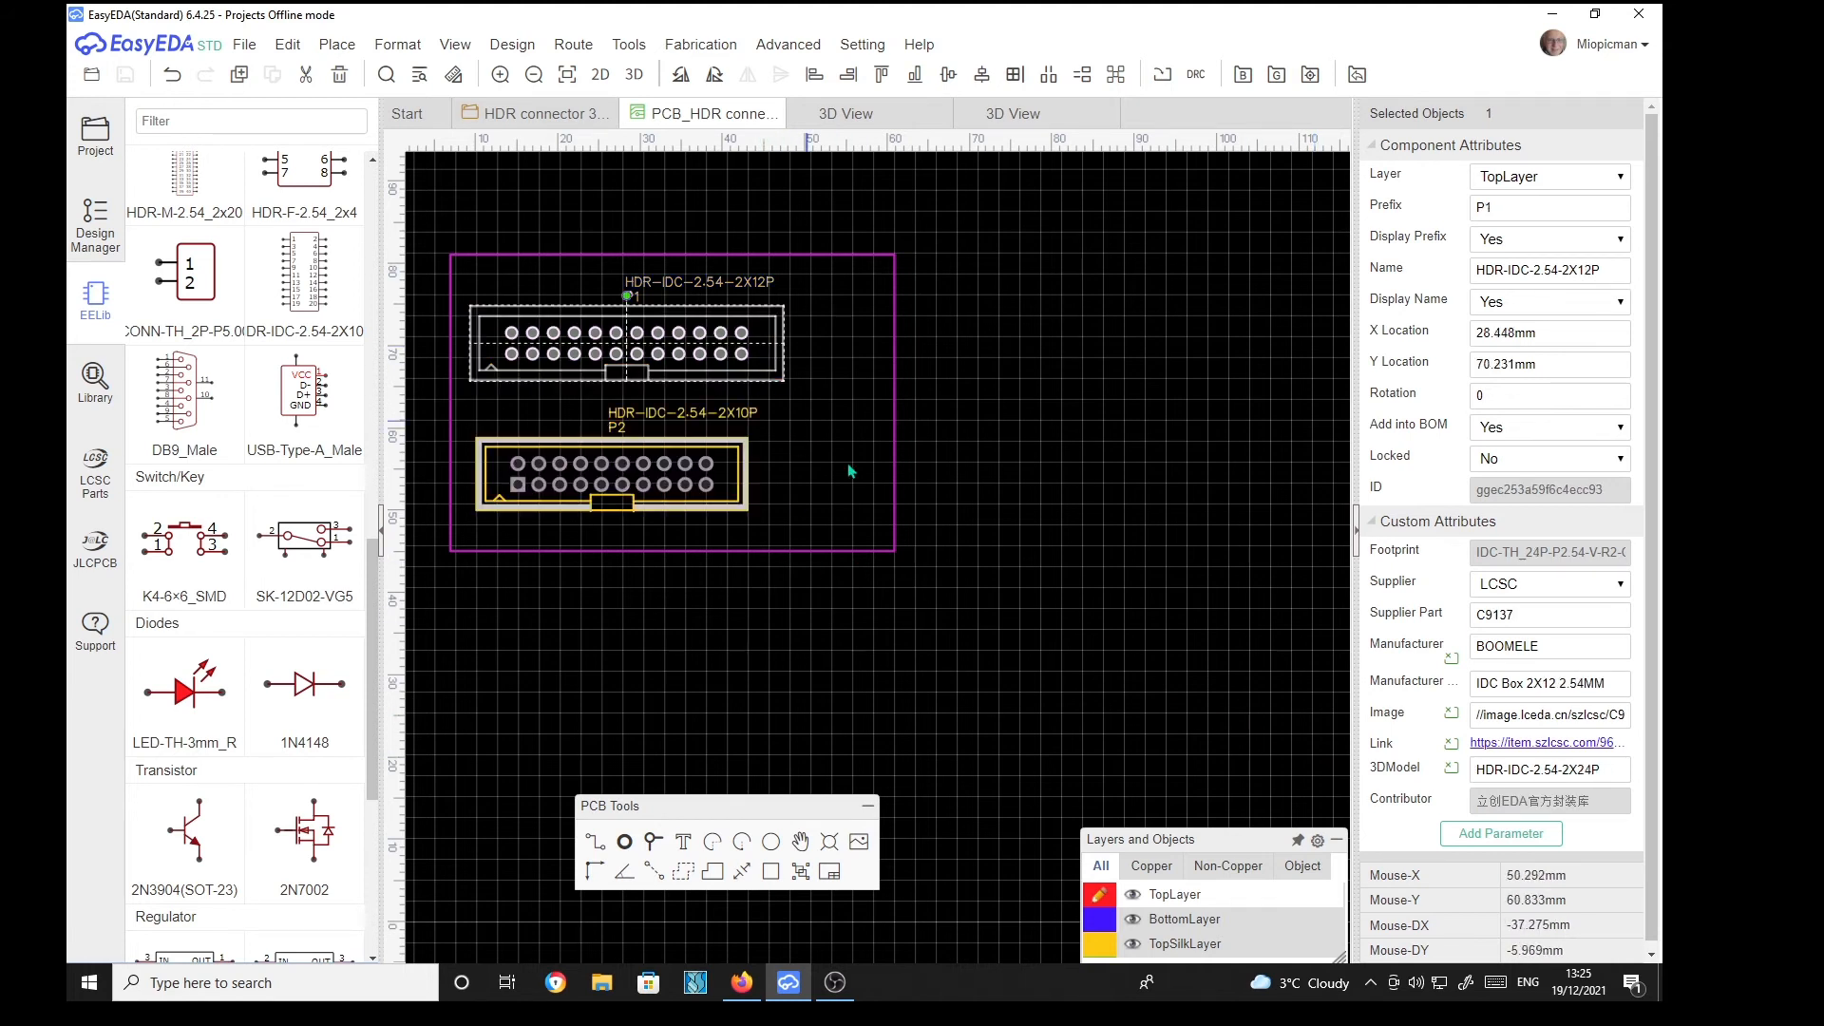
mouse_move(1576, 792)
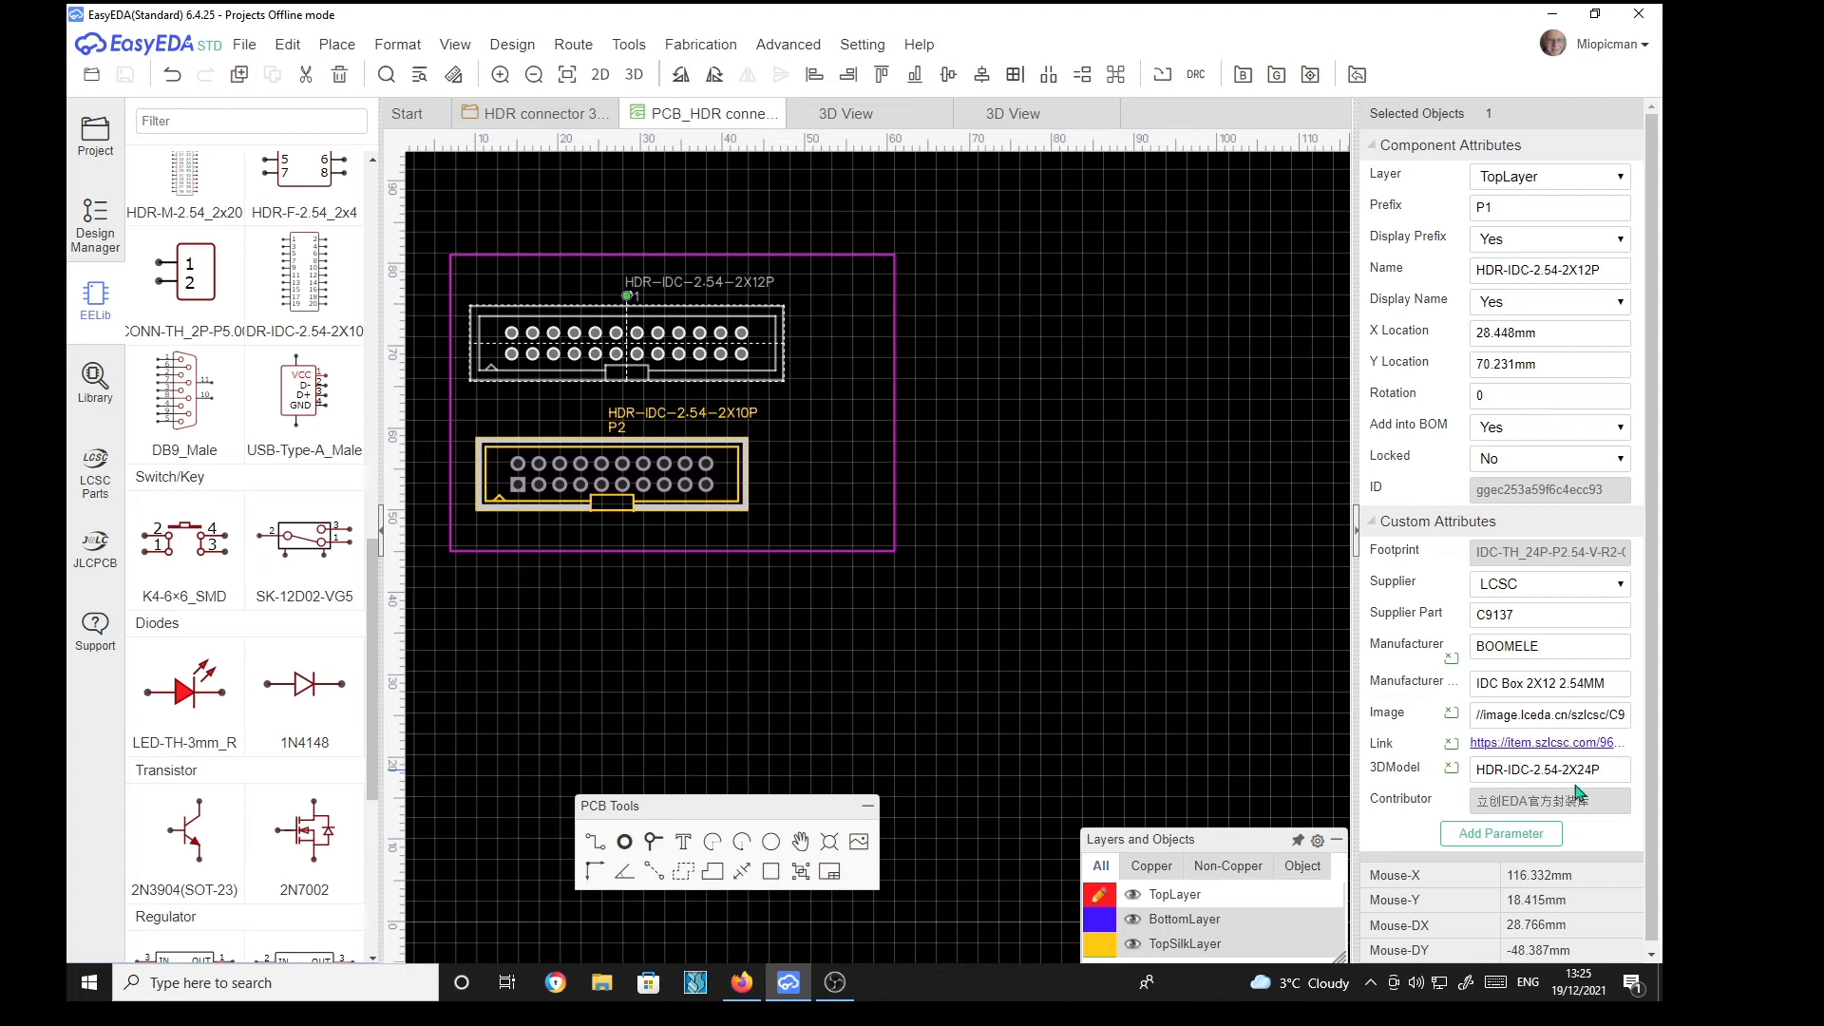
mouse_move(760, 351)
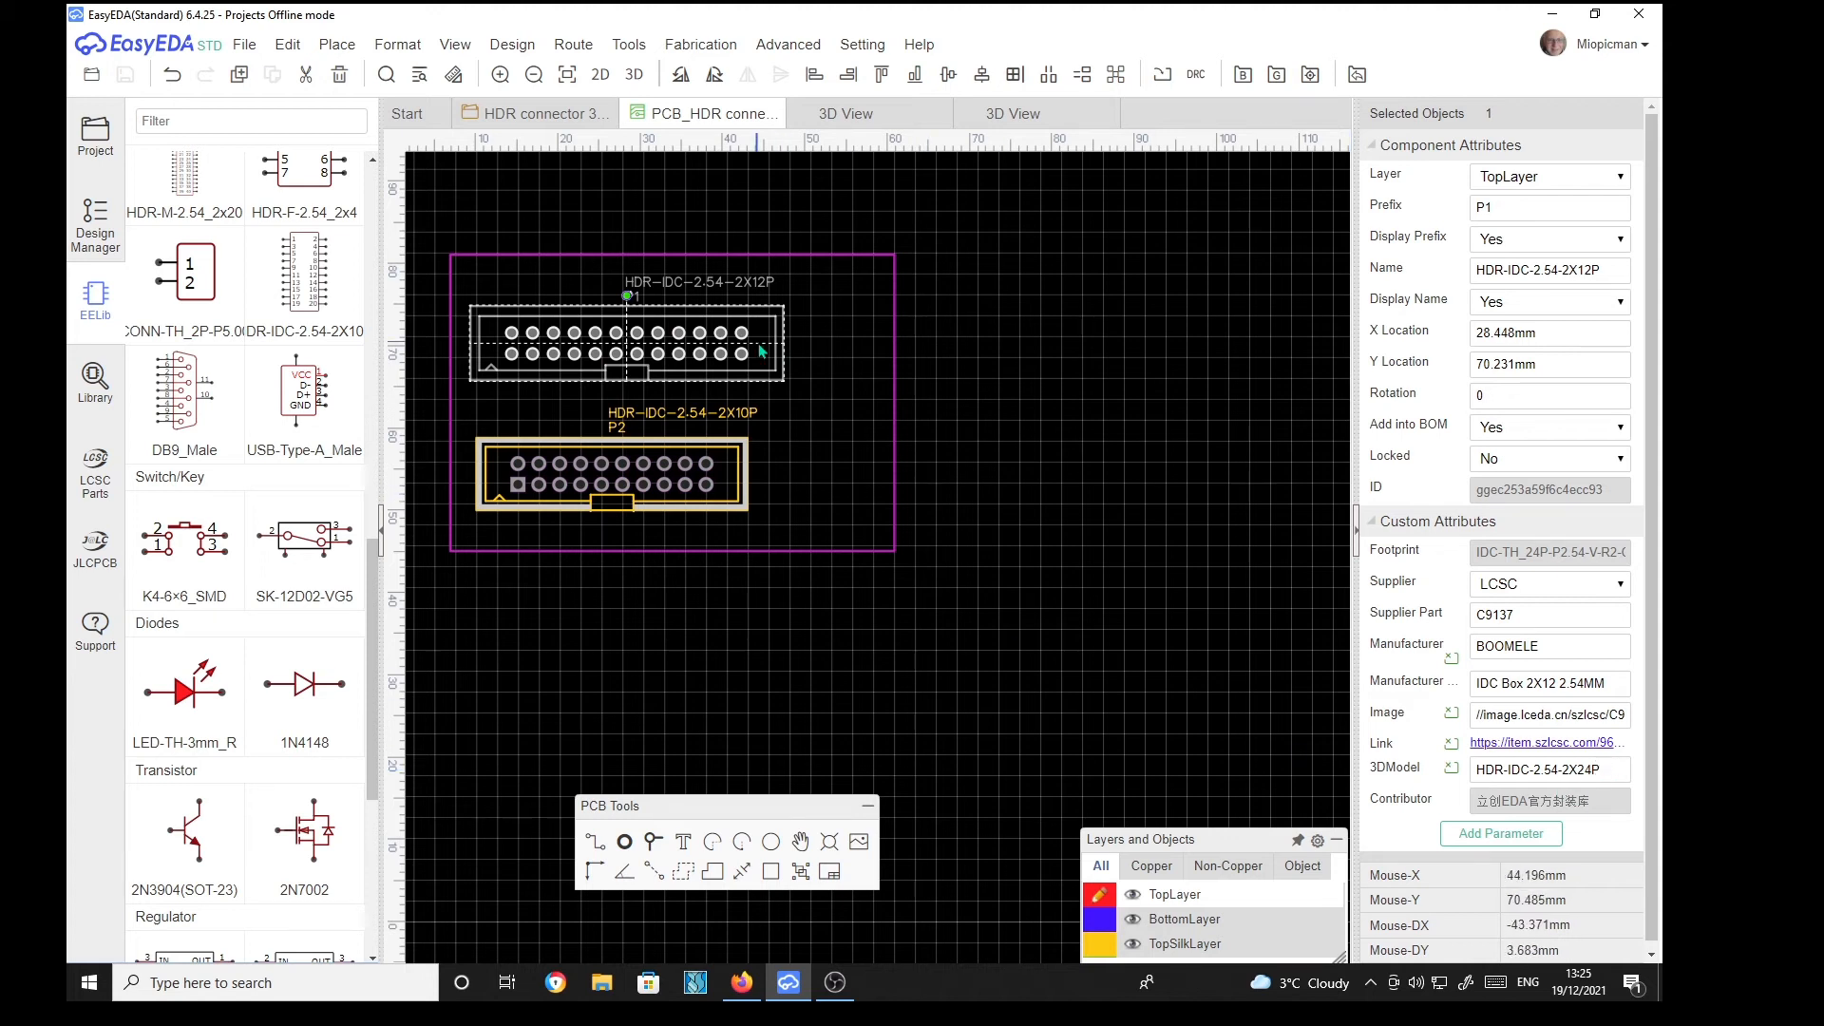
mouse_move(1611, 769)
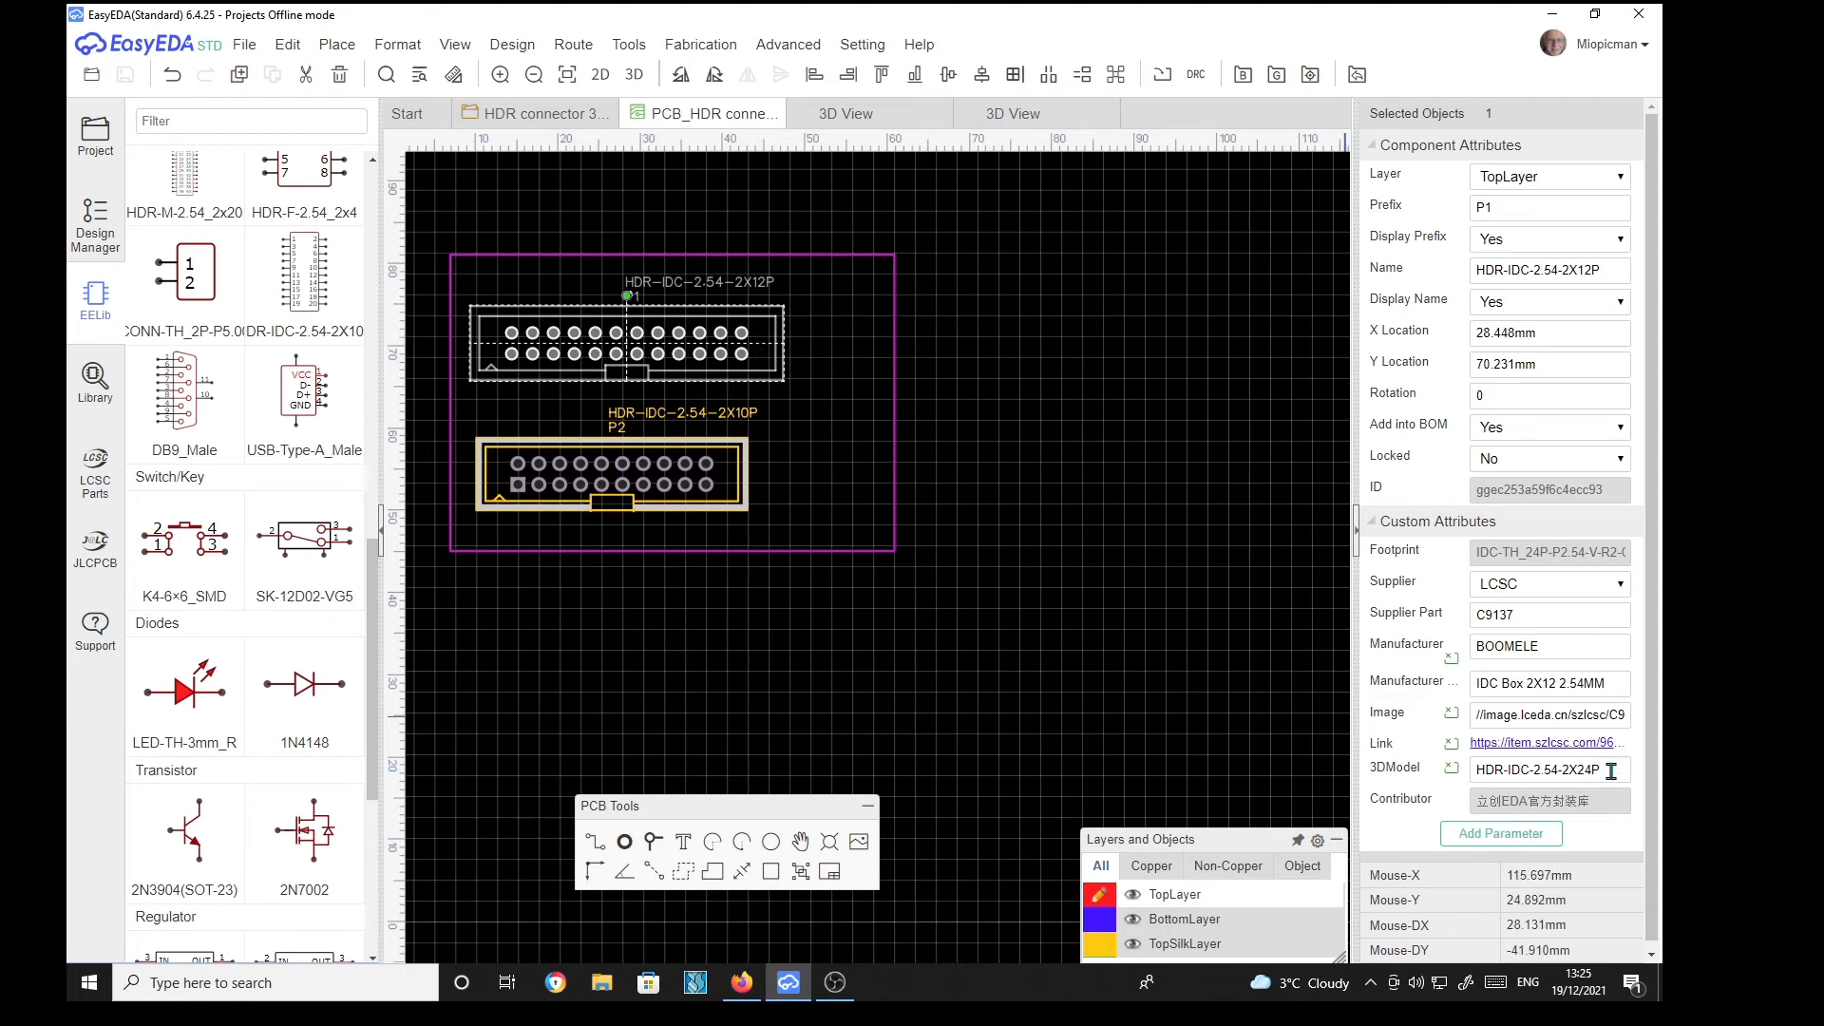
mouse_move(752, 295)
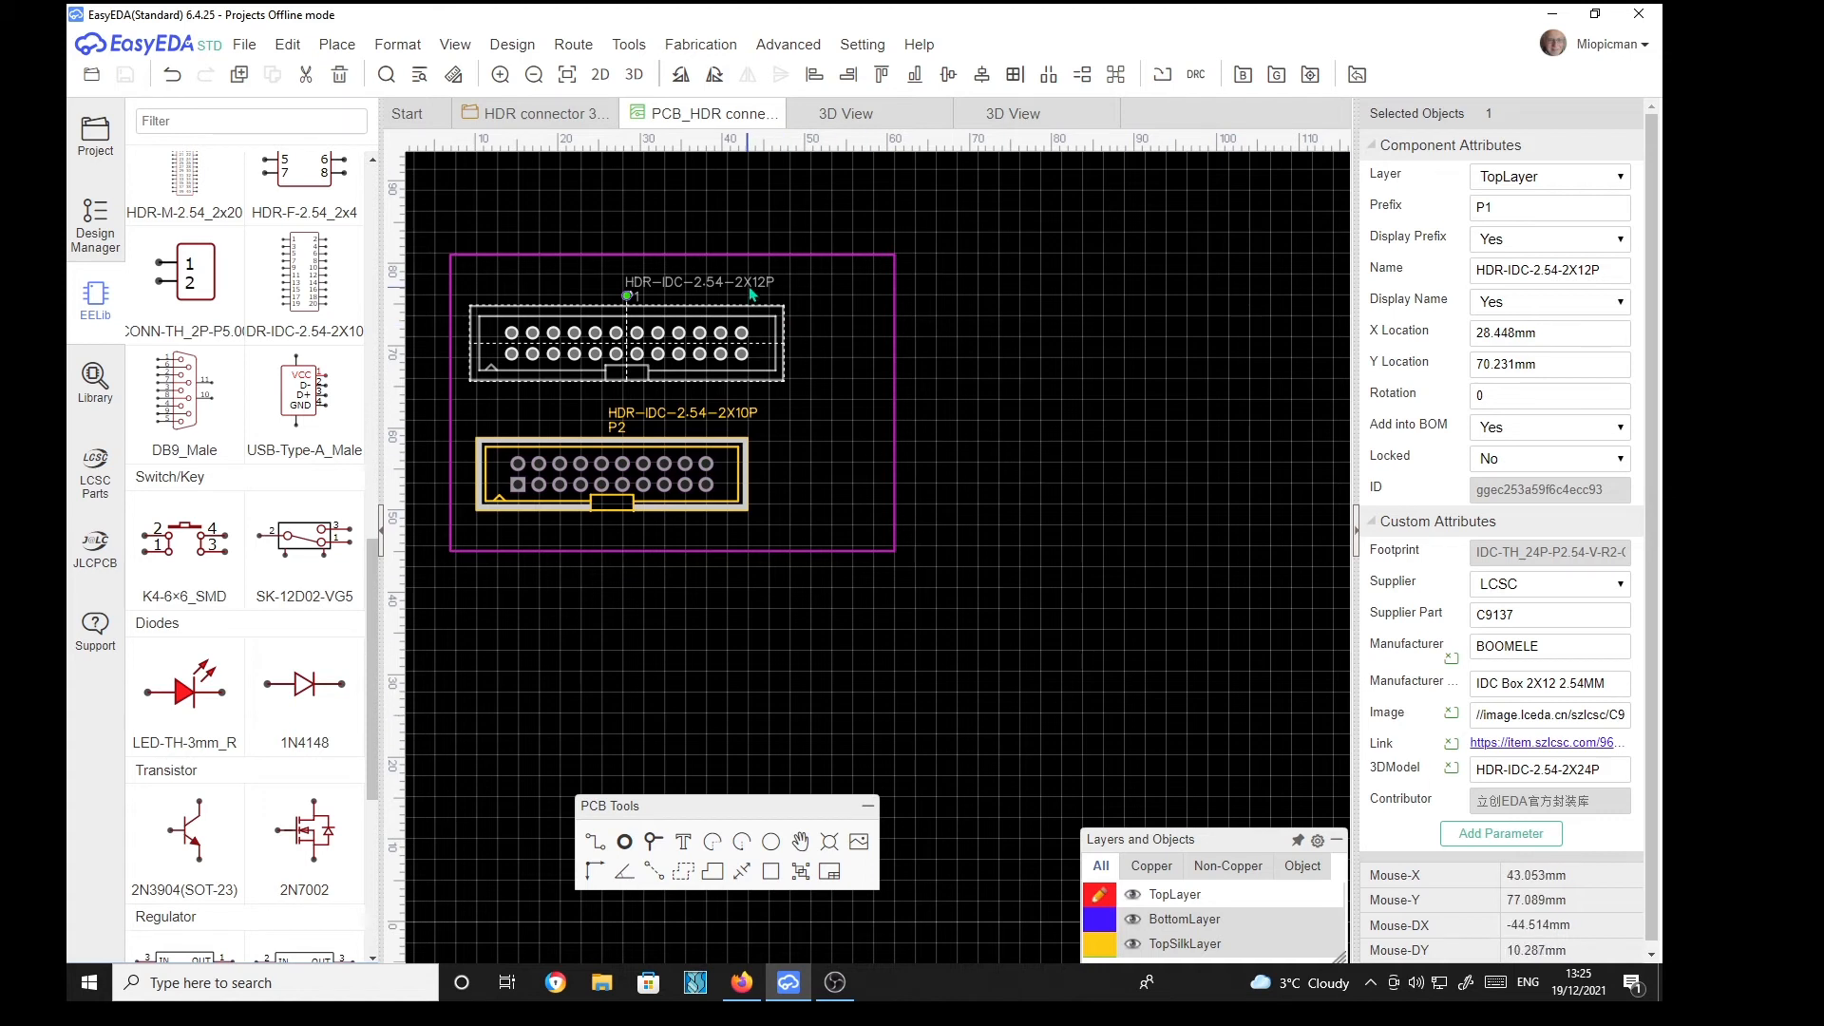
mouse_move(1149, 783)
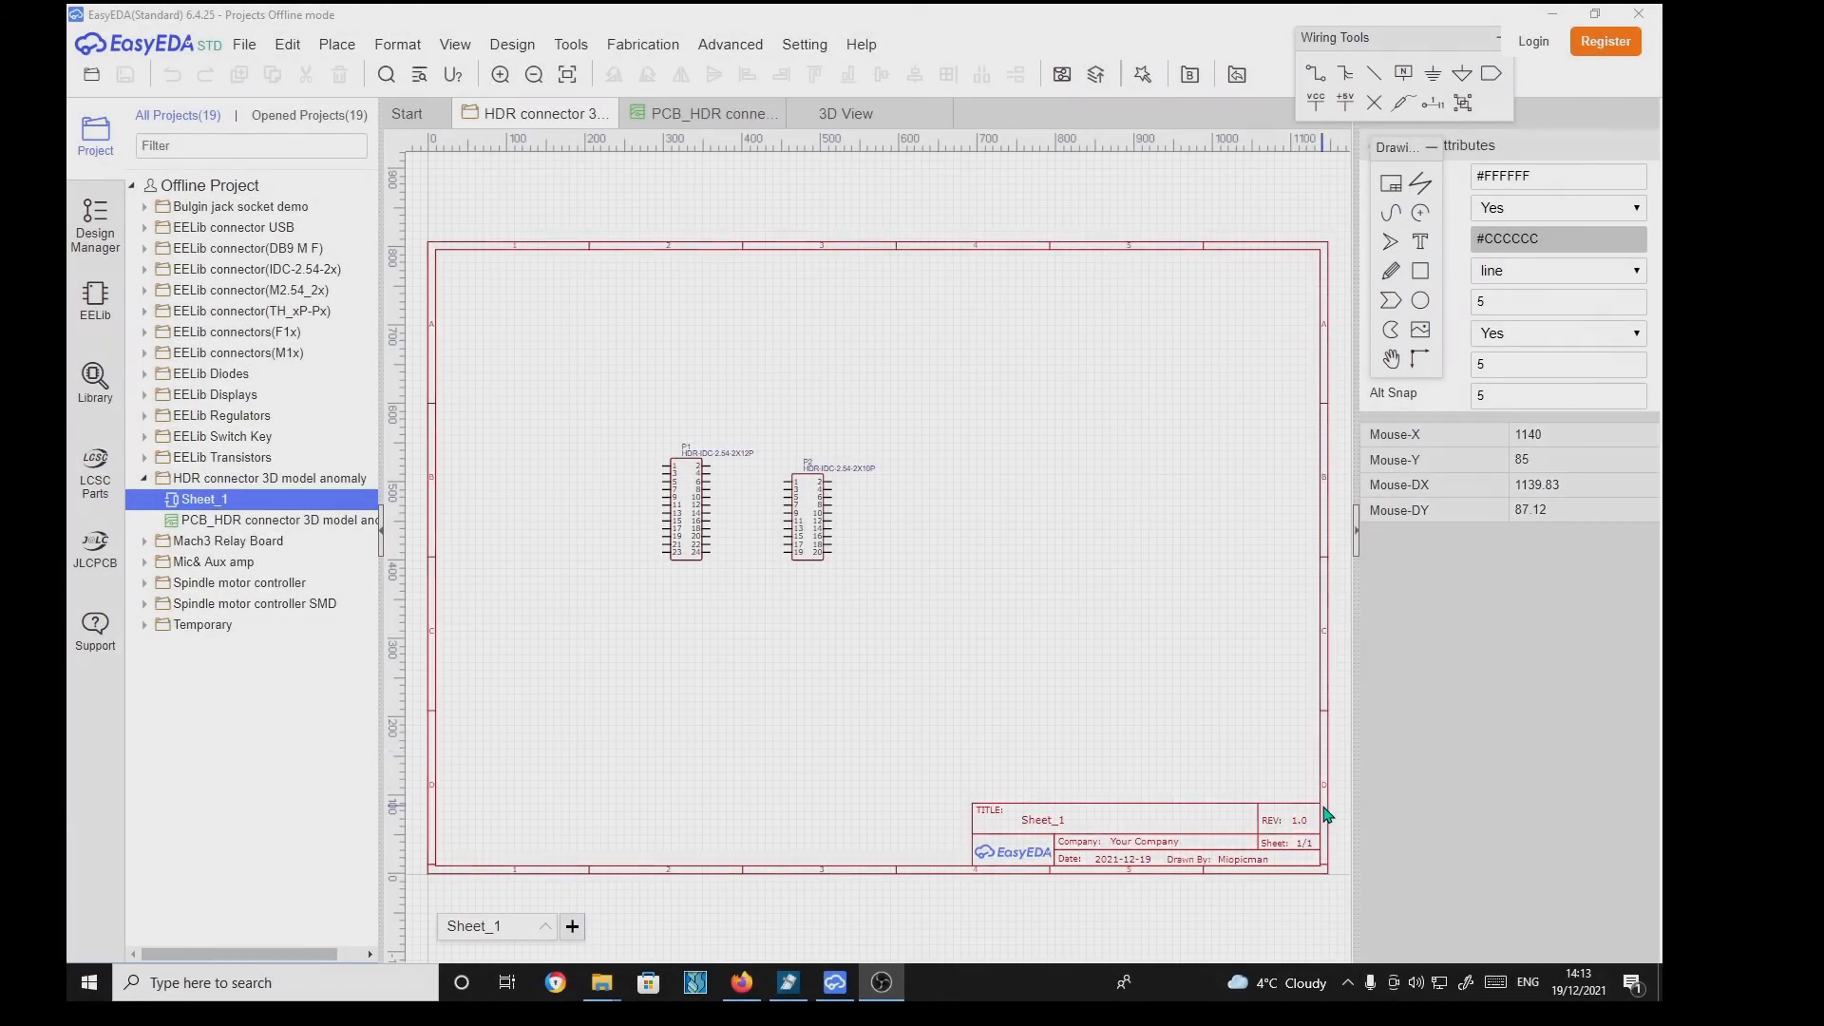
mouse_move(991, 626)
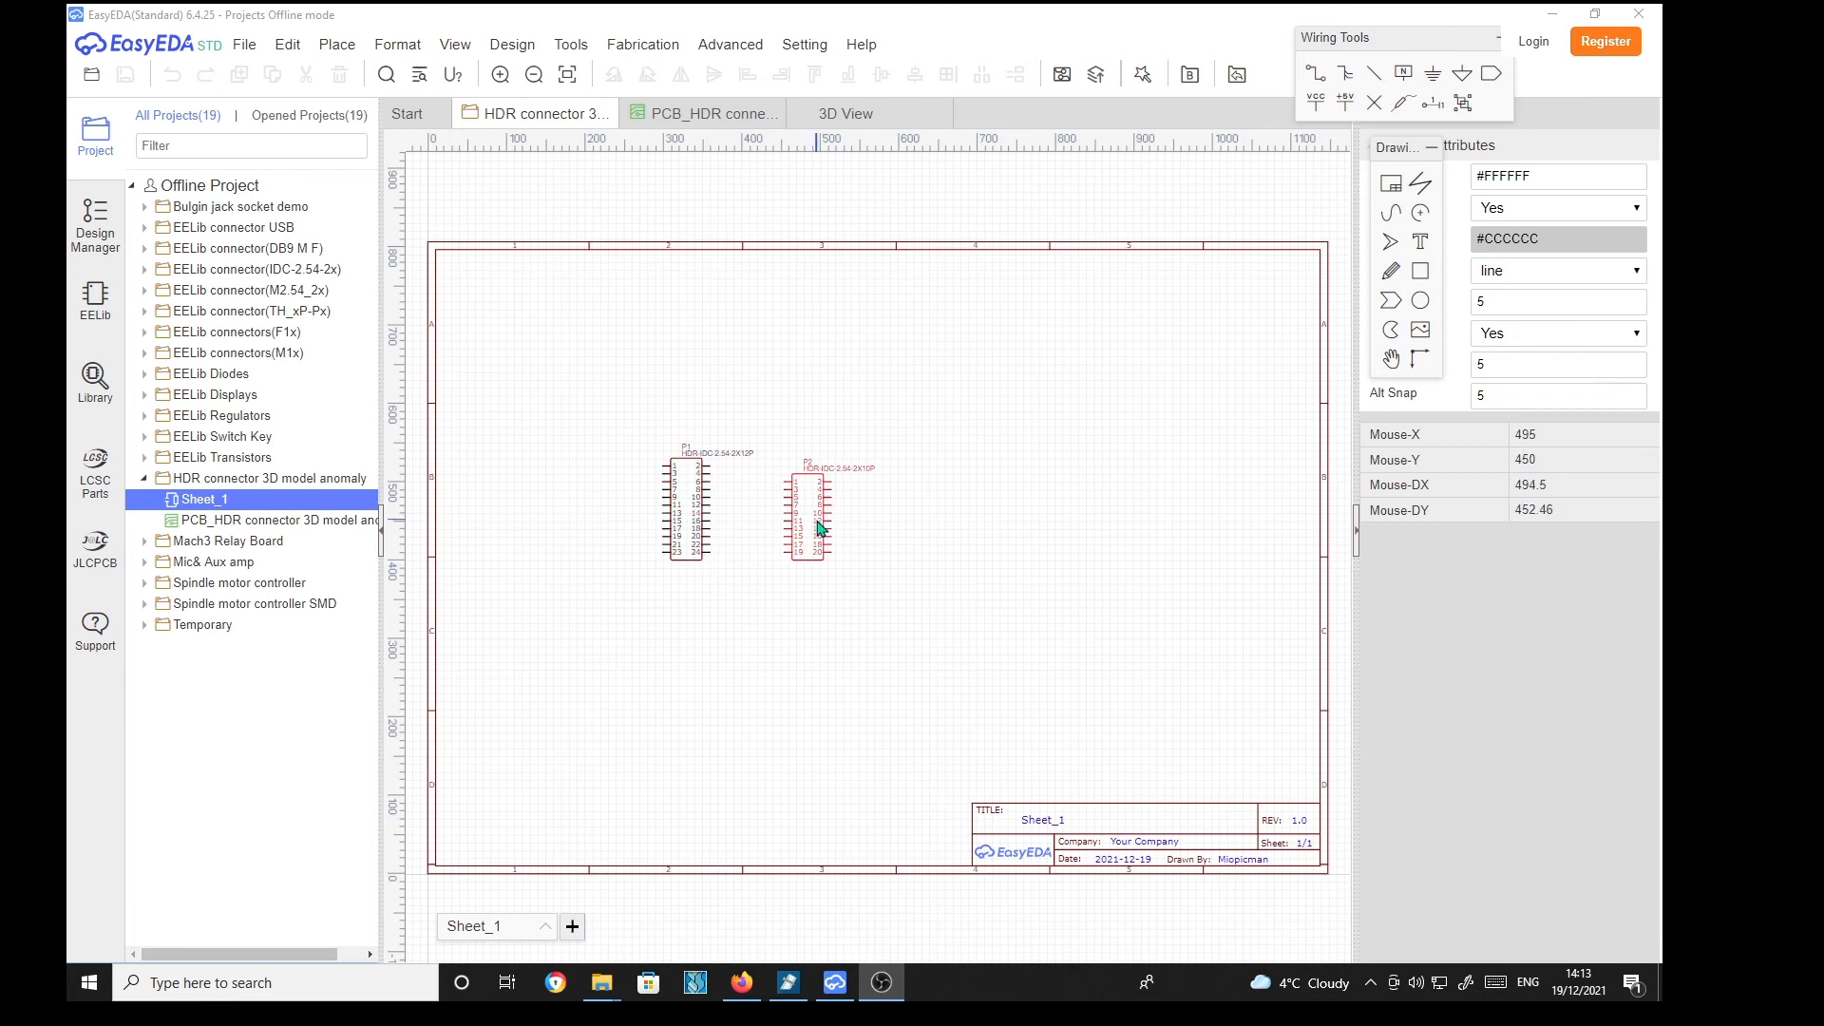
mouse_move(1213, 716)
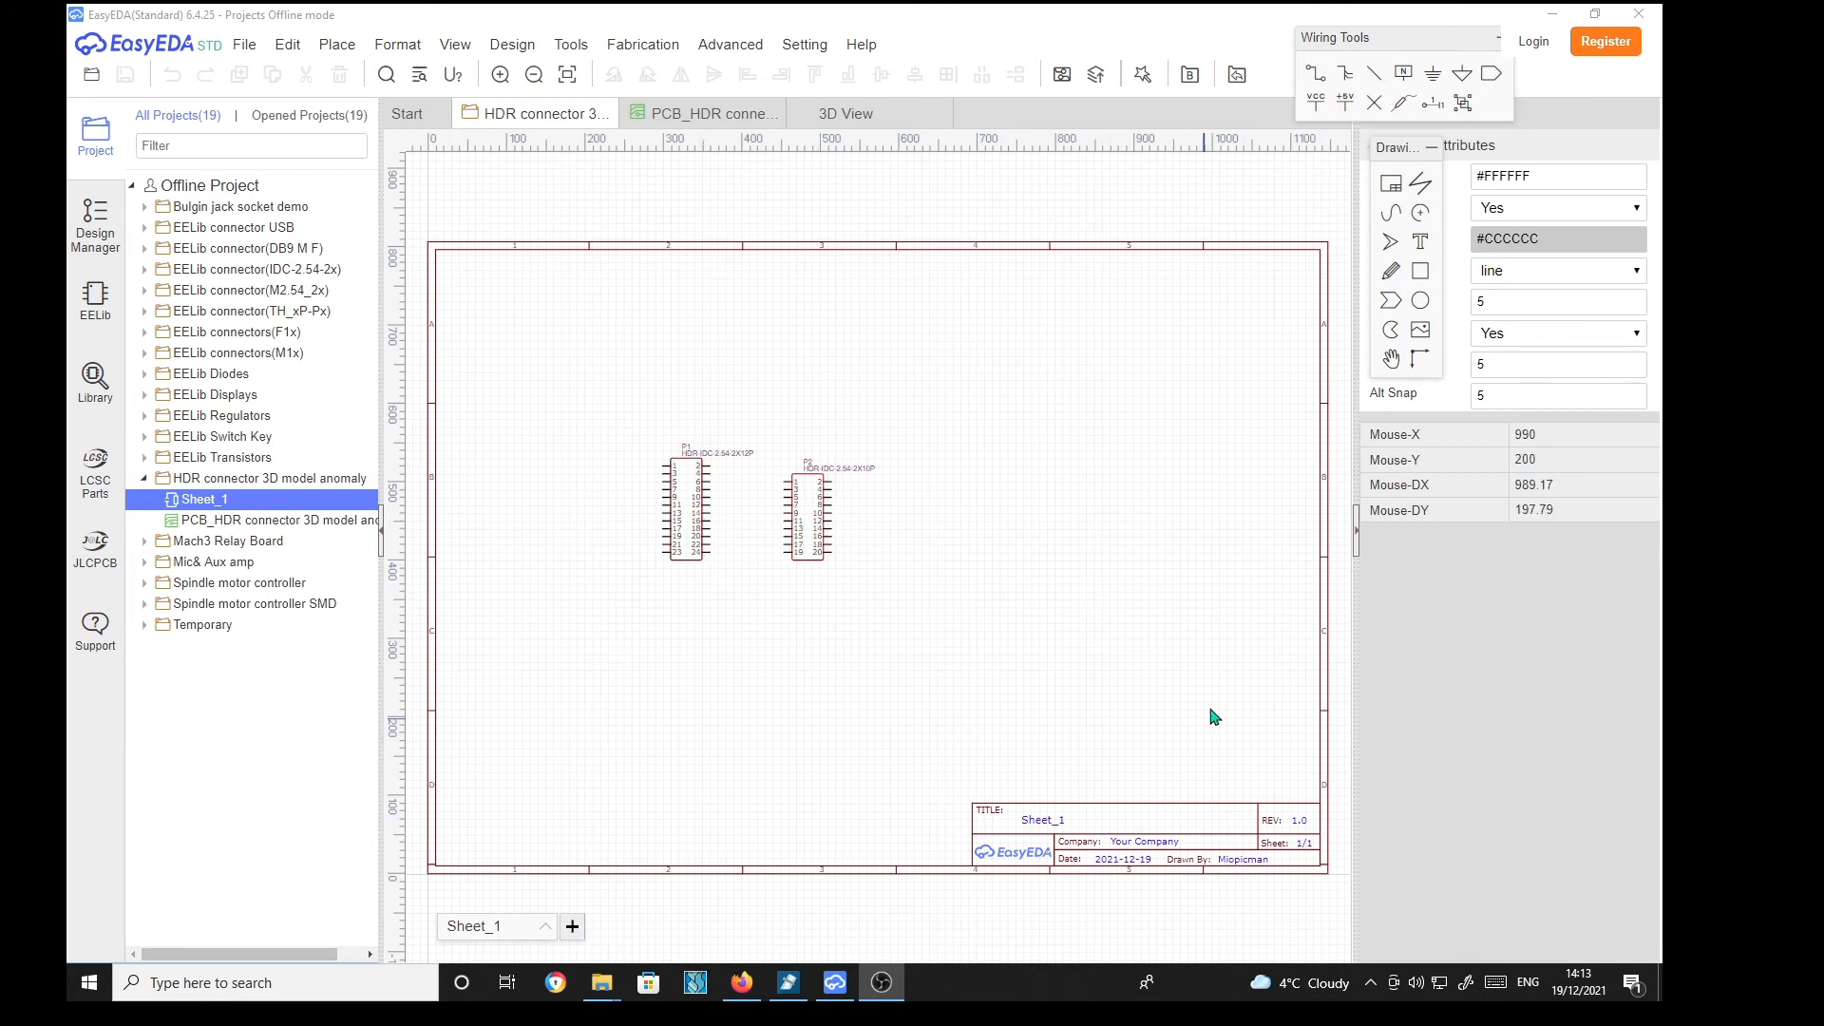
mouse_move(721, 113)
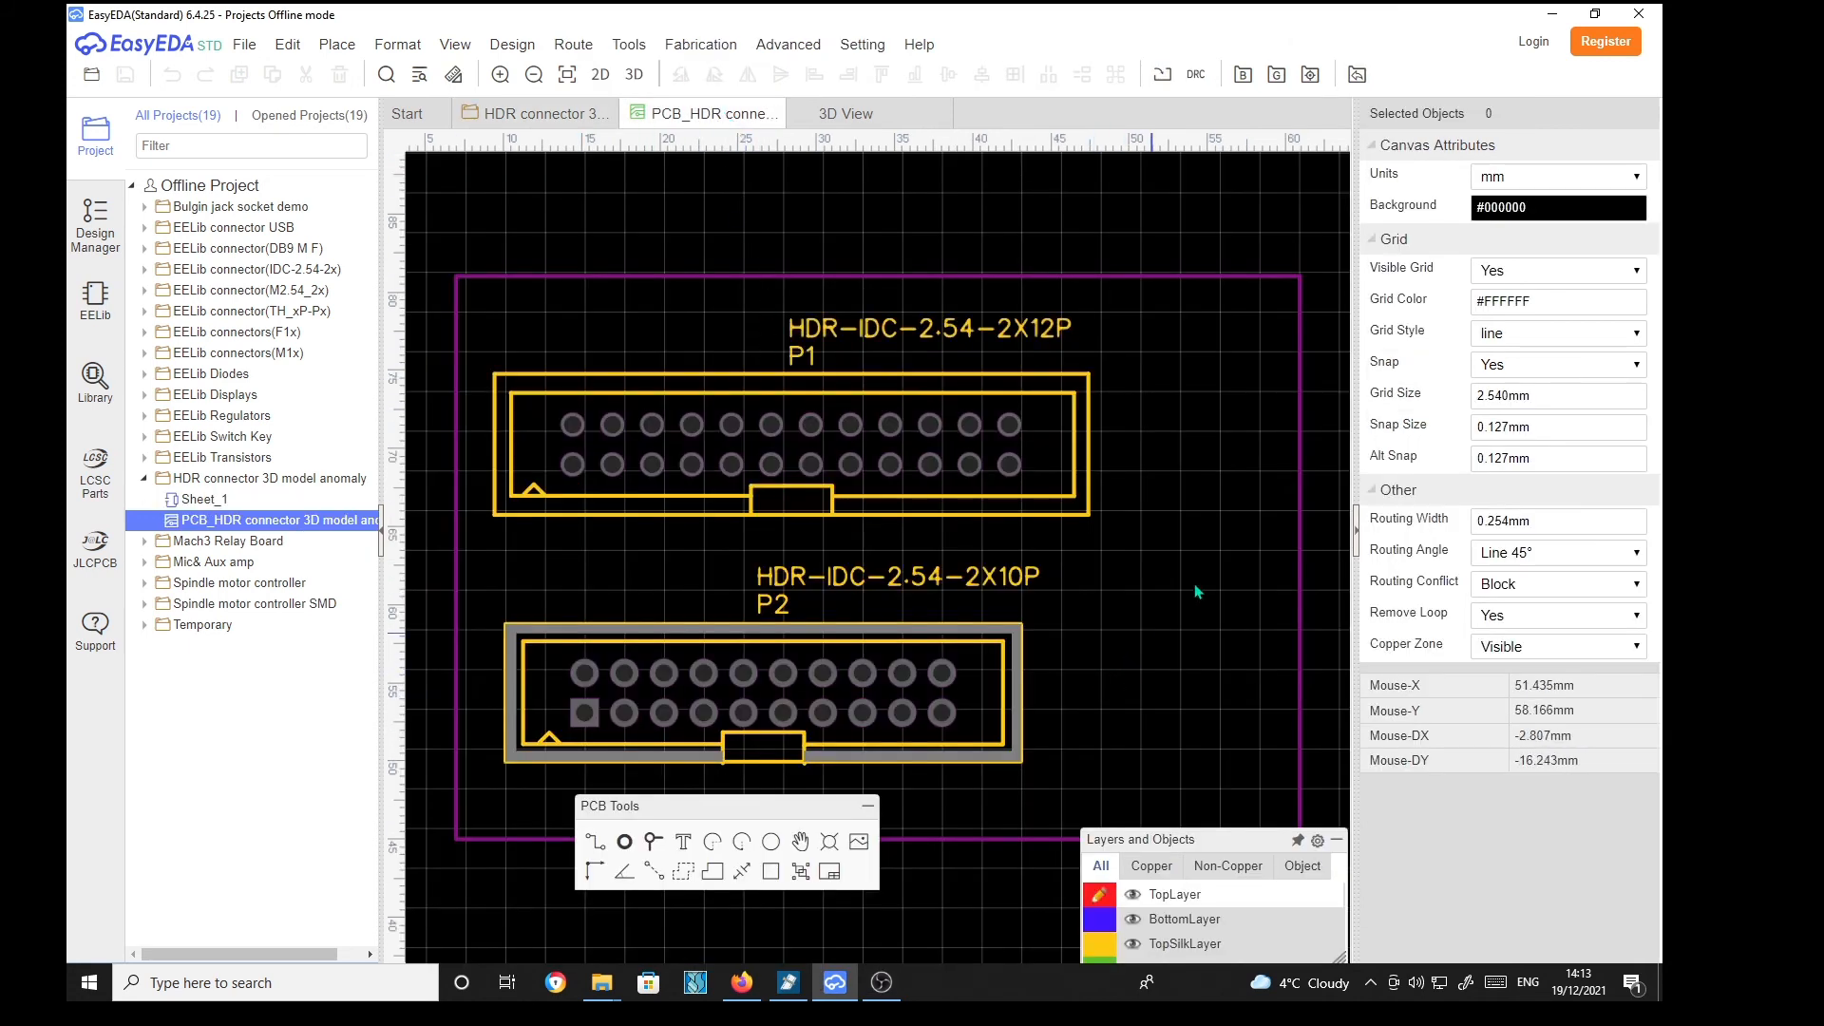
Step: Open the reloaded PCB document and view it in 3D with both IDC connectors
click(786, 710)
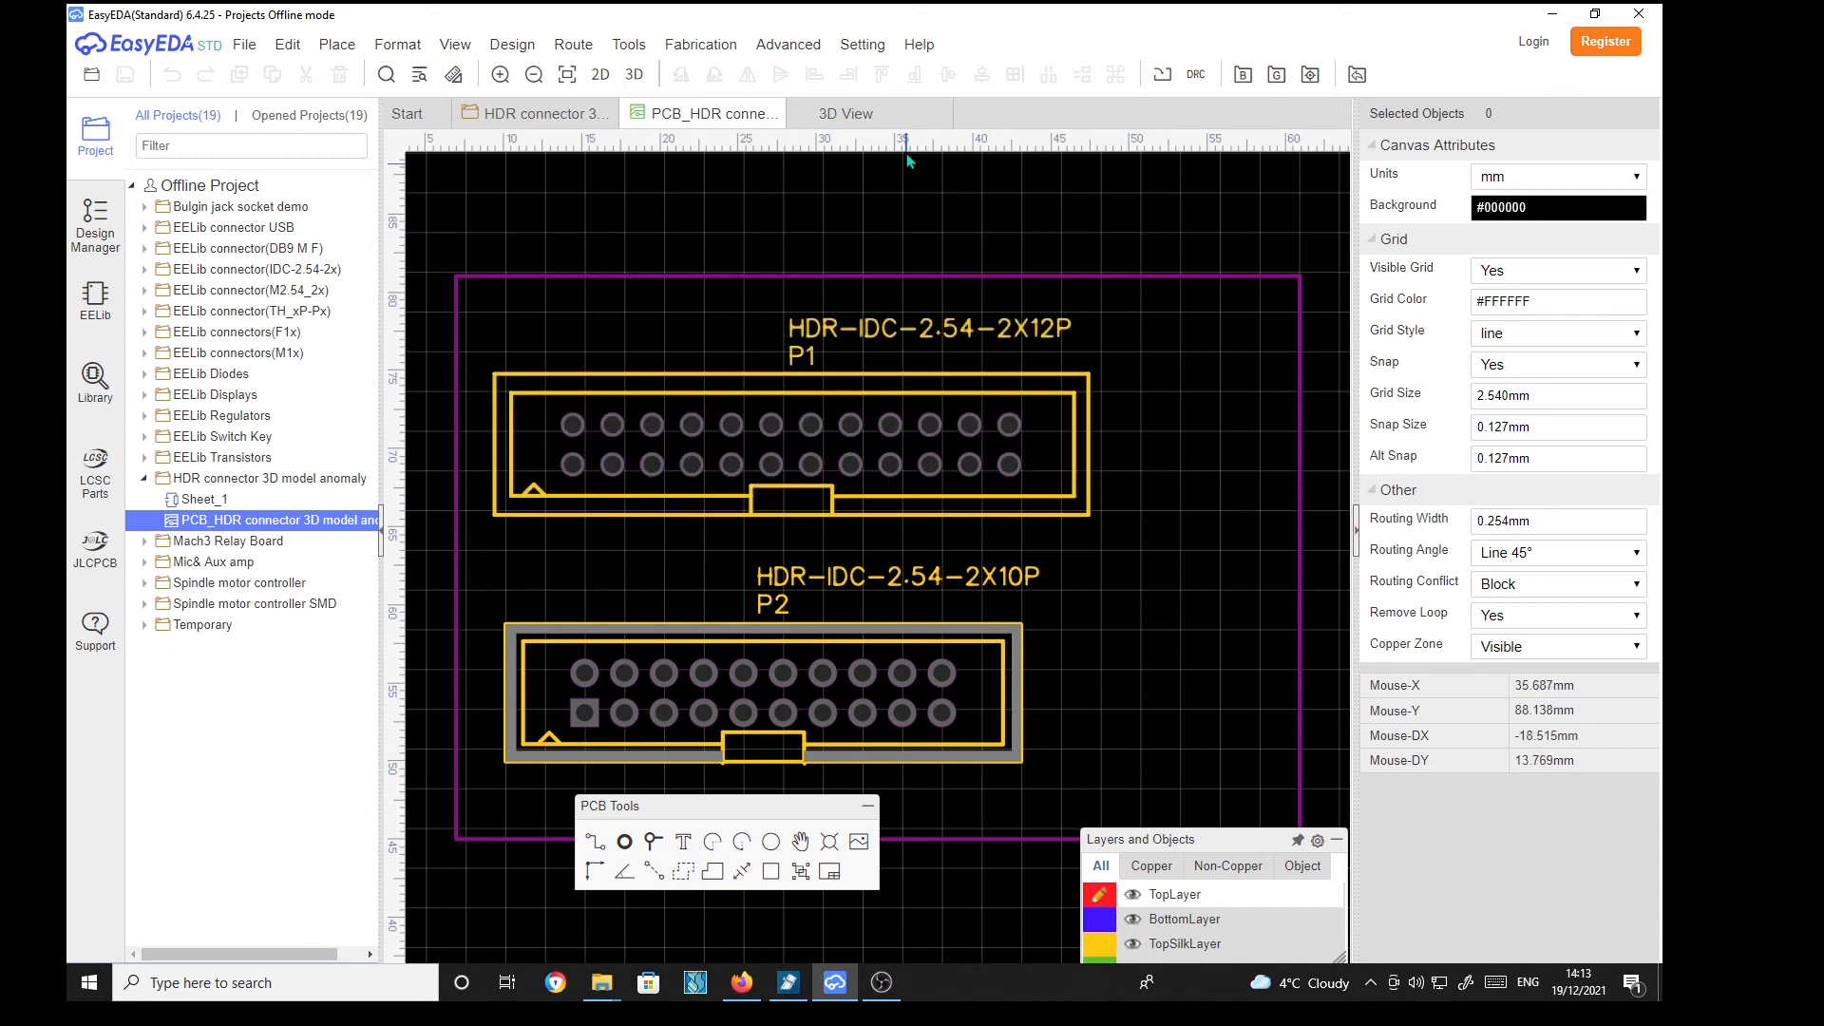
click(846, 113)
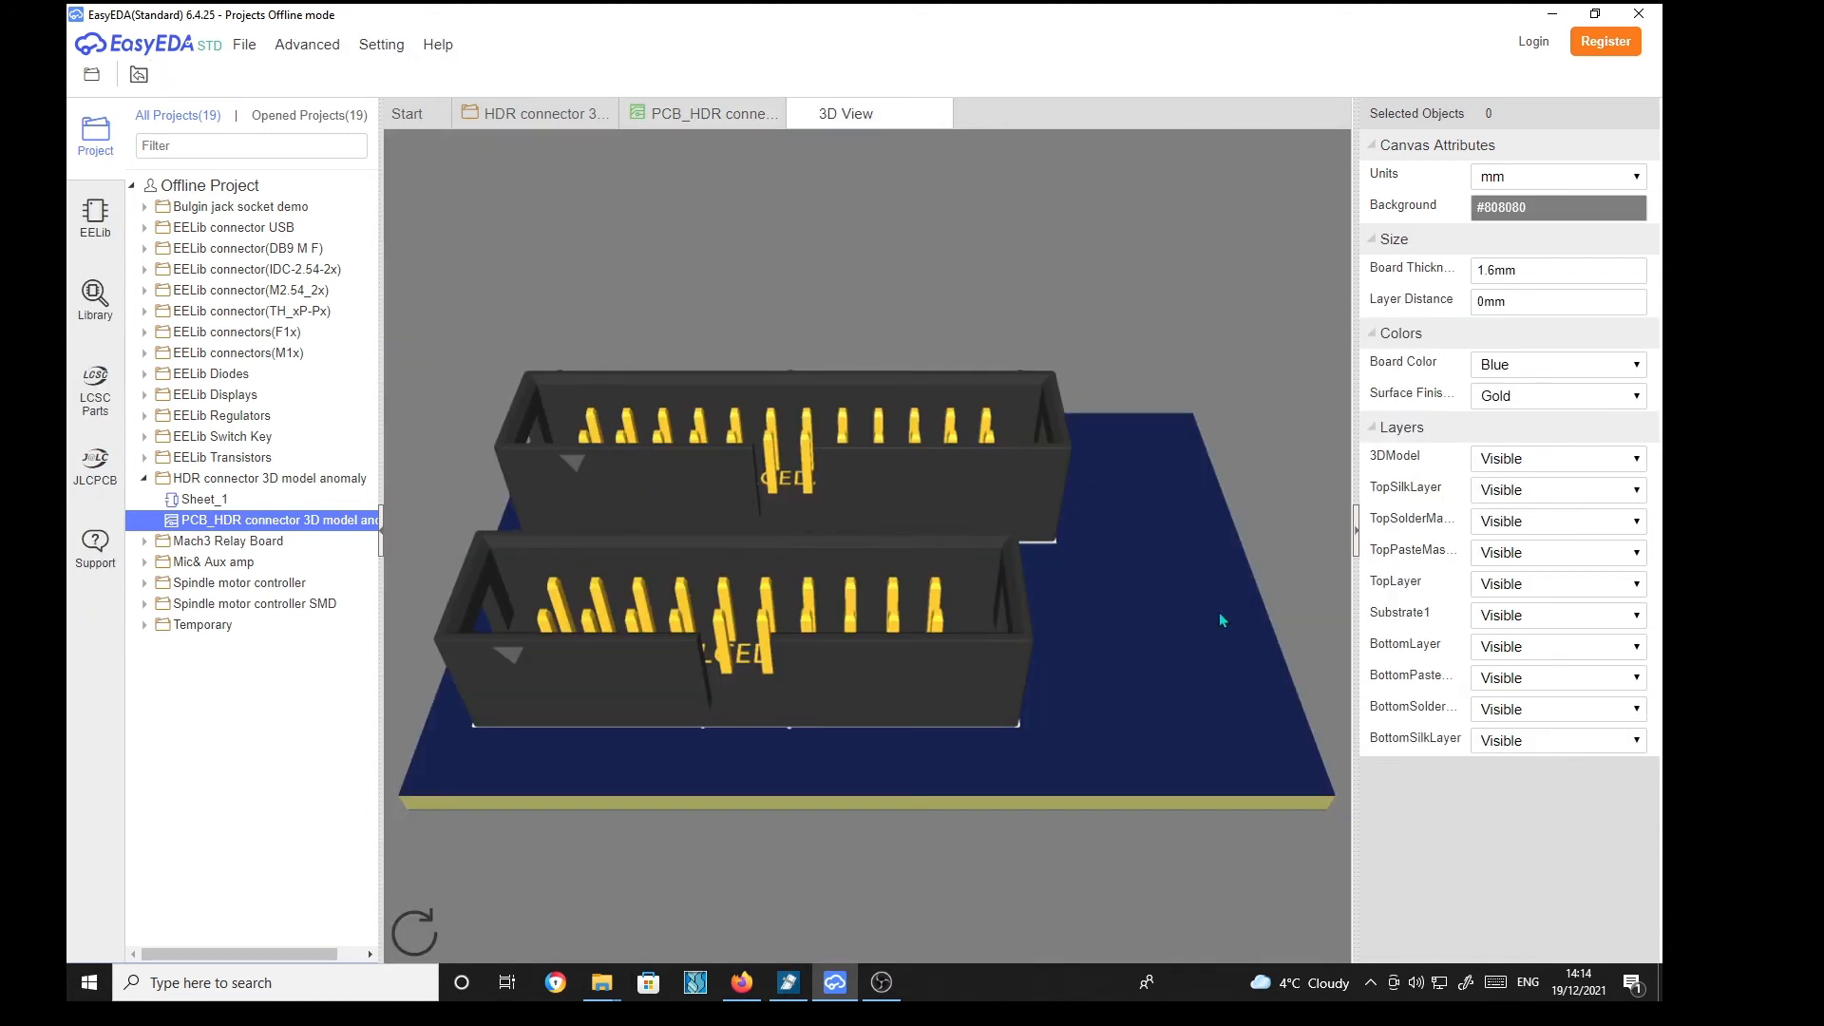
mouse_move(1173, 623)
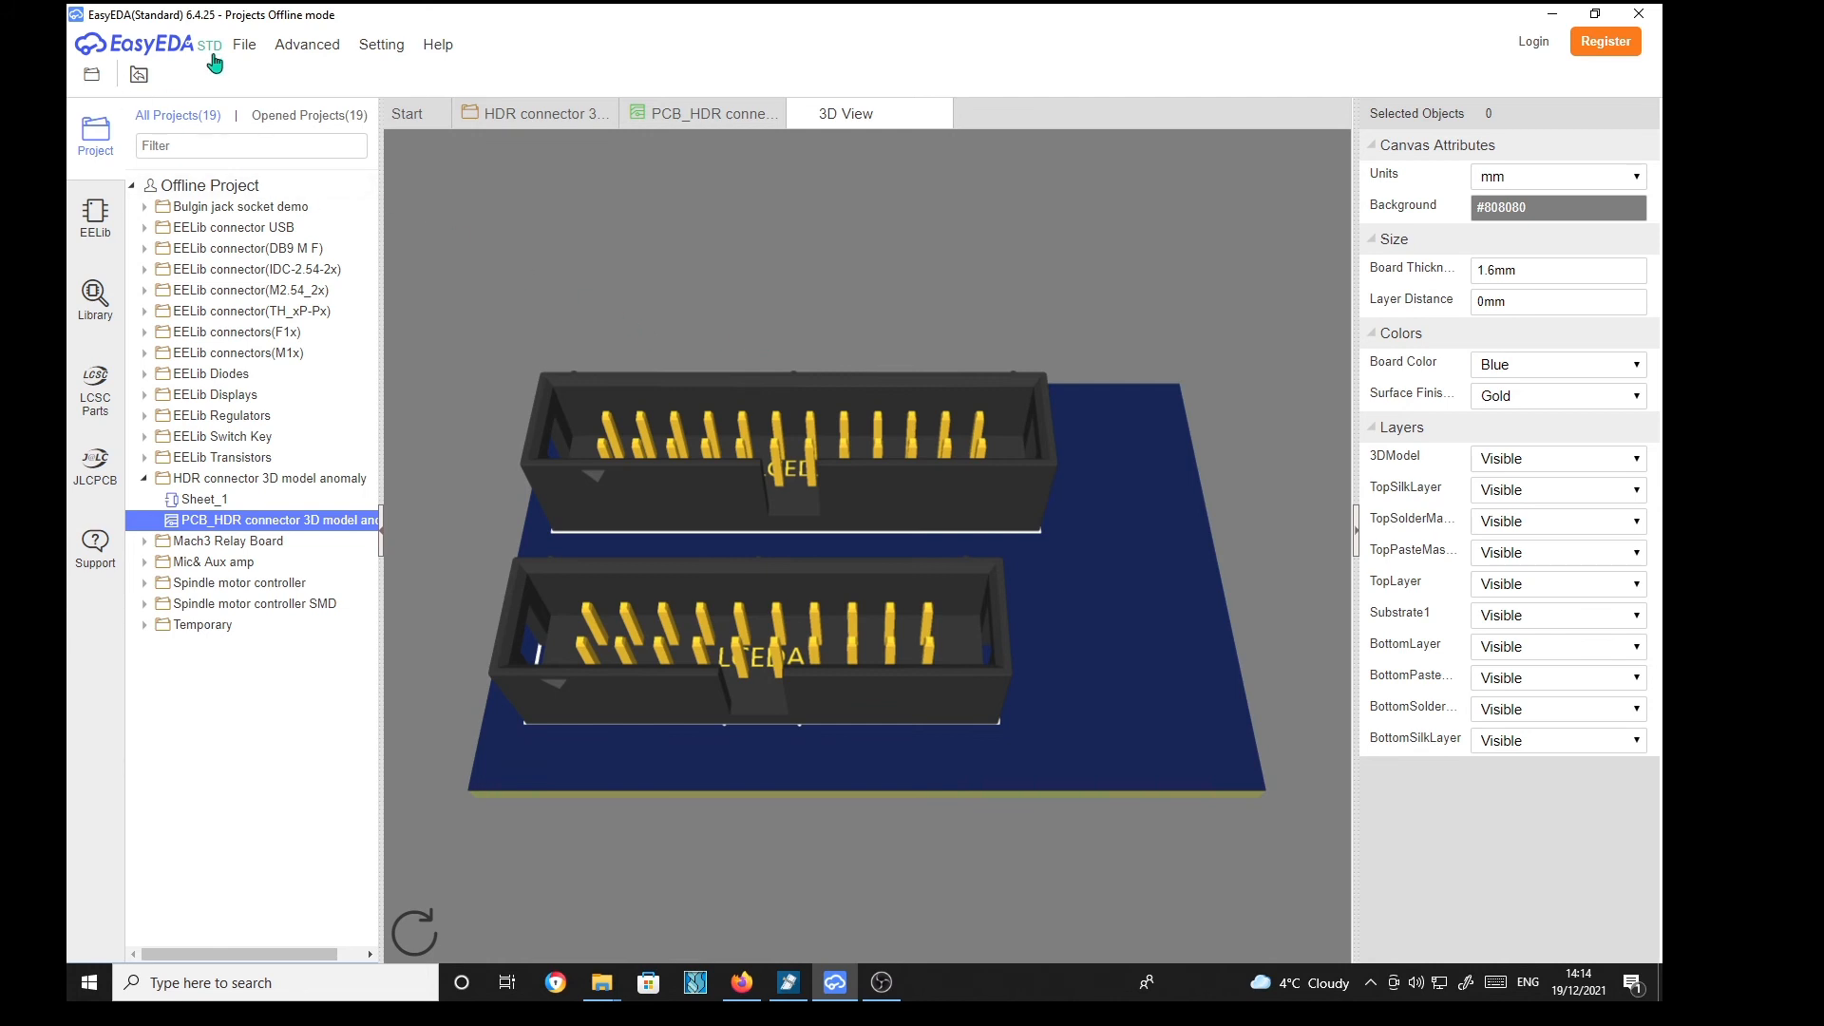
Step: Close EasyEDA and relaunch it from the desktop icon onto the Start page
click(244, 45)
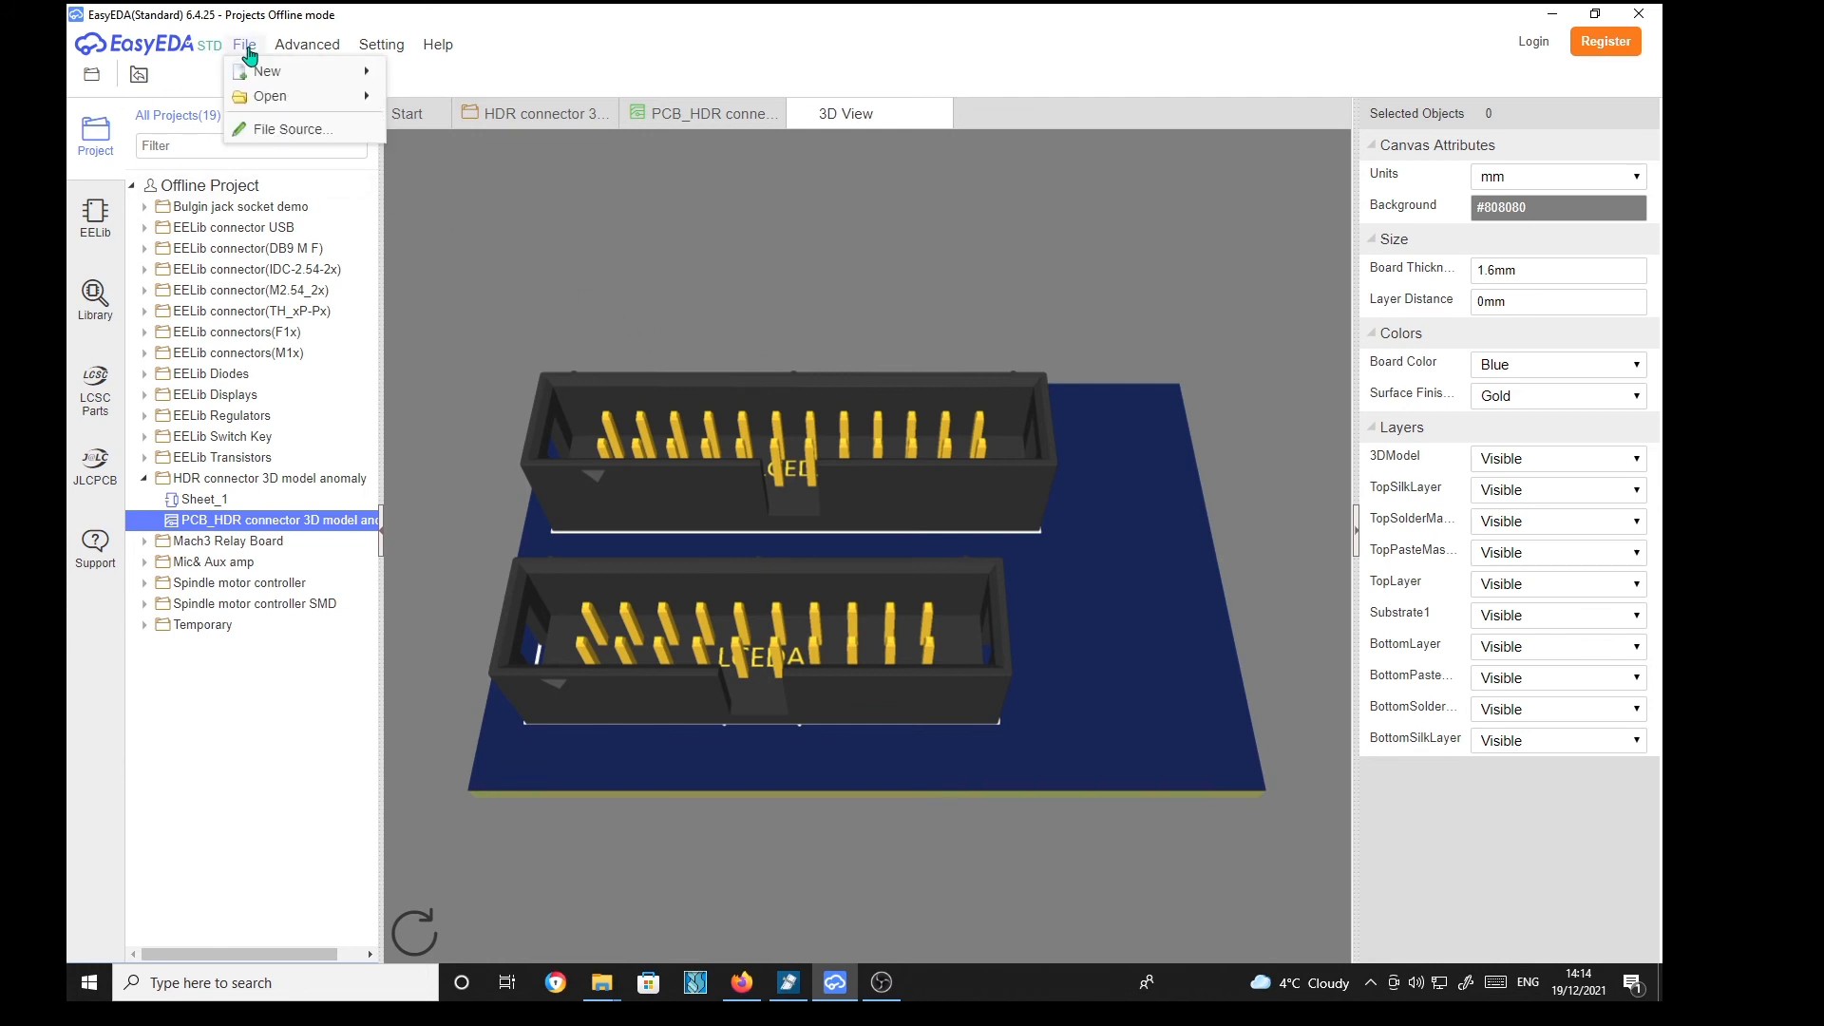
mouse_move(186, 63)
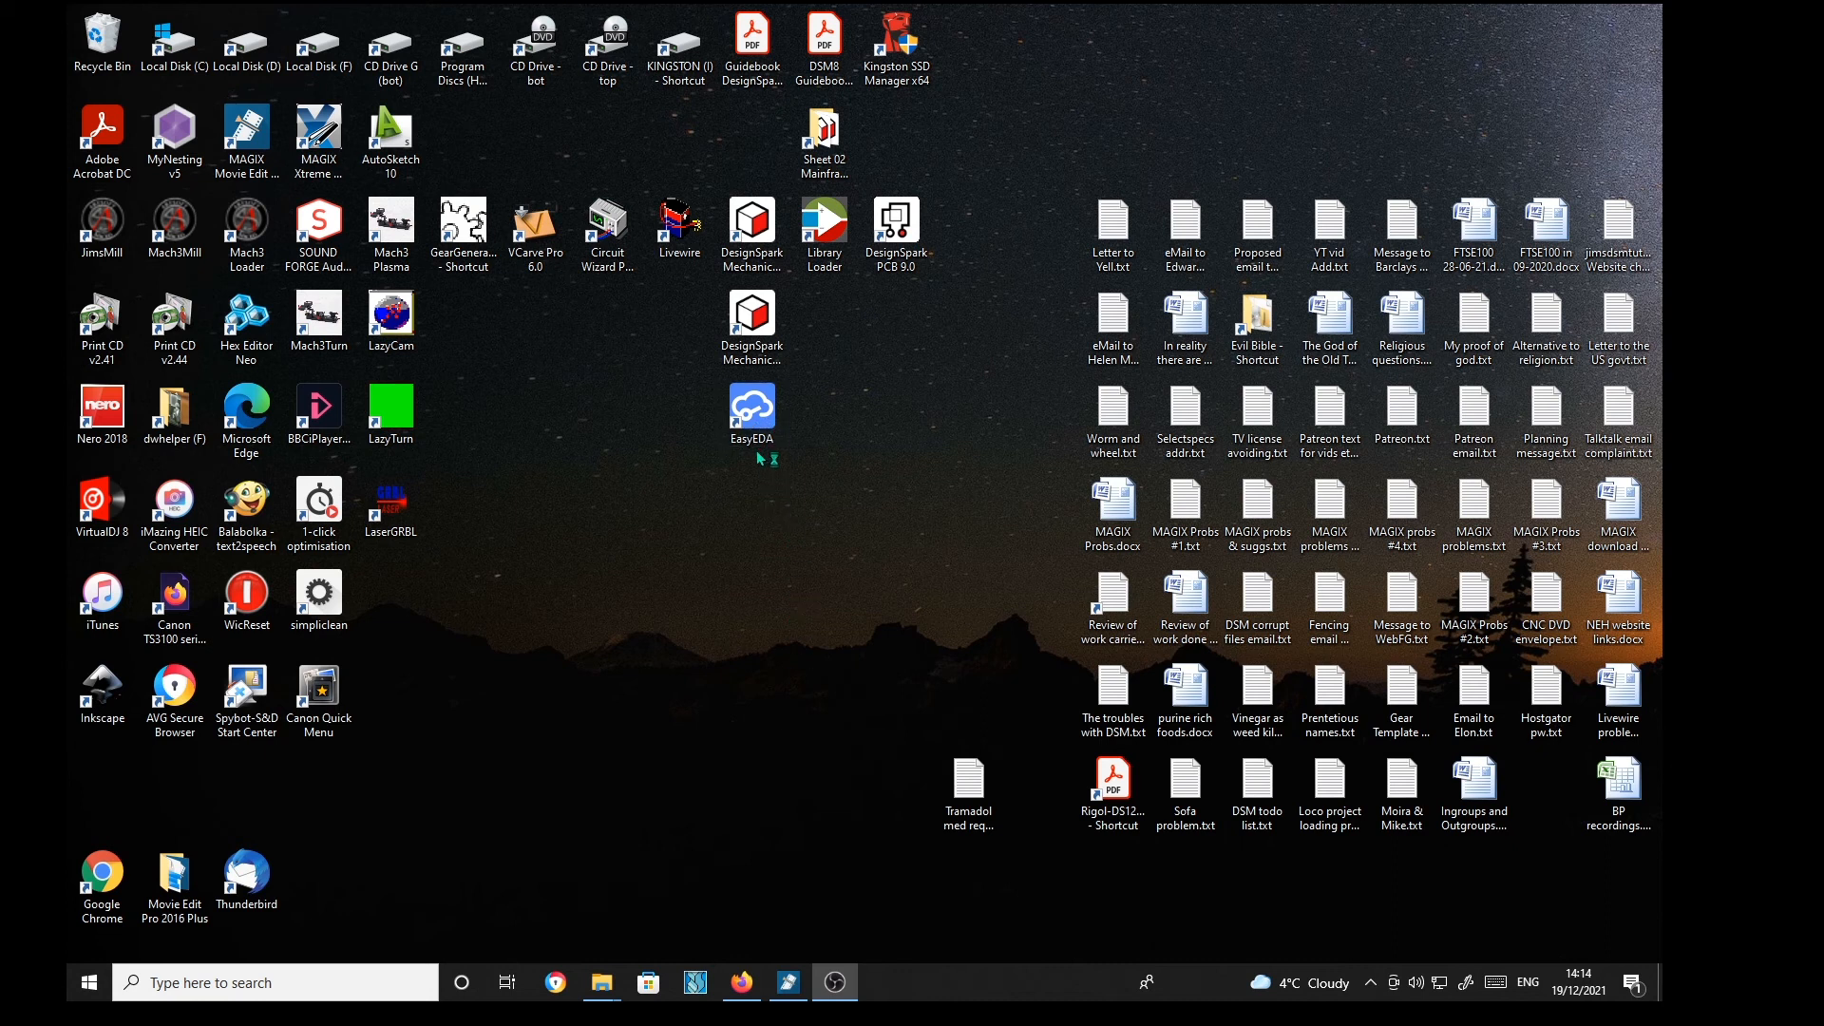
click(752, 413)
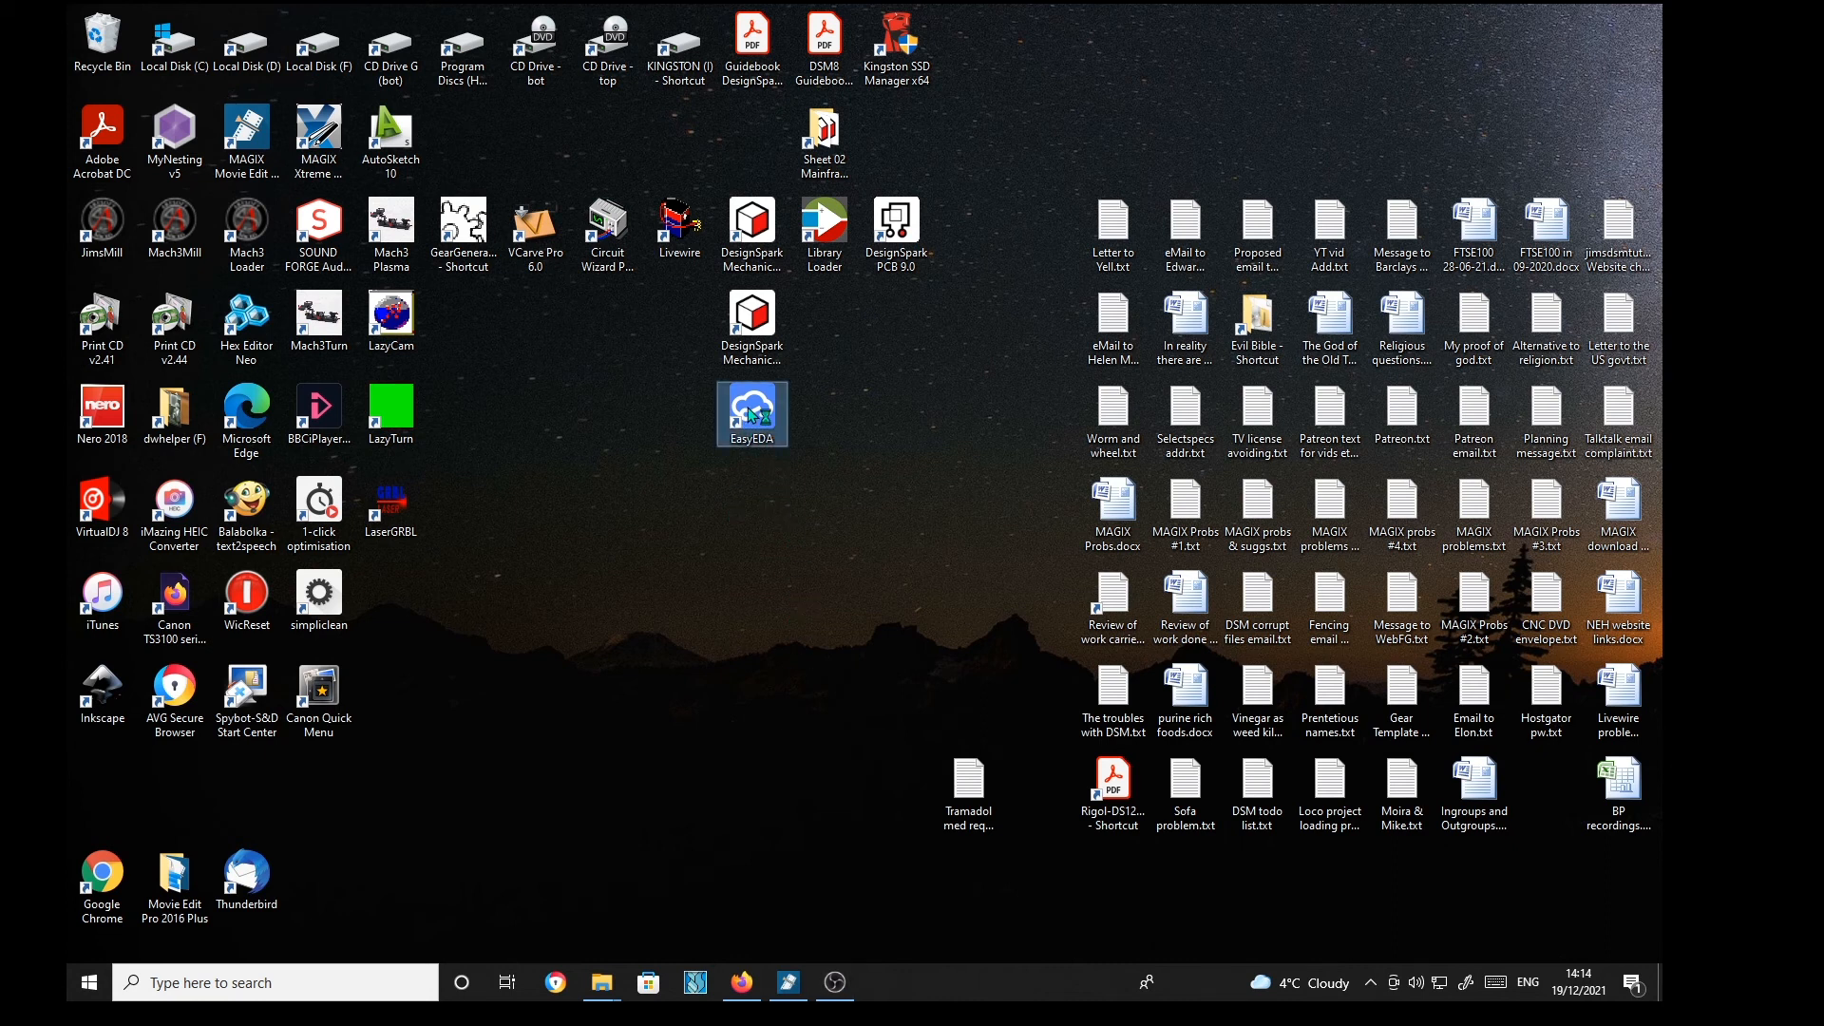
mouse_move(639, 600)
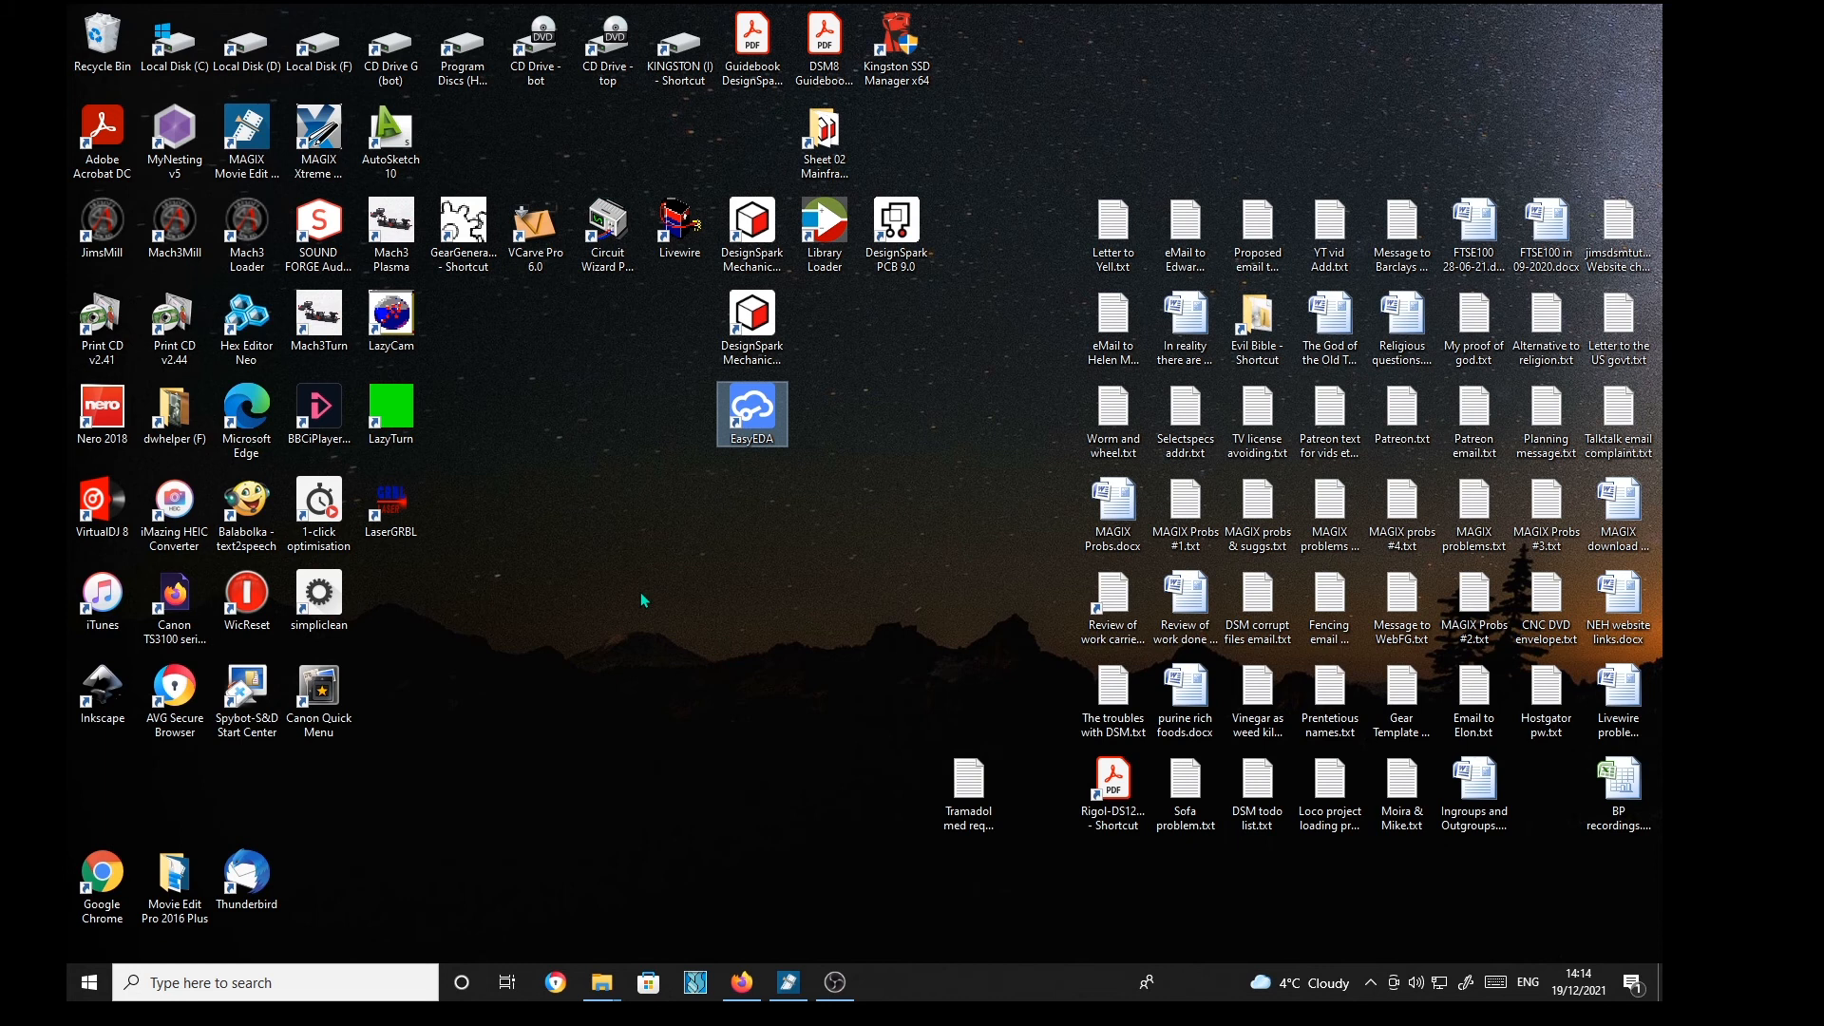
double_click(751, 414)
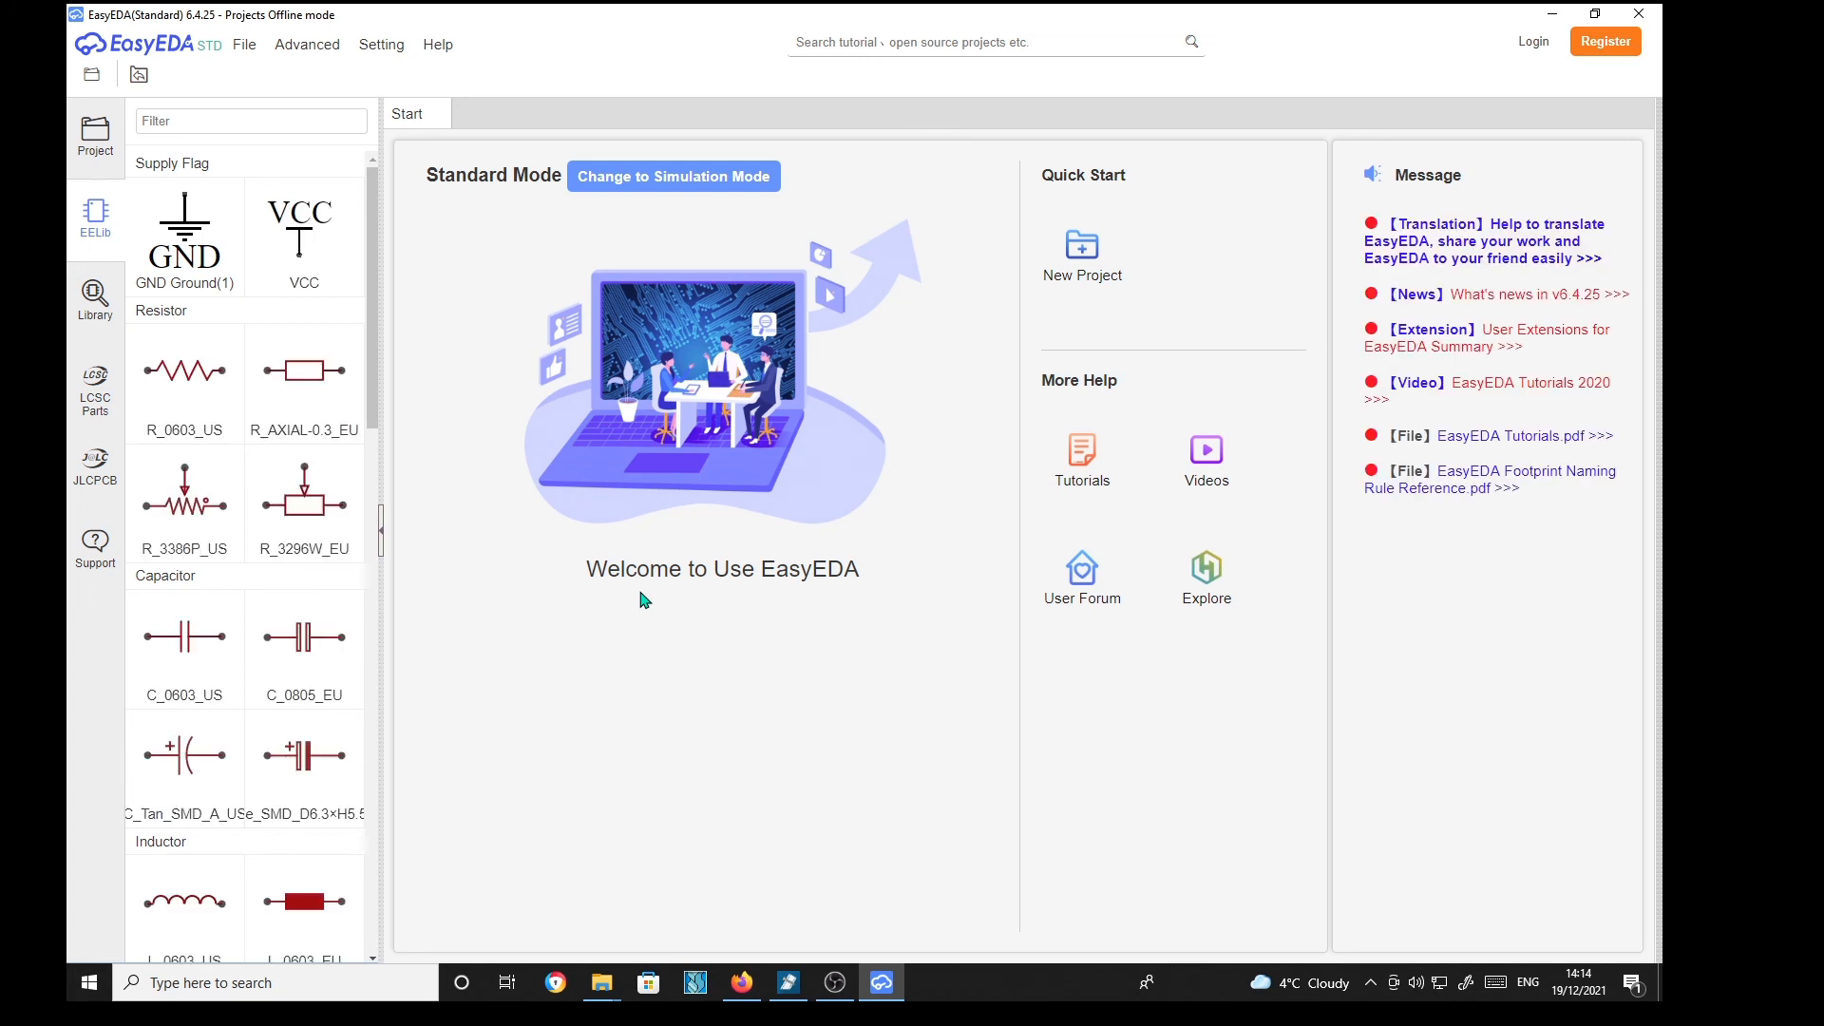
mouse_move(95, 130)
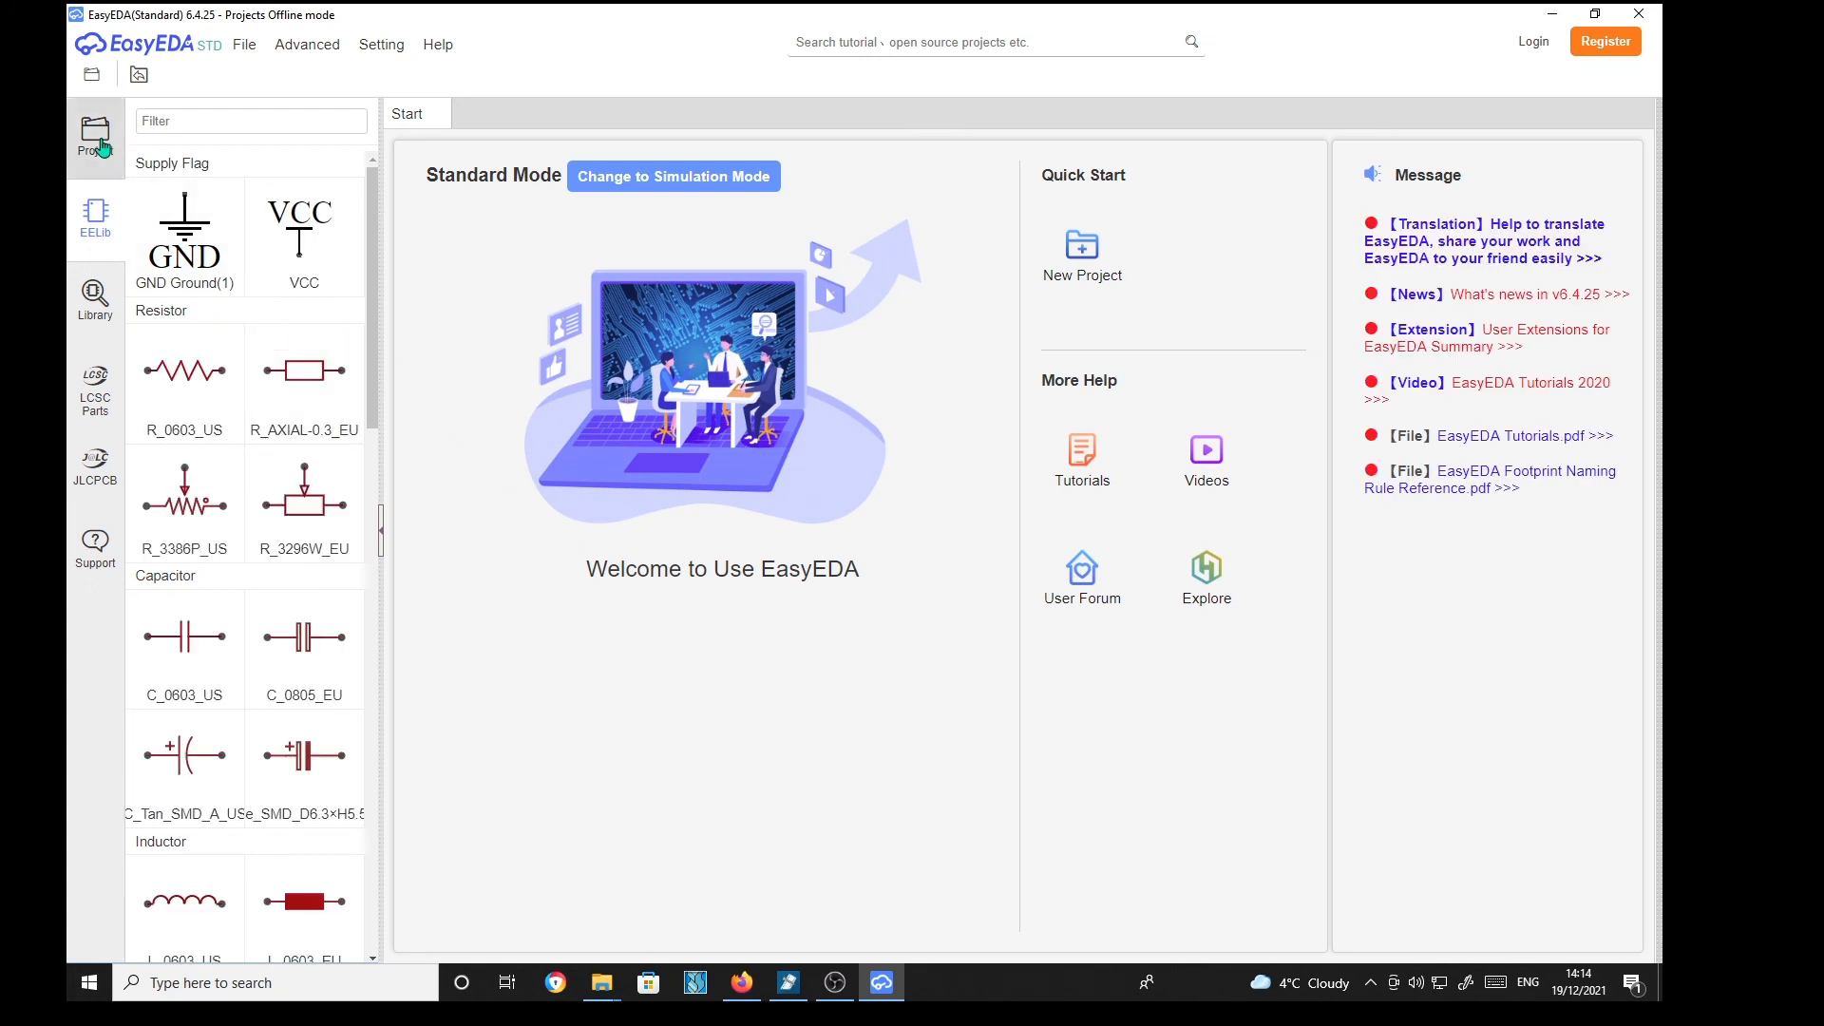
Step: Open Sheet_1 of the HDR connector project and convert it to a new PCB
click(94, 132)
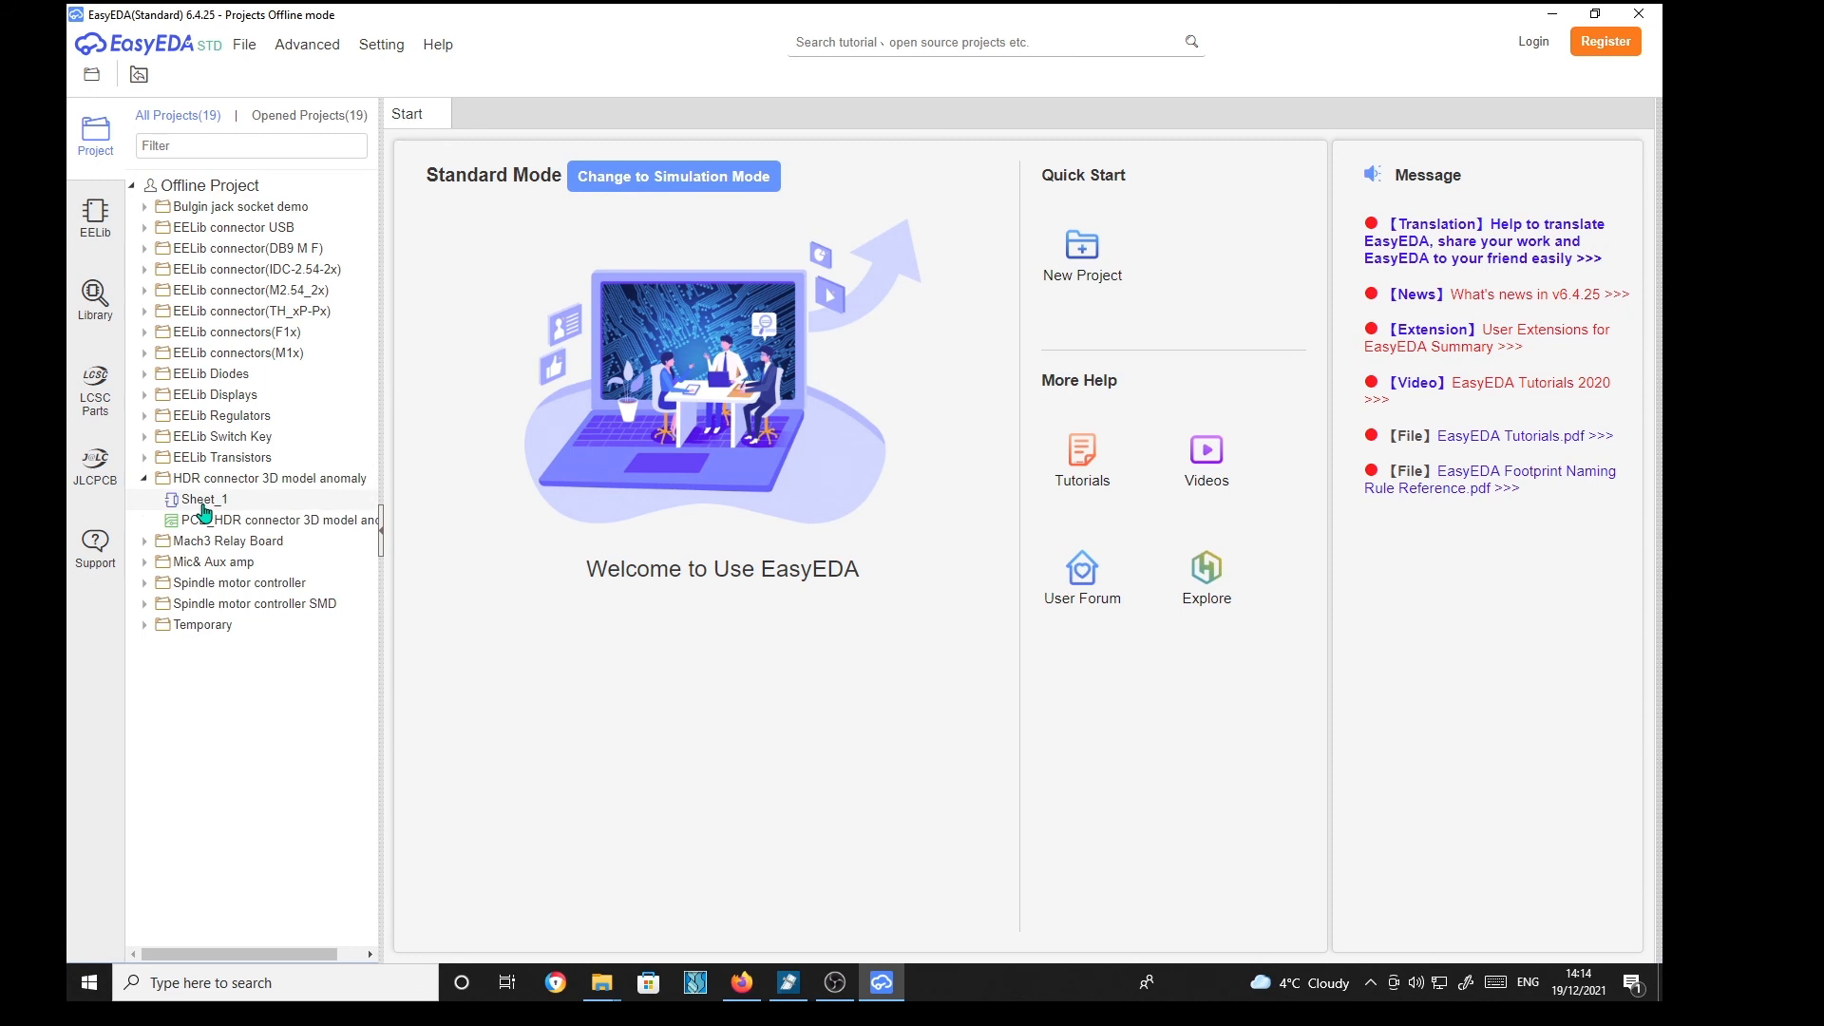
double_click(202, 498)
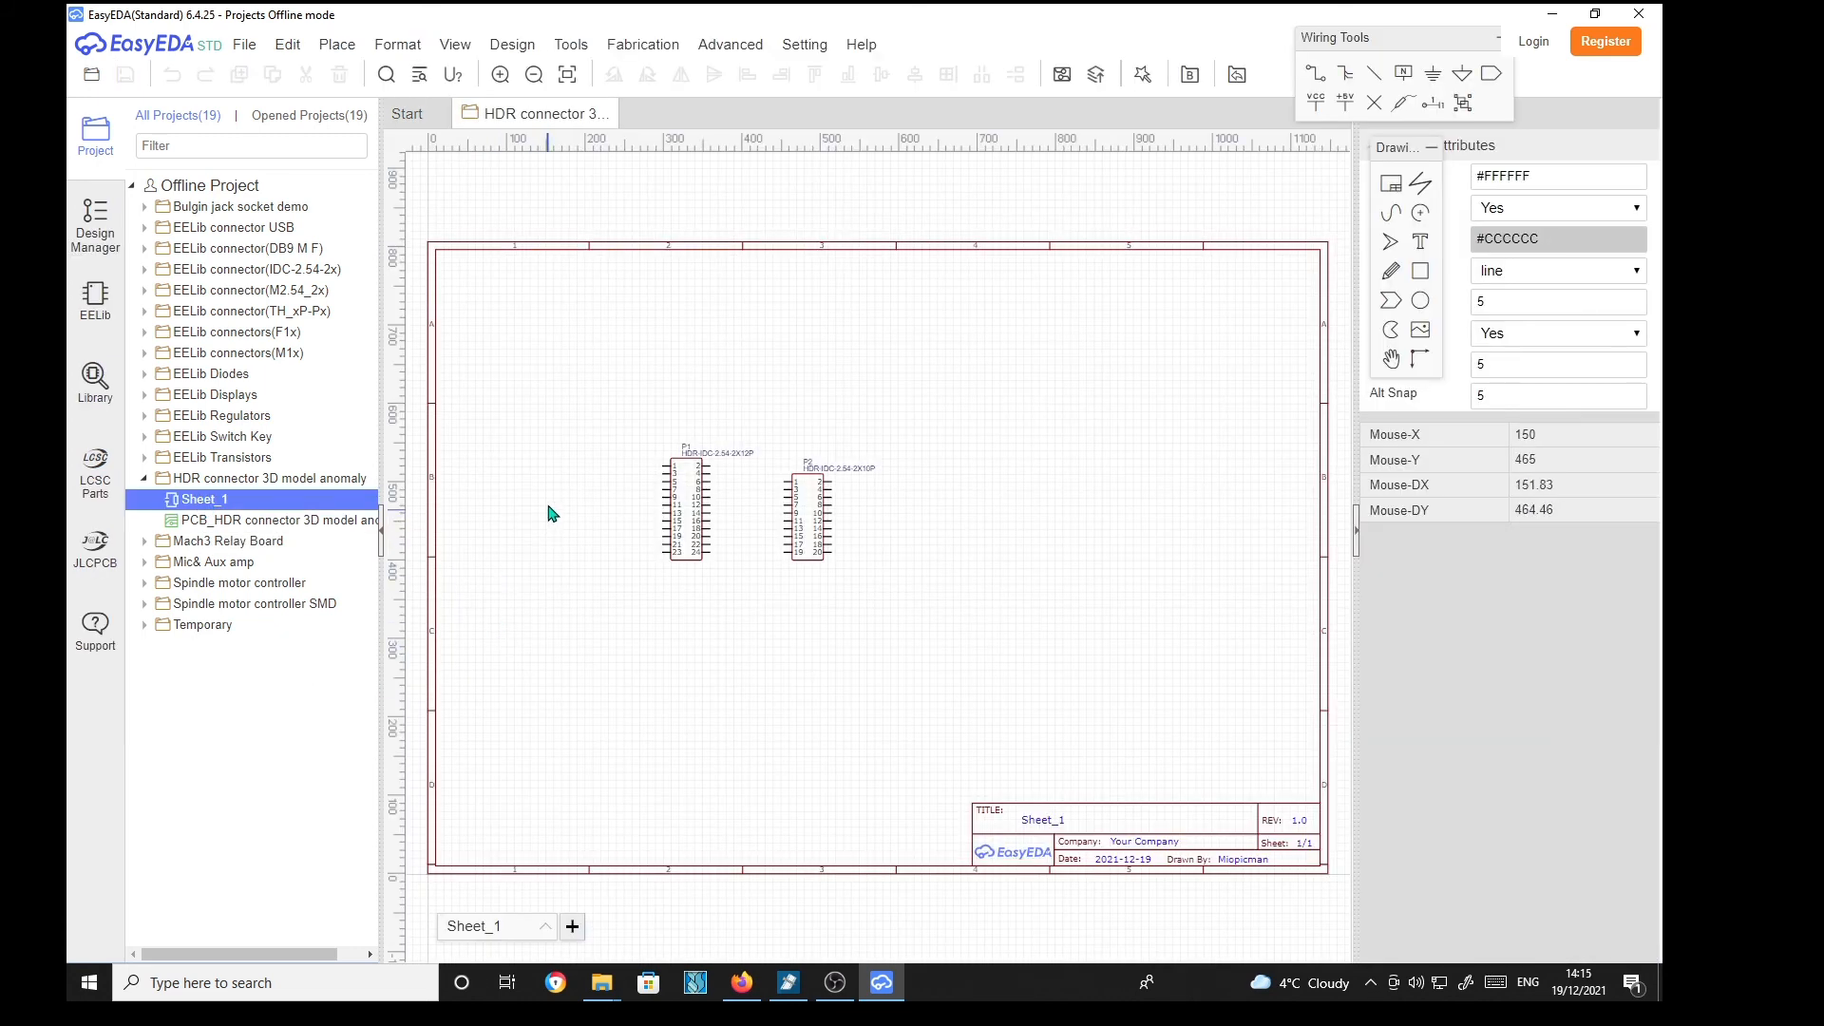
click(511, 45)
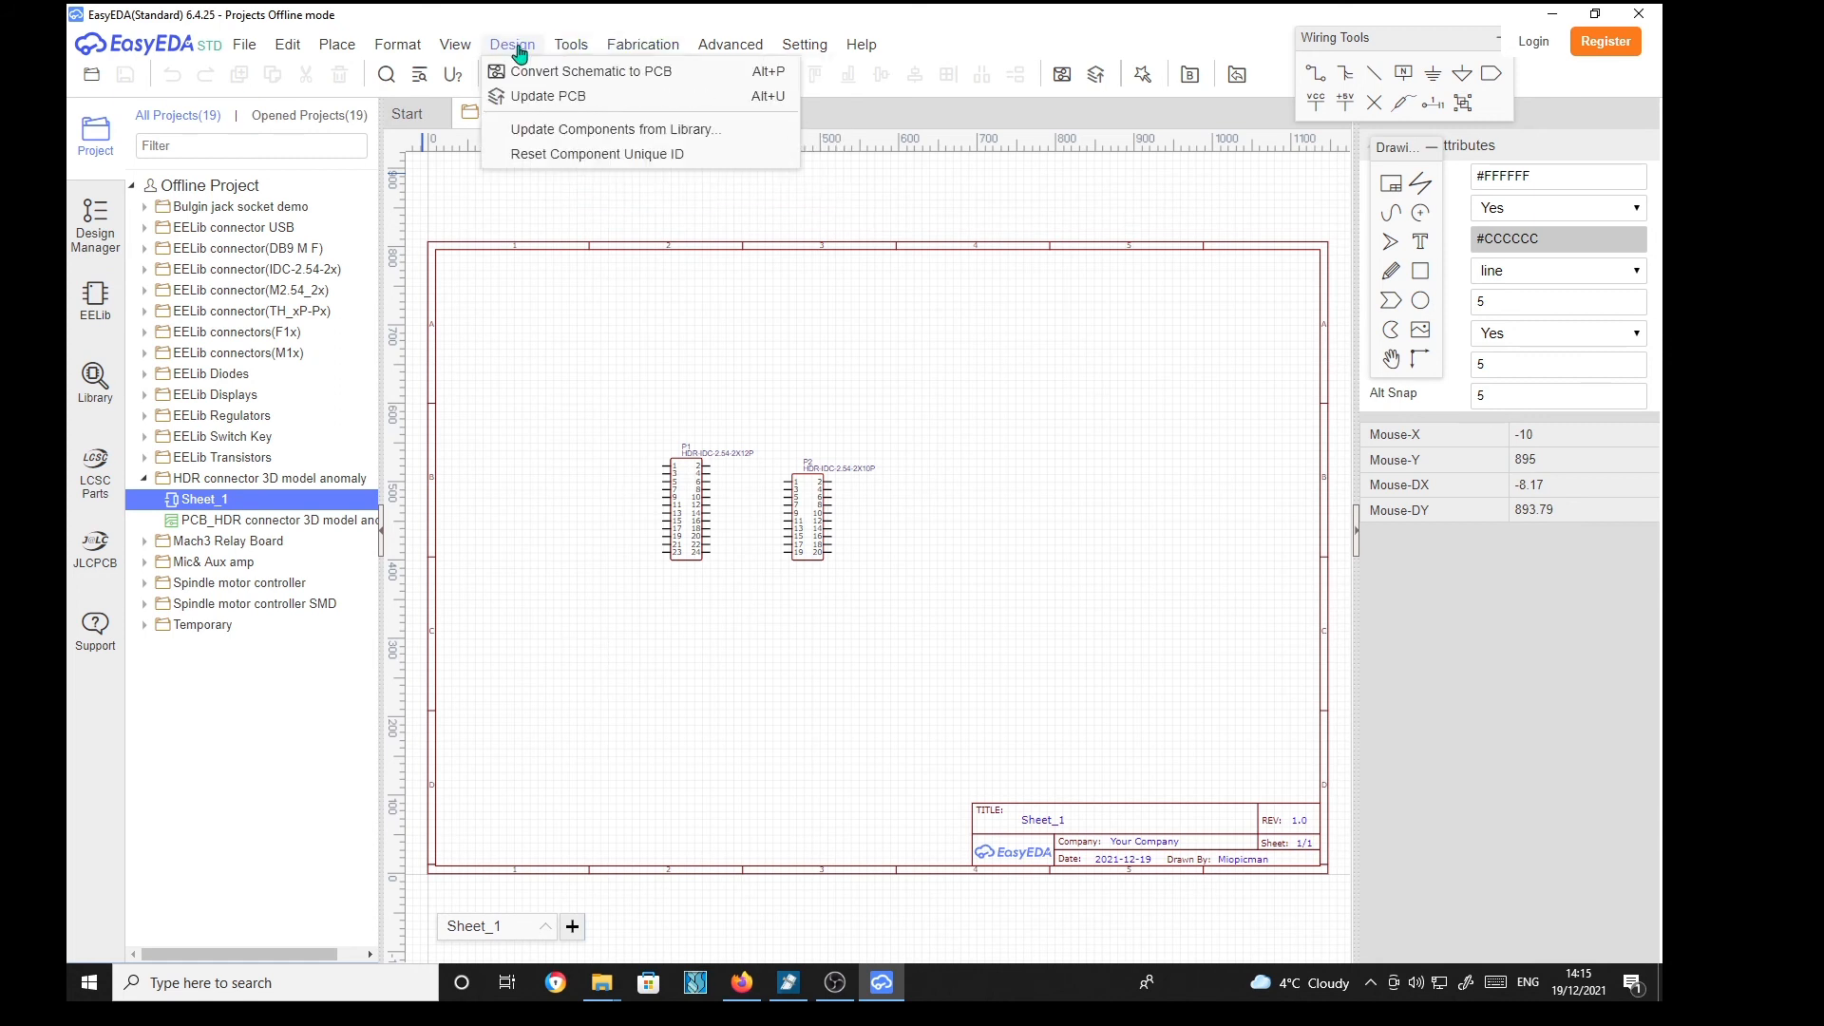
click(587, 72)
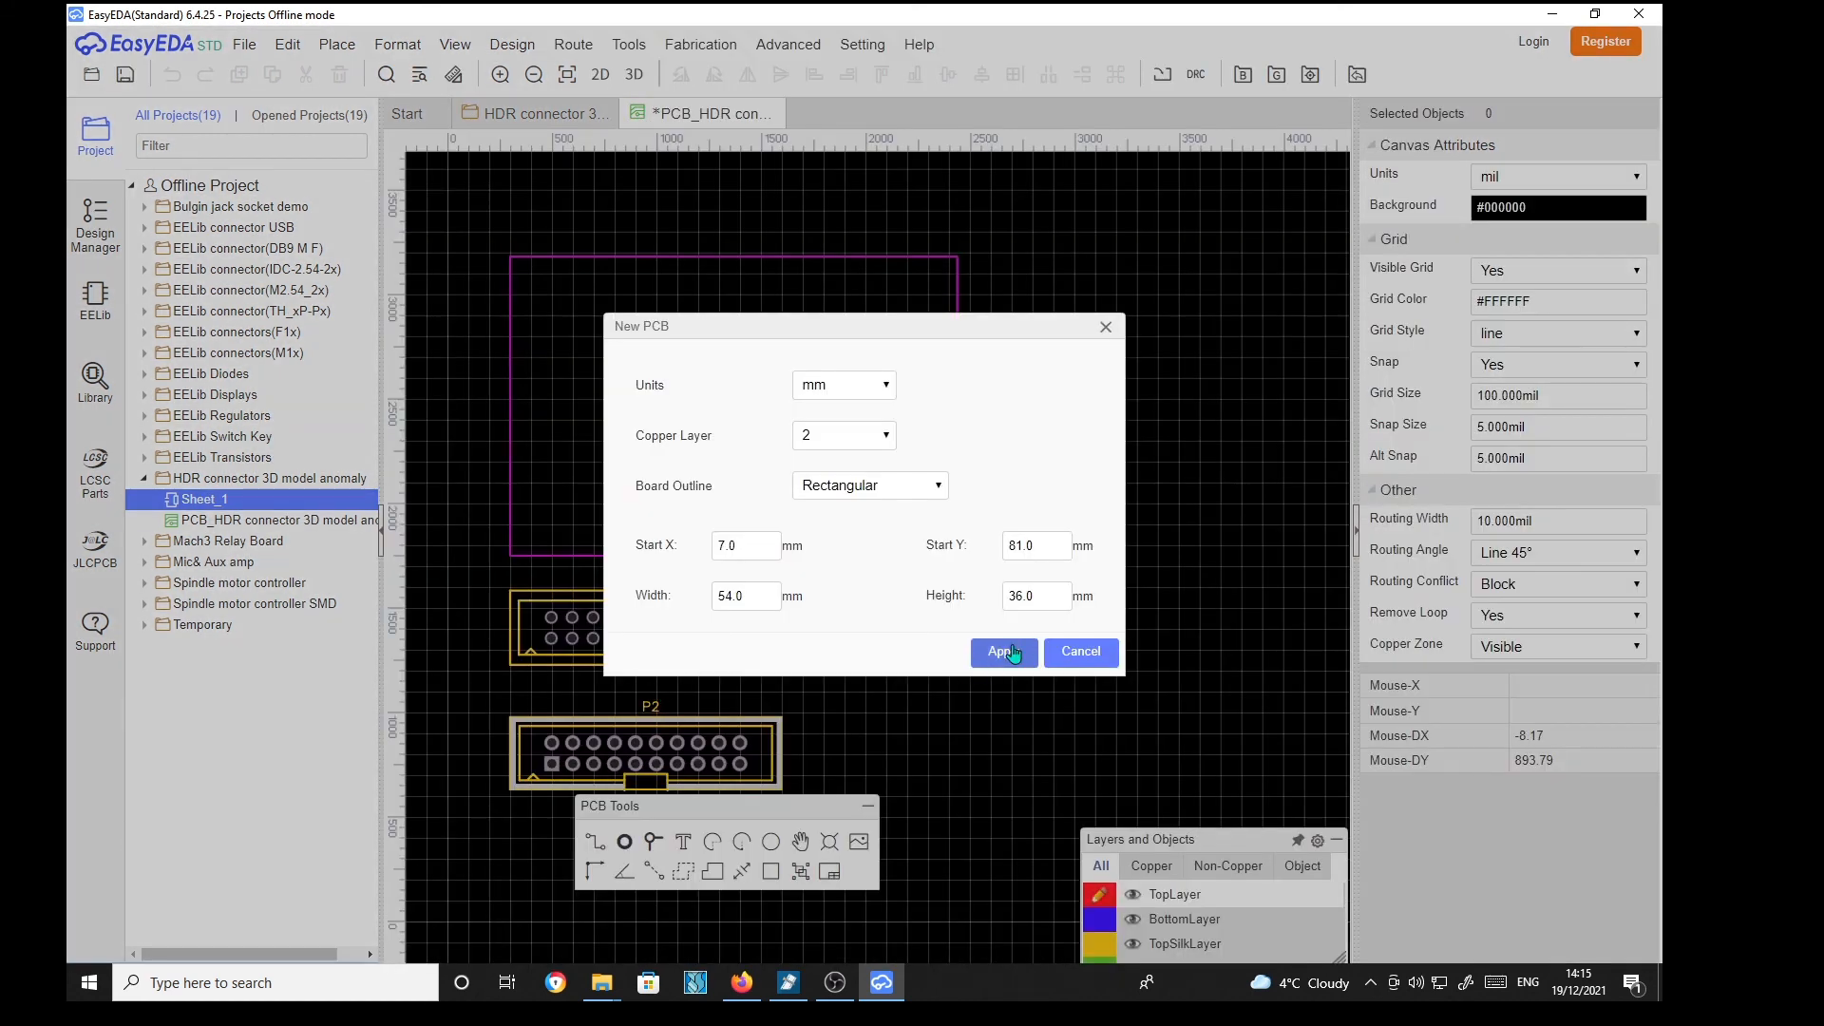
Step: Accept the 54 × 36 mm board settings, place P2 inside the outline, and view in 3D
click(1001, 651)
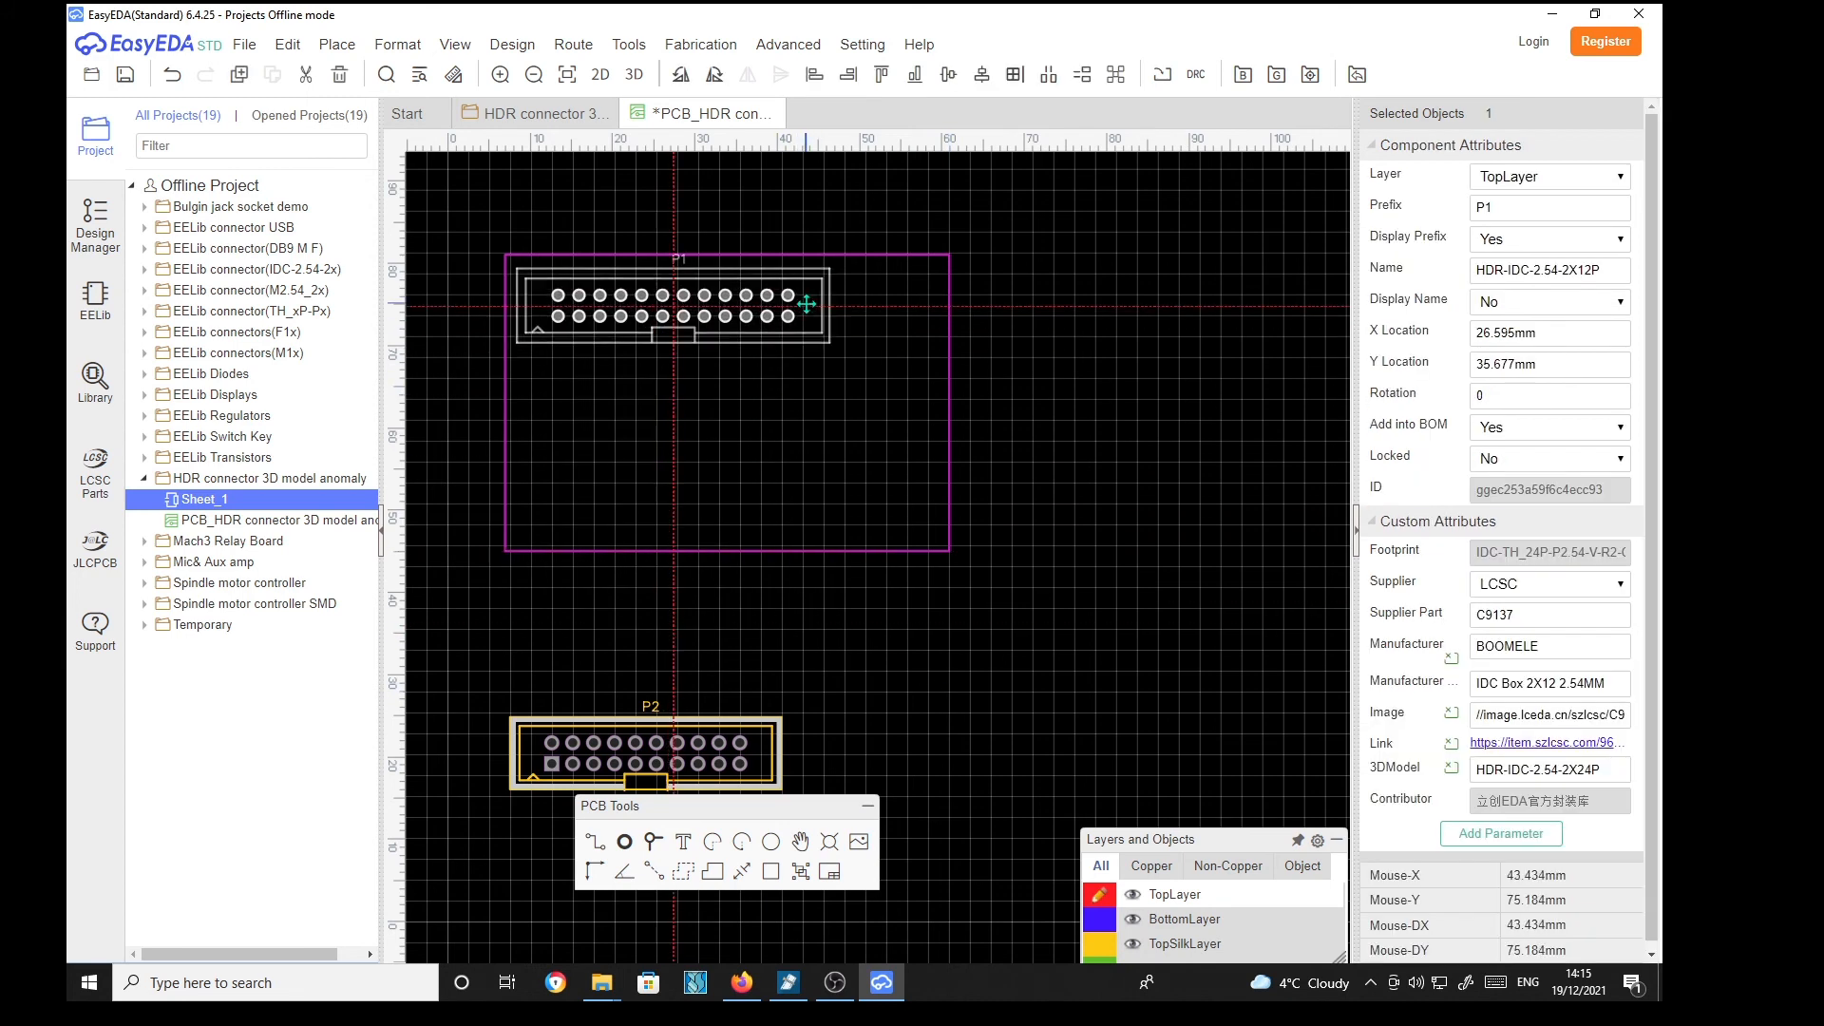
click(646, 751)
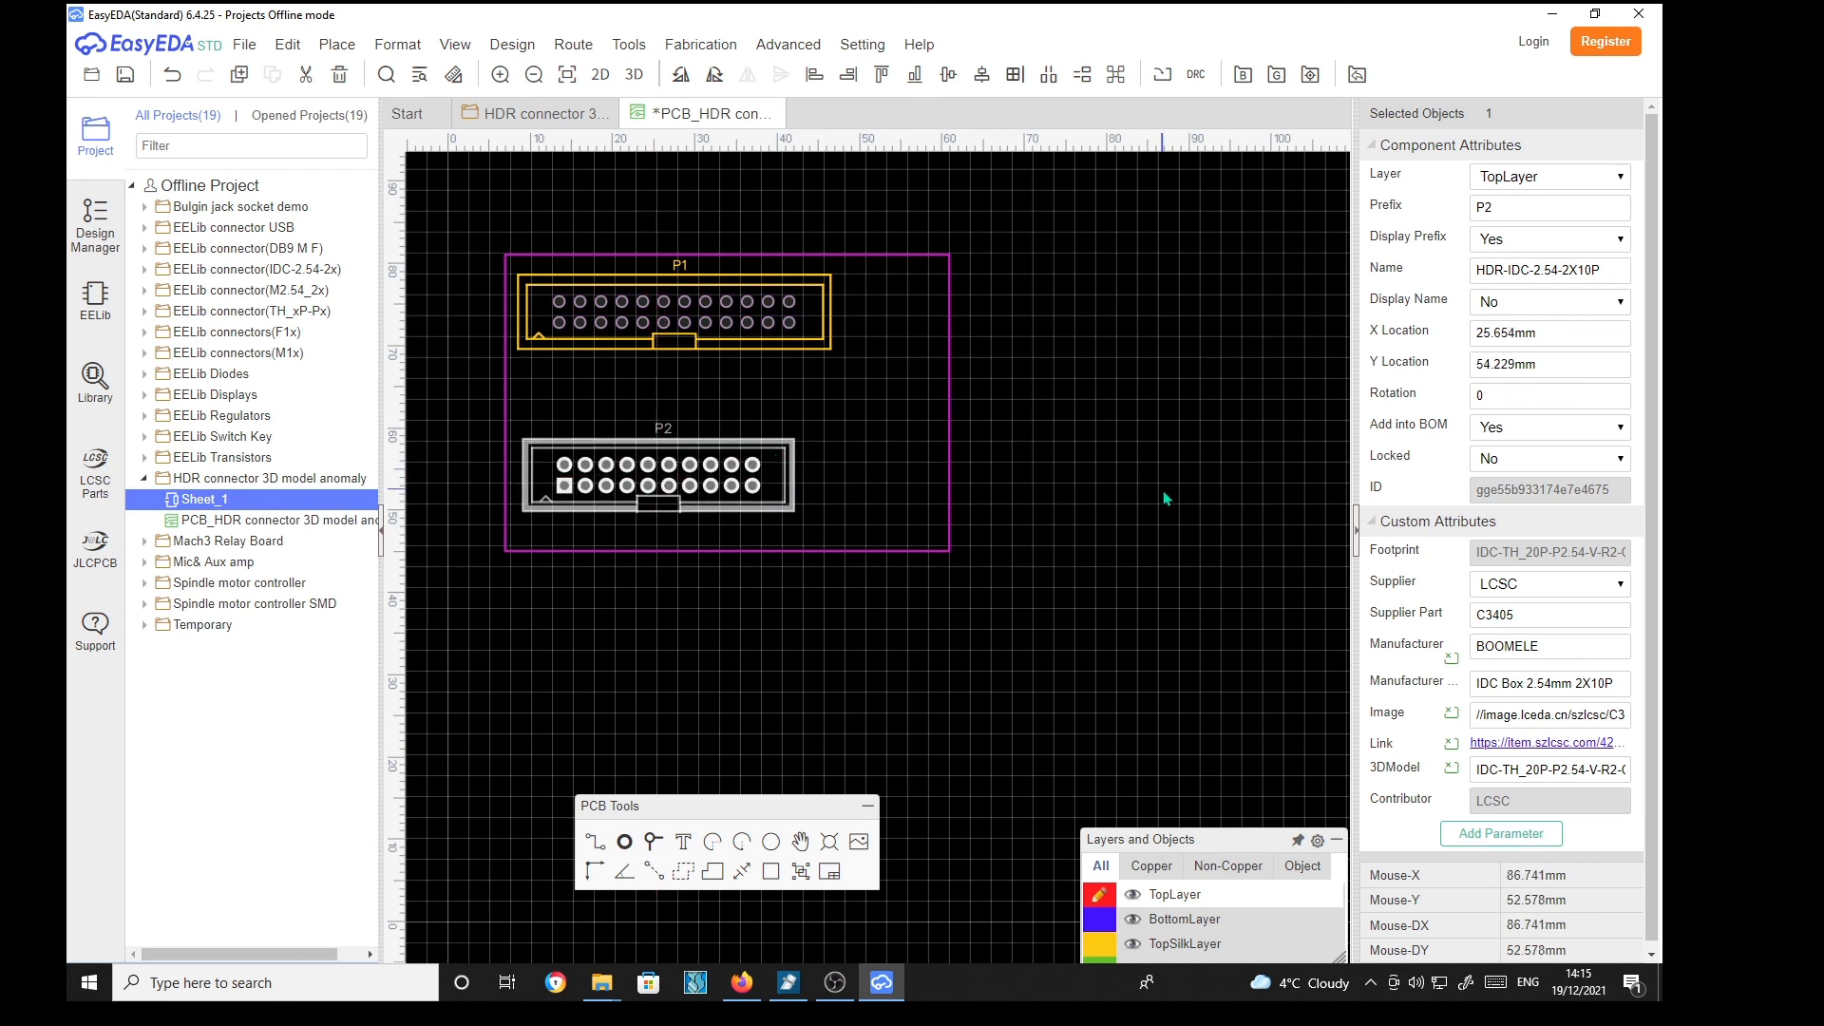
mouse_move(593, 163)
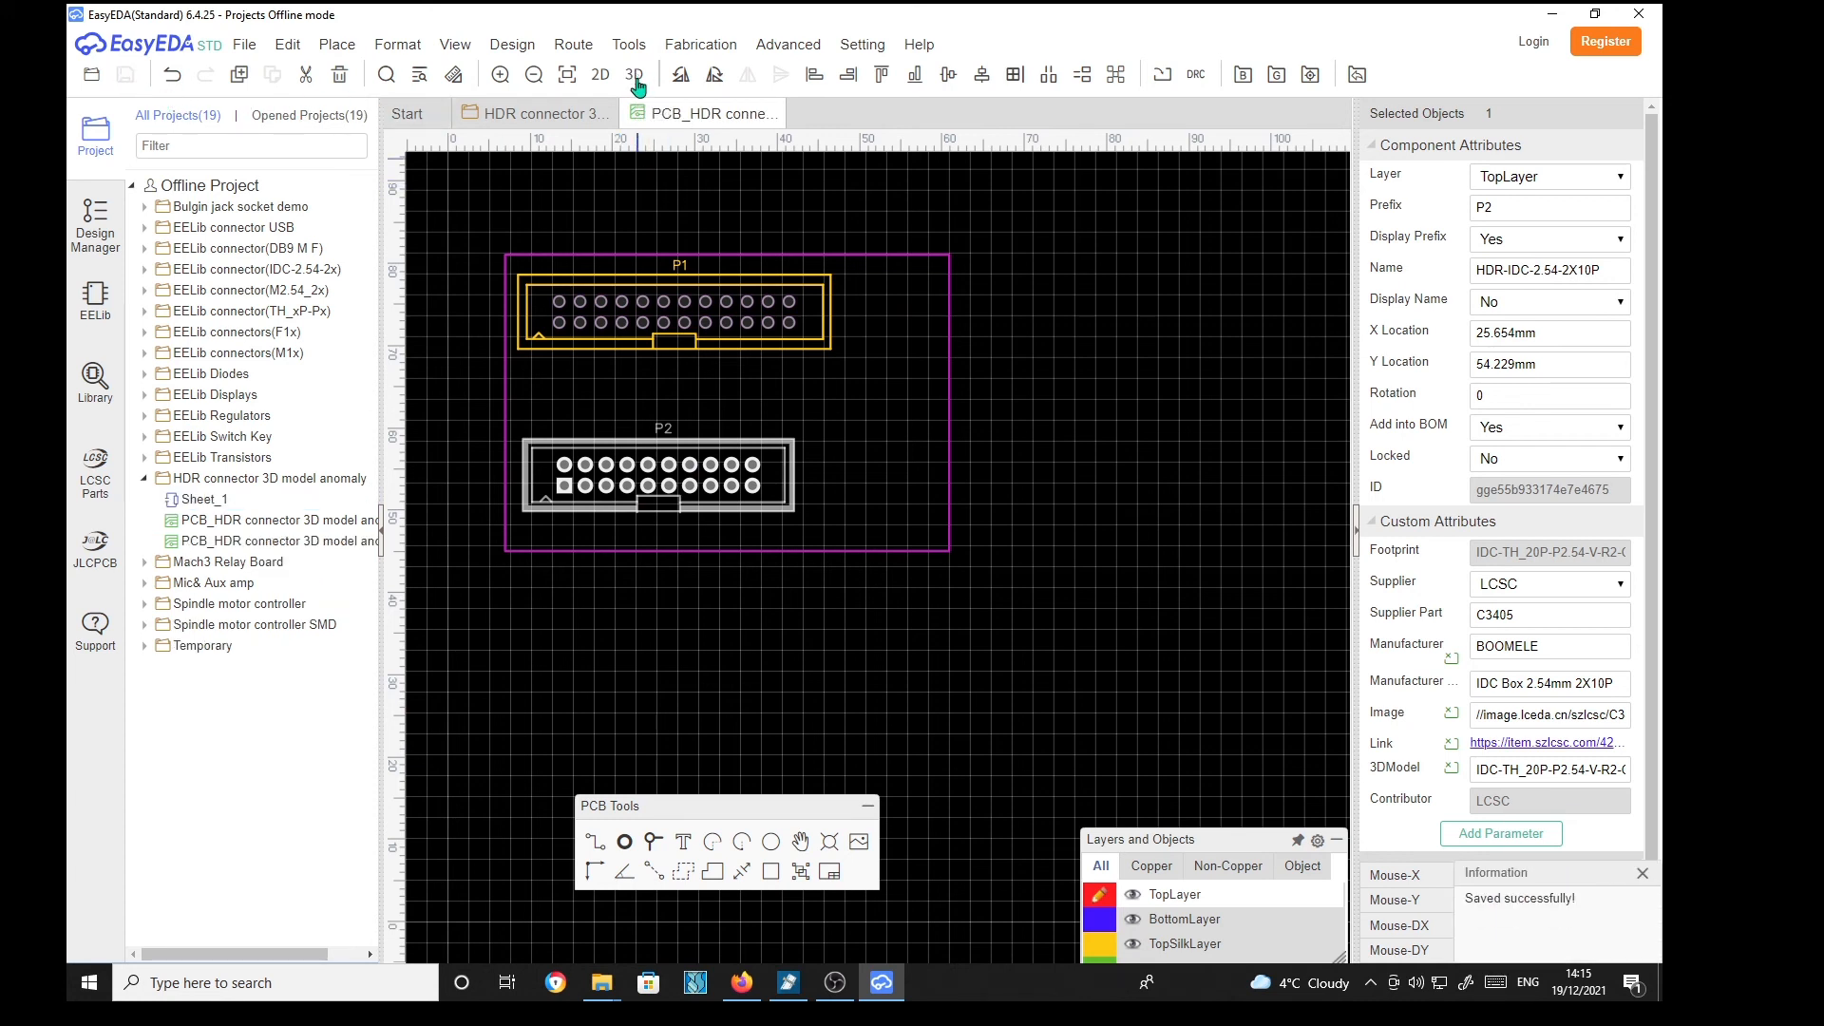
click(634, 73)
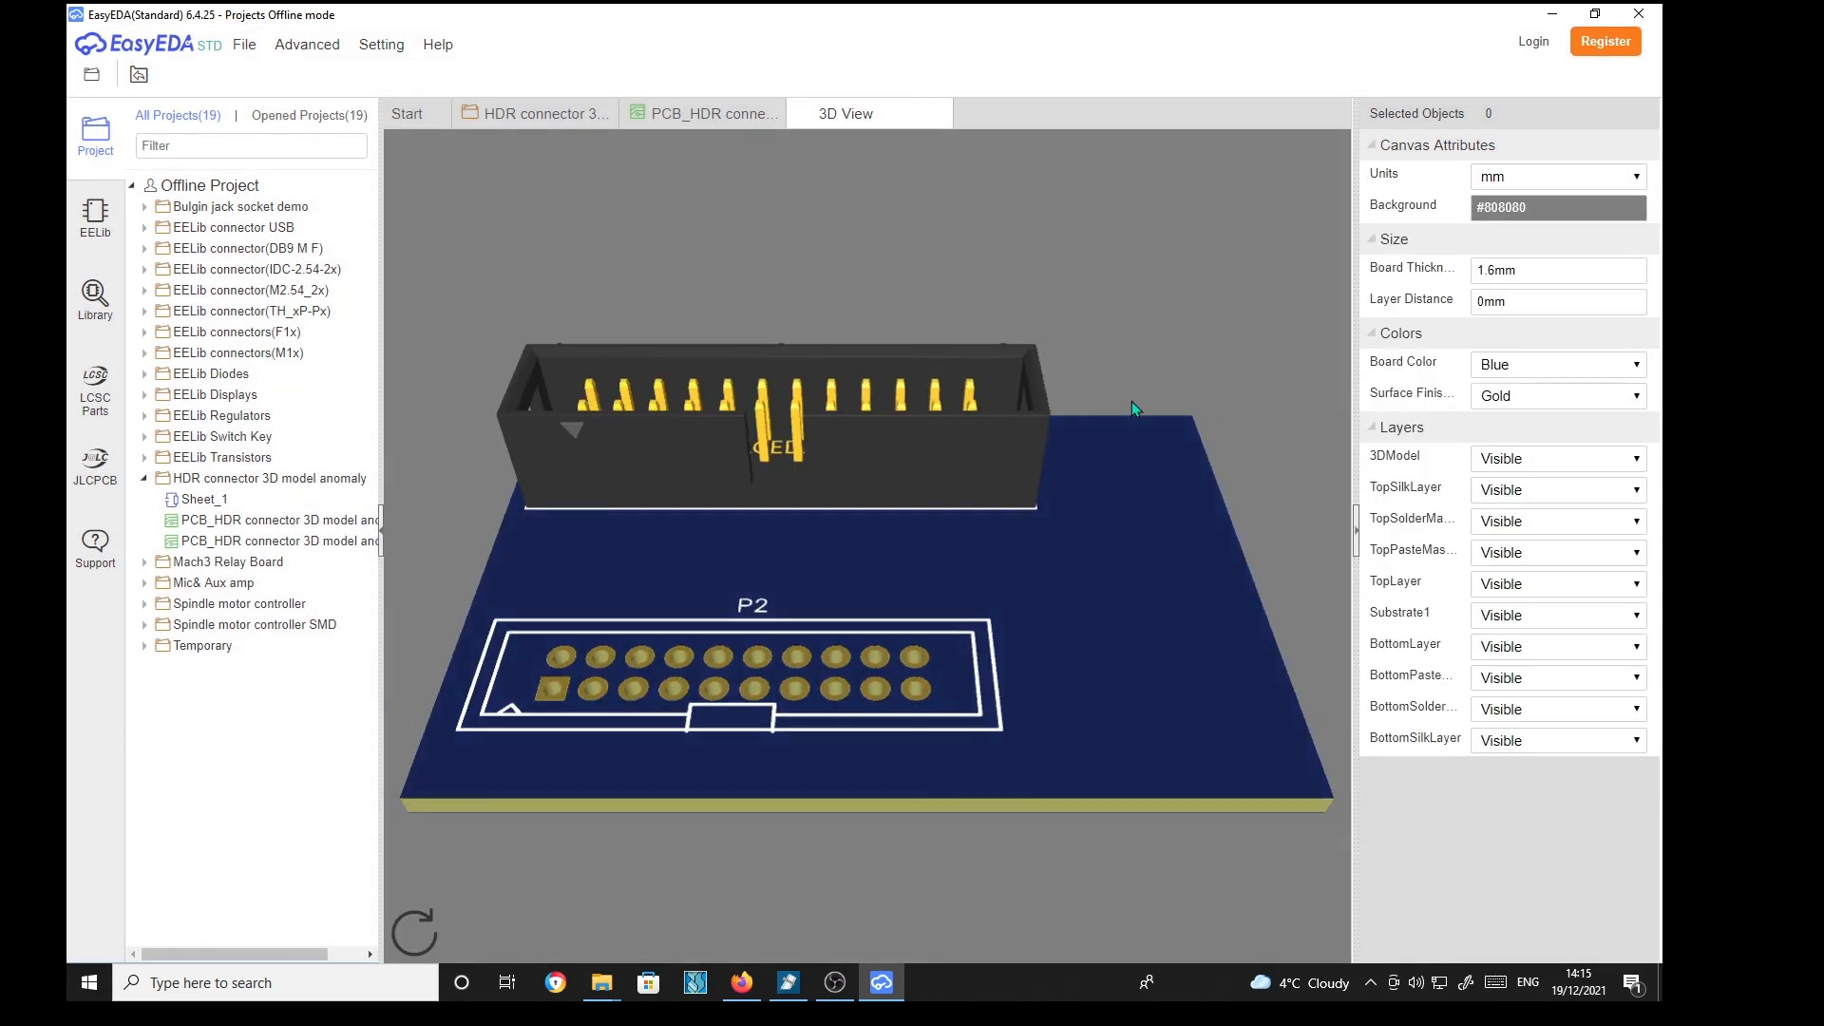
mouse_move(730, 480)
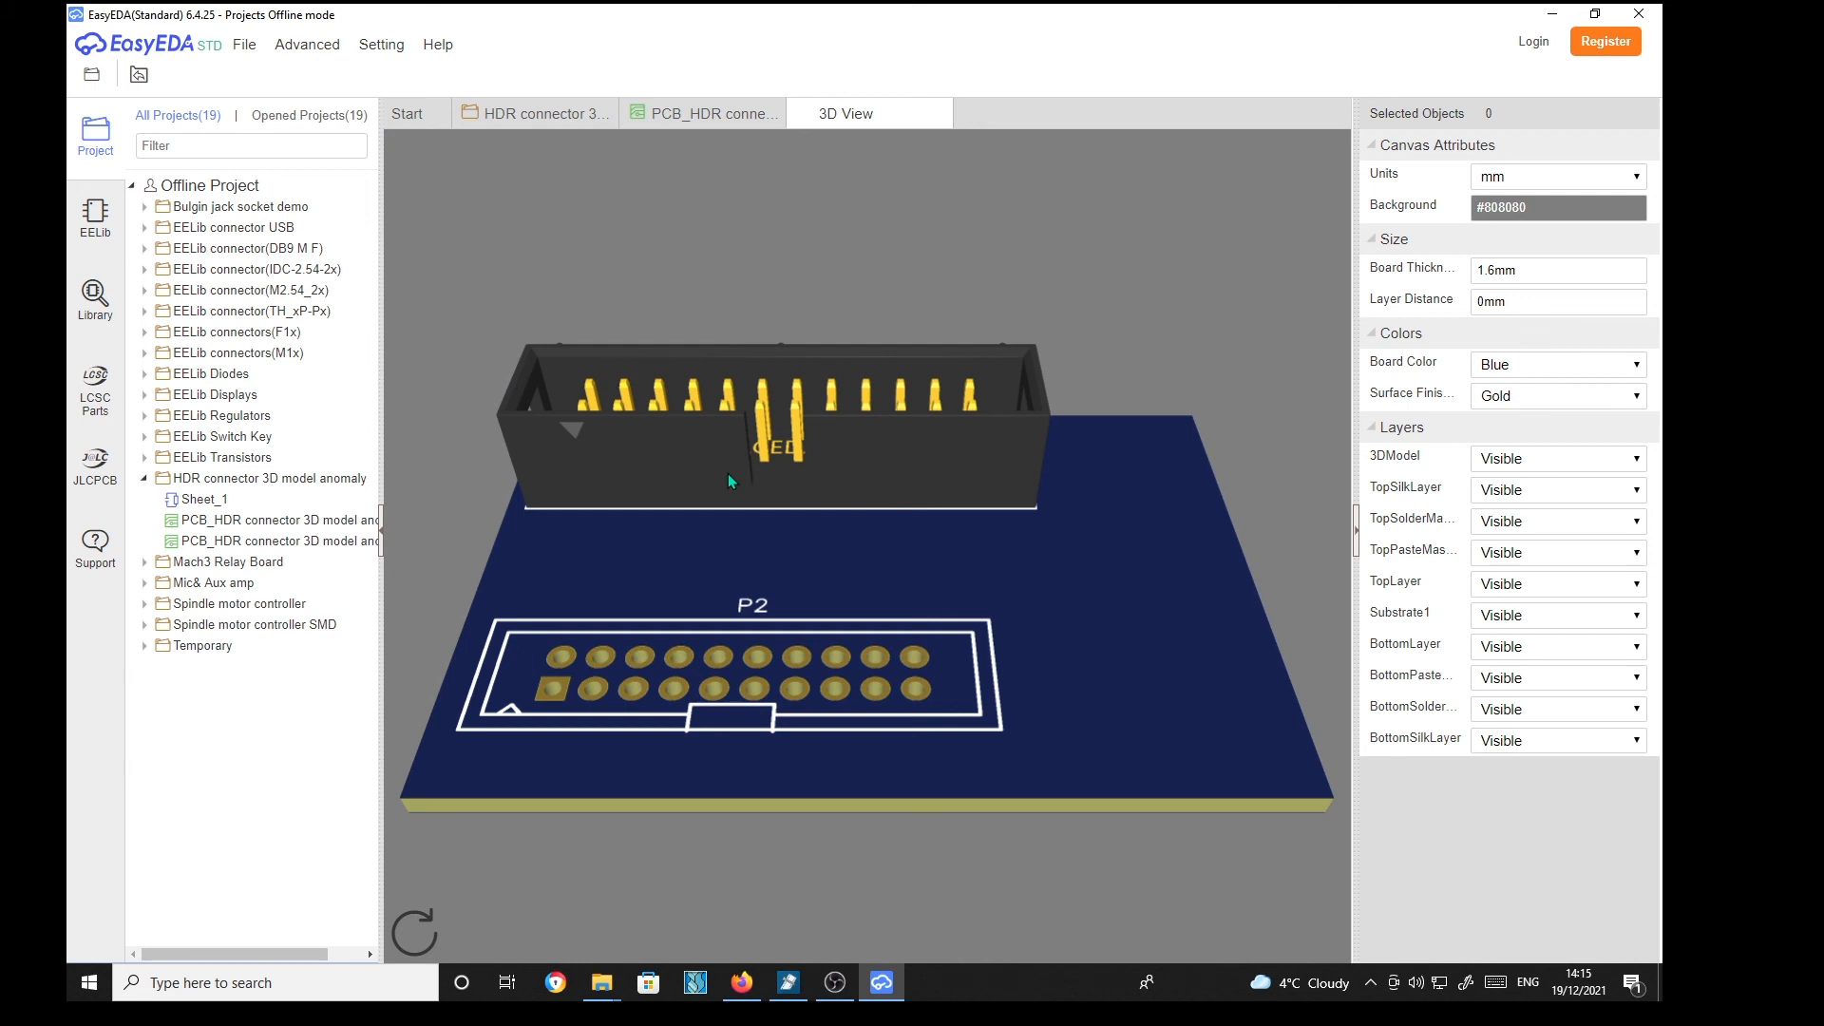
mouse_move(861, 680)
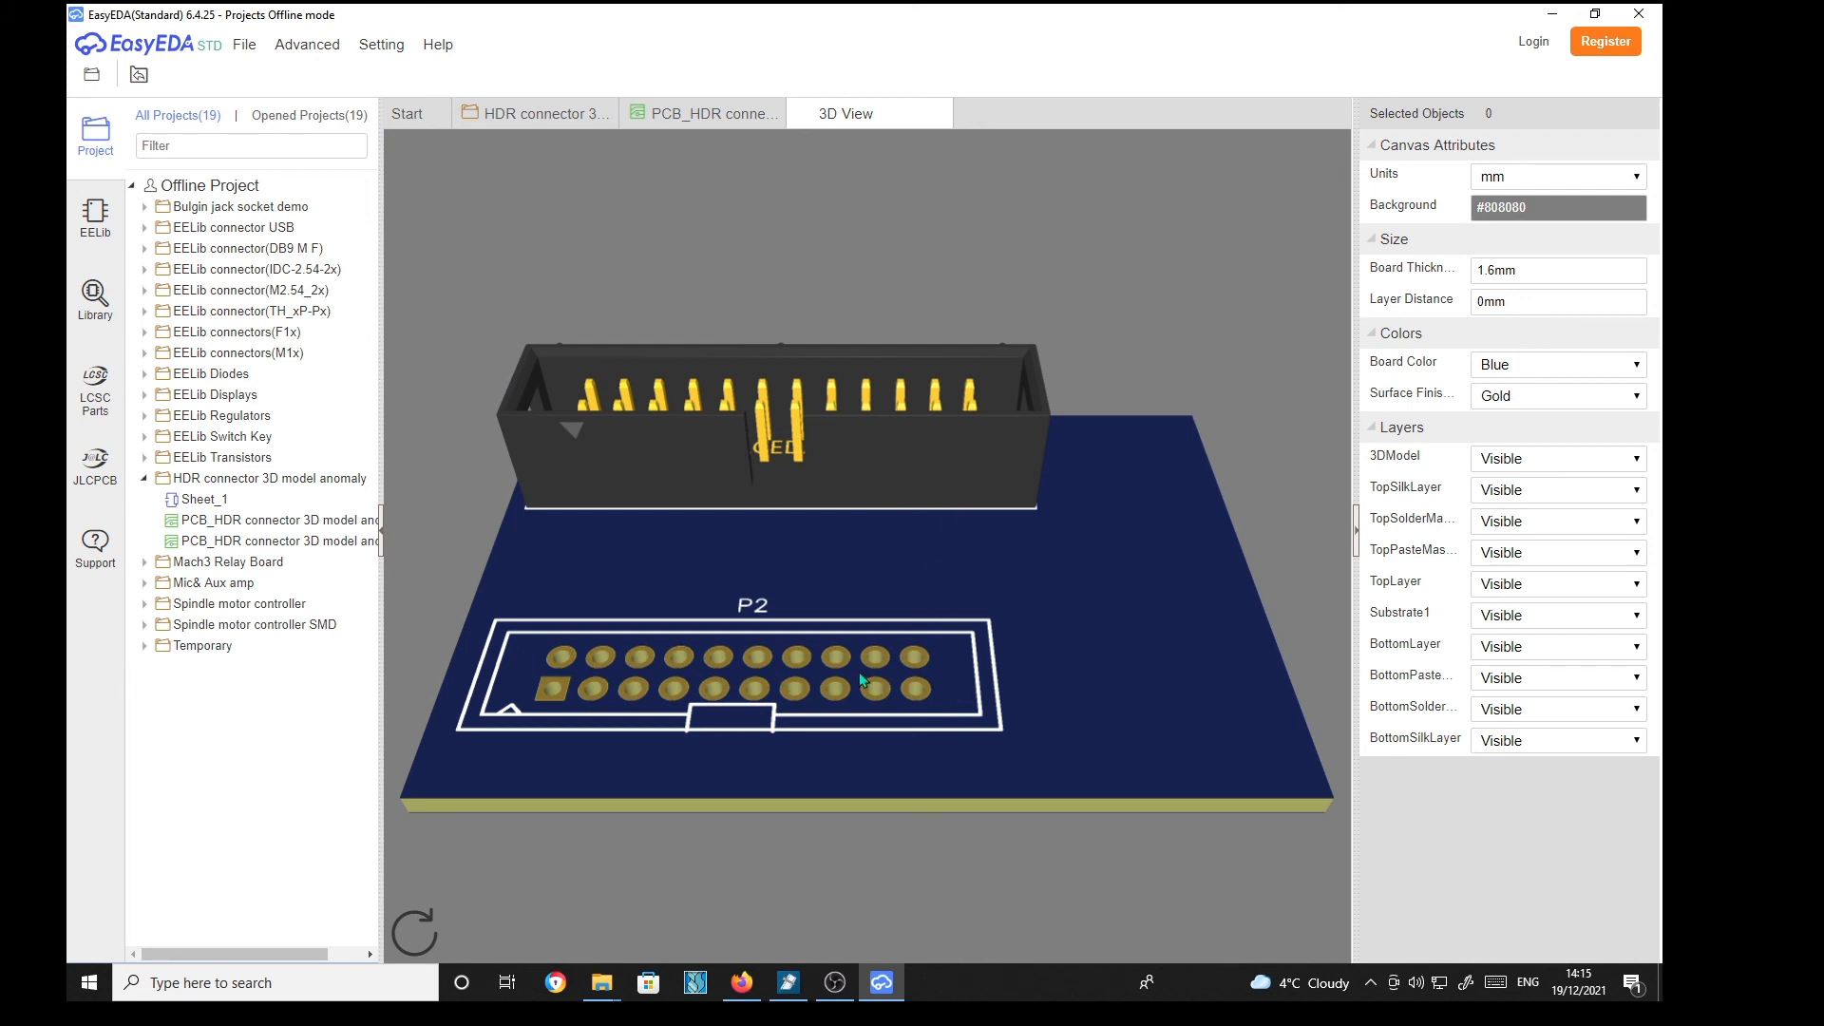
mouse_move(942, 669)
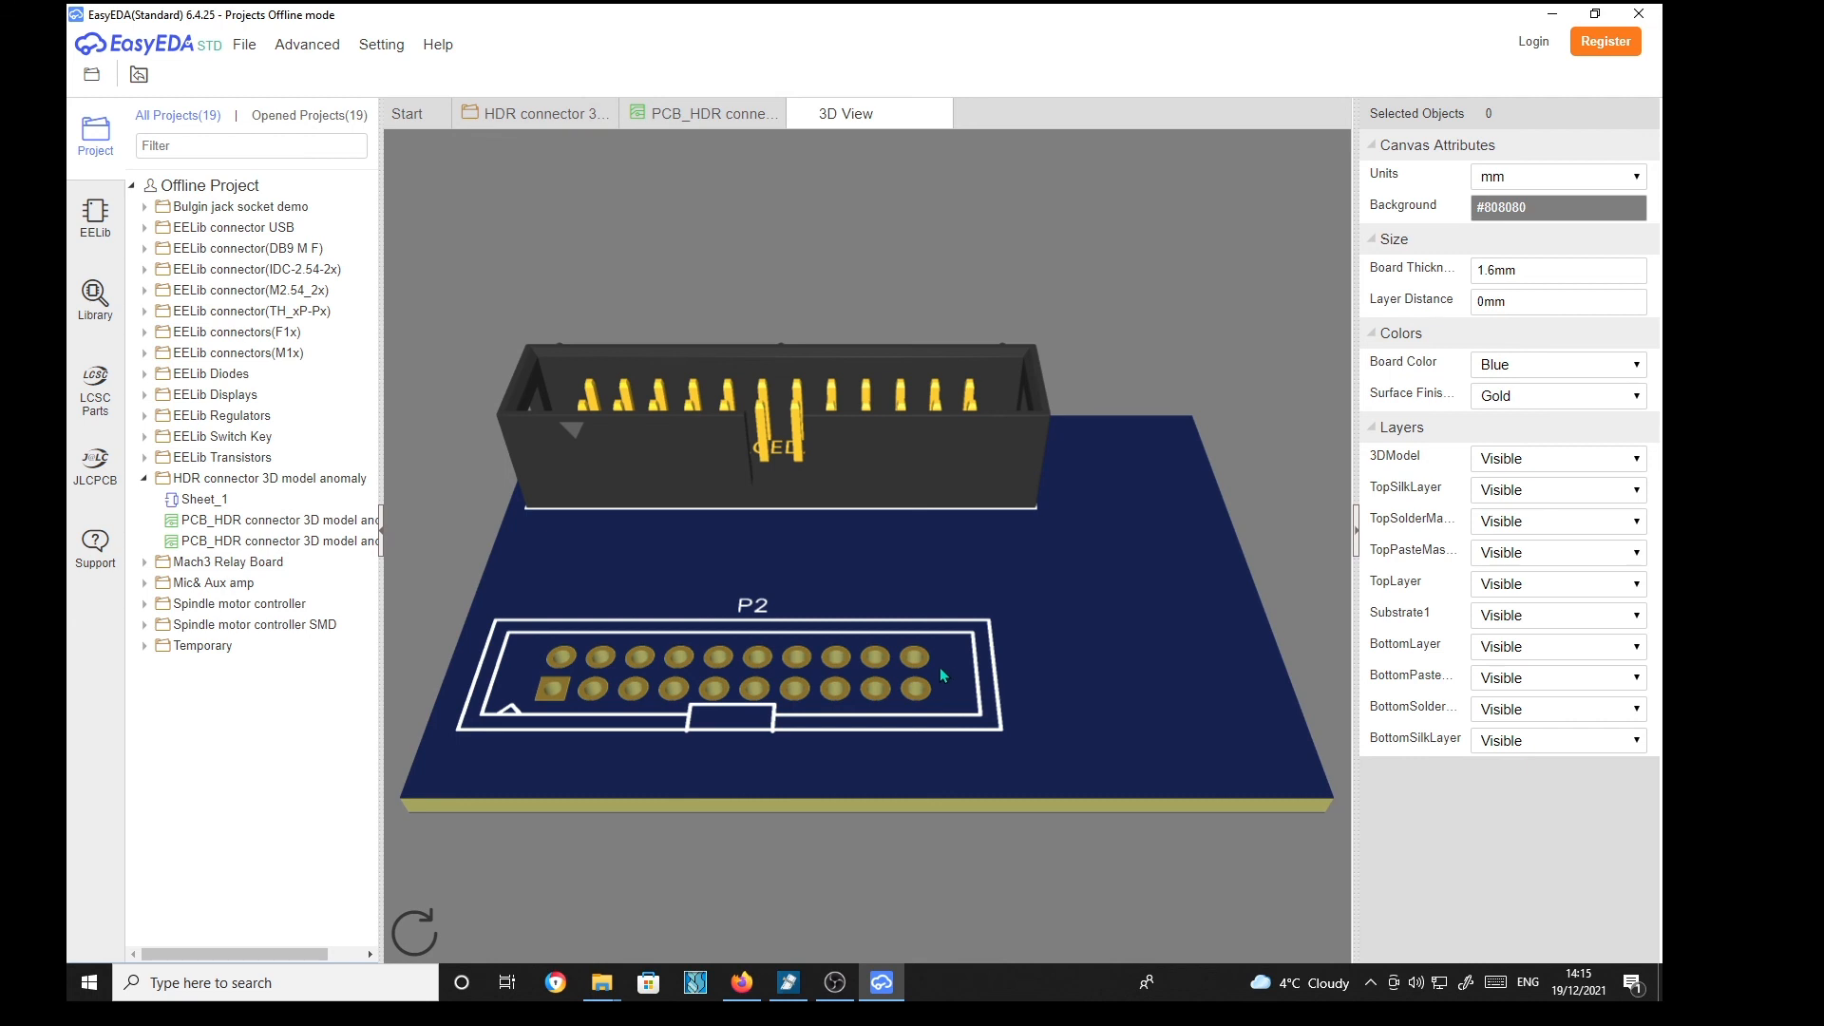
mouse_move(761, 613)
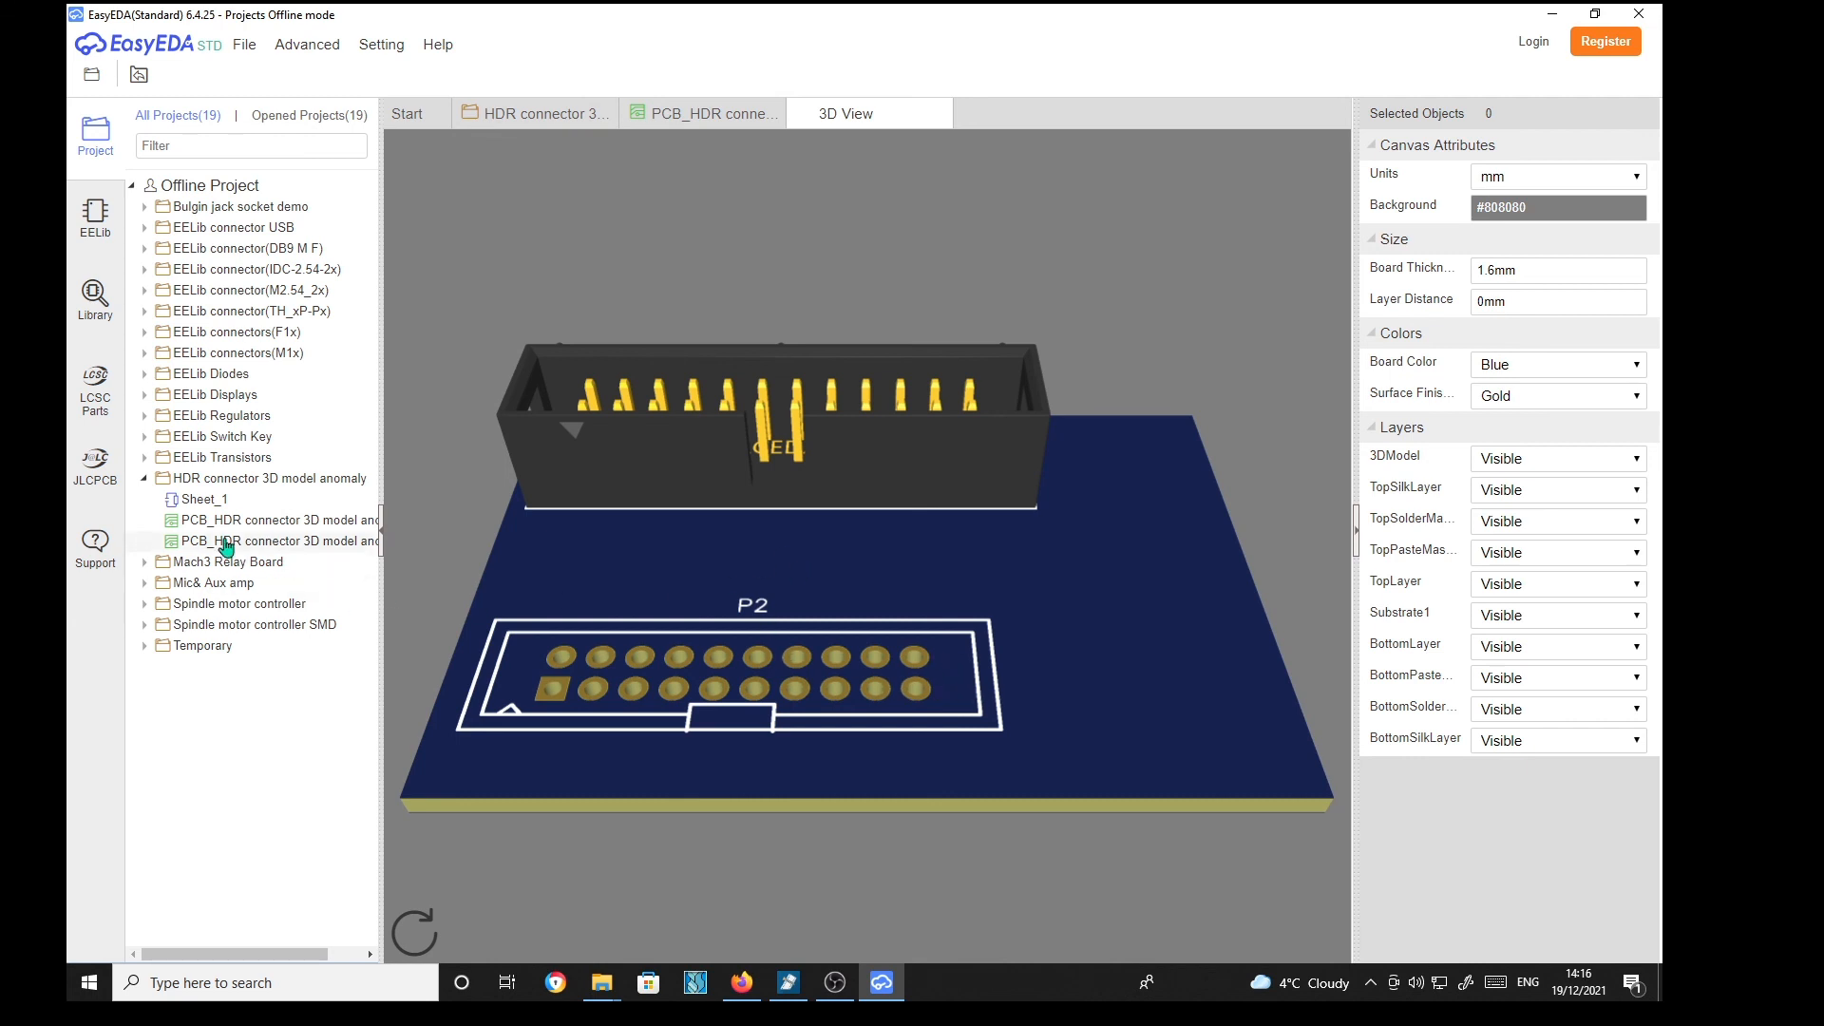
mouse_move(229, 532)
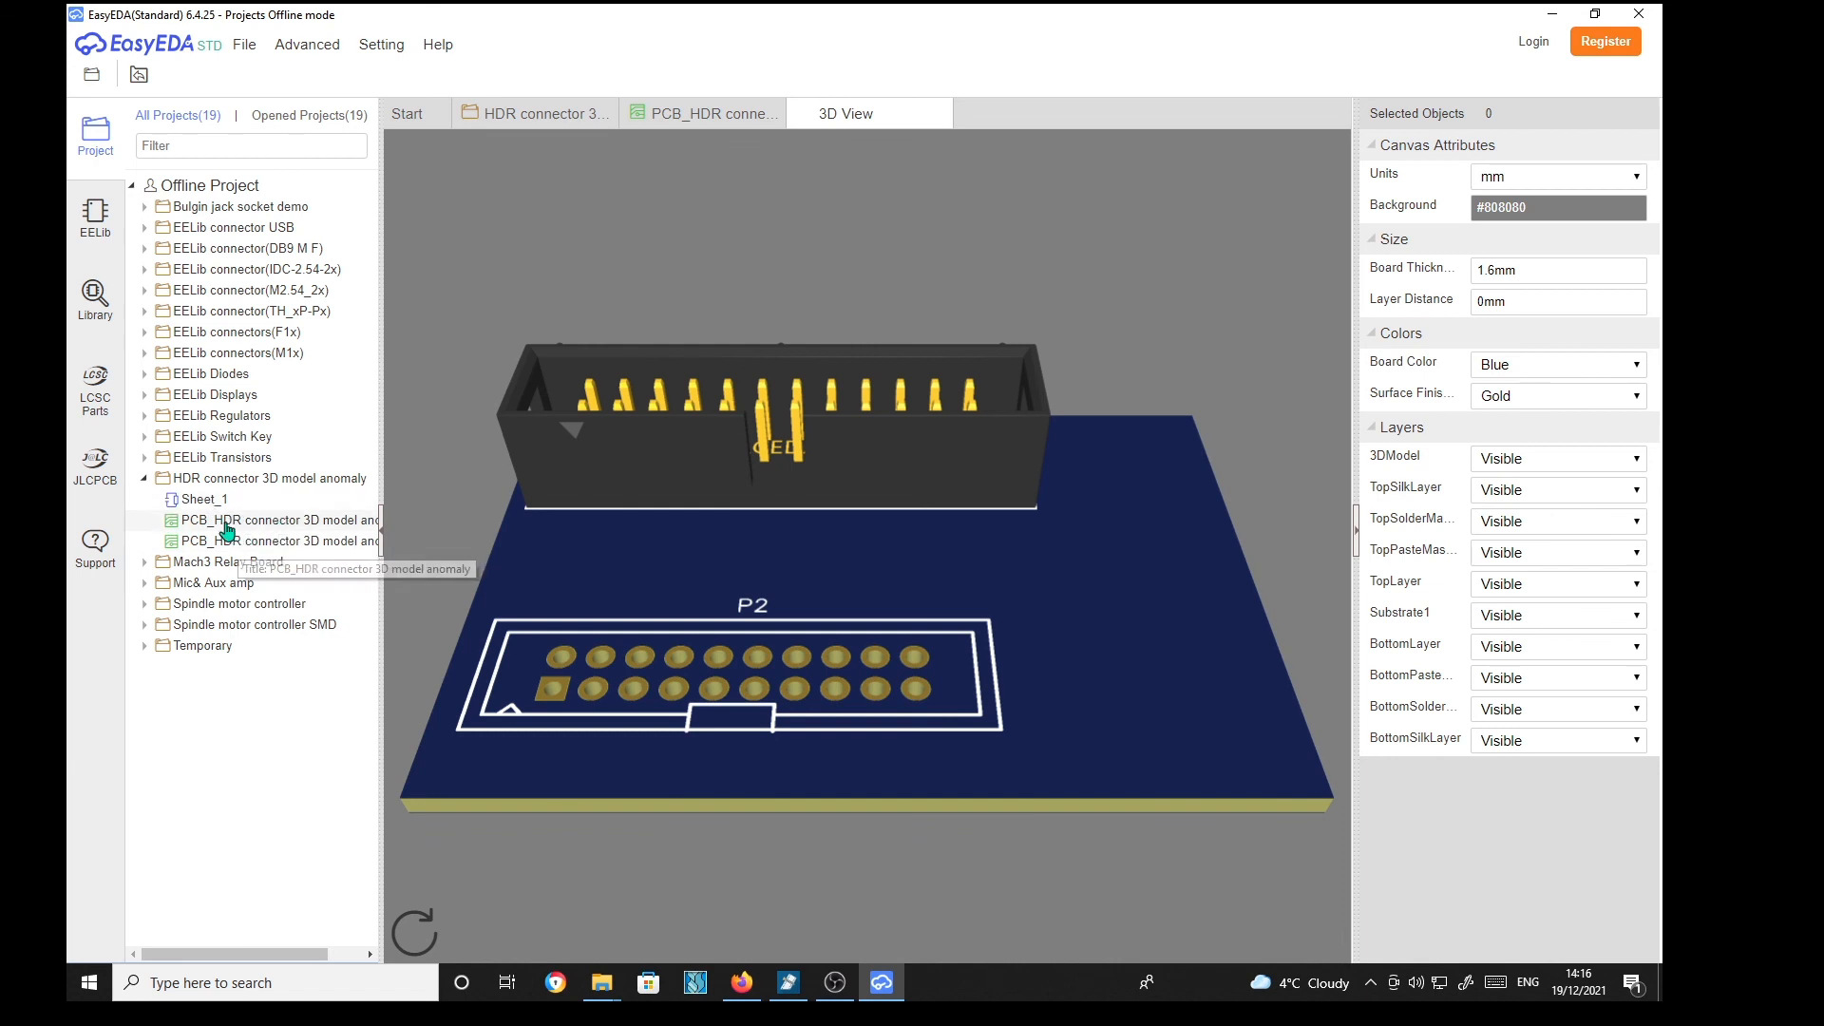
mouse_move(238, 547)
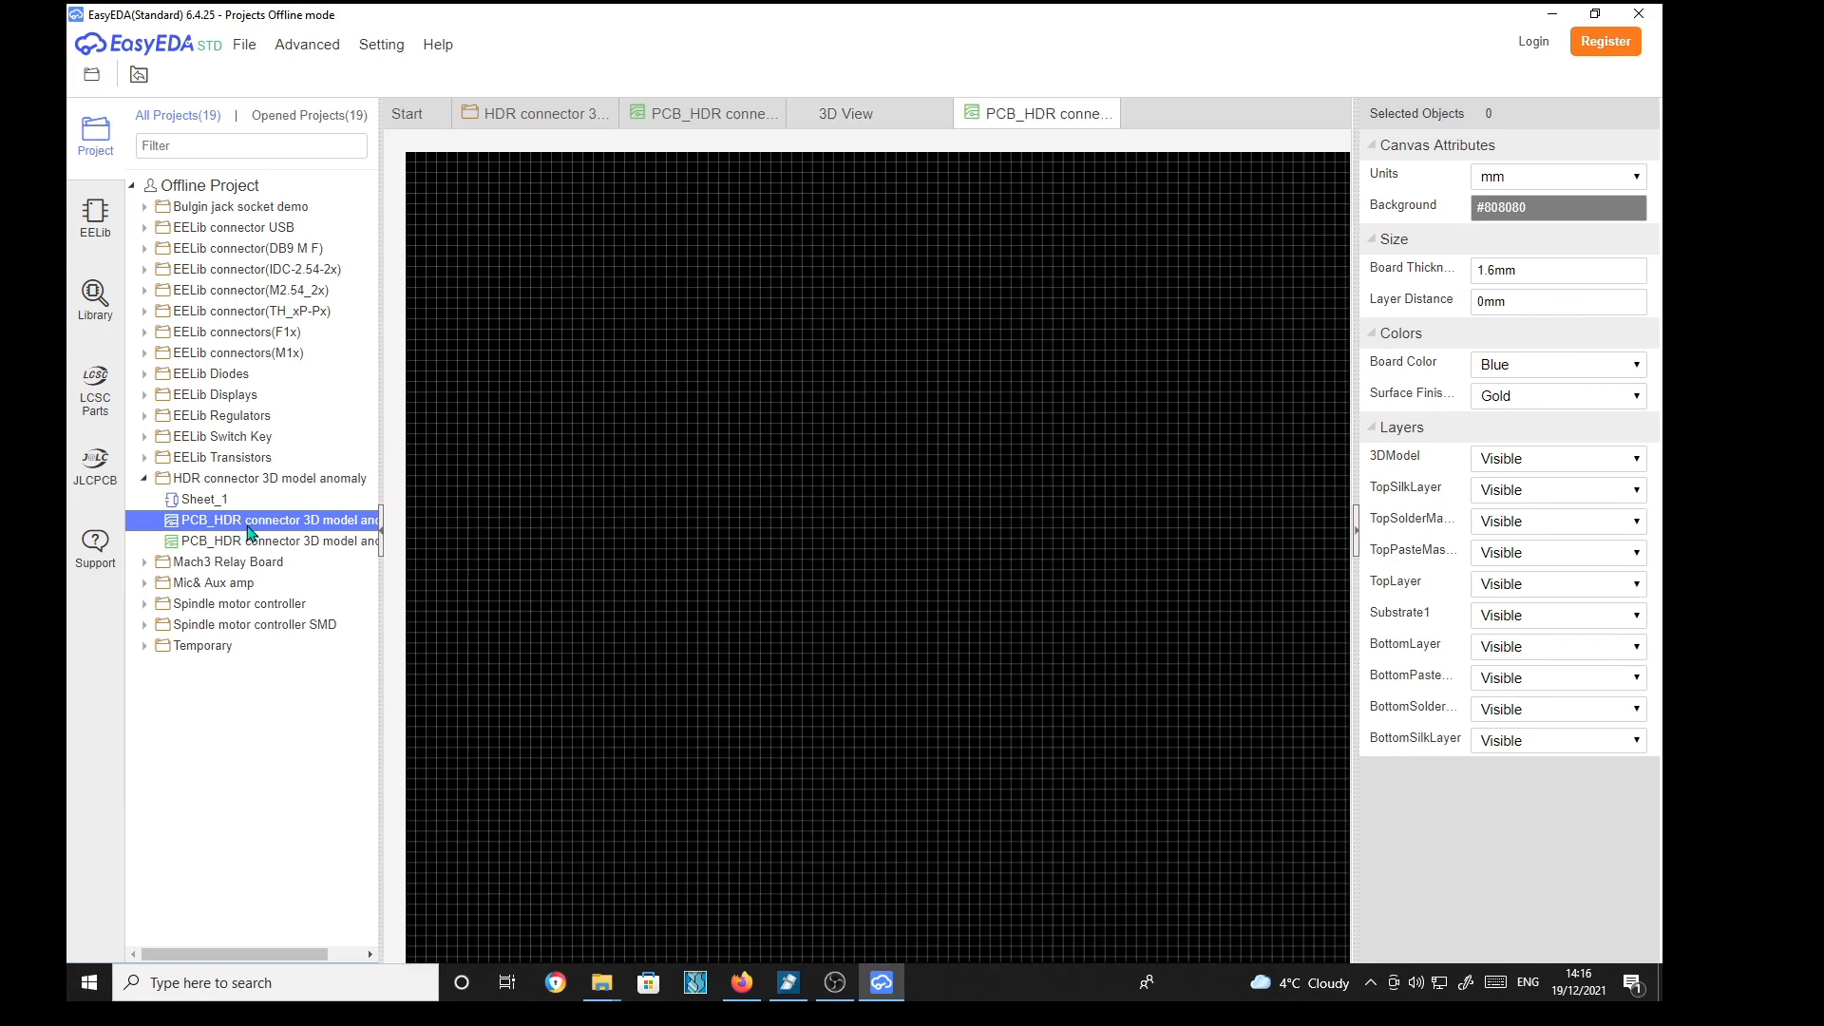
Step: Open the original HDR connector PCB from the project list
double_click(279, 519)
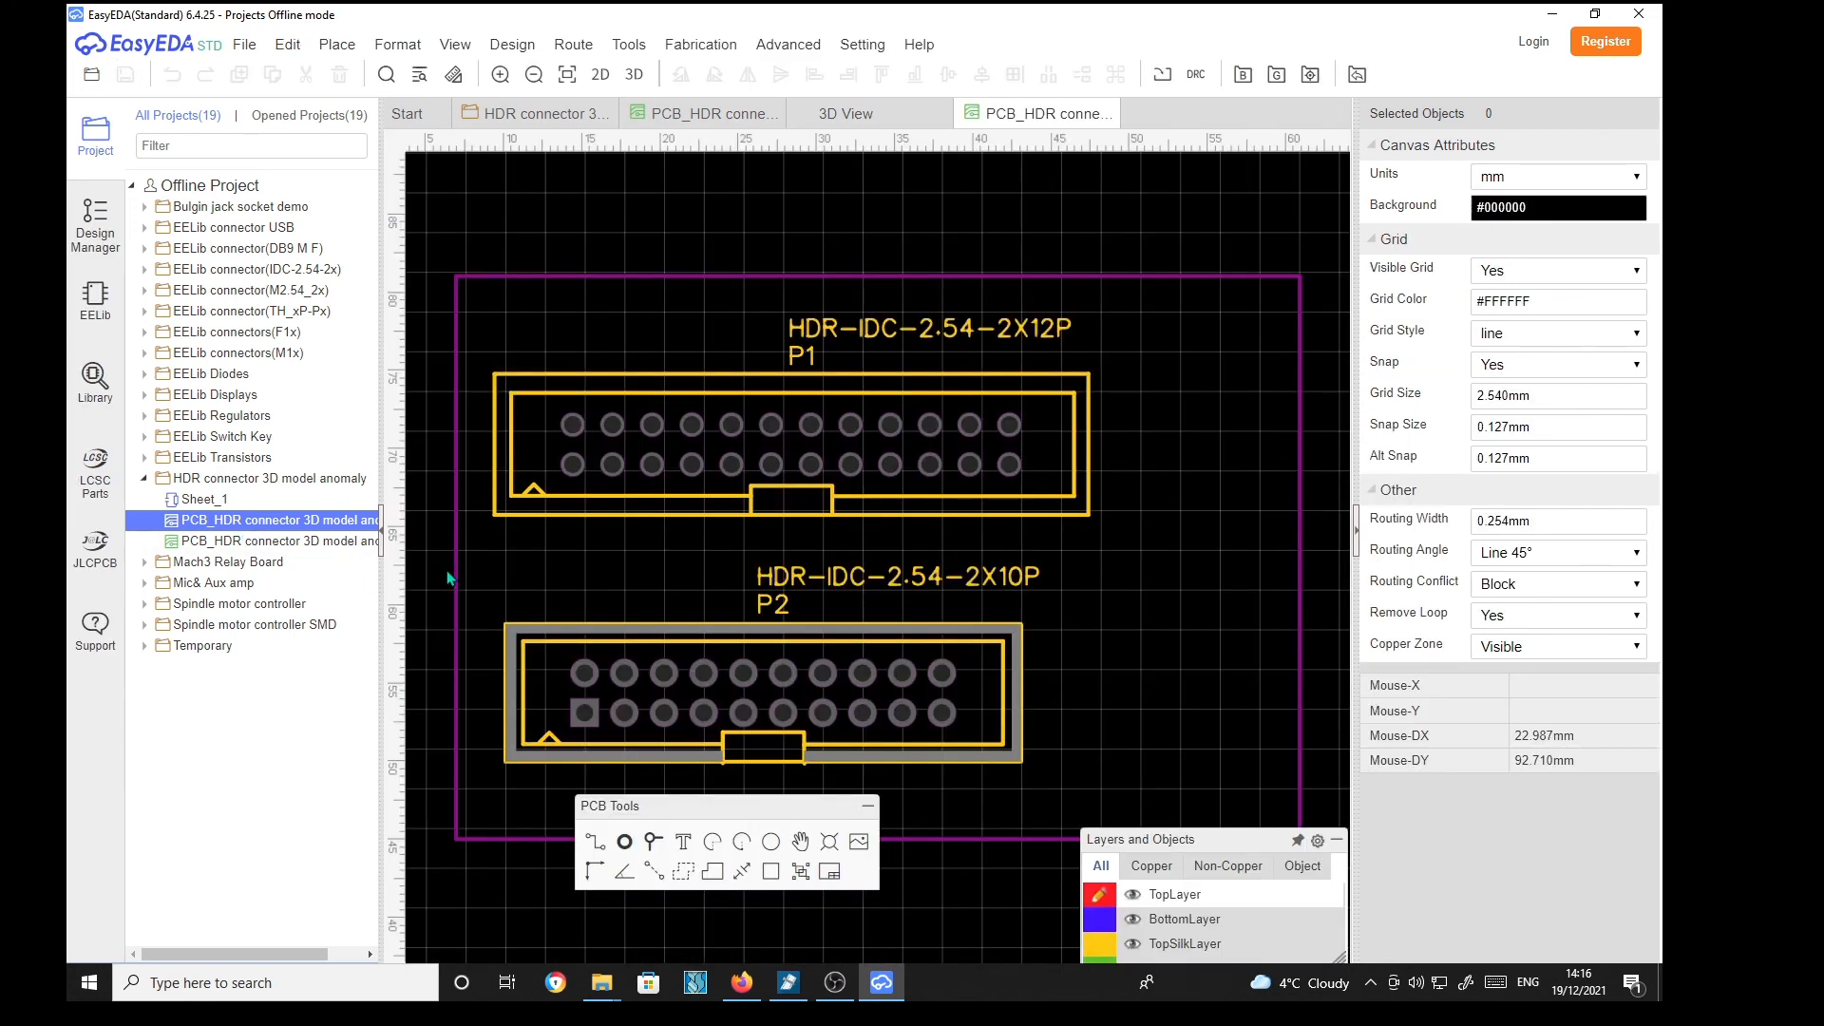
mouse_move(595, 145)
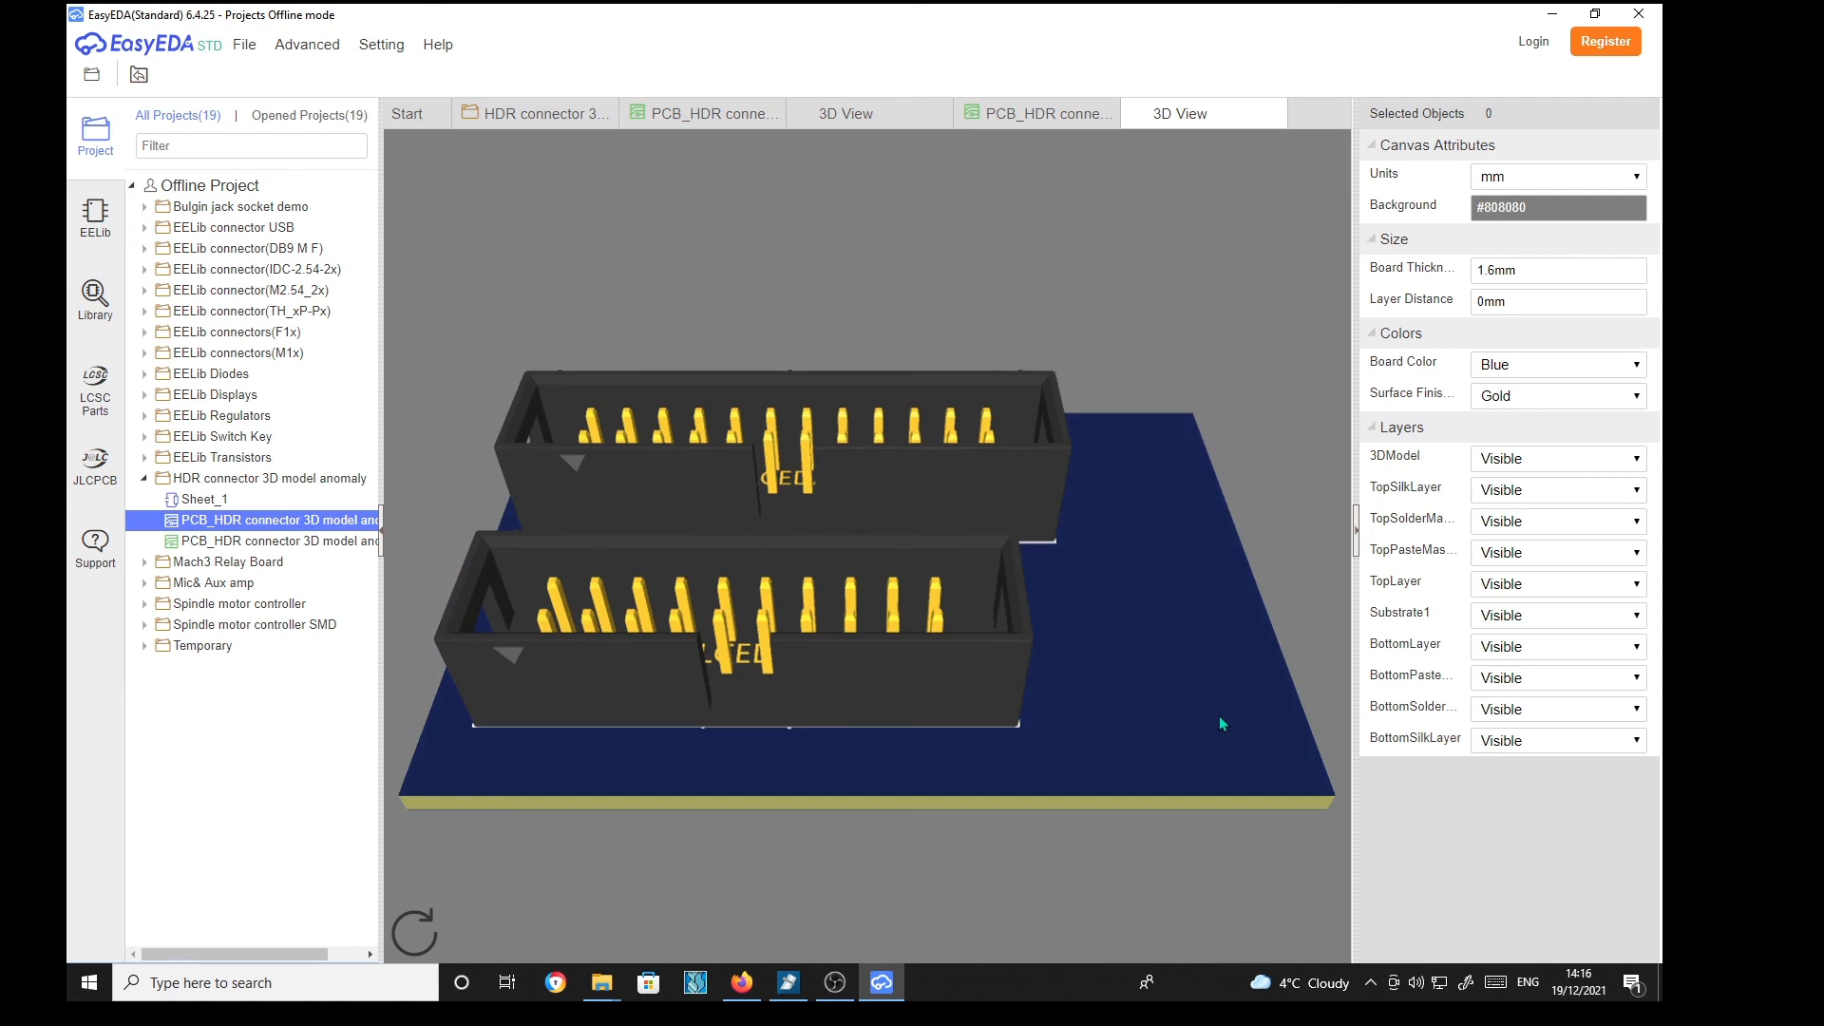
mouse_move(1167, 316)
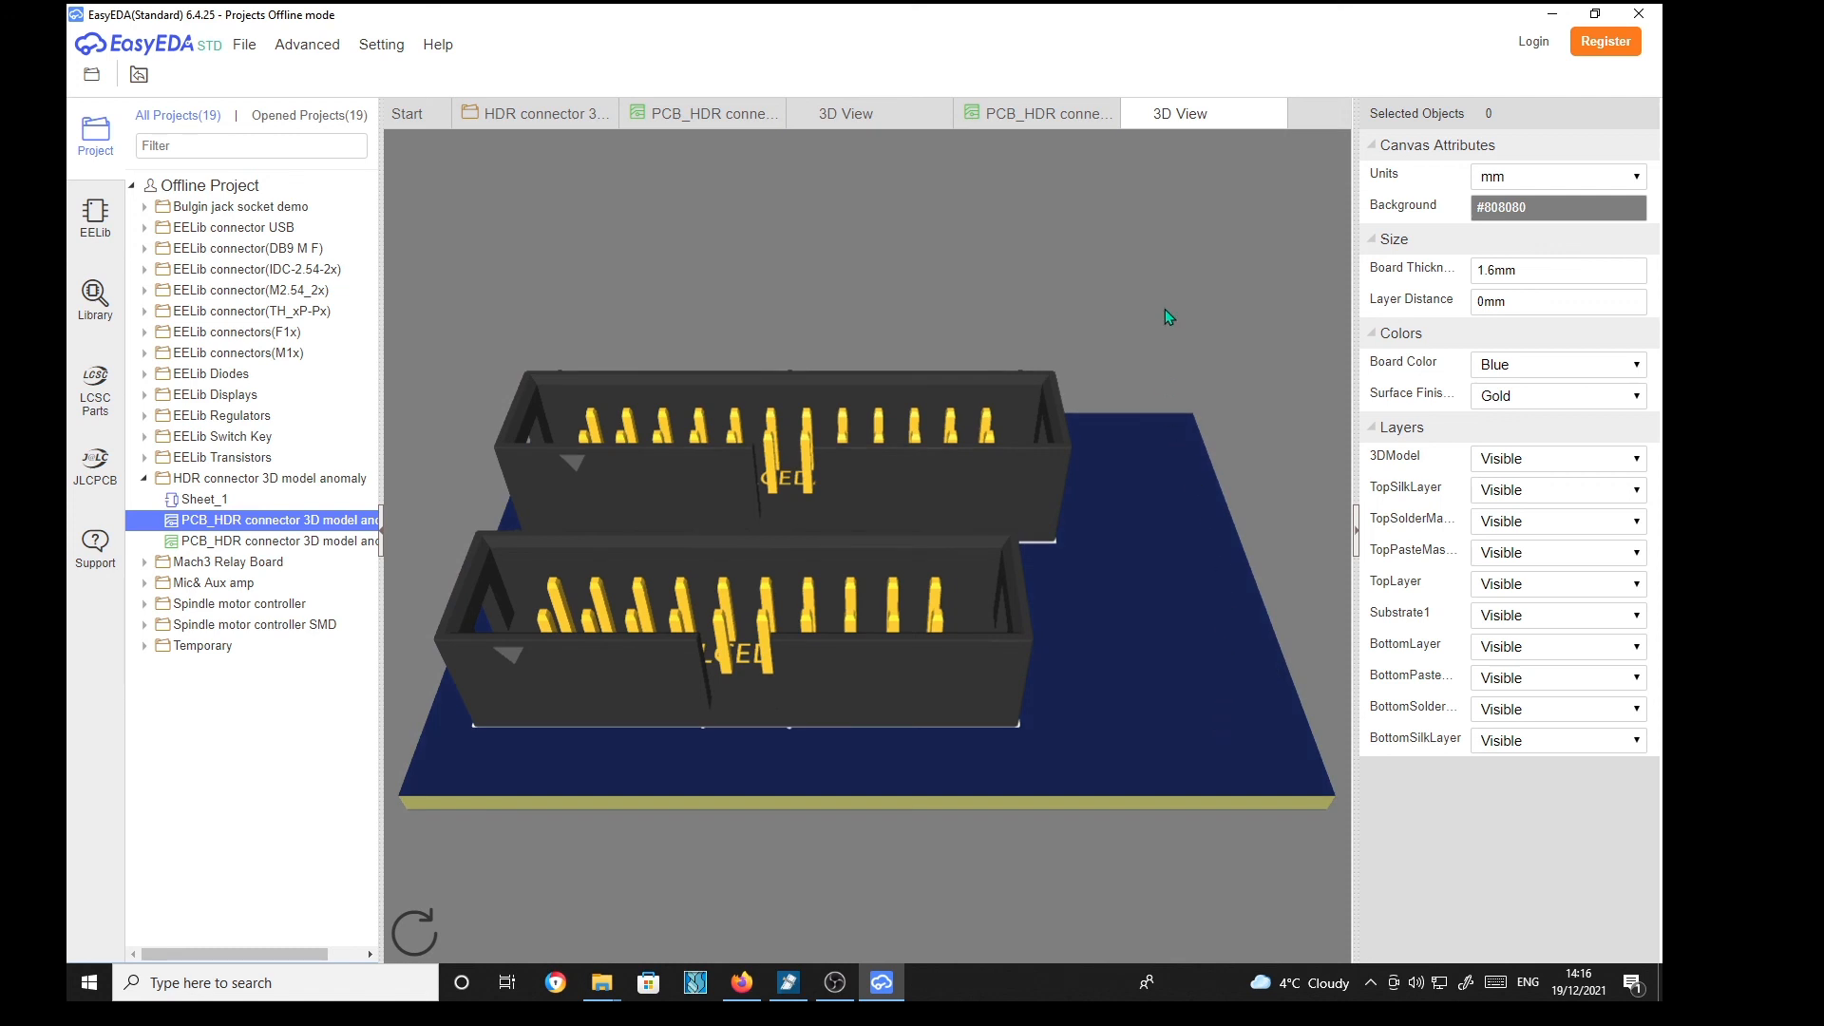
mouse_move(939, 279)
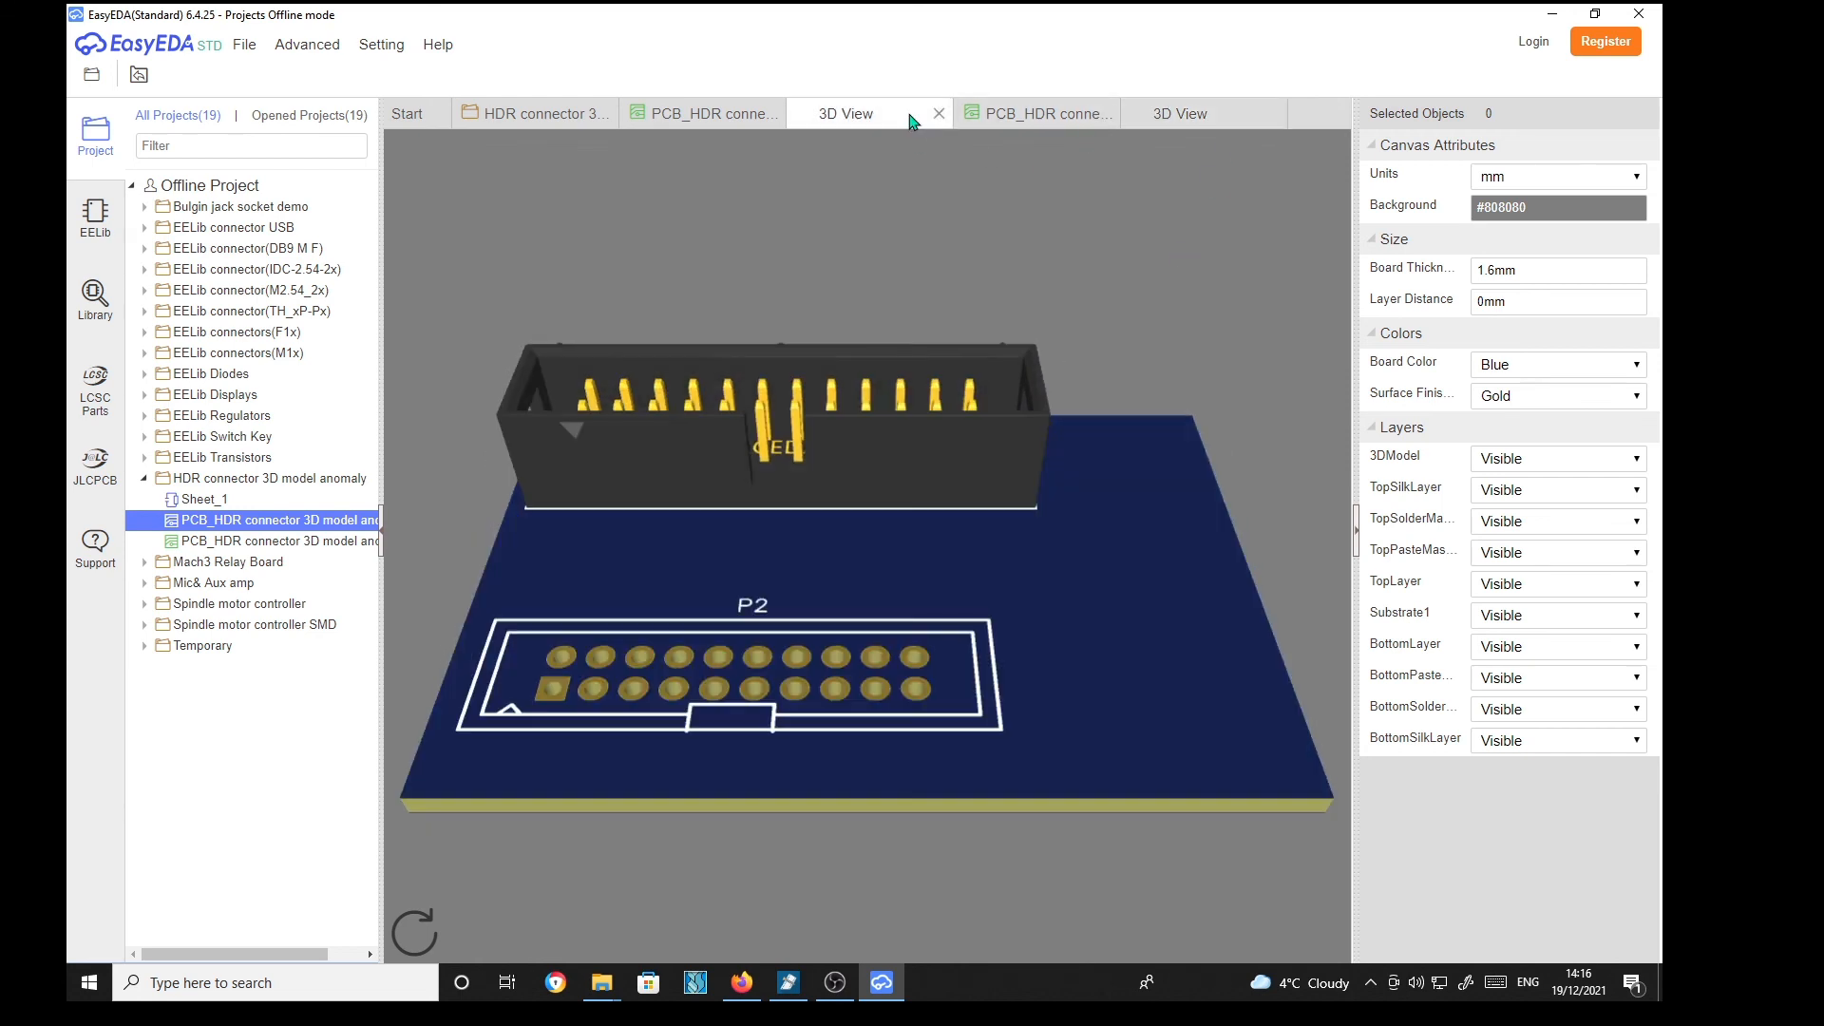
mouse_move(1145, 679)
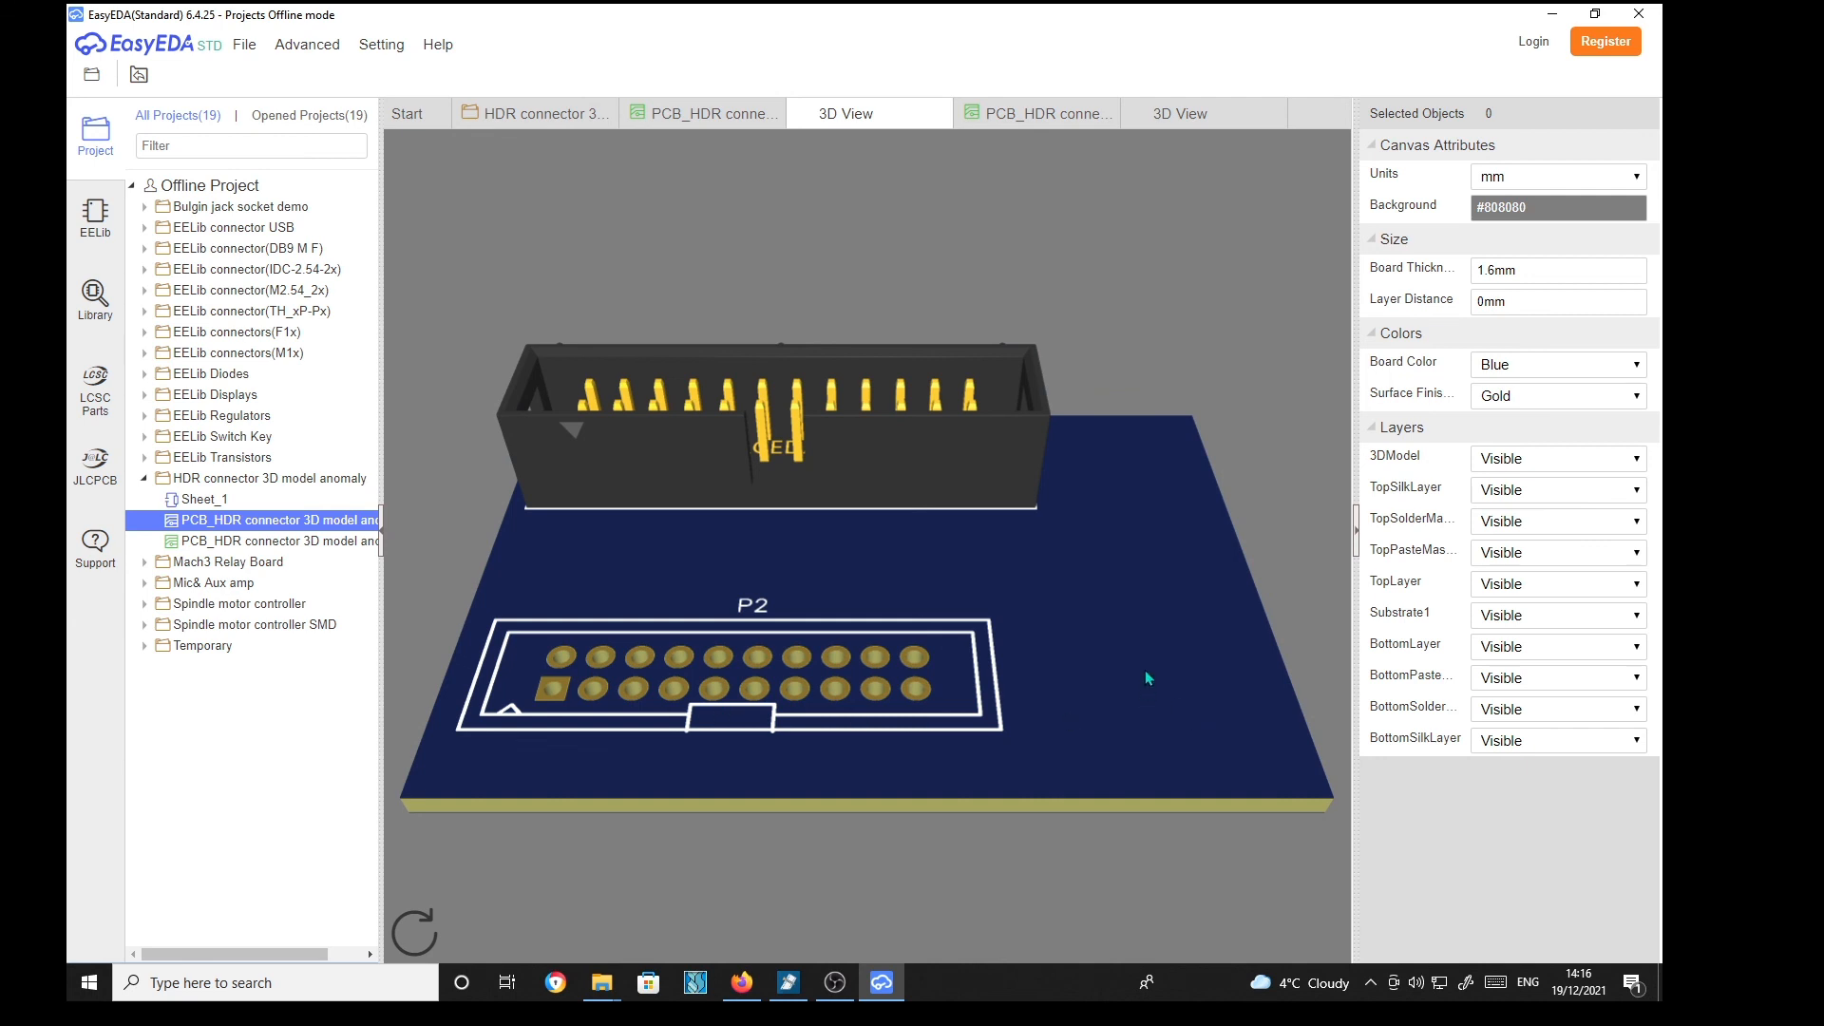
mouse_move(1114, 605)
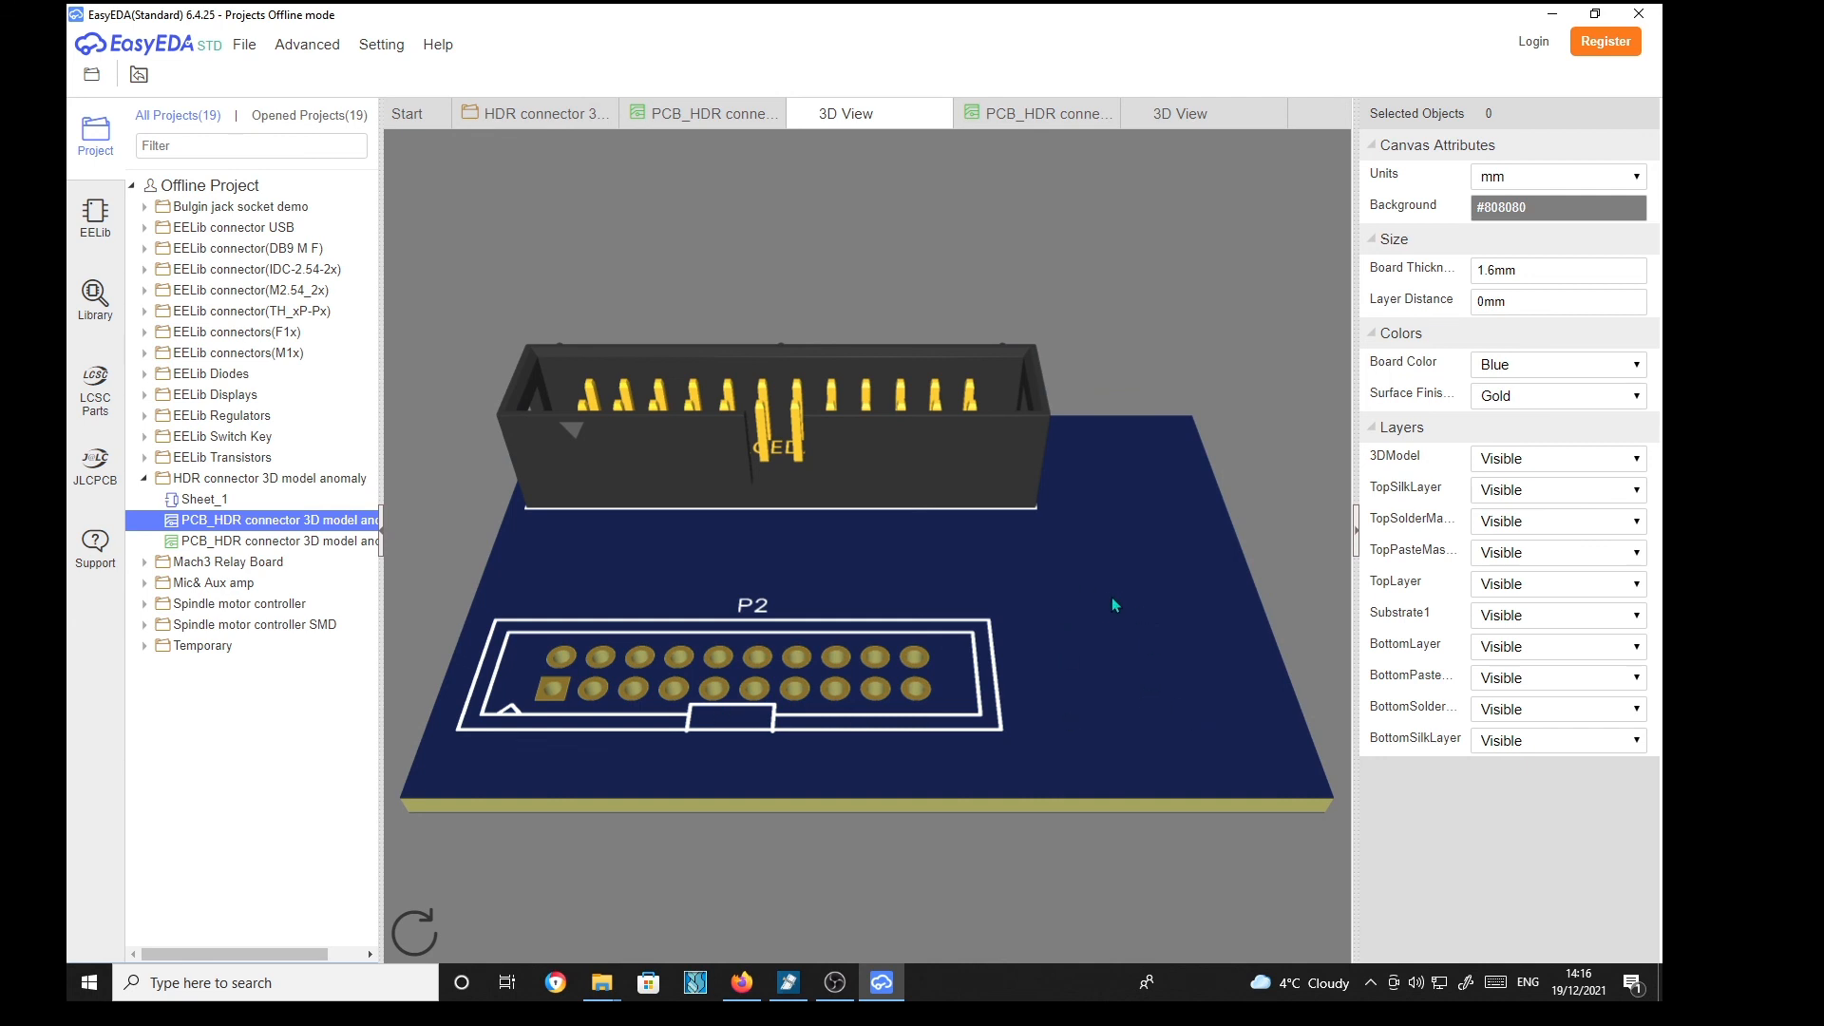
mouse_move(828, 686)
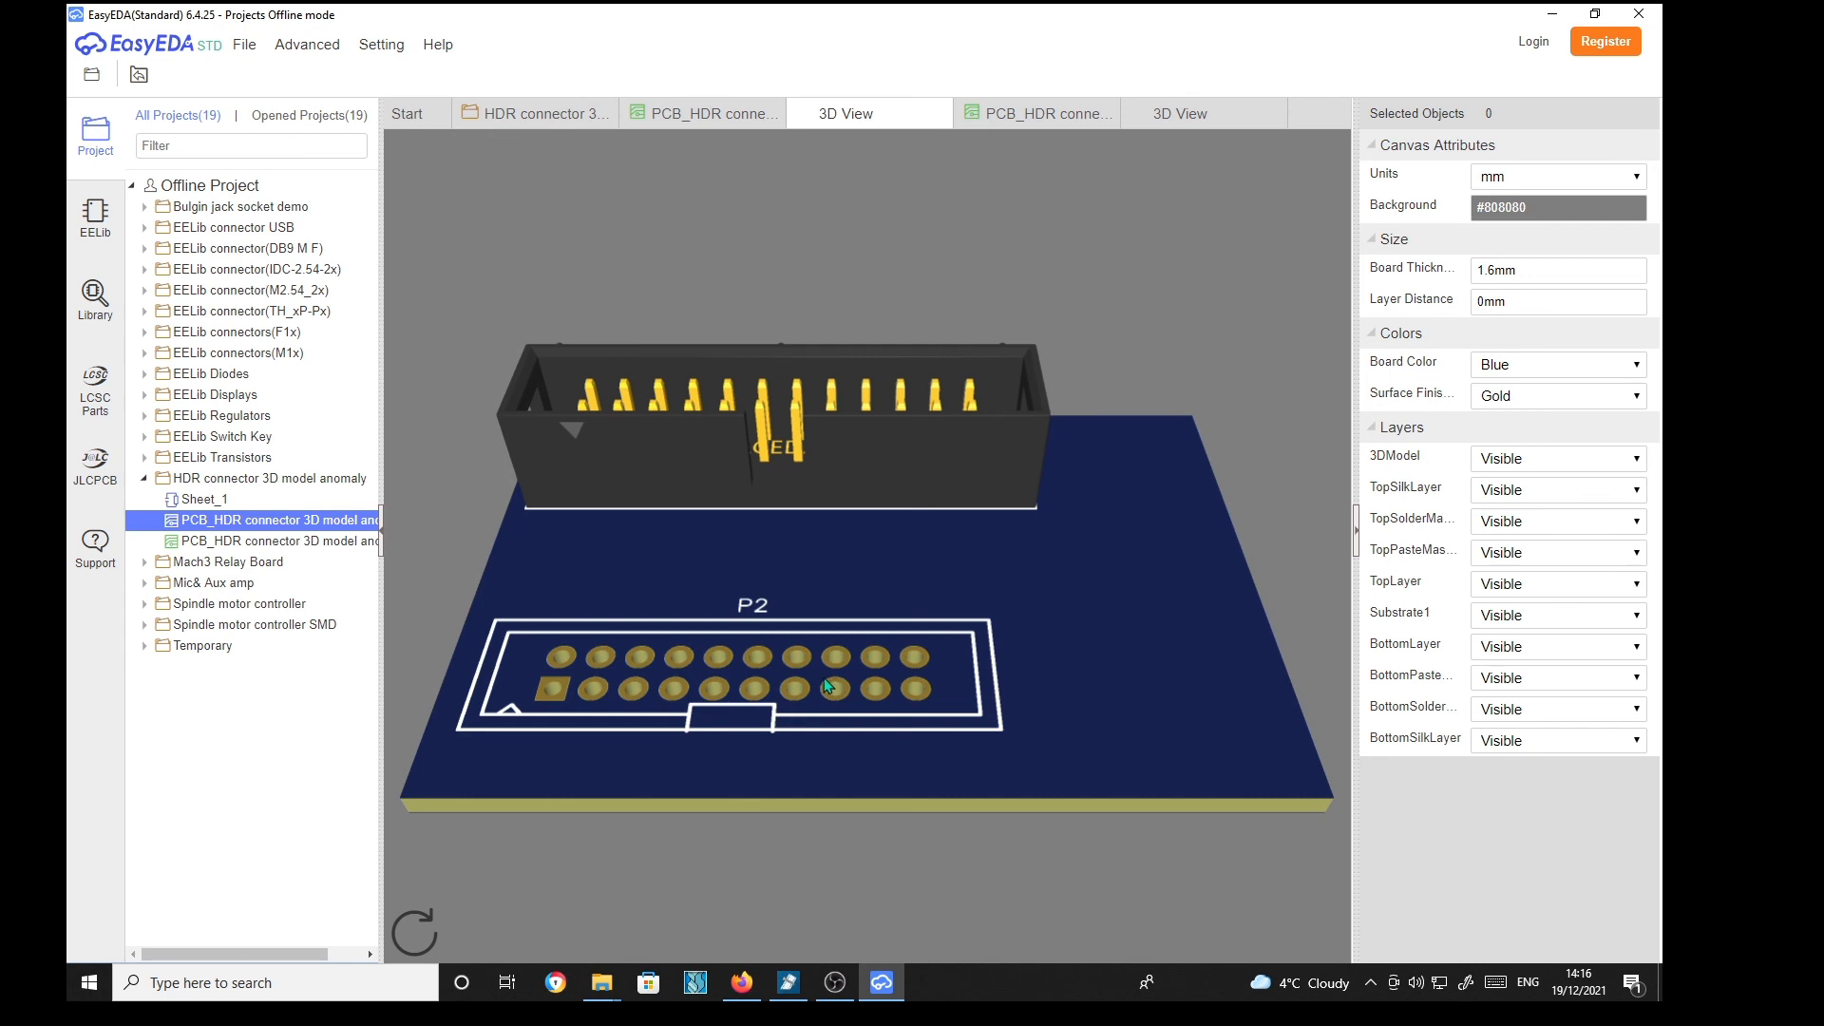
mouse_move(419, 551)
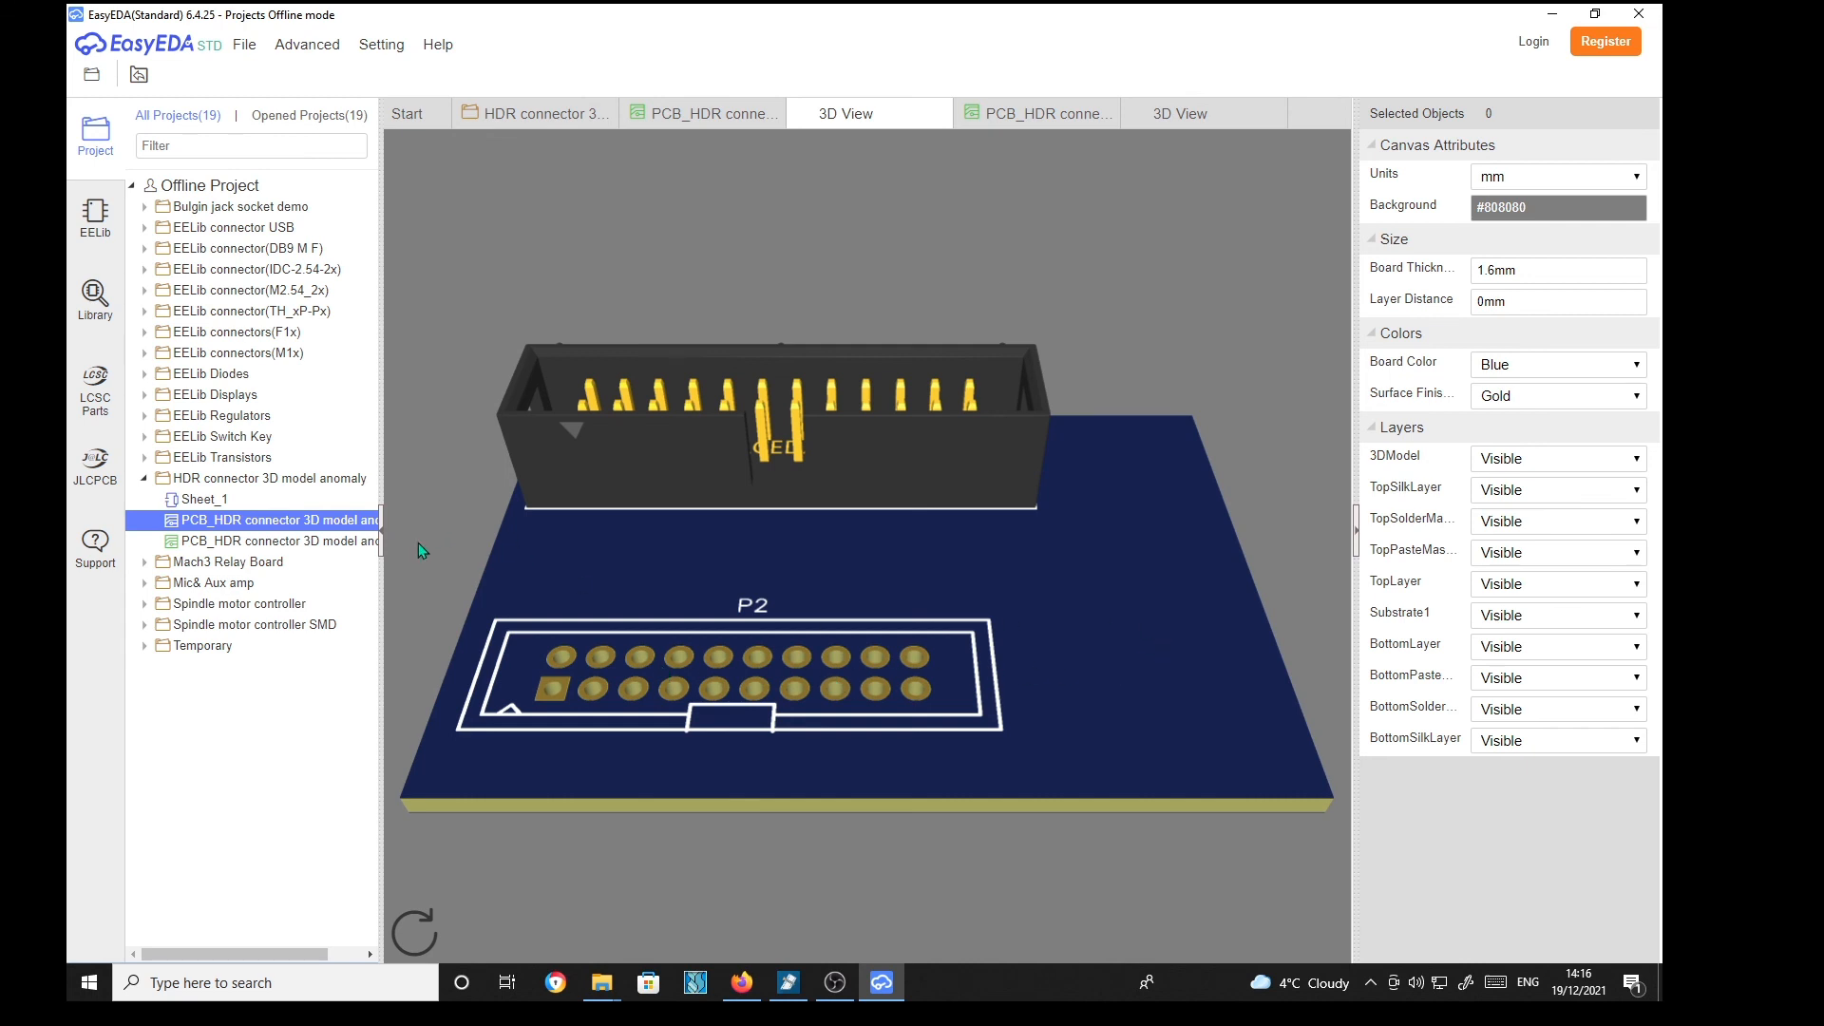
mouse_move(369, 480)
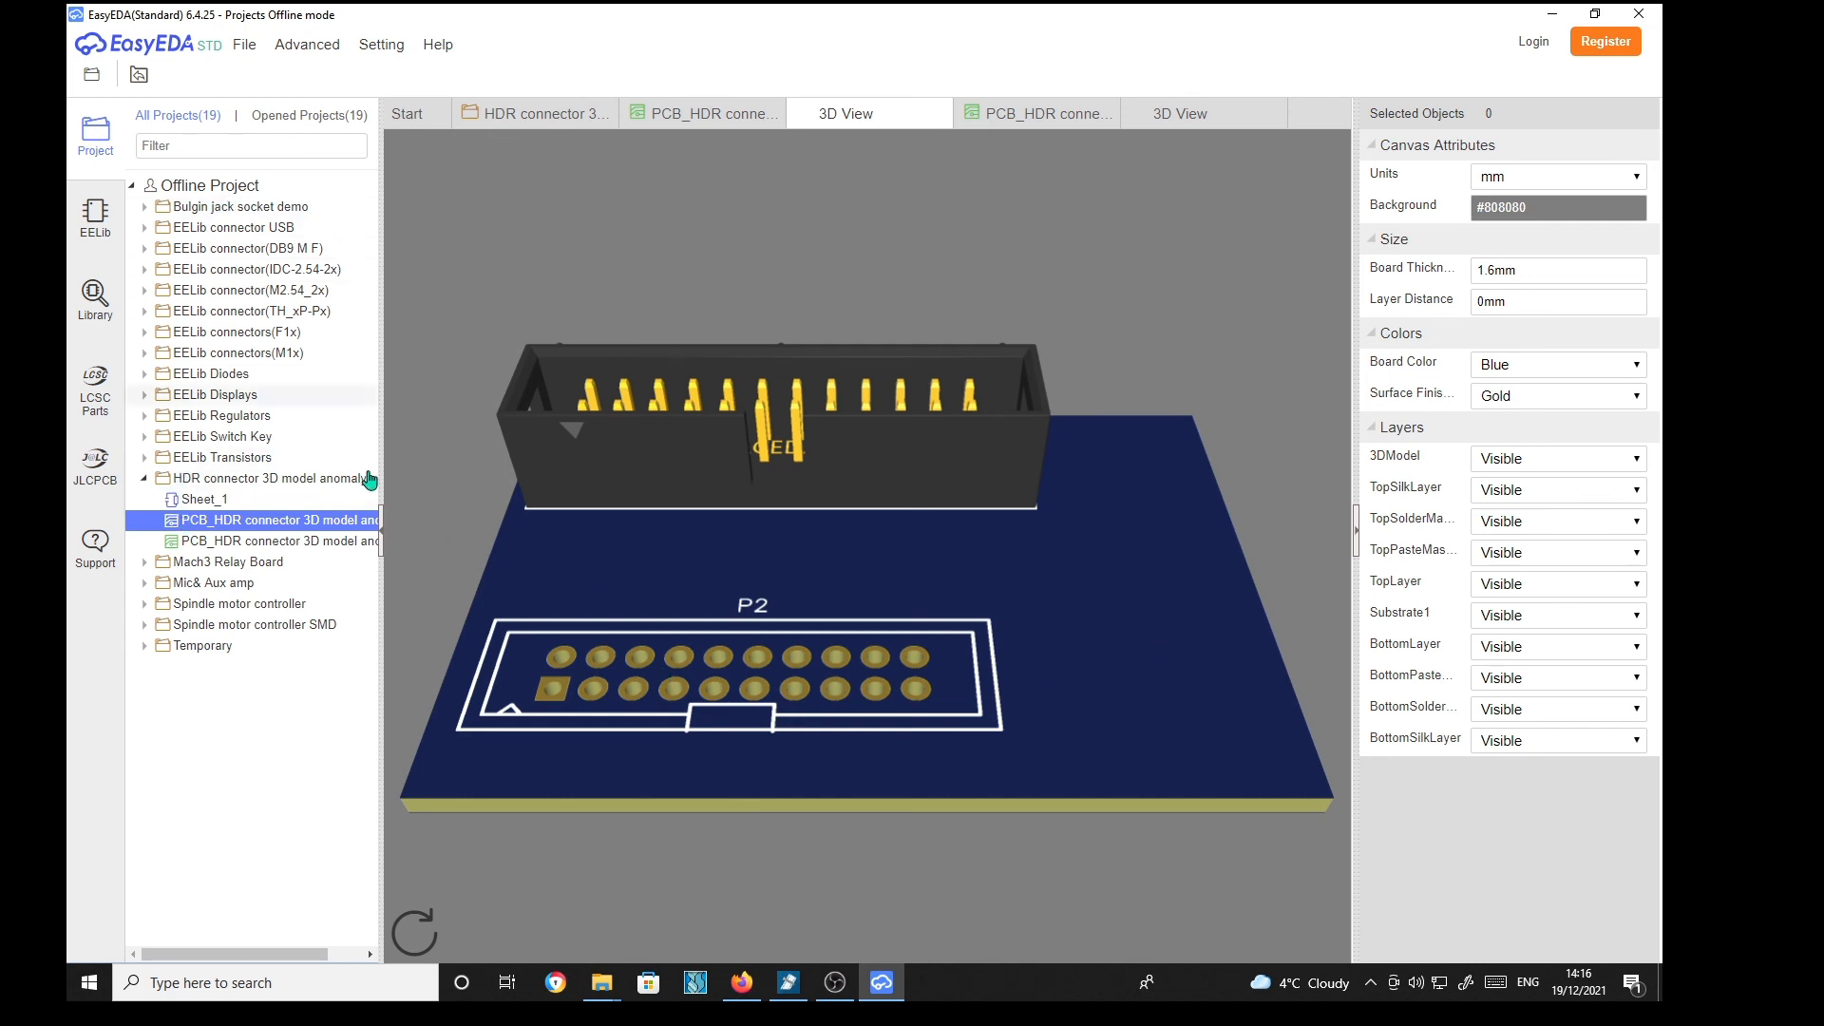
mouse_move(678, 683)
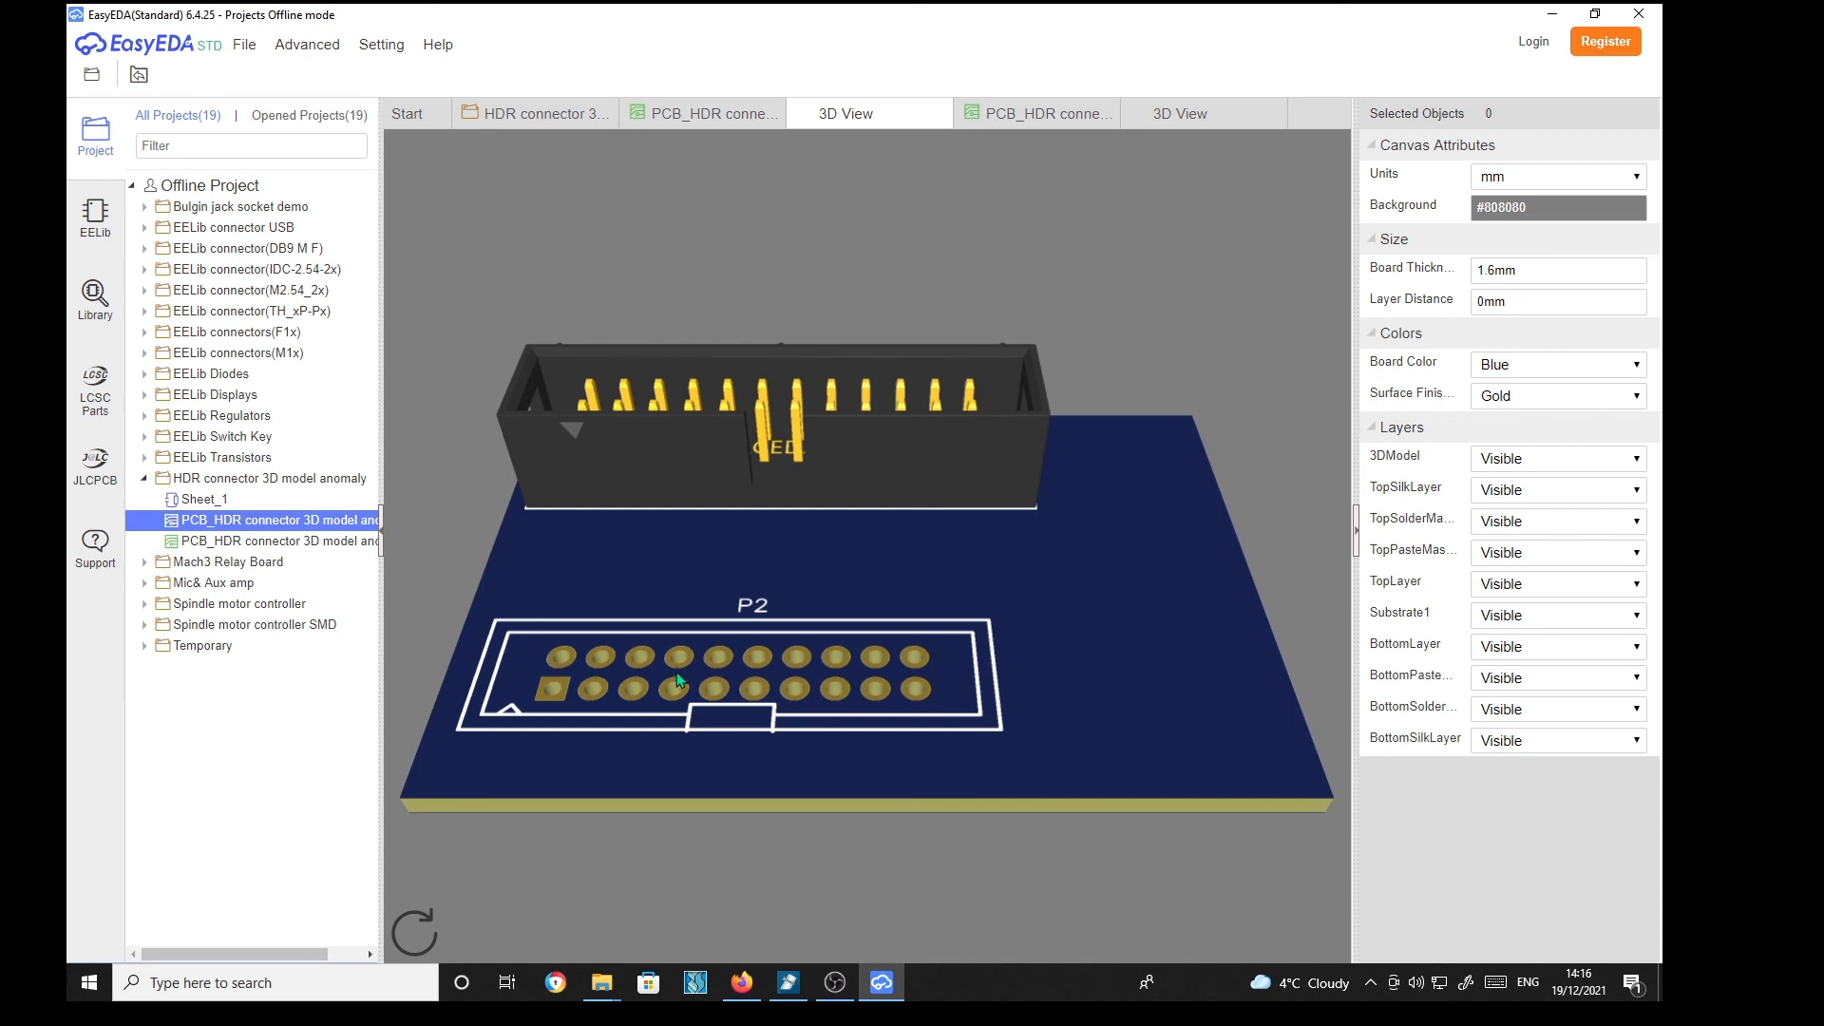
mouse_move(598, 659)
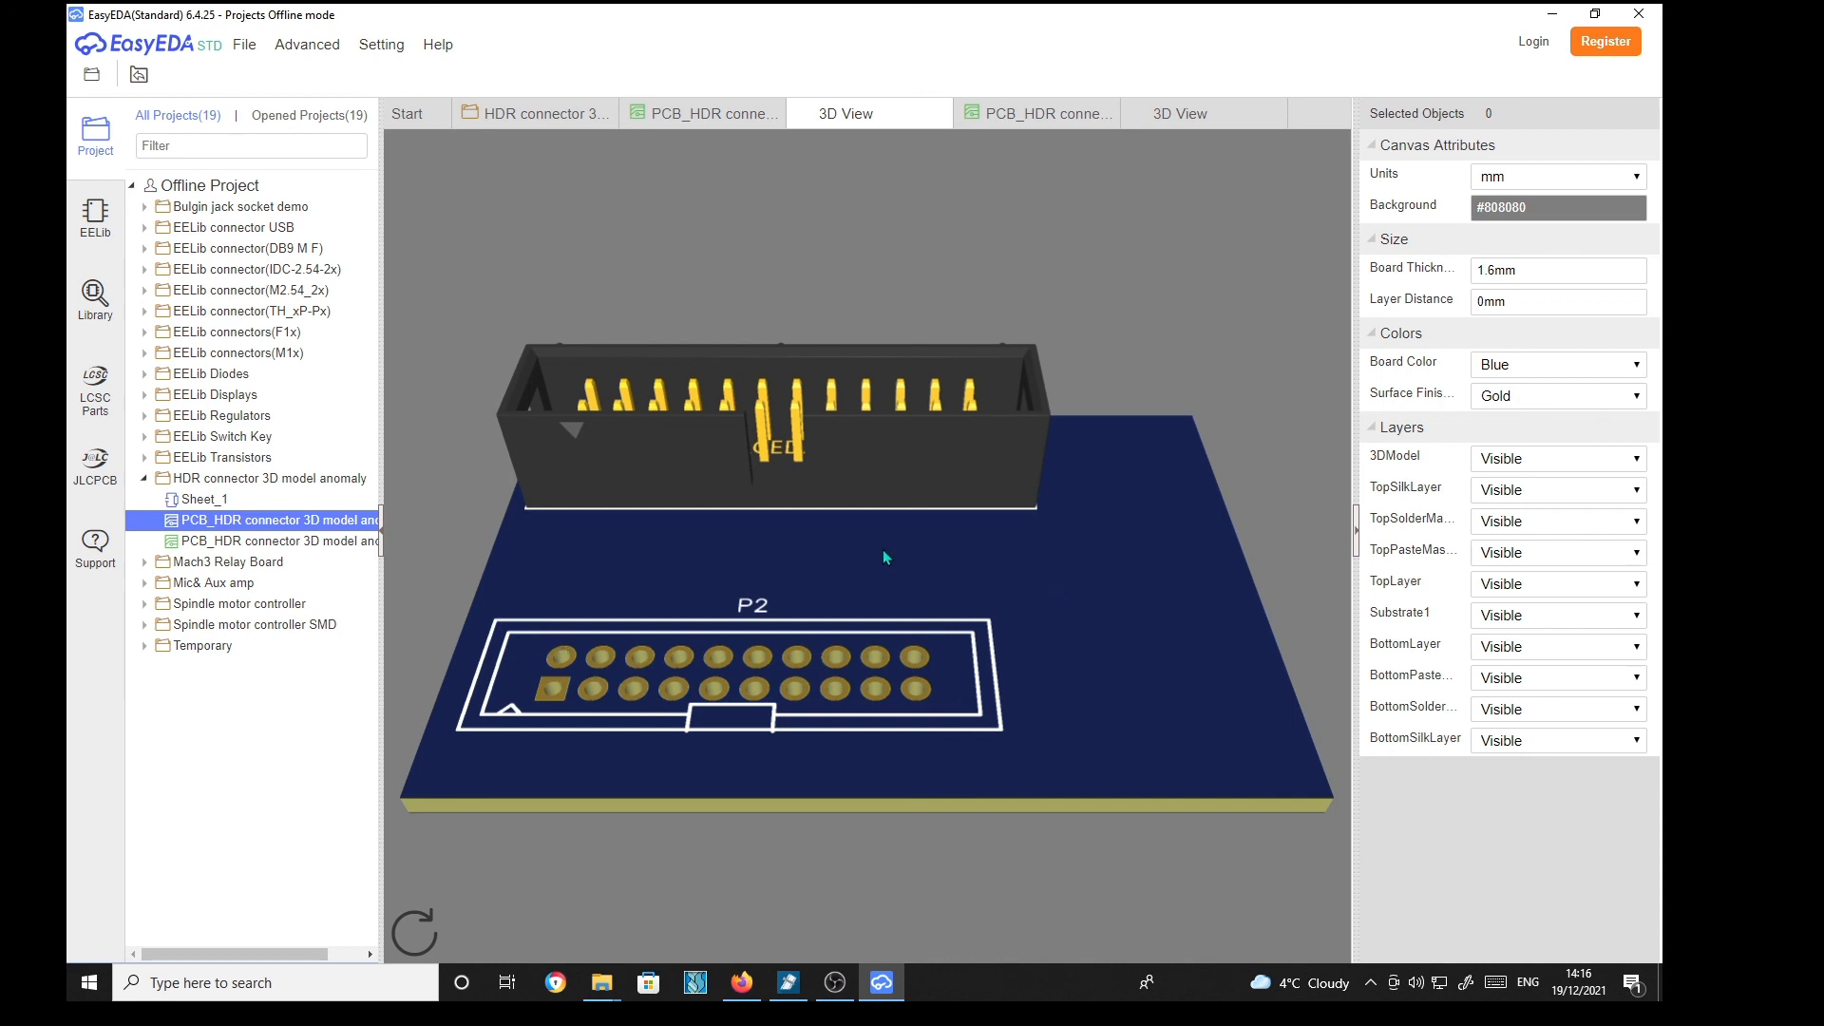
mouse_move(835, 696)
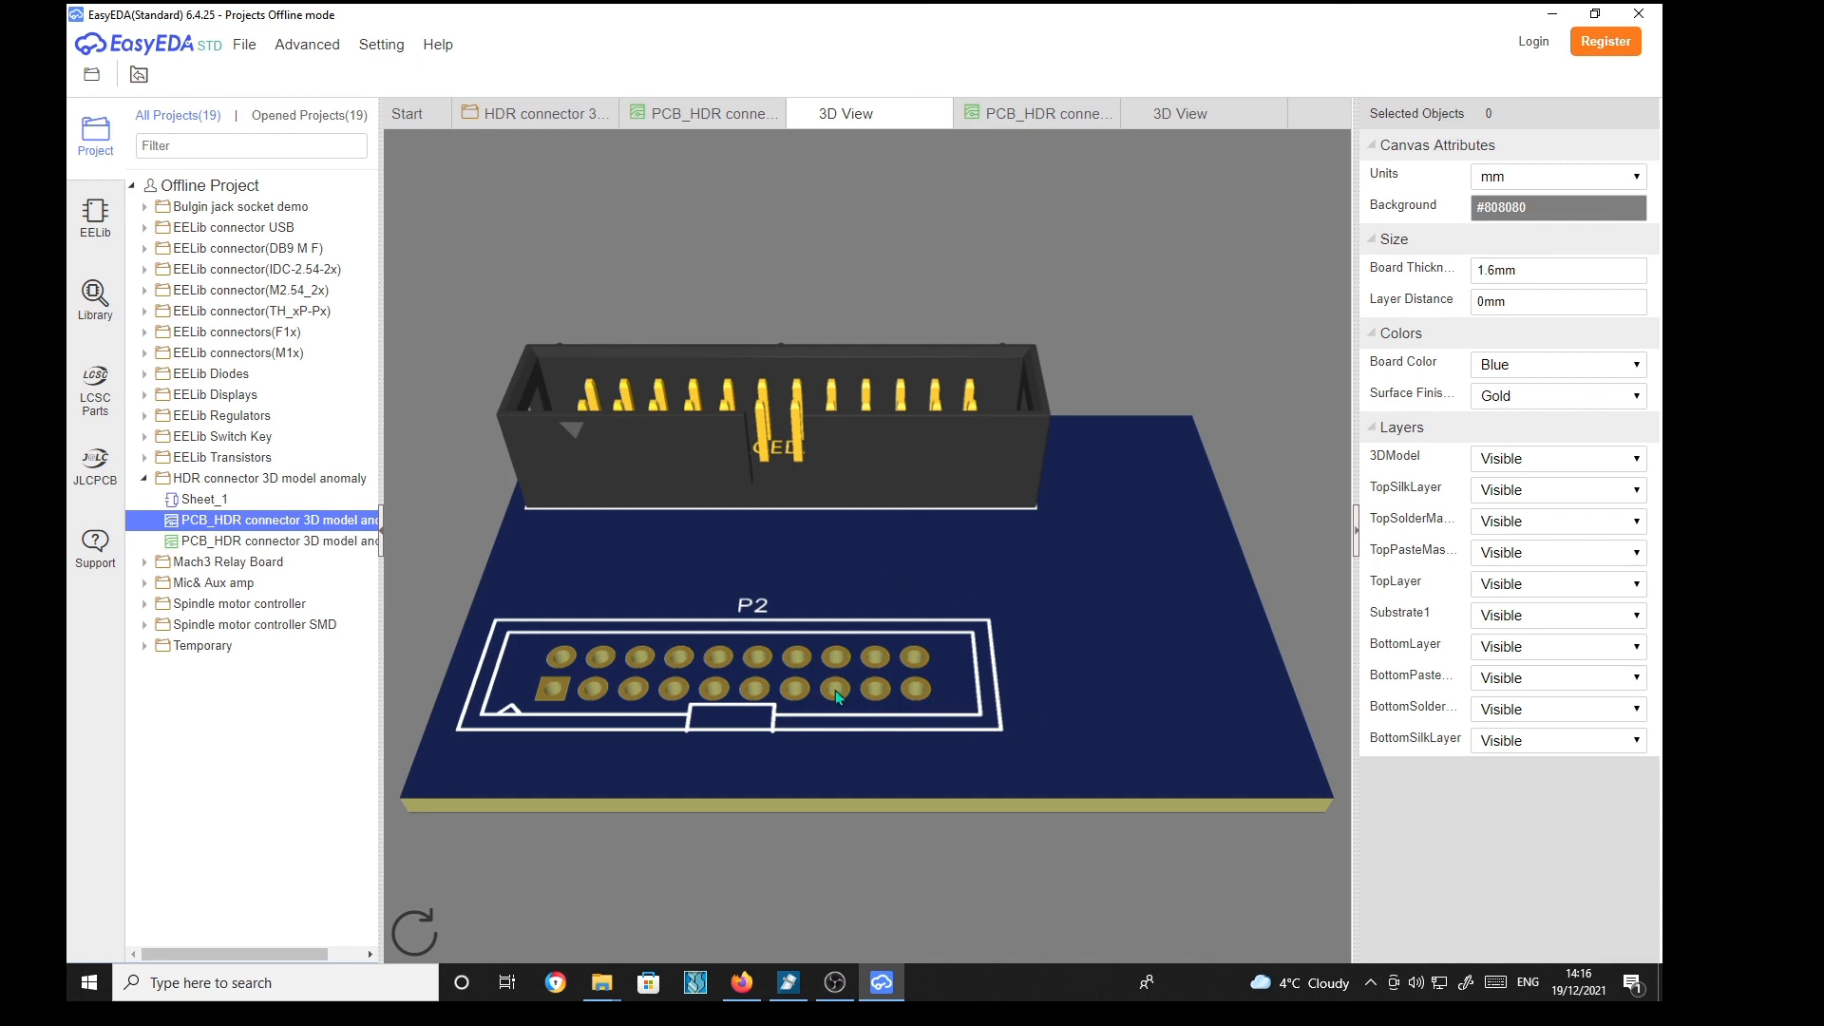